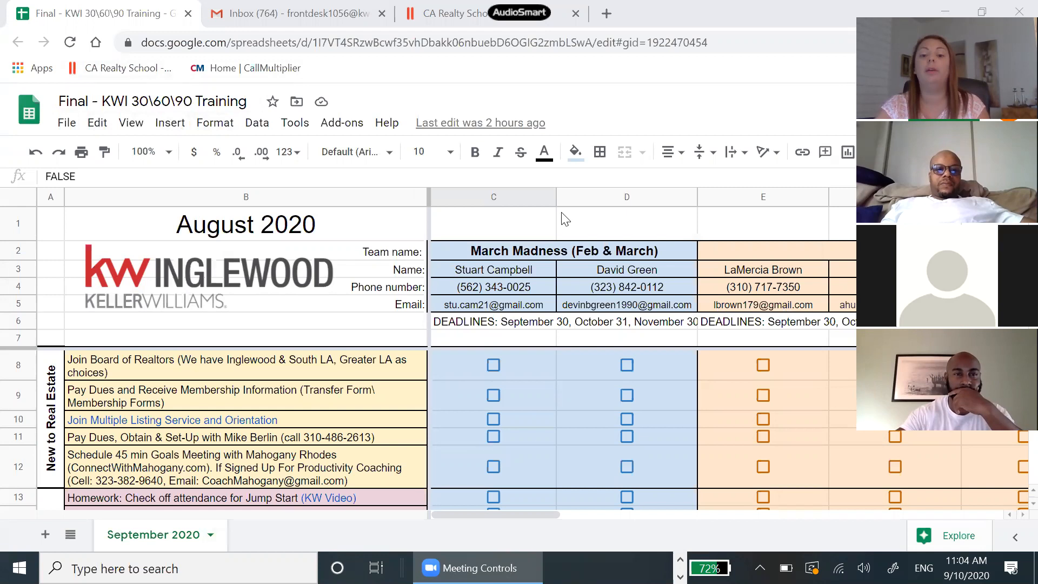
{"action": "mouse_move", "coordinate": [598, 334]}
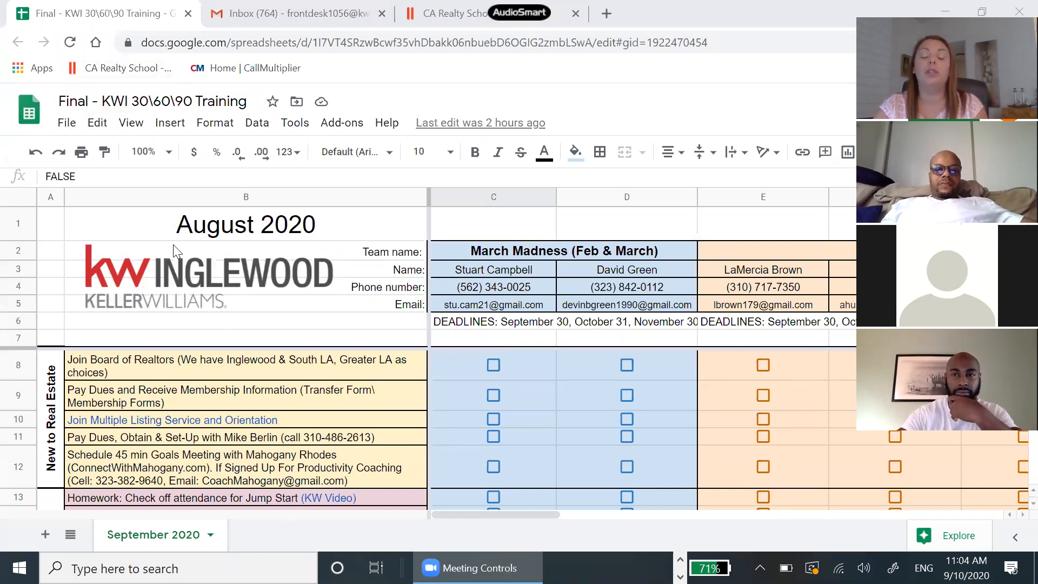
{"action": "mouse_move", "coordinate": [310, 227]}
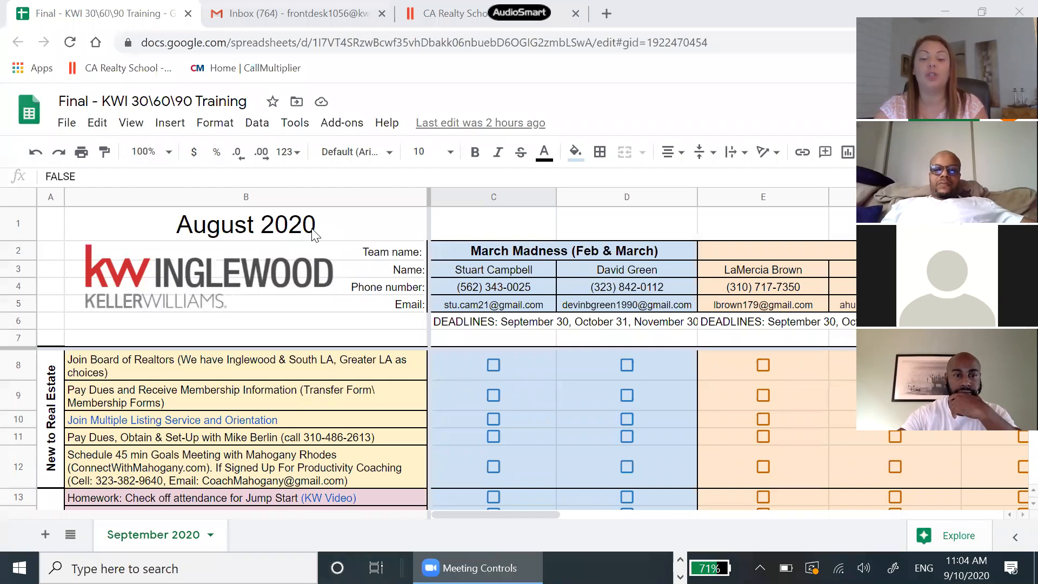
{"action": "mouse_move", "coordinate": [285, 309]}
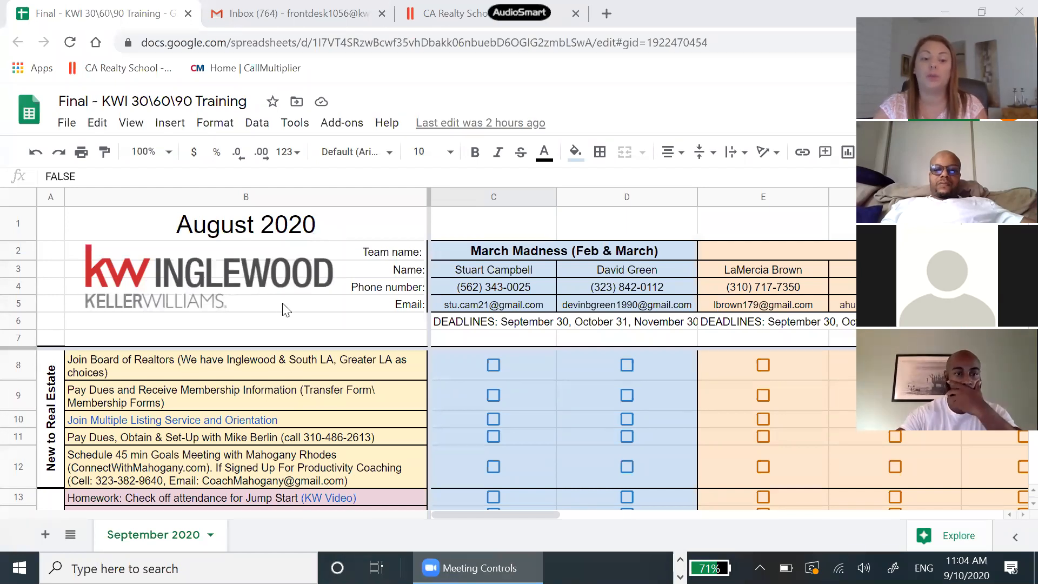
{"action": "mouse_move", "coordinate": [153, 335]}
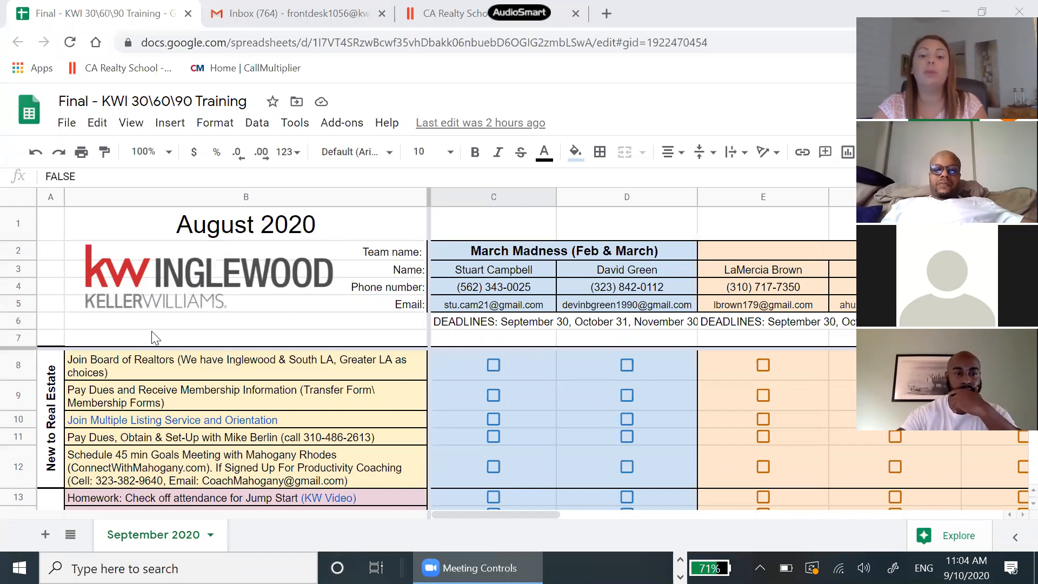
{"action": "mouse_move", "coordinate": [403, 254]}
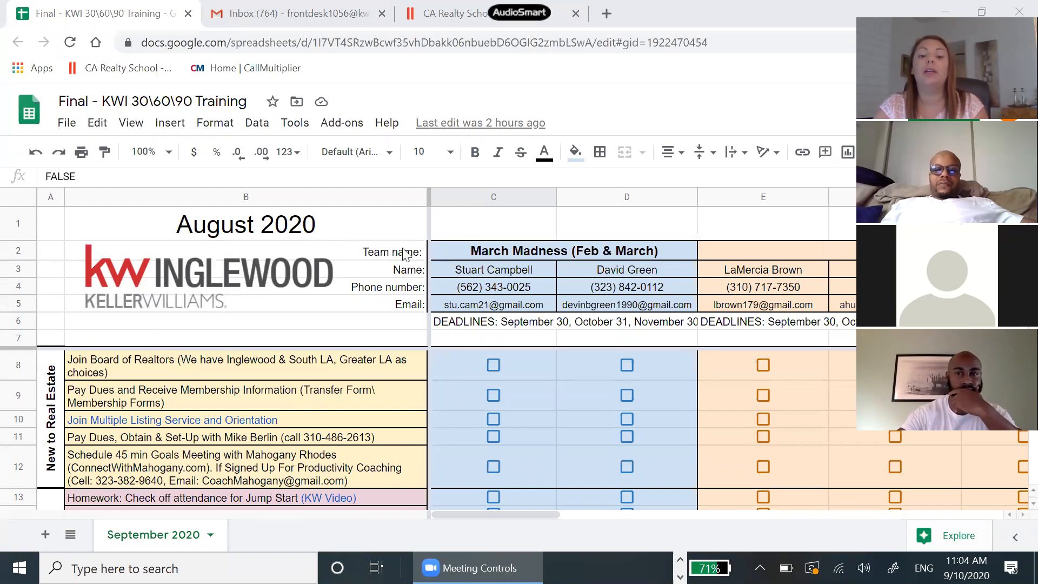
{"action": "mouse_move", "coordinate": [437, 482]}
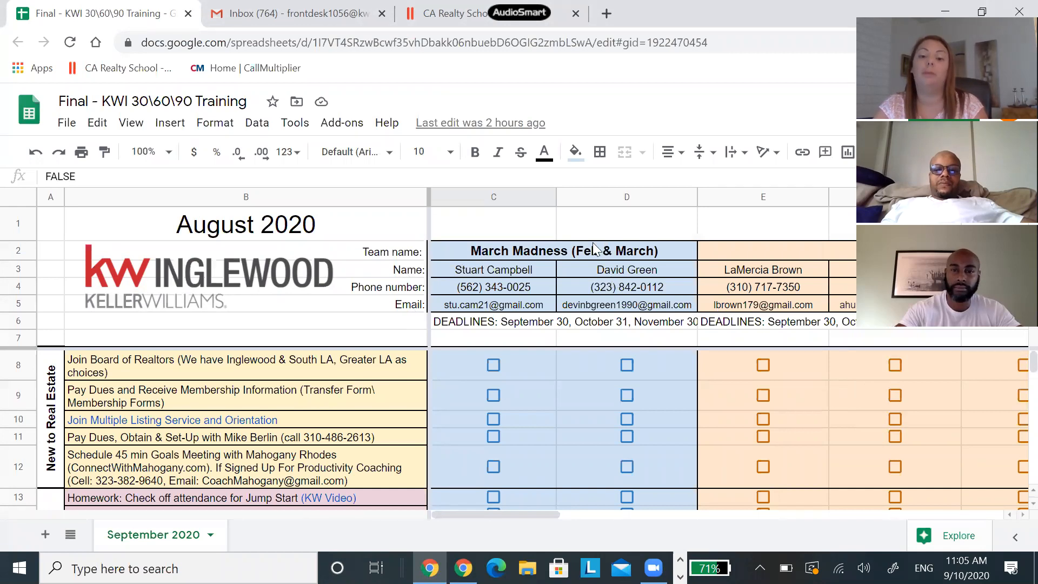
{"action": "mouse_move", "coordinate": [556, 328]}
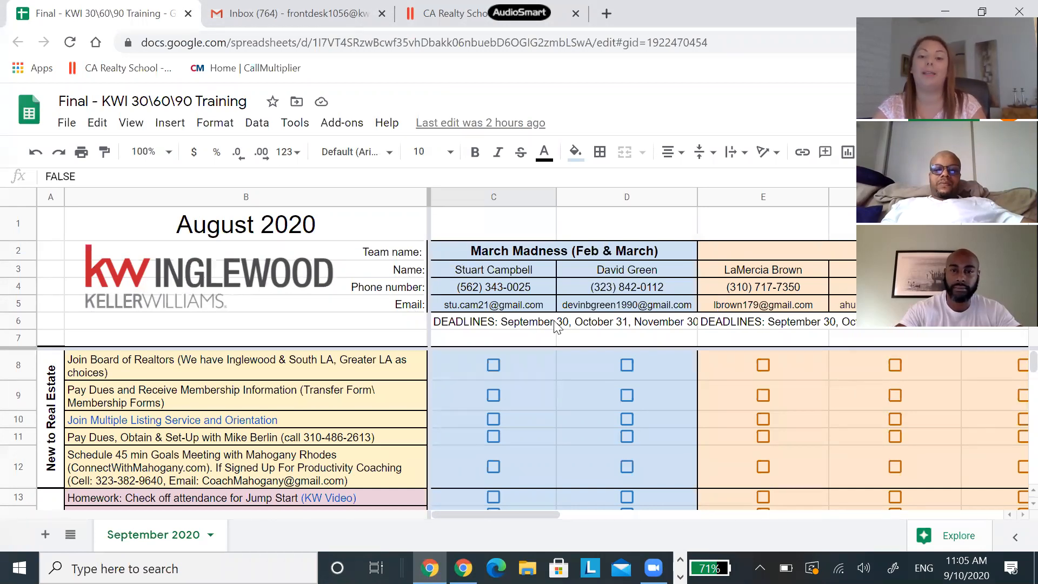
{"action": "mouse_move", "coordinate": [637, 271]}
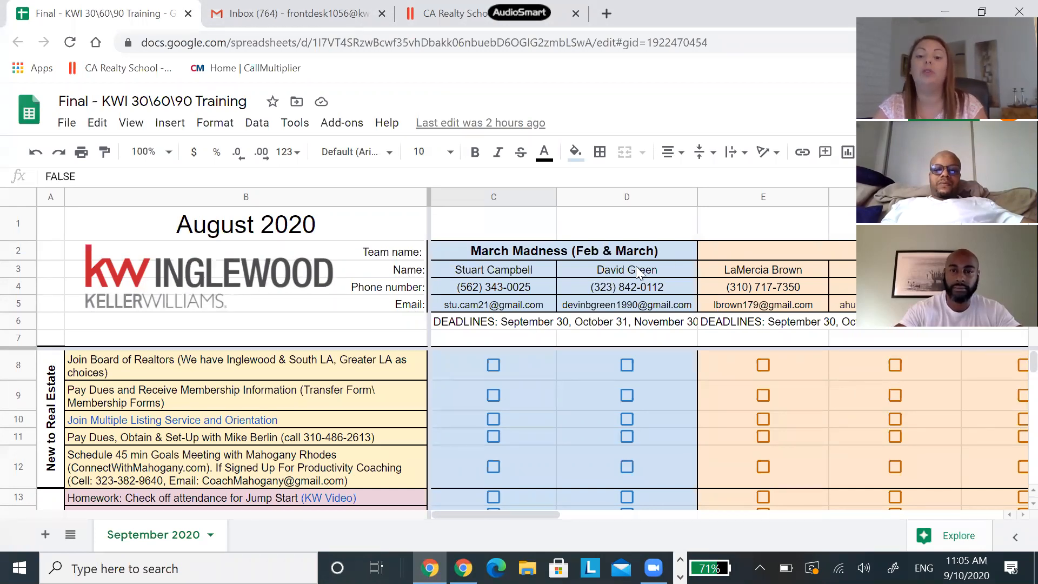
{"action": "mouse_move", "coordinate": [680, 277]}
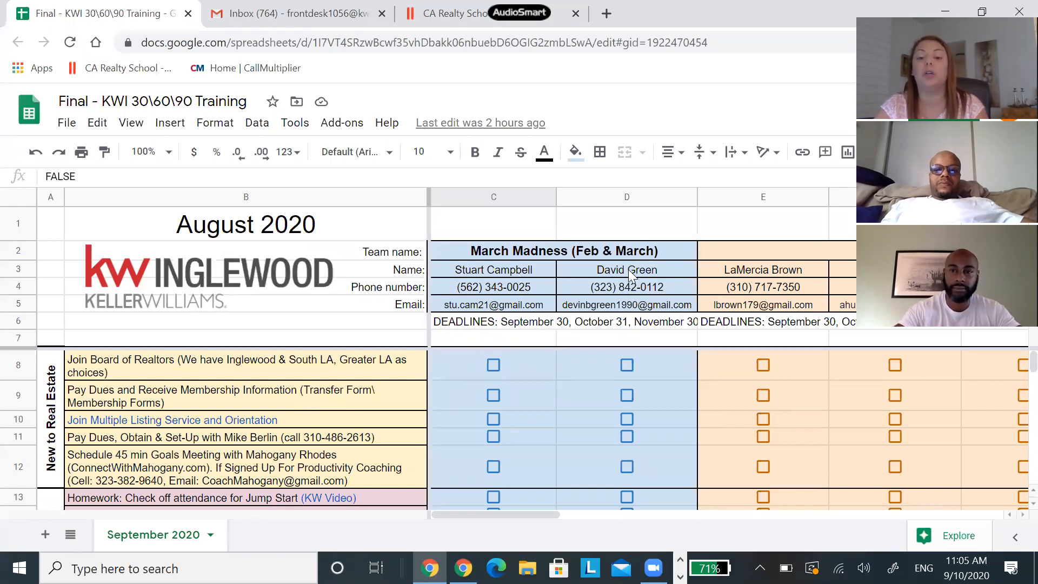
{"action": "mouse_move", "coordinate": [553, 263]}
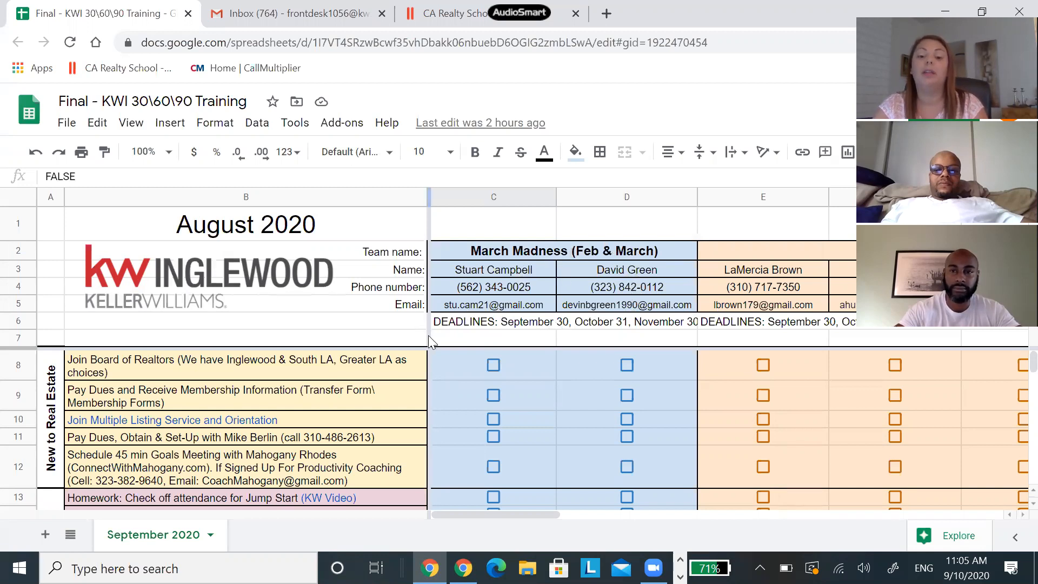
{"action": "mouse_move", "coordinate": [556, 258]}
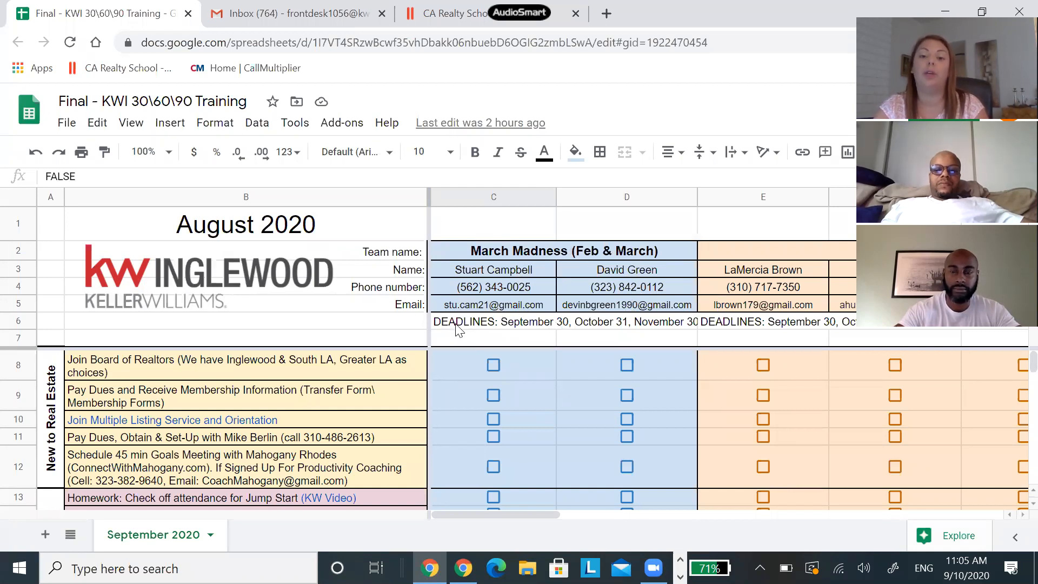
{"action": "mouse_move", "coordinate": [481, 270]}
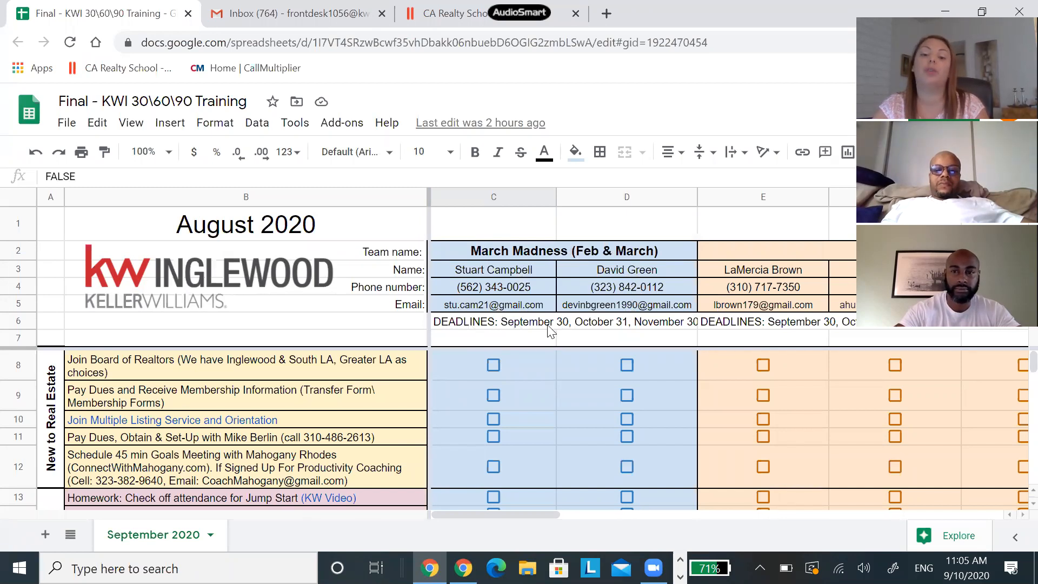
{"action": "mouse_move", "coordinate": [564, 329]}
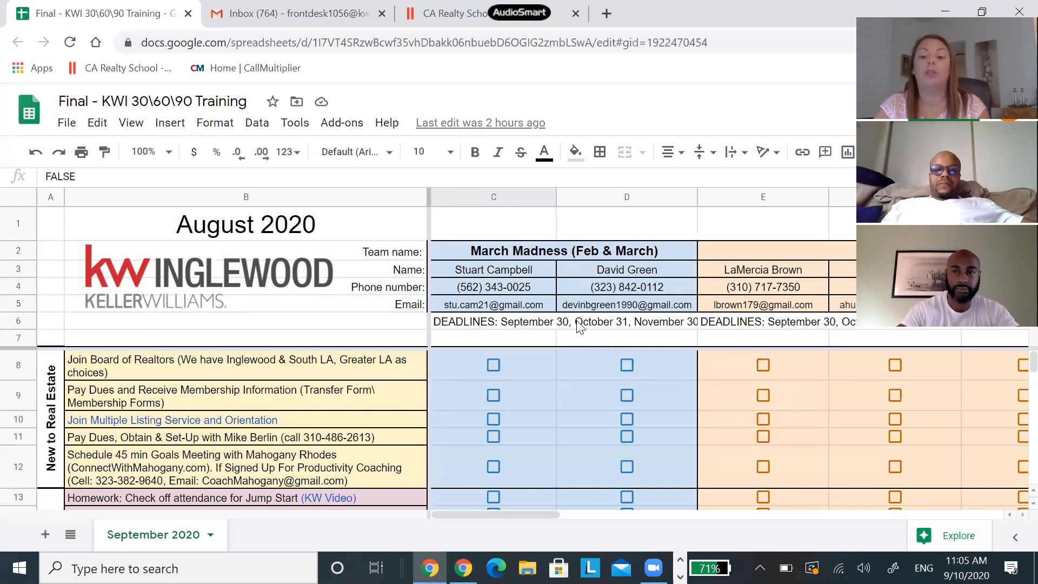
{"action": "mouse_move", "coordinate": [640, 329]}
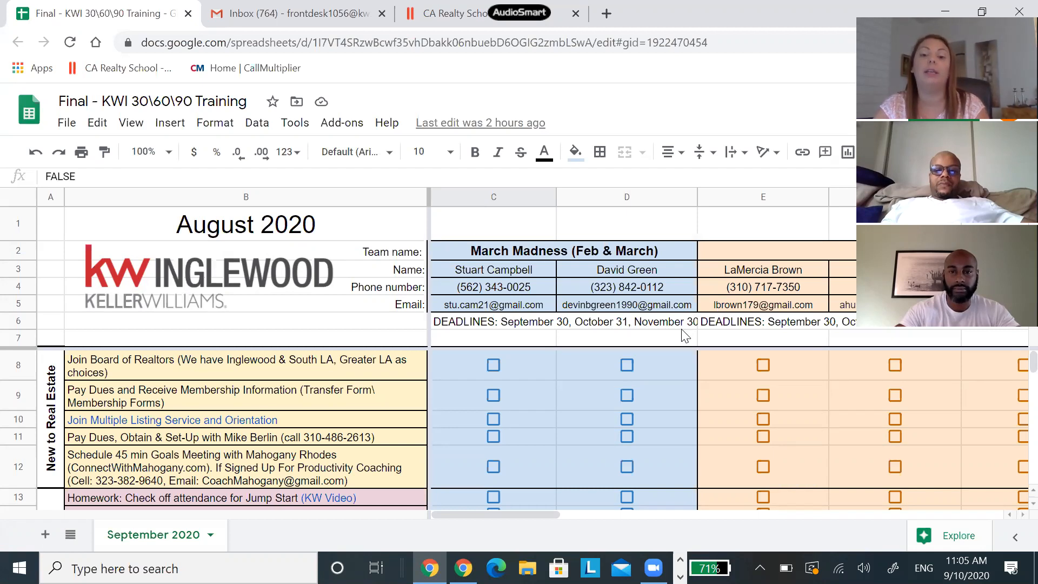
{"action": "mouse_move", "coordinate": [680, 268]}
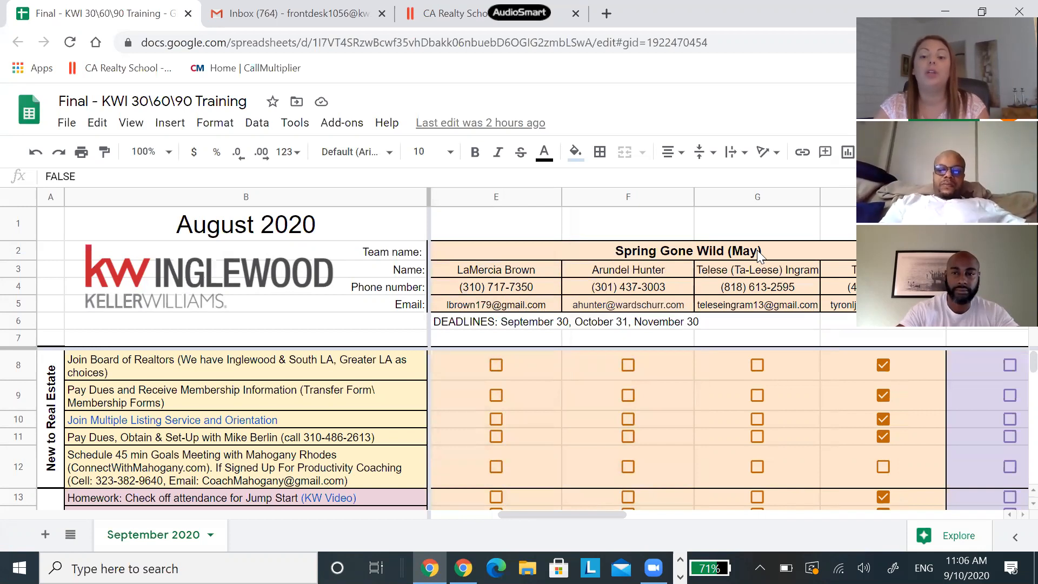
{"action": "mouse_move", "coordinate": [649, 267]}
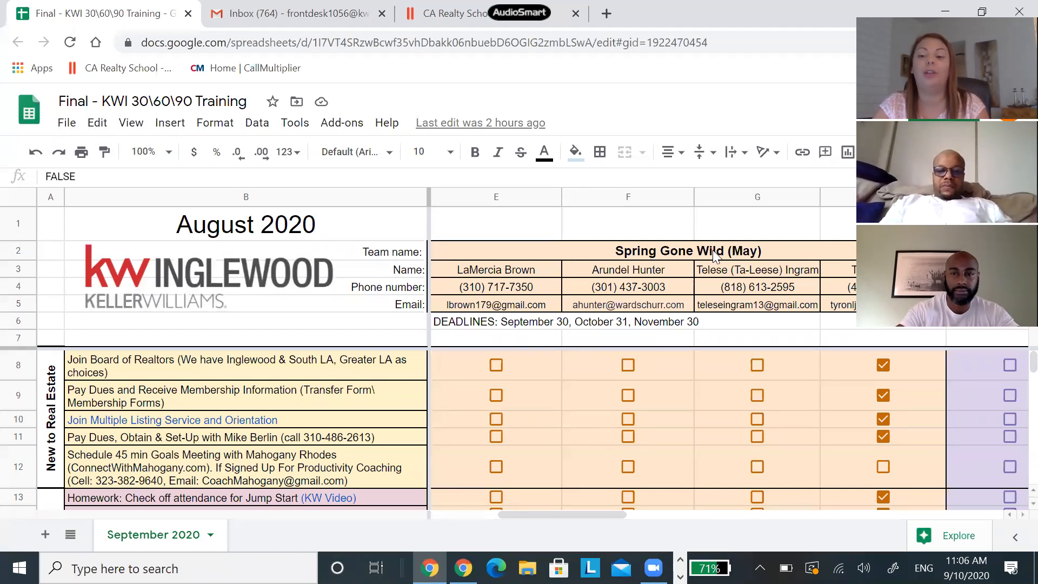
{"action": "mouse_move", "coordinate": [536, 290]}
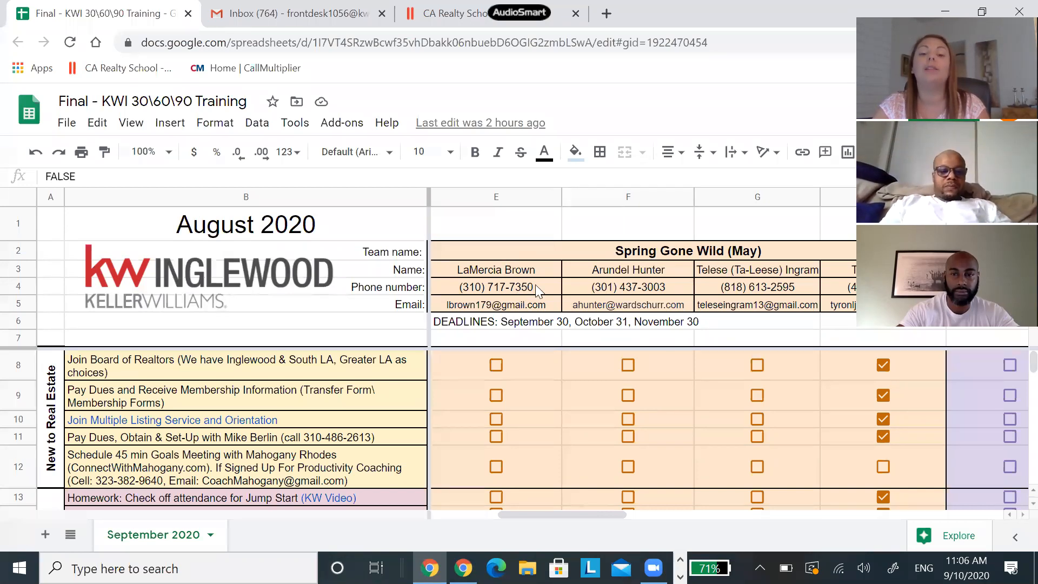
{"action": "mouse_move", "coordinate": [462, 277]}
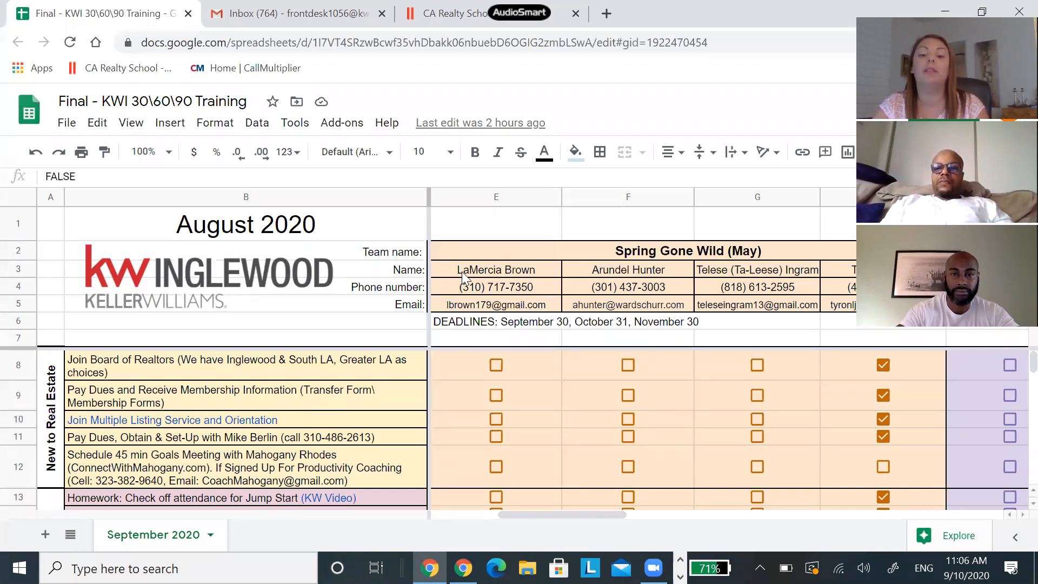
{"action": "mouse_move", "coordinate": [532, 309]}
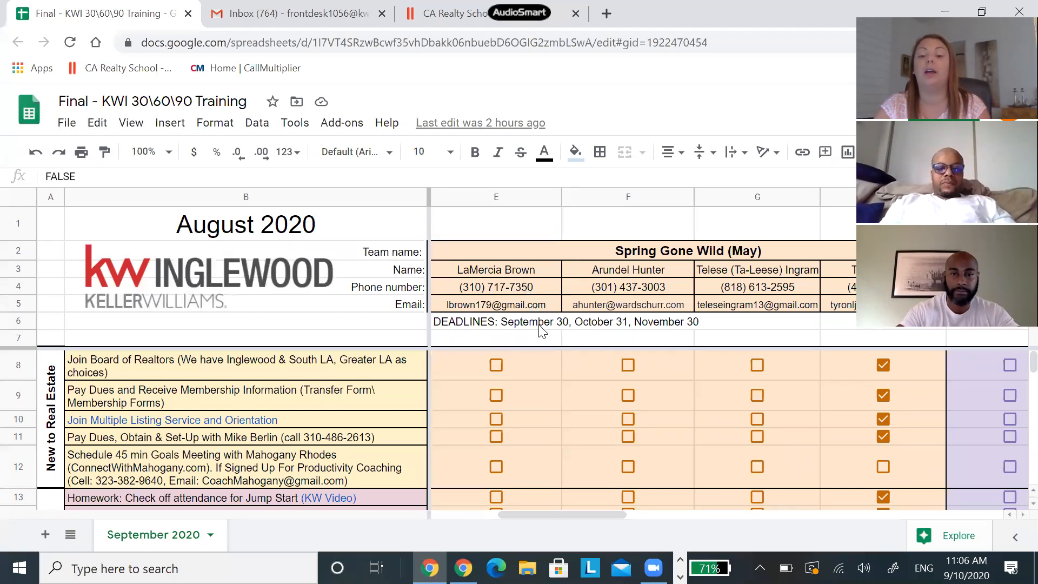
{"action": "mouse_move", "coordinate": [571, 330]}
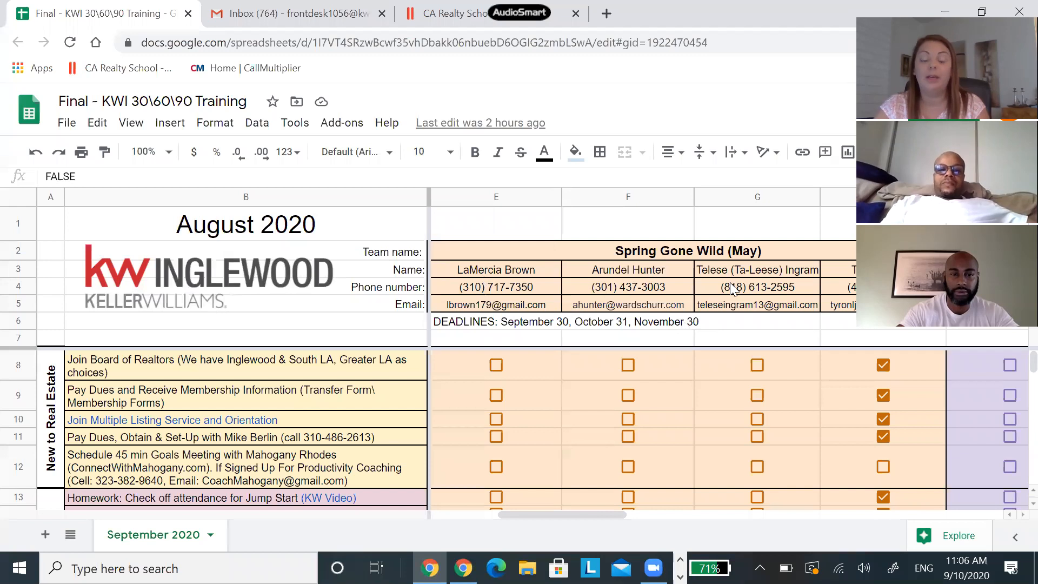
{"action": "mouse_move", "coordinate": [547, 292]}
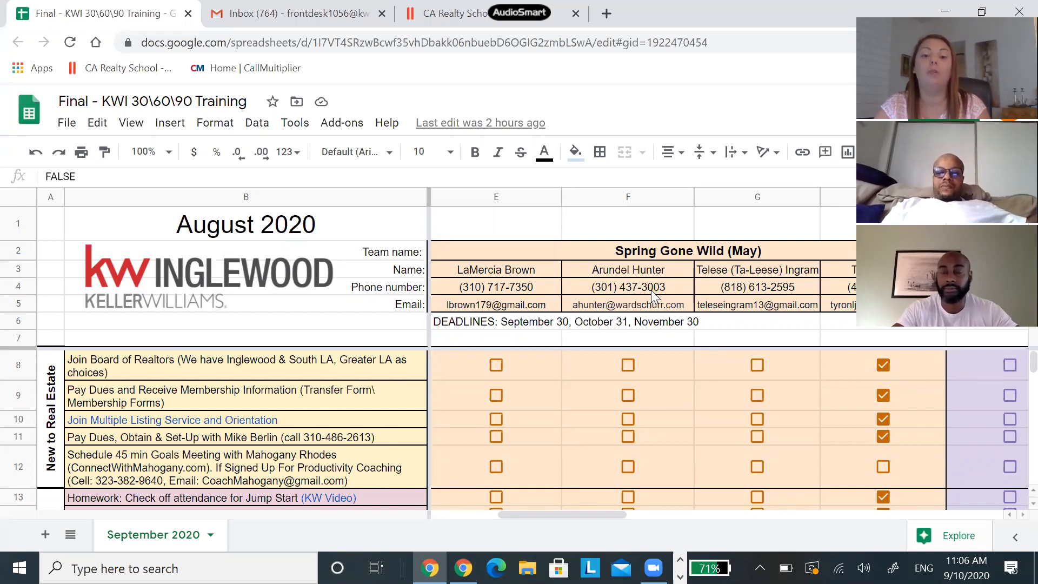
{"action": "mouse_move", "coordinate": [690, 296]}
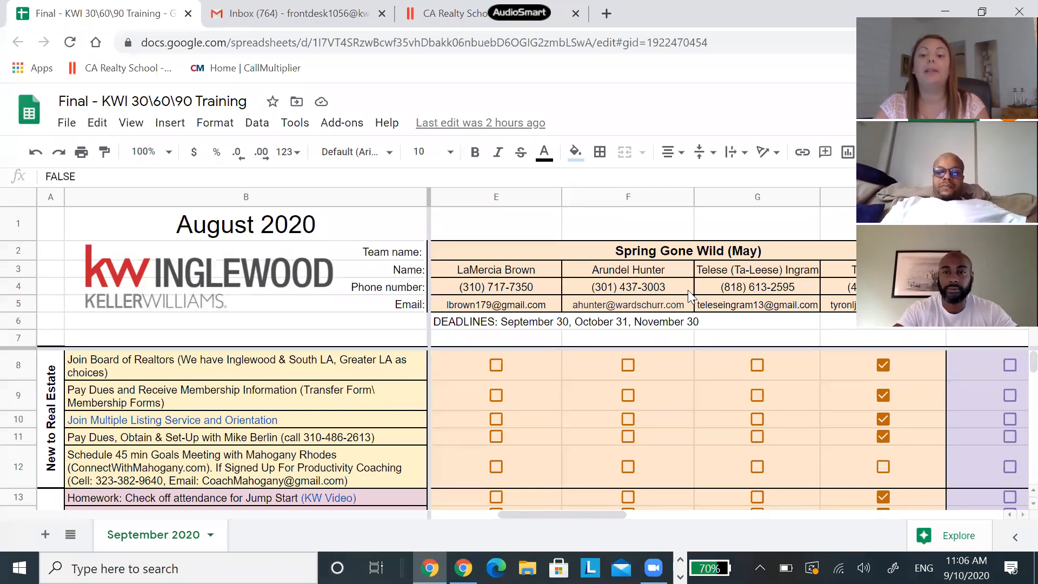
{"action": "mouse_move", "coordinate": [629, 341]}
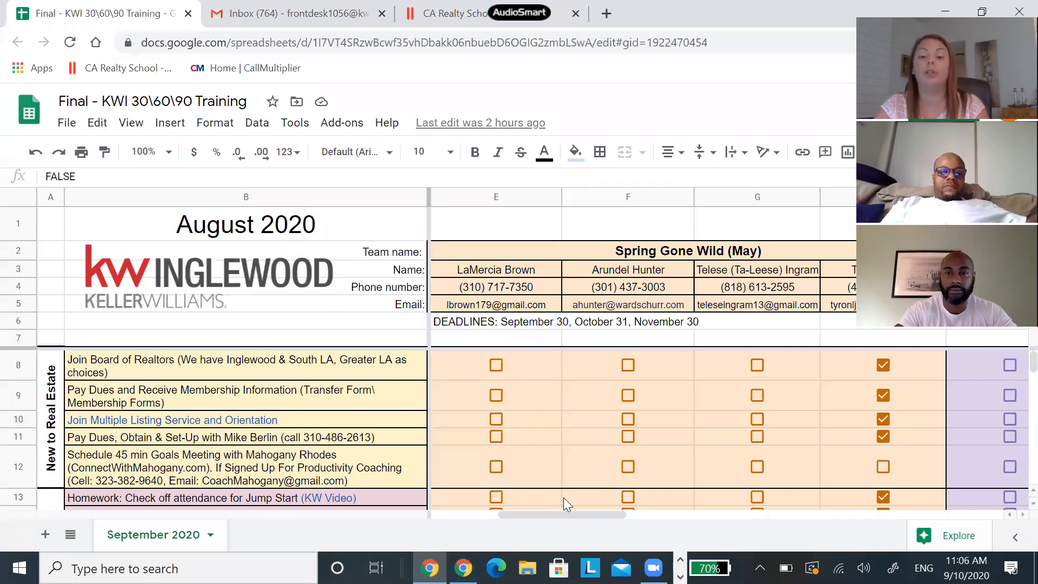
{"action": "mouse_move", "coordinate": [543, 432]}
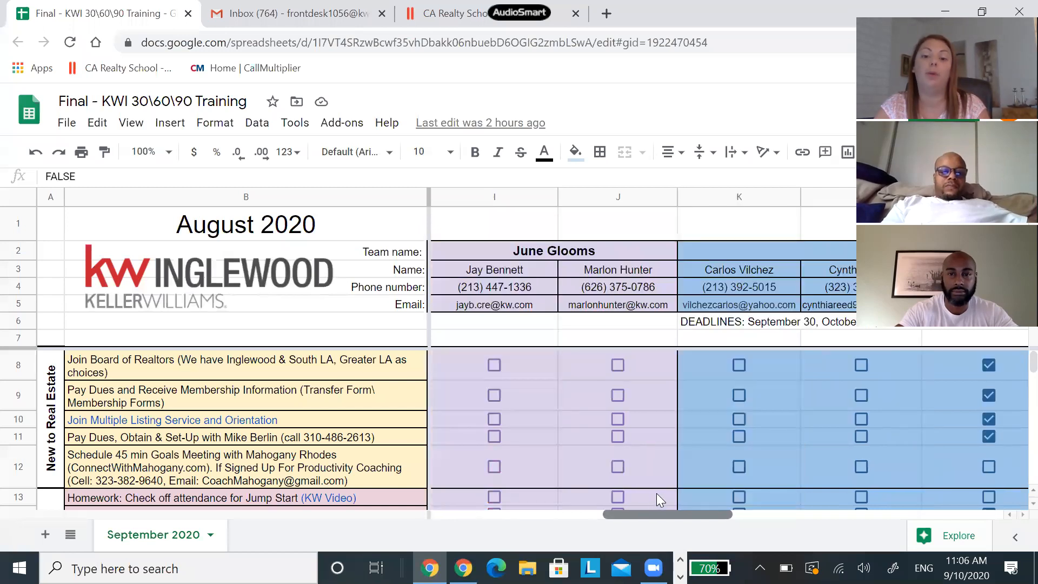
- Scroll right to the Summer Surfers and Back to School columns, then back left to June Glooms at column H
{"action": "scroll", "scroll_direction": "right", "scroll_amount": 3}
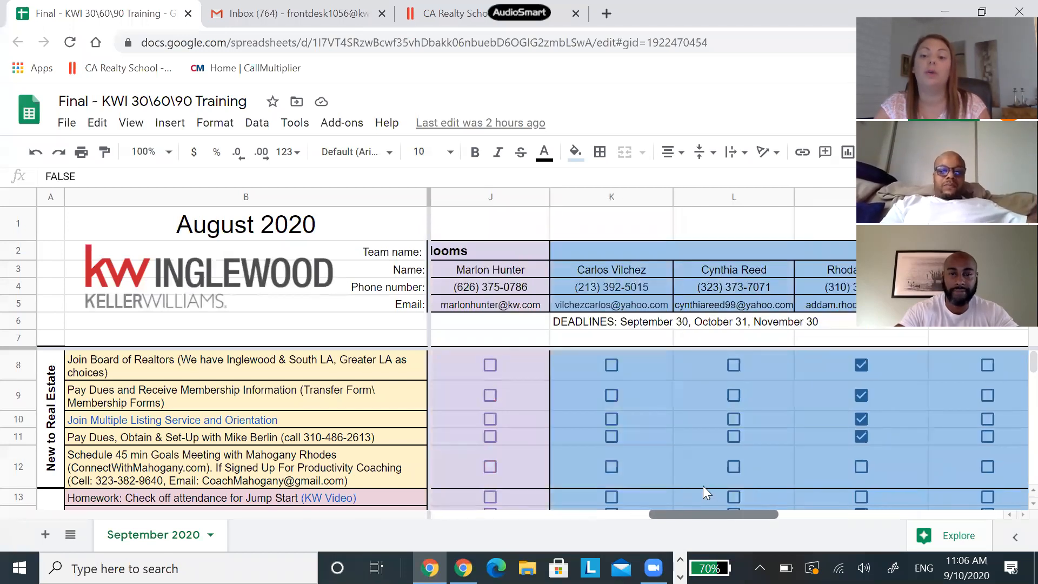
{"action": "scroll", "scroll_direction": "right", "scroll_amount": 3}
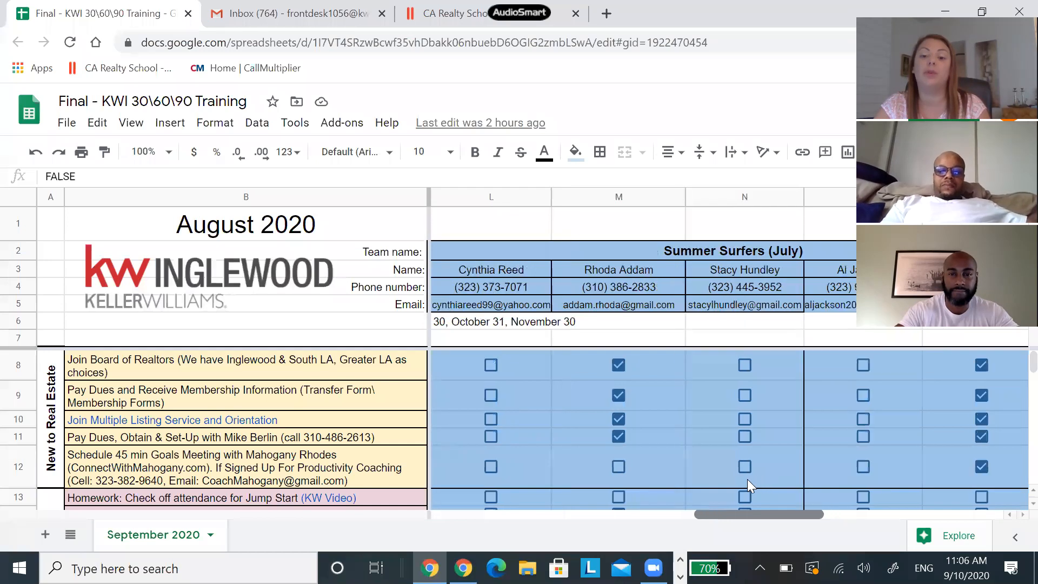
{"action": "scroll", "scroll_direction": "right", "scroll_amount": 3}
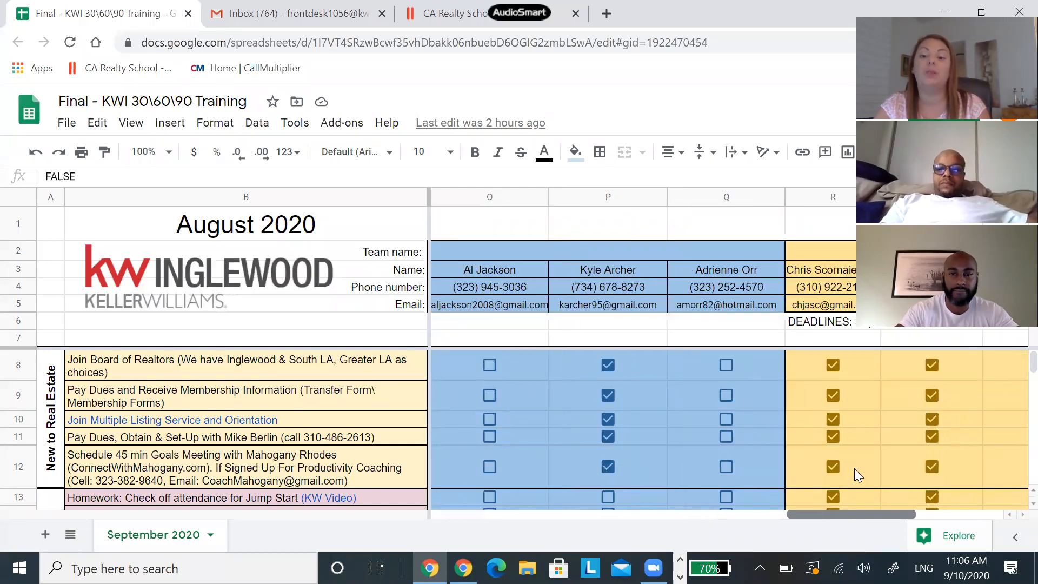
{"action": "scroll", "scroll_direction": "right", "scroll_amount": 3}
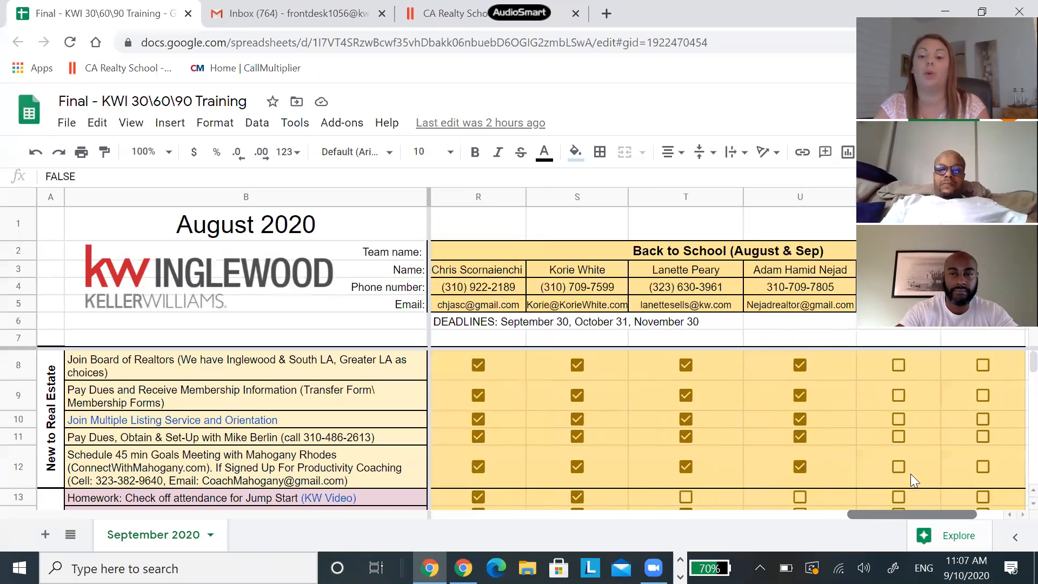
{"action": "scroll", "scroll_direction": "left", "scroll_amount": 3}
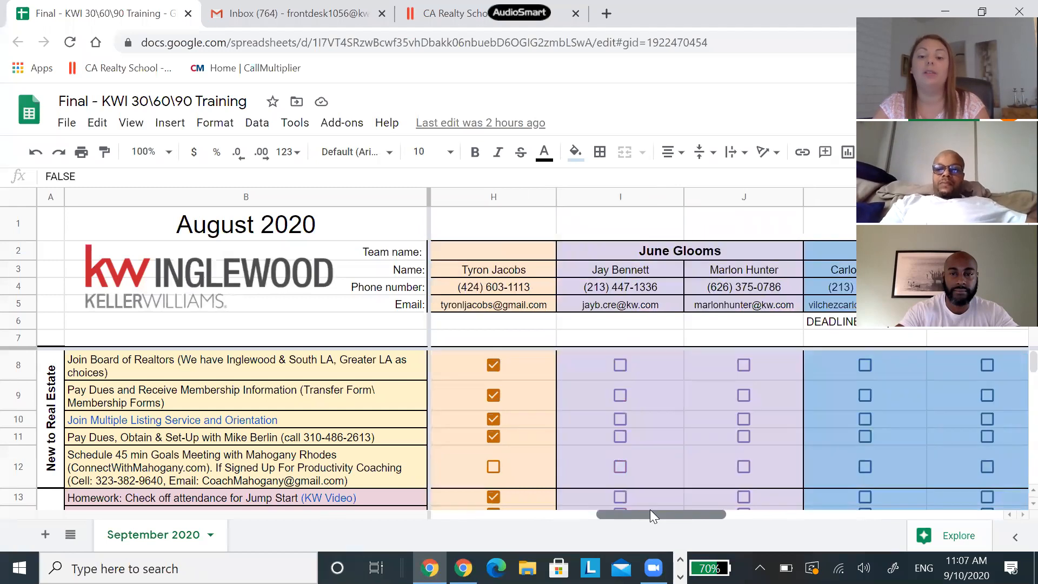
{"action": "scroll", "scroll_direction": "left", "scroll_amount": 3}
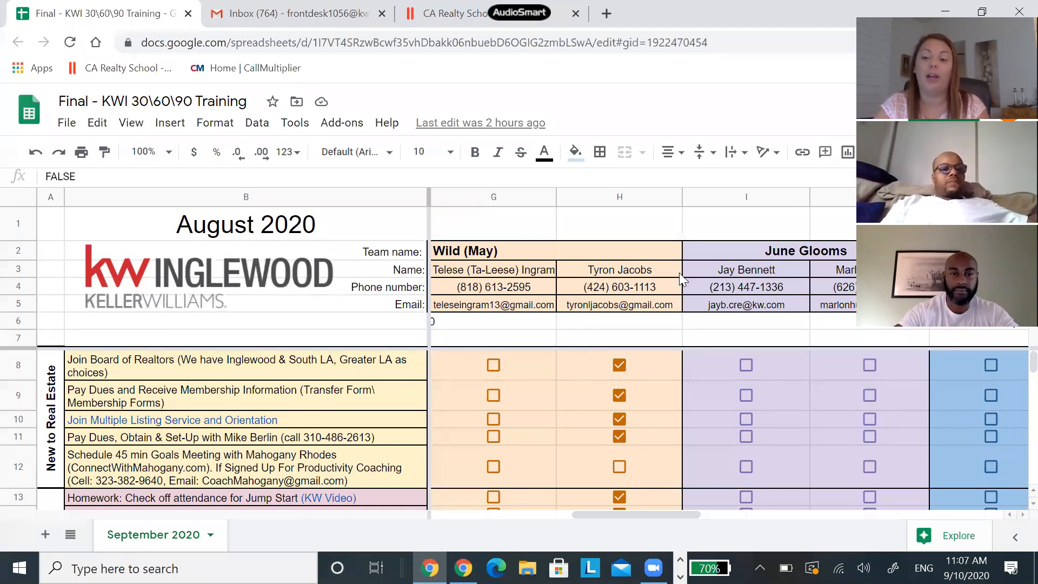
{"action": "mouse_move", "coordinate": [231, 400]}
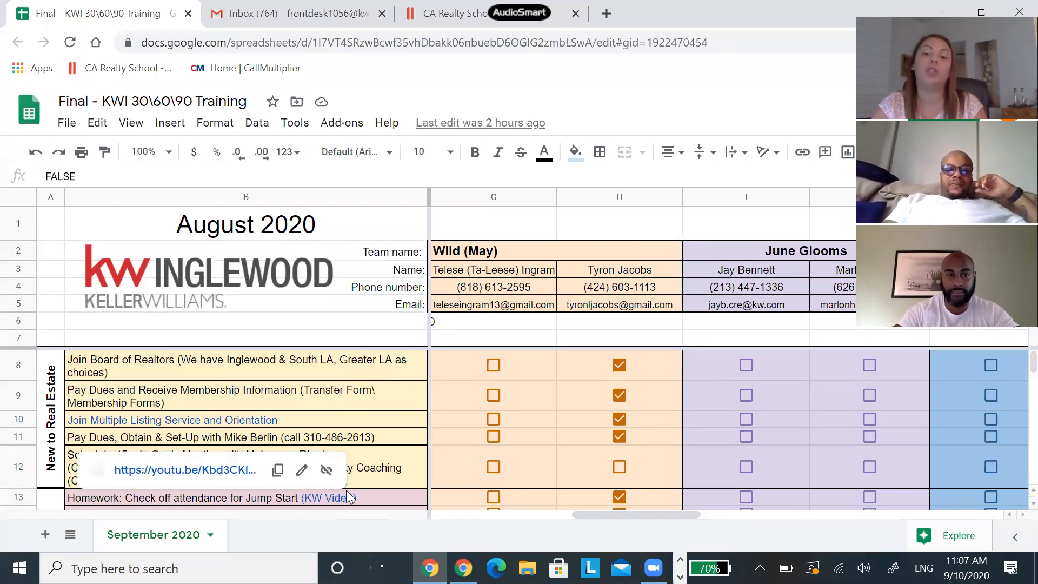
- Dismiss the YouTube link preview and tick the Join Board of Realtors checkbox in H8
{"action": "left_click", "coordinate": [619, 418]}
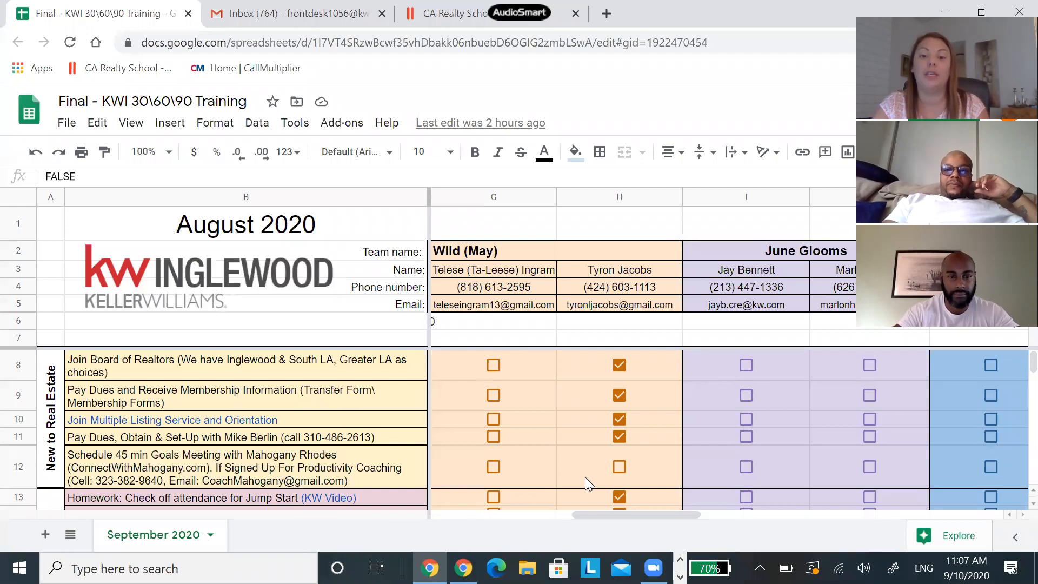
{"action": "mouse_move", "coordinate": [581, 477]}
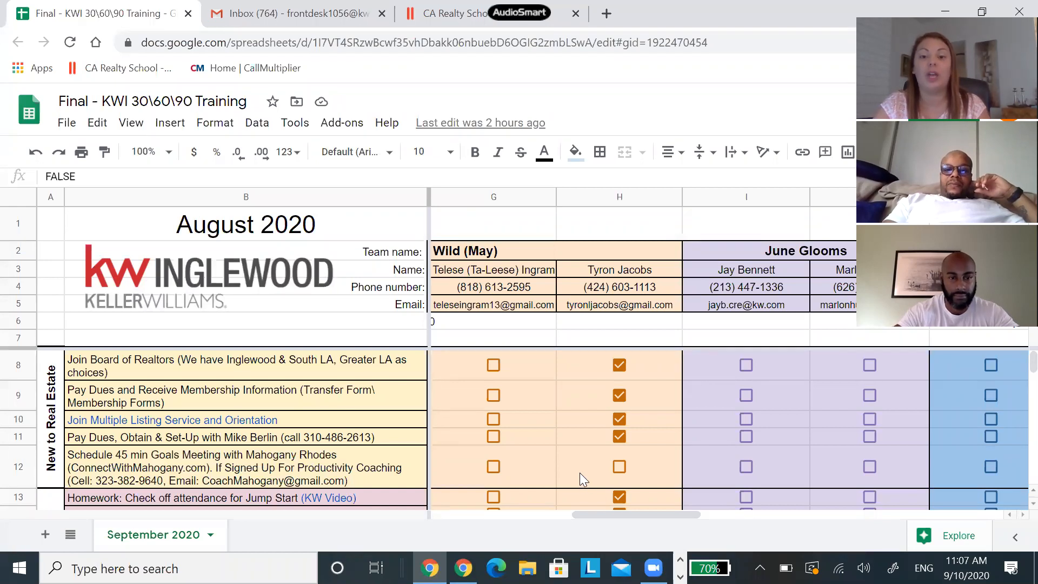
{"action": "mouse_move", "coordinate": [581, 483]}
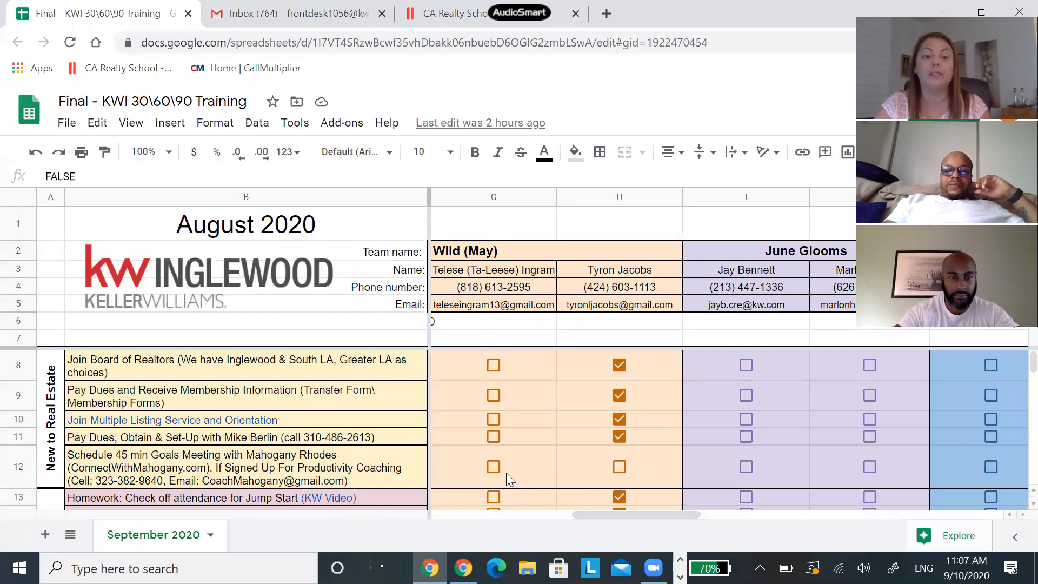
{"action": "mouse_move", "coordinate": [134, 370]}
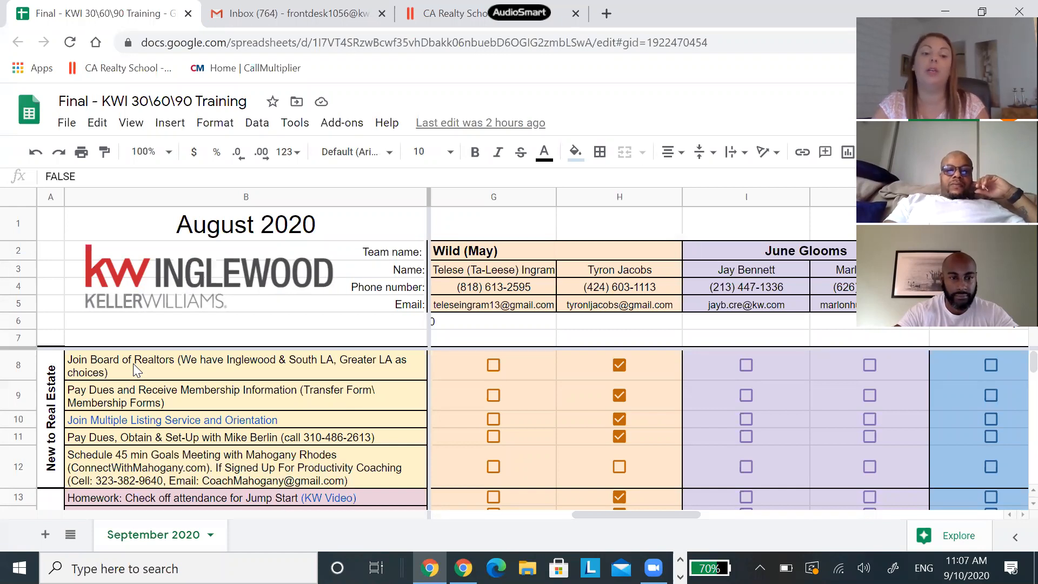
{"action": "mouse_move", "coordinate": [216, 365]}
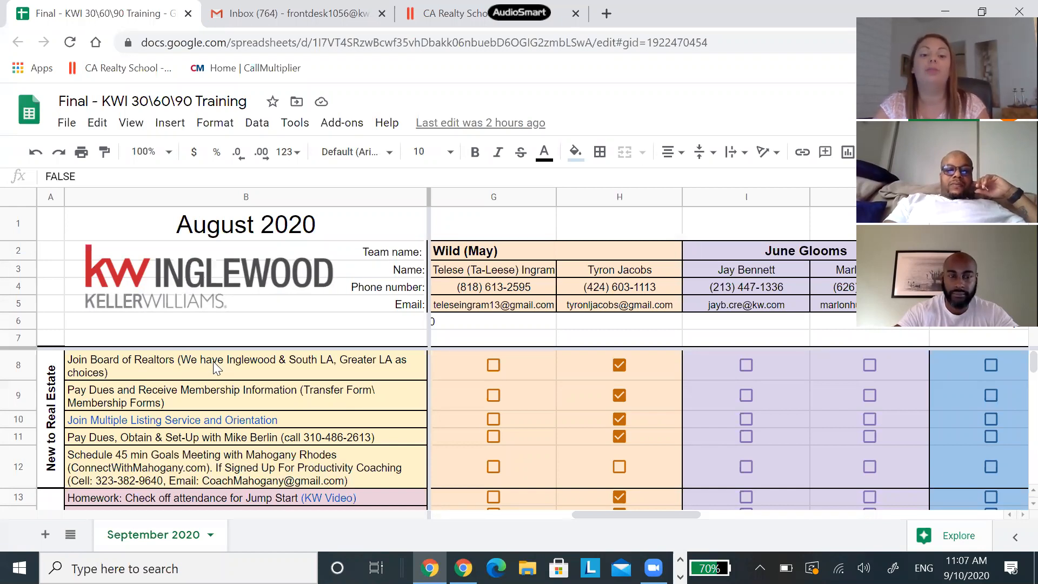
{"action": "mouse_move", "coordinate": [270, 372]}
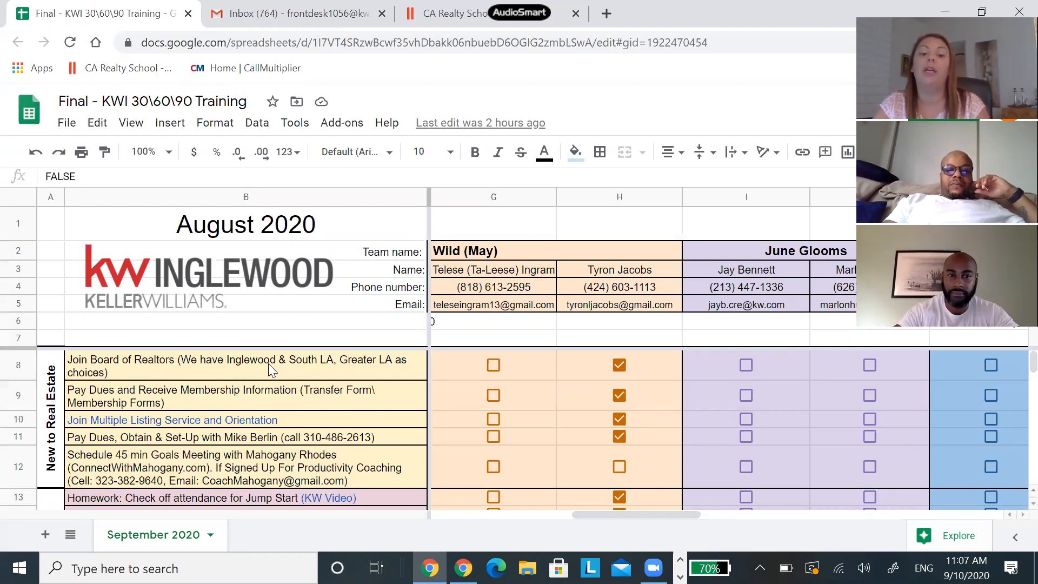
{"action": "mouse_move", "coordinate": [413, 364]}
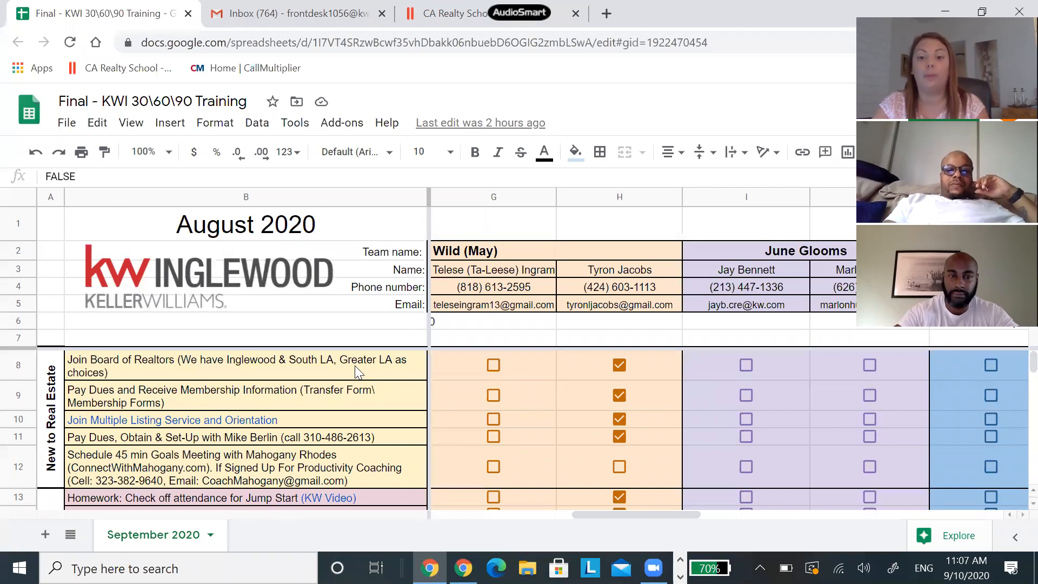
{"action": "mouse_move", "coordinate": [392, 368]}
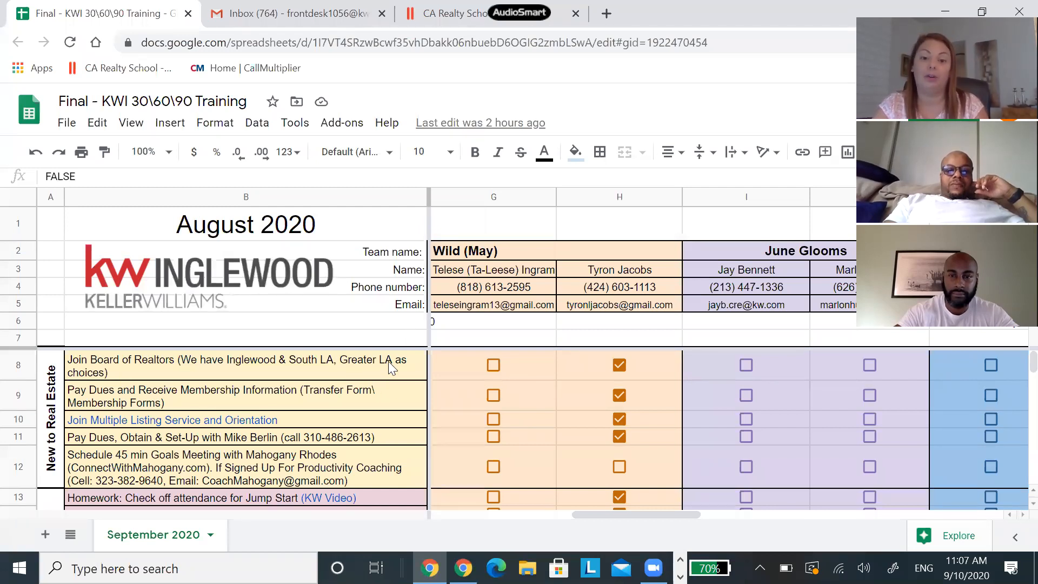
{"action": "mouse_move", "coordinate": [298, 373]}
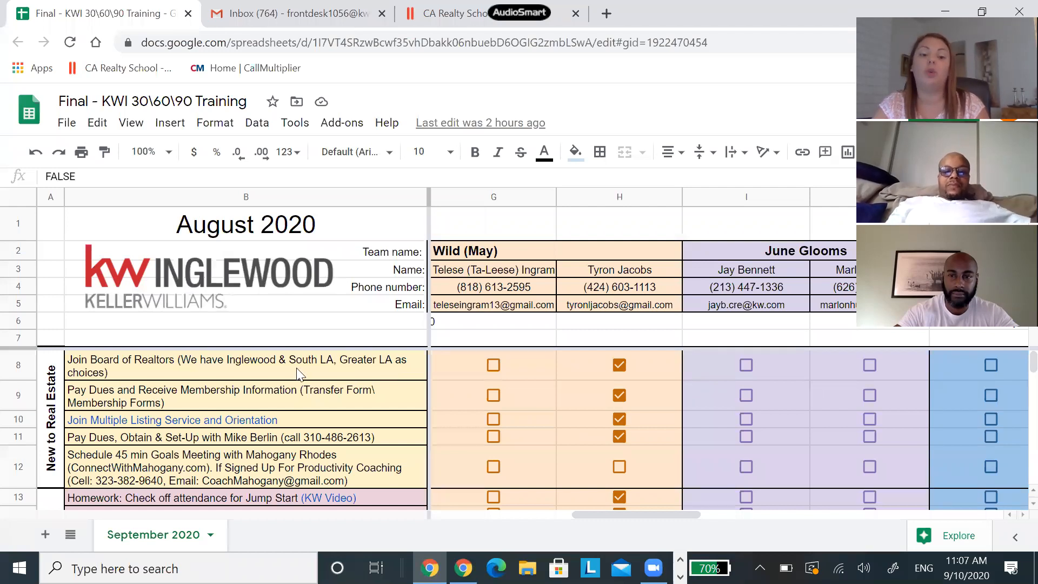
{"action": "mouse_move", "coordinate": [318, 367]}
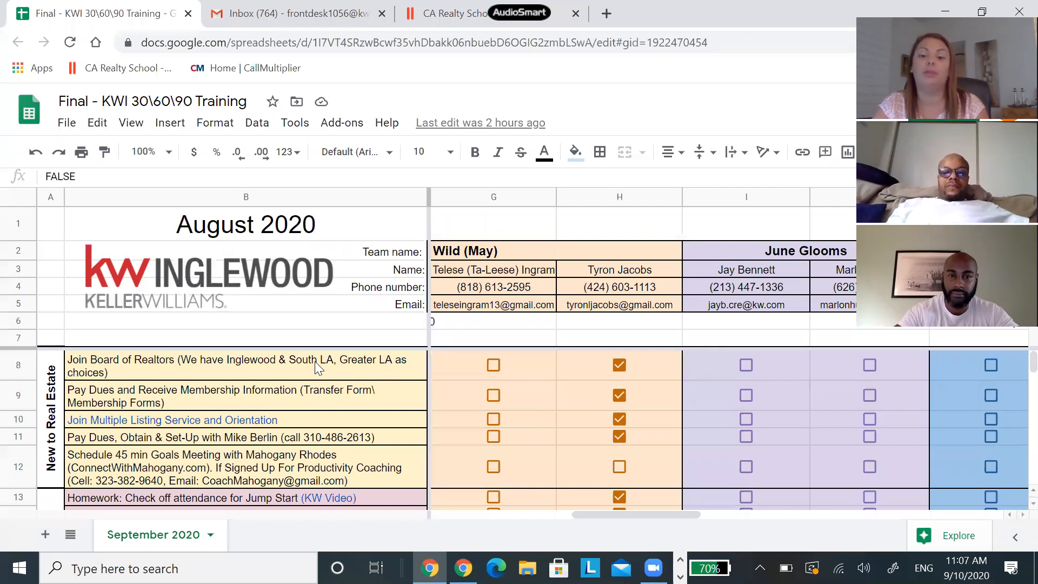
{"action": "mouse_move", "coordinate": [171, 413]}
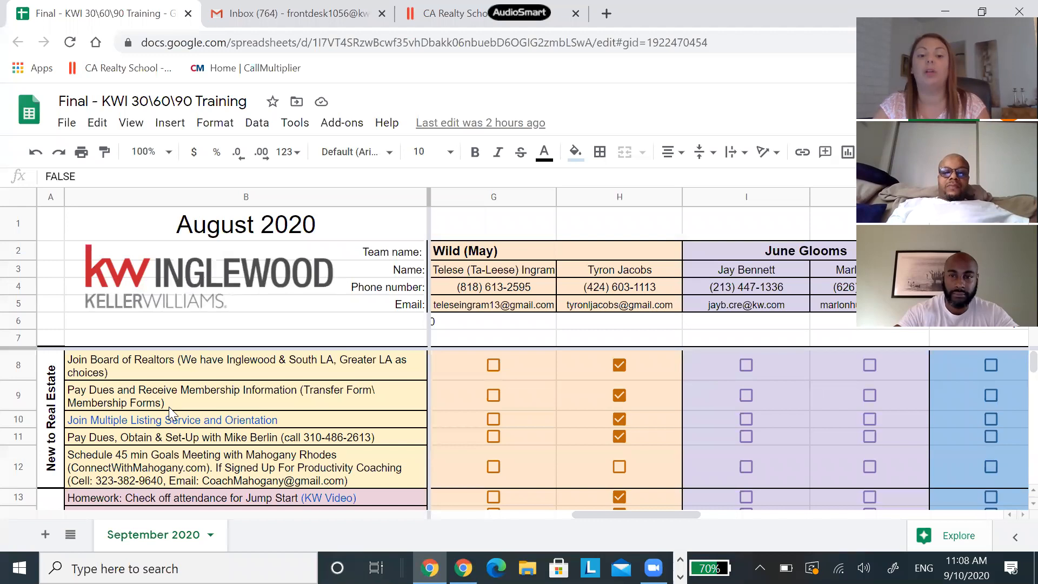
{"action": "mouse_move", "coordinate": [257, 366]}
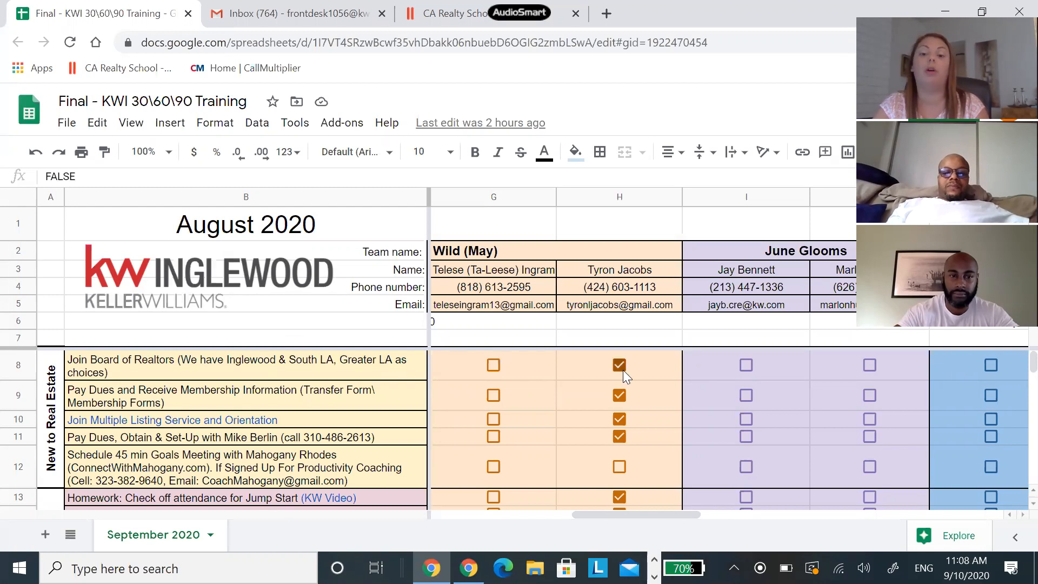
{"action": "left_click", "coordinate": [619, 365]}
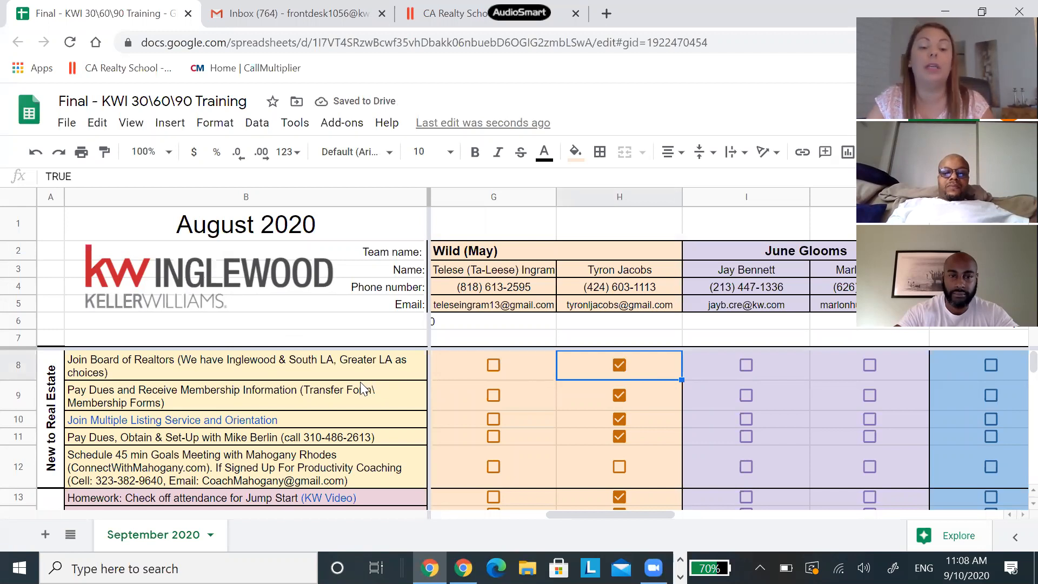
{"action": "mouse_move", "coordinate": [376, 380]}
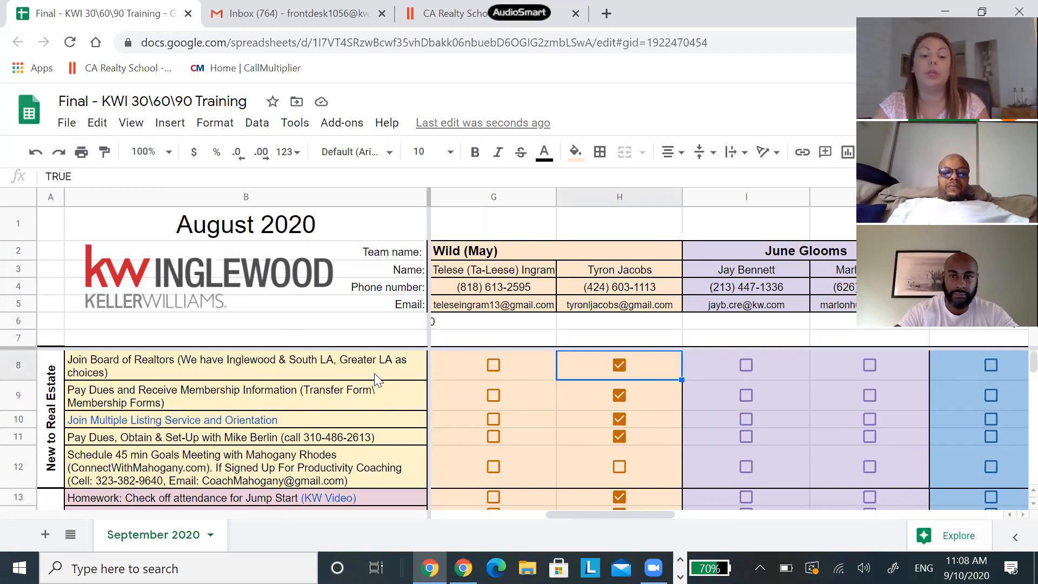
{"action": "scroll", "scroll_direction": "down", "scroll_amount": 3}
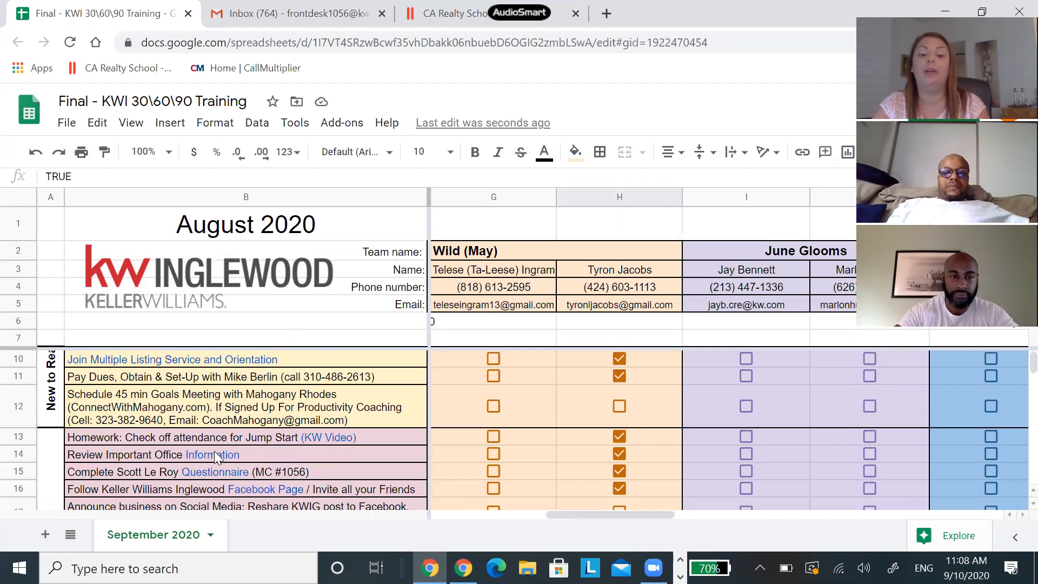
{"action": "mouse_move", "coordinate": [211, 454]}
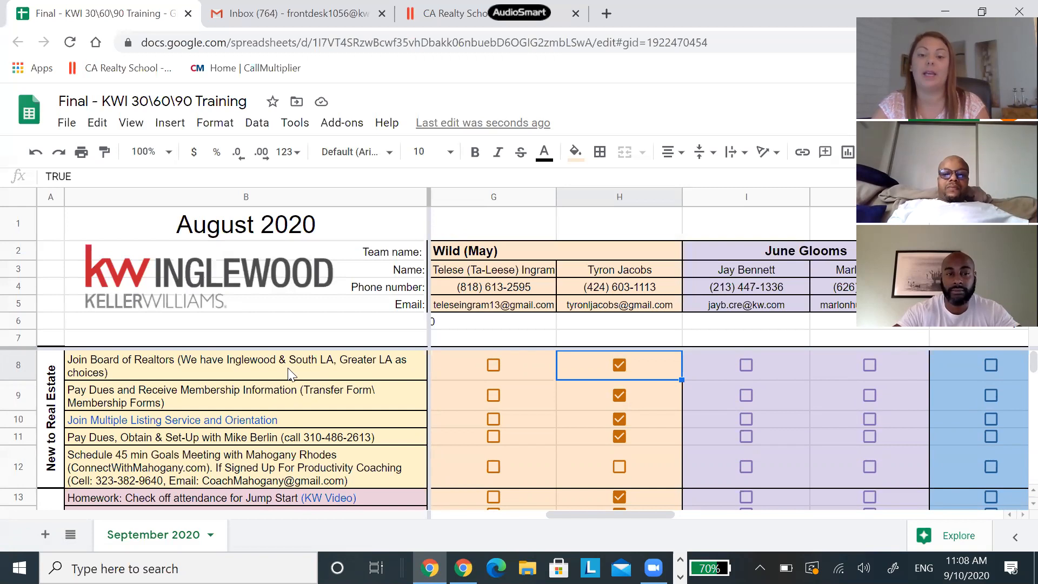
{"action": "scroll", "scroll_direction": "down", "scroll_amount": 3}
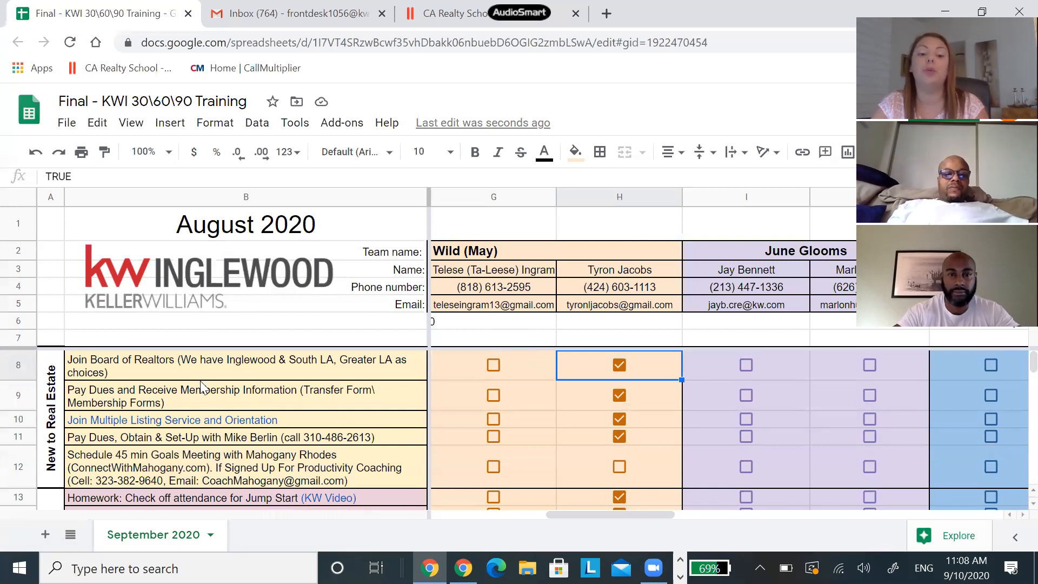
{"action": "mouse_move", "coordinate": [295, 400]}
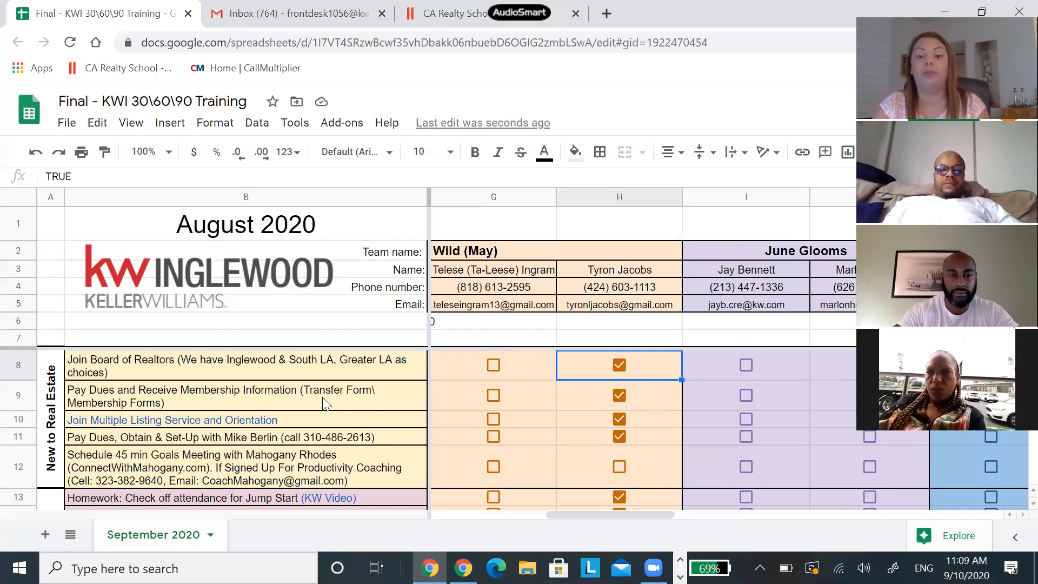
{"action": "mouse_move", "coordinate": [372, 400]}
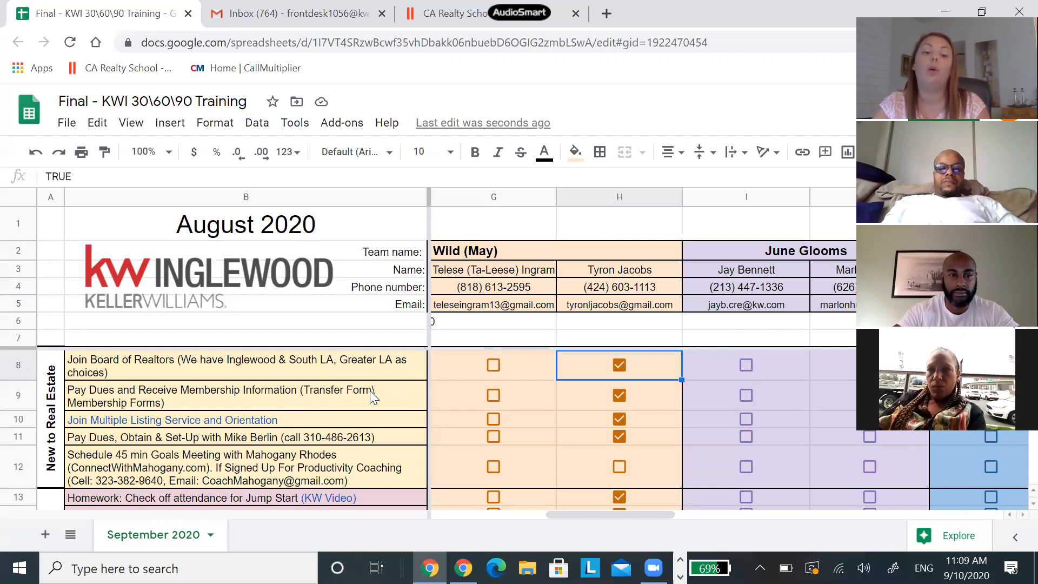
{"action": "mouse_move", "coordinate": [268, 425]}
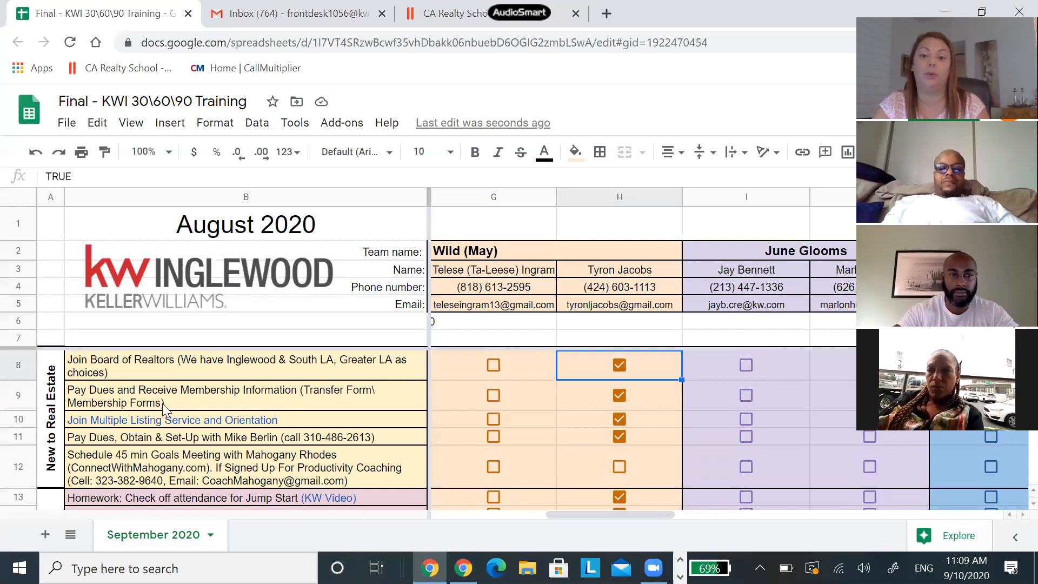
{"action": "mouse_move", "coordinate": [185, 419]}
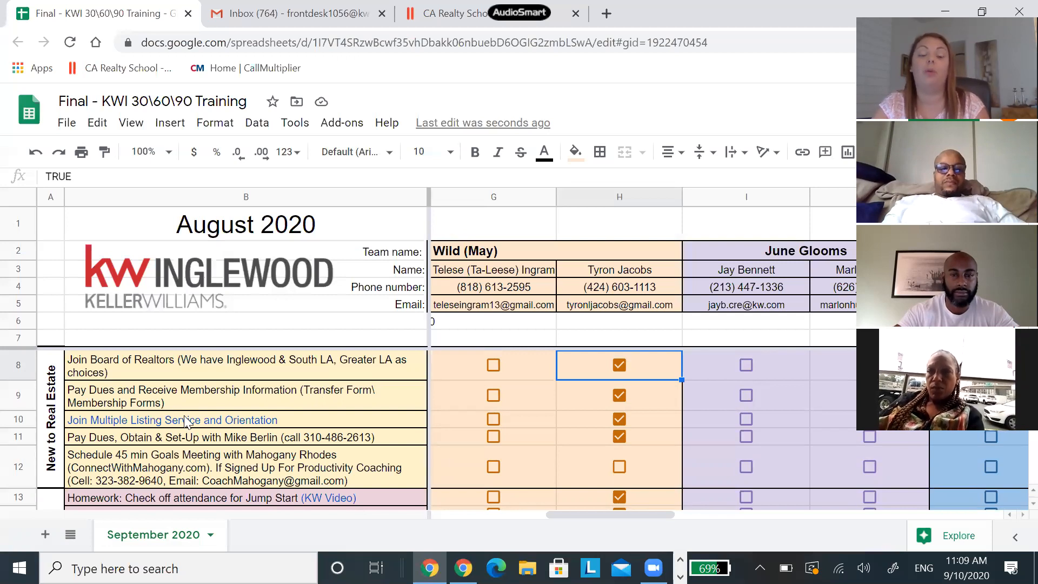
{"action": "mouse_move", "coordinate": [188, 405]}
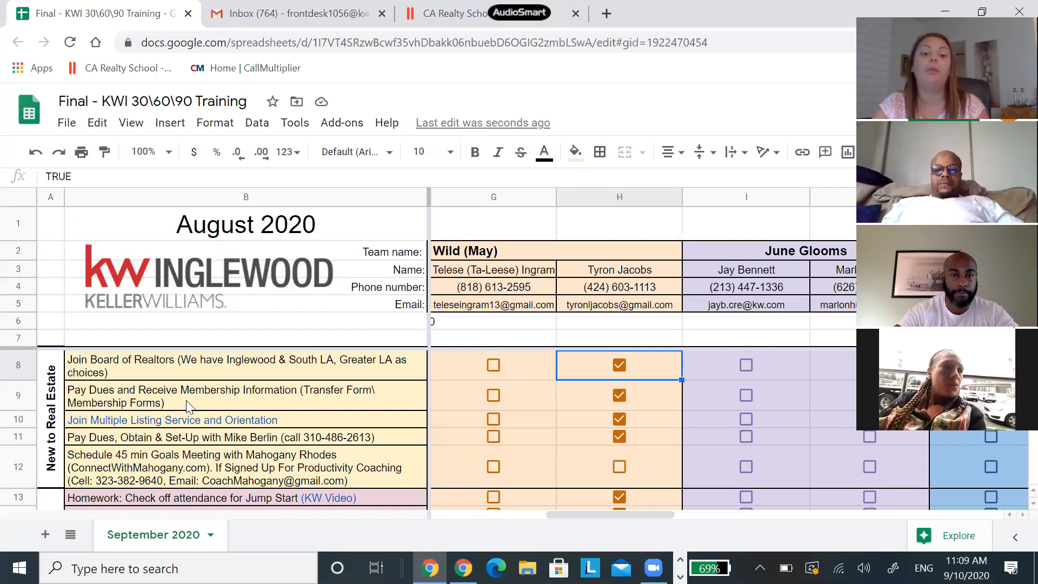
{"action": "mouse_move", "coordinate": [142, 429]}
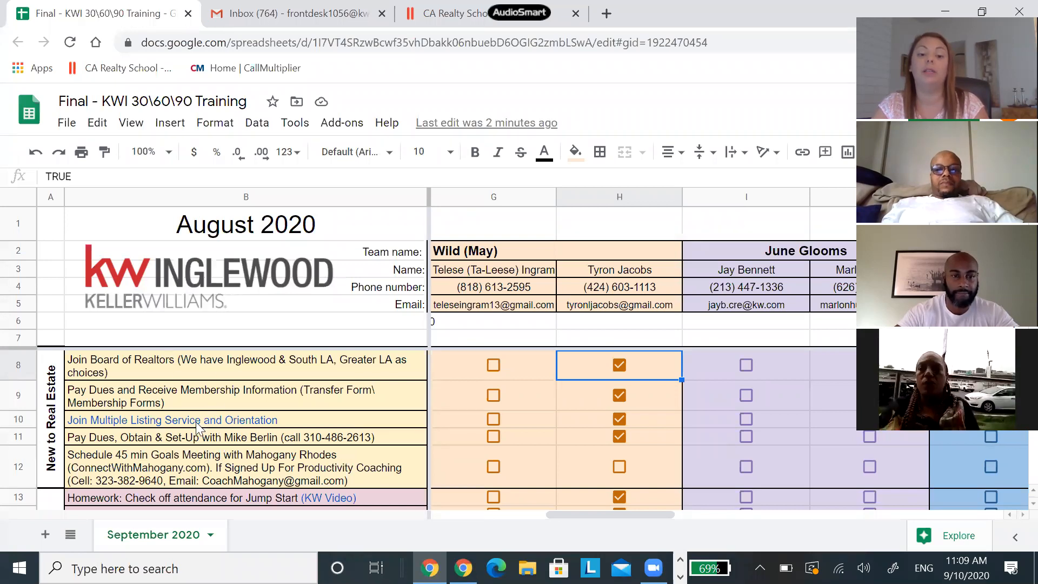
{"action": "mouse_move", "coordinate": [196, 427]}
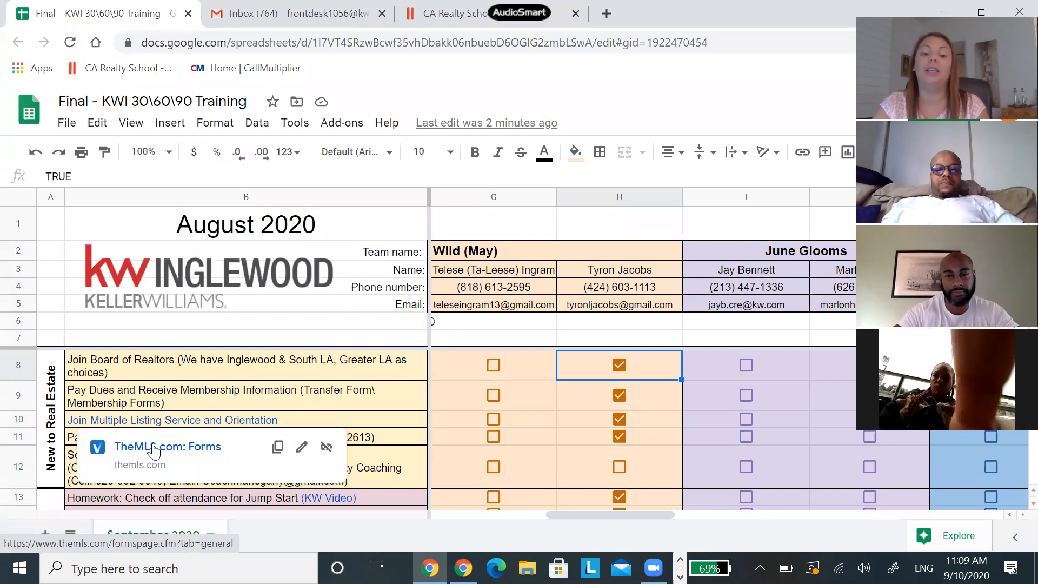
{"action": "mouse_move", "coordinate": [92, 437]}
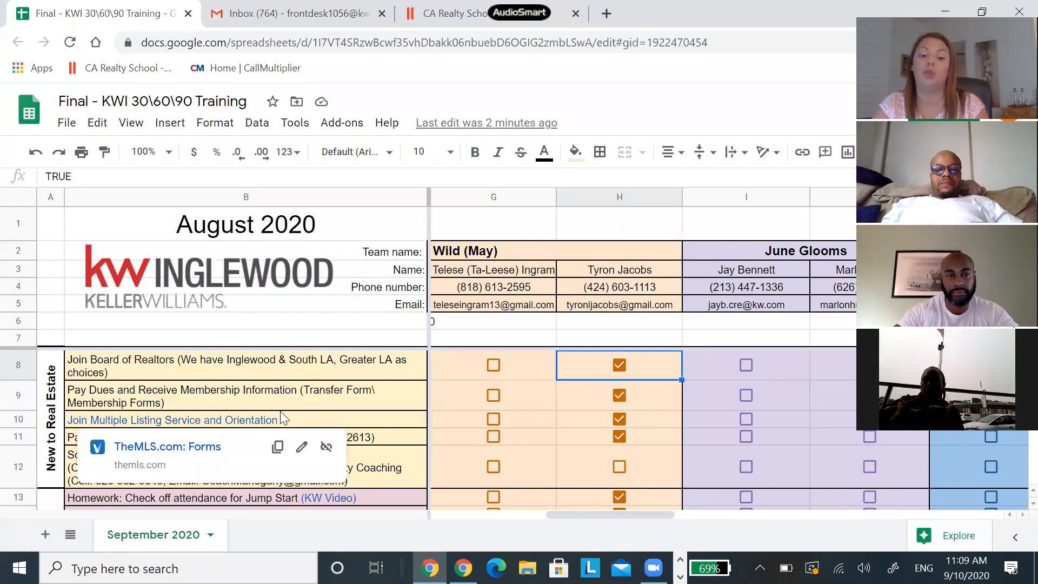
- Tick the Homework: Check off attendance for Jump Start checkbox in H13
{"action": "scroll", "scroll_direction": "down", "scroll_amount": 3}
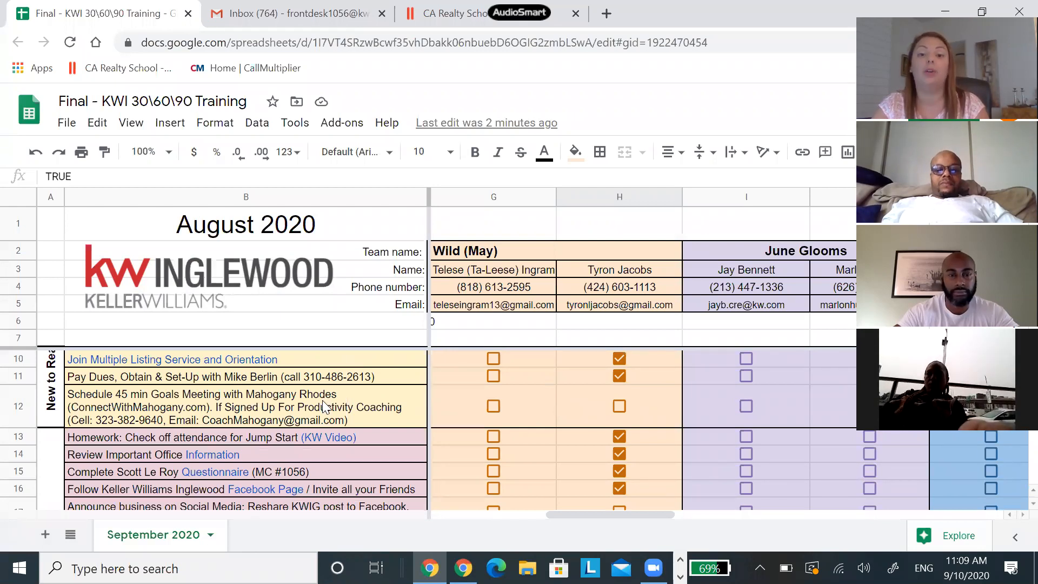
{"action": "mouse_move", "coordinate": [147, 435]}
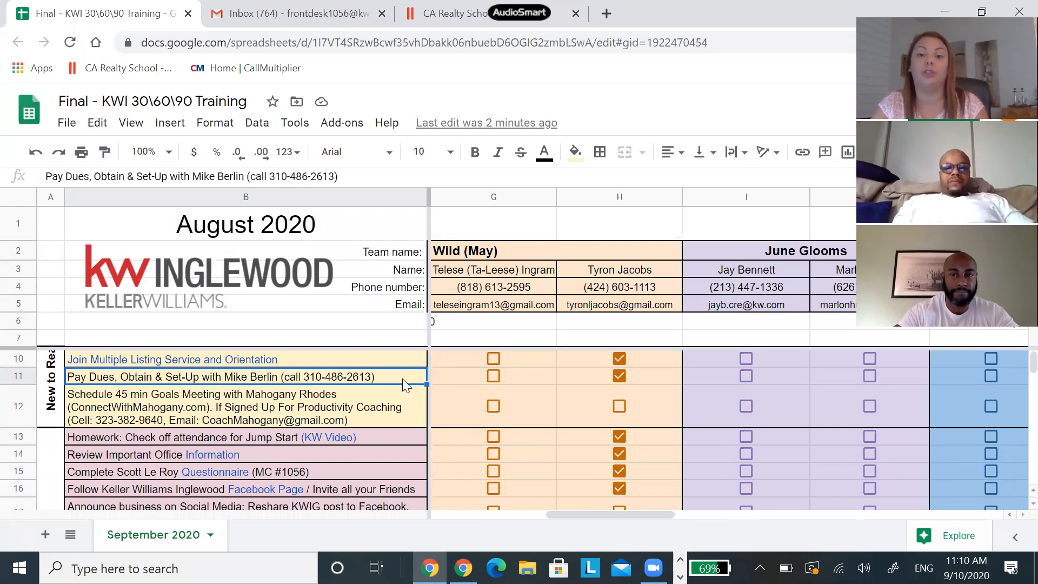
{"action": "mouse_move", "coordinate": [407, 408]}
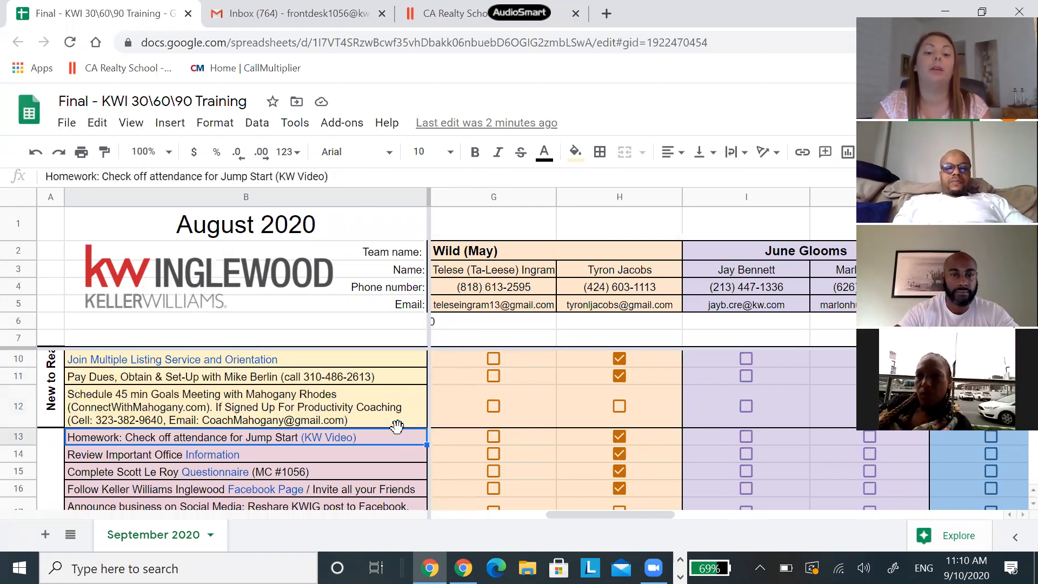
{"action": "mouse_move", "coordinate": [408, 413]}
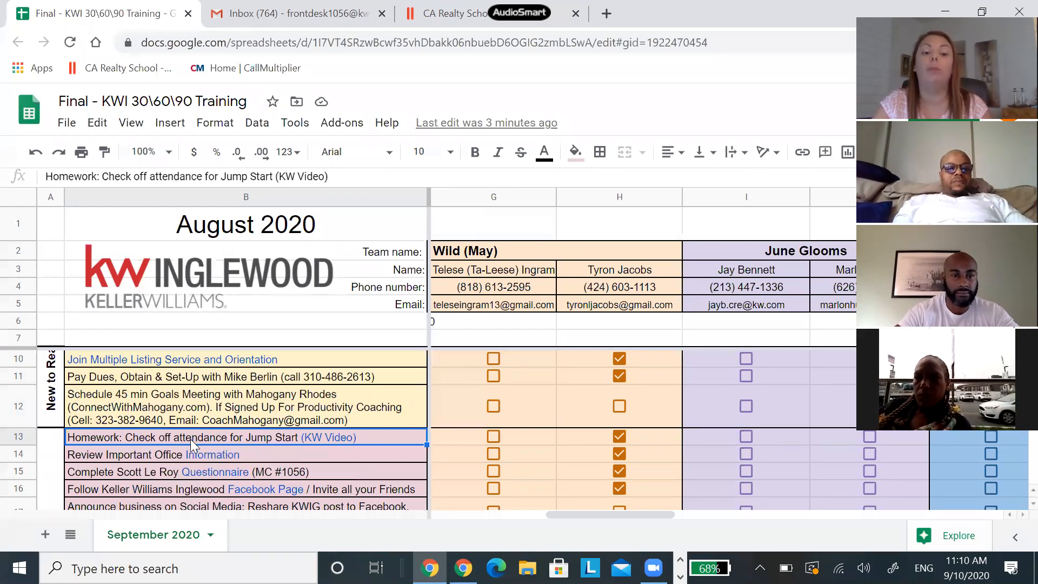
{"action": "mouse_move", "coordinate": [141, 430]}
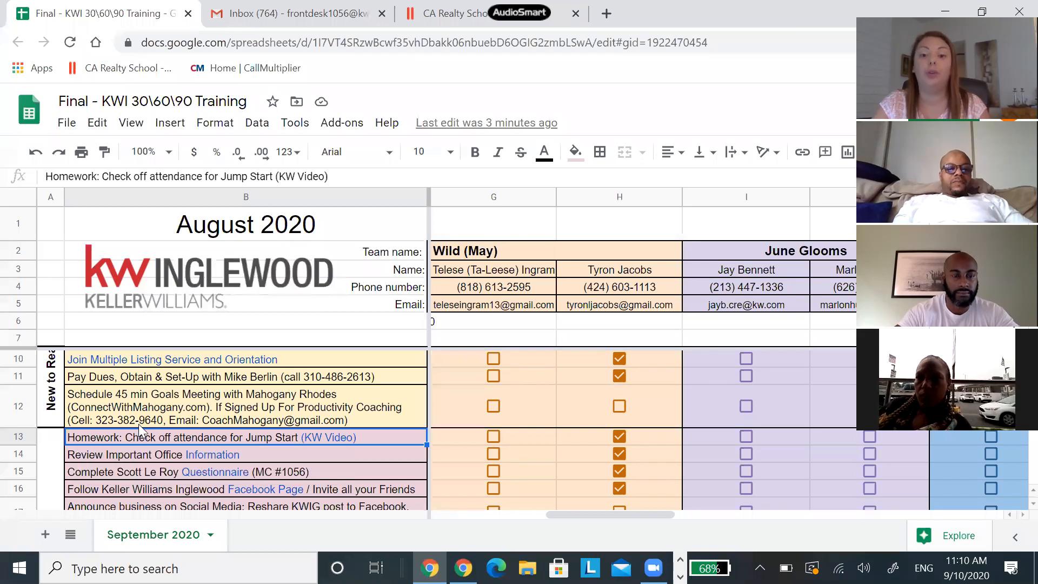
{"action": "mouse_move", "coordinate": [134, 424]}
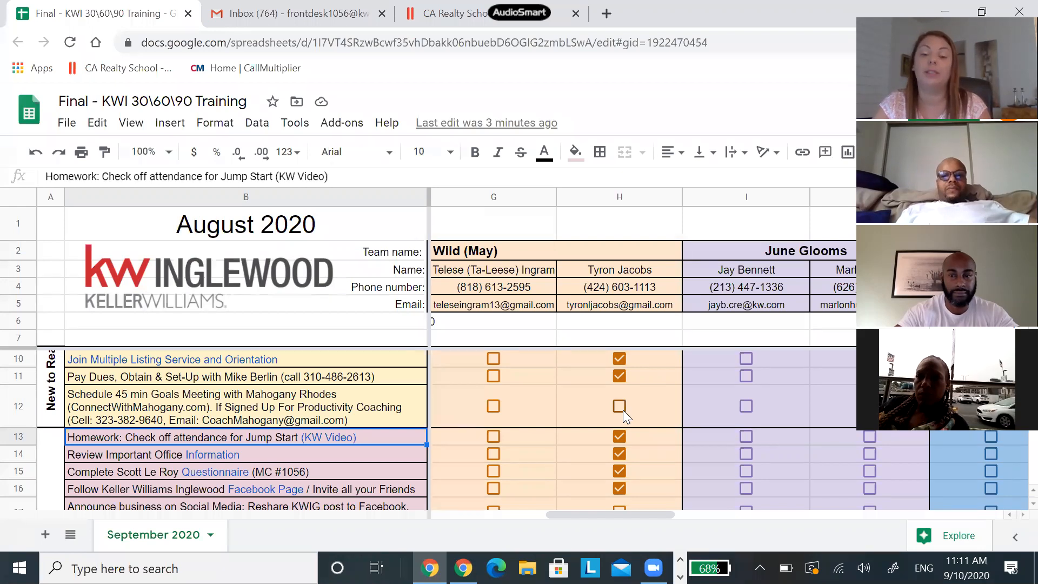
{"action": "scroll", "scroll_direction": "down", "scroll_amount": 3}
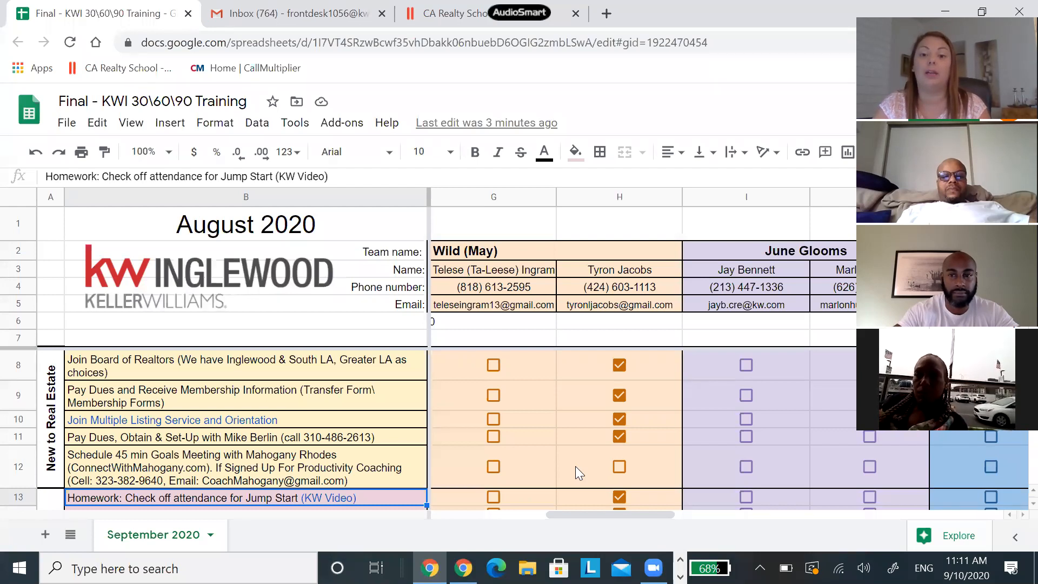
{"action": "scroll", "scroll_direction": "down", "scroll_amount": 3}
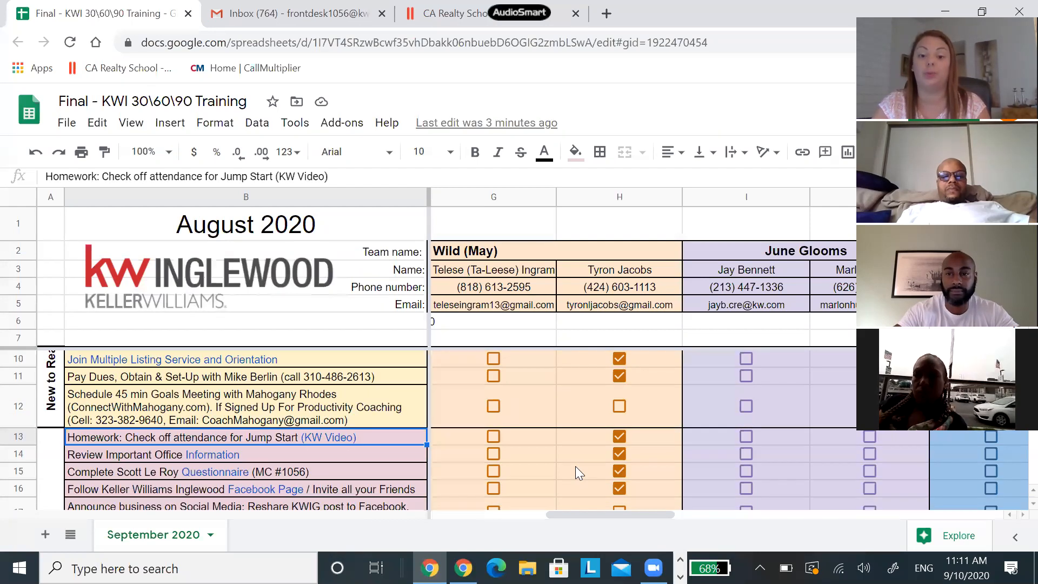
{"action": "mouse_move", "coordinate": [59, 471]}
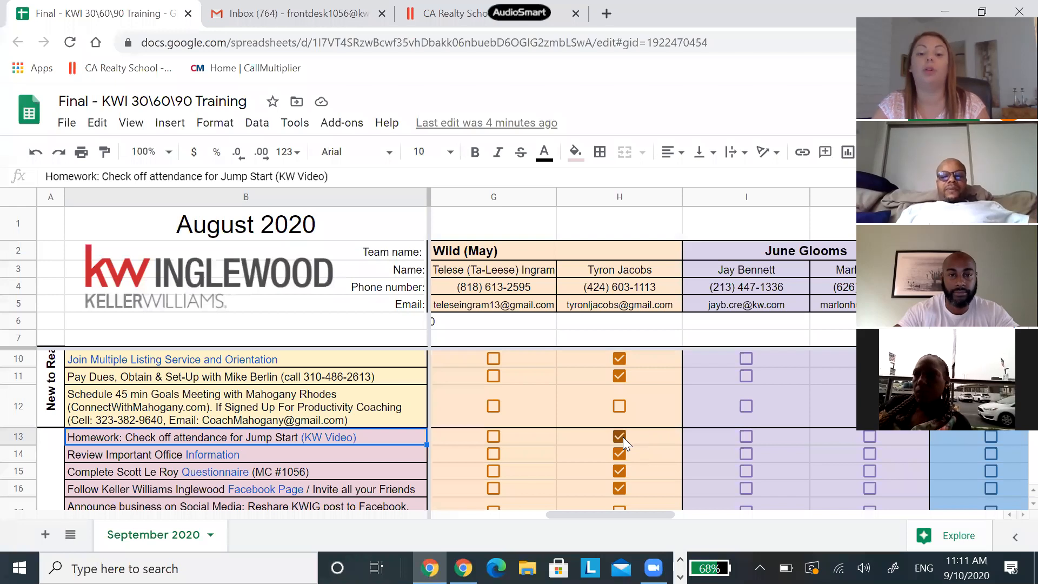
{"action": "left_click", "coordinate": [618, 435]}
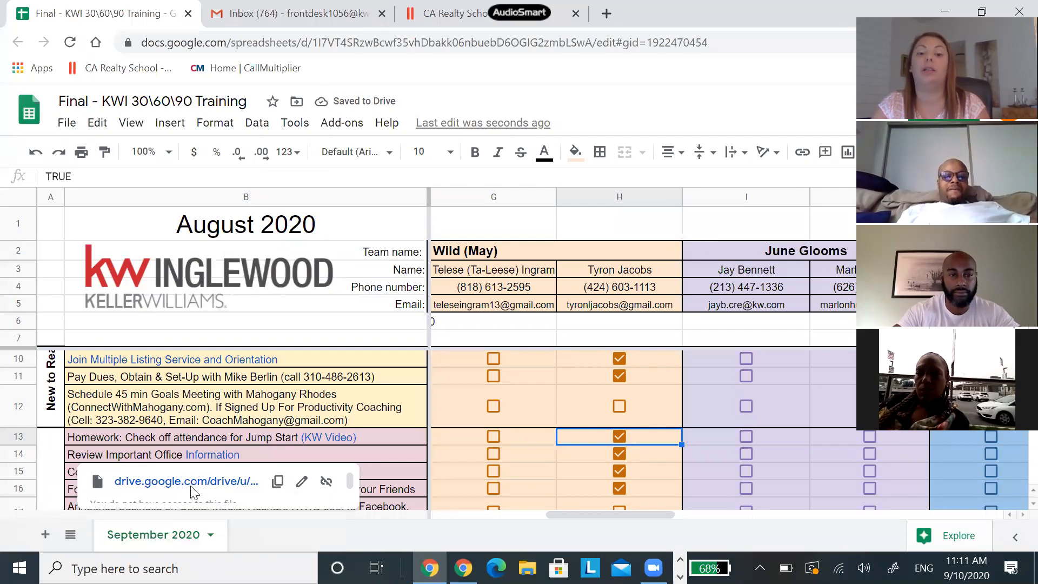
- Open Orientation - Inglewood _ Final.pdf from the 30\60\90 Drive folder and view its Important Office Information page
{"action": "left_click", "coordinate": [185, 481]}
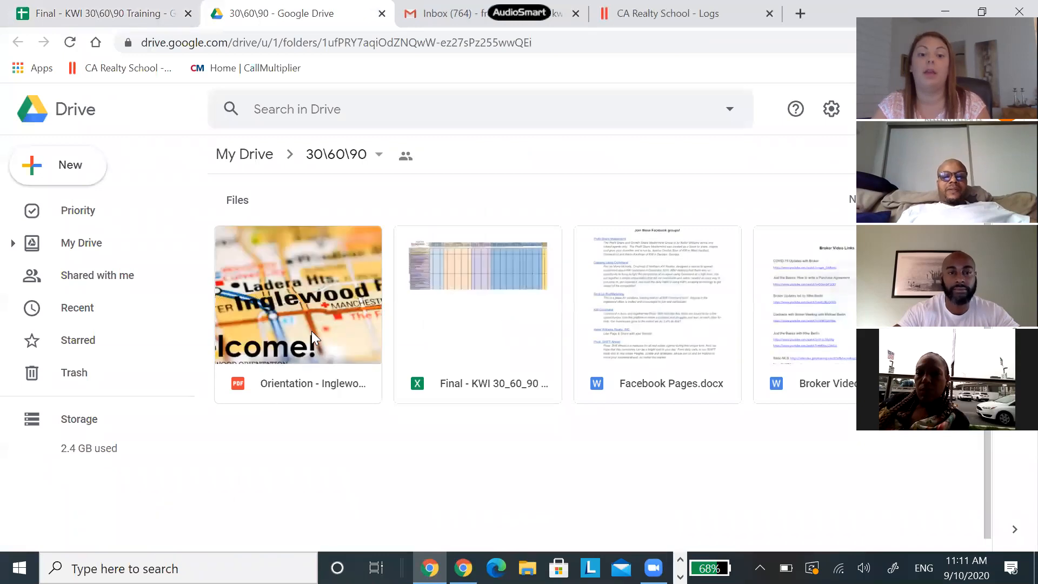
{"action": "double_click", "coordinate": [298, 295]}
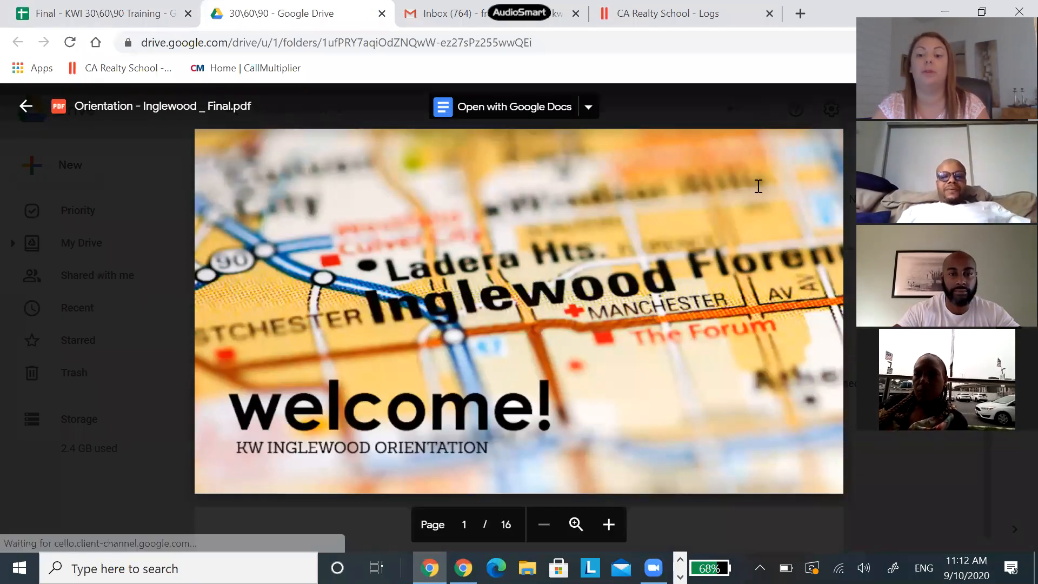
{"action": "scroll", "scroll_direction": "down", "scroll_amount": 3}
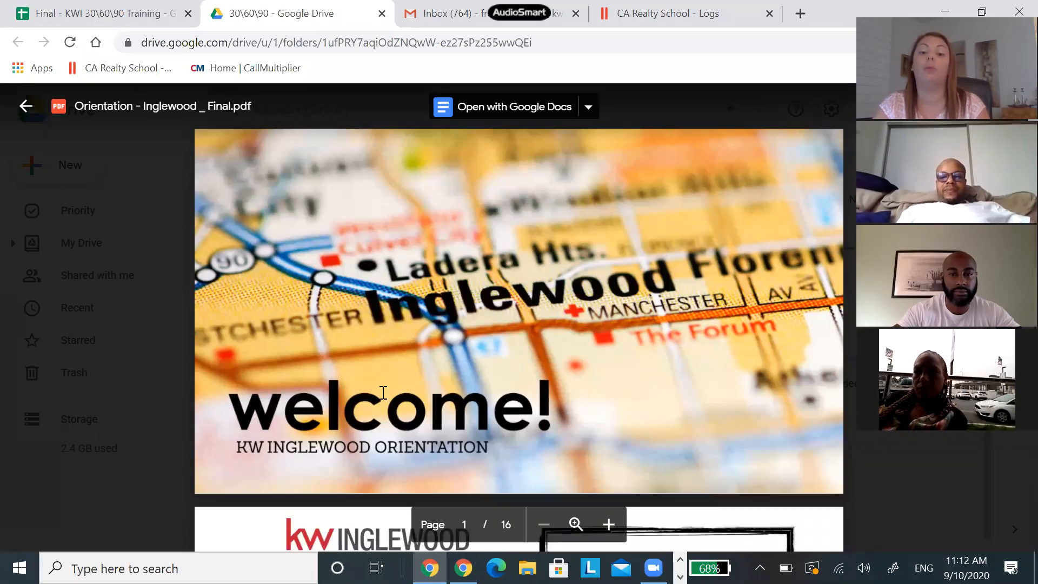
{"action": "scroll", "scroll_direction": "down", "scroll_amount": 3}
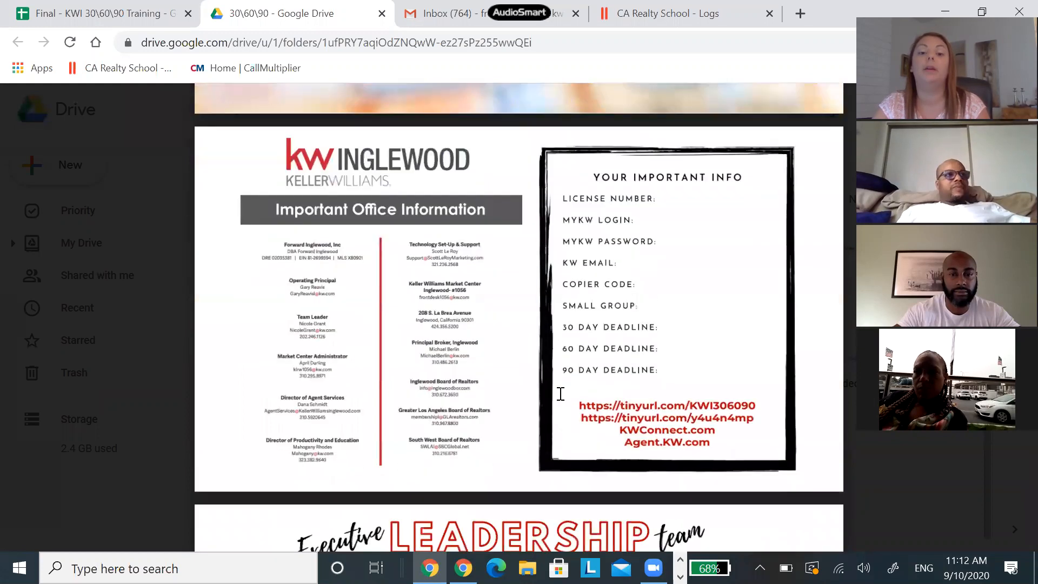
{"action": "scroll", "scroll_direction": "down", "scroll_amount": 3}
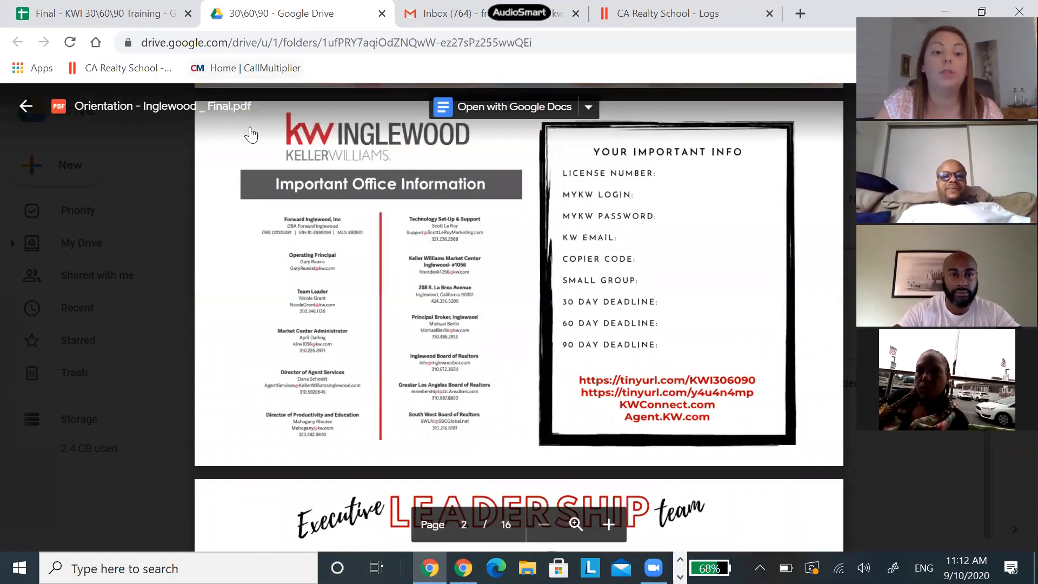
{"action": "left_click", "coordinate": [508, 106]}
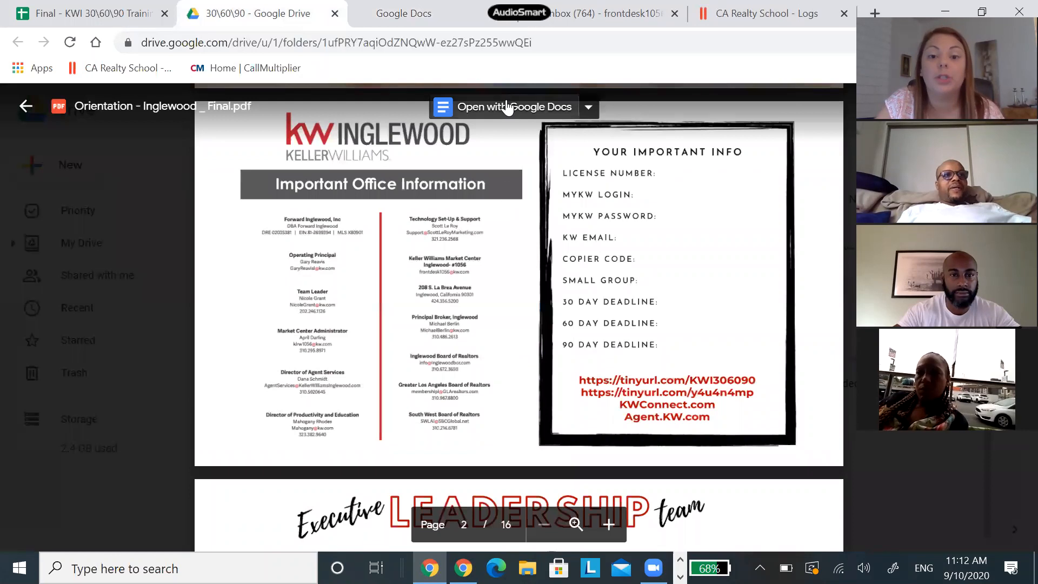
- Open the orientation PDF with Lumin PDF from the Open with dropdown
{"action": "left_click", "coordinate": [589, 106]}
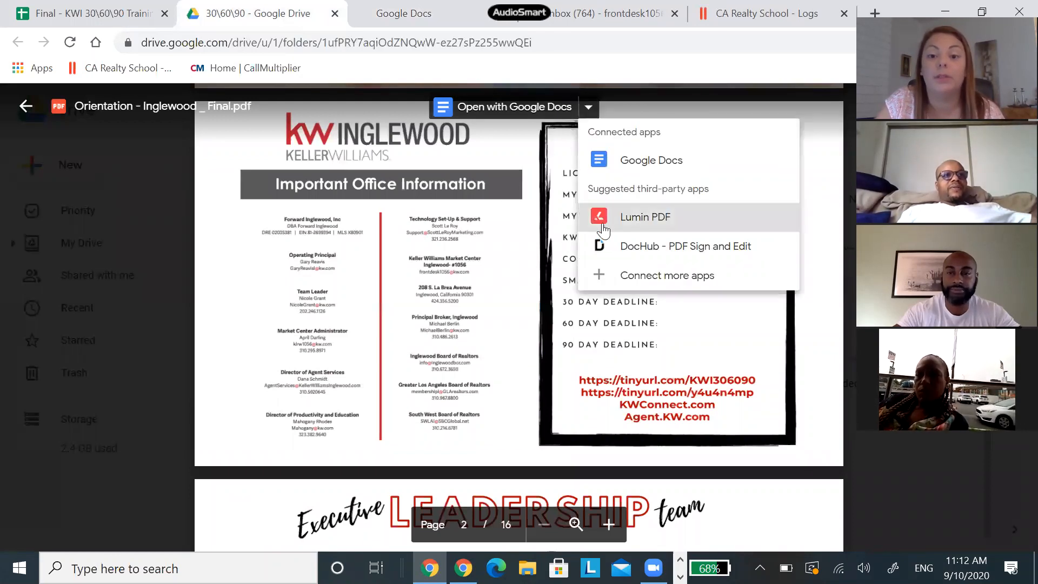
{"action": "left_click", "coordinate": [644, 216]}
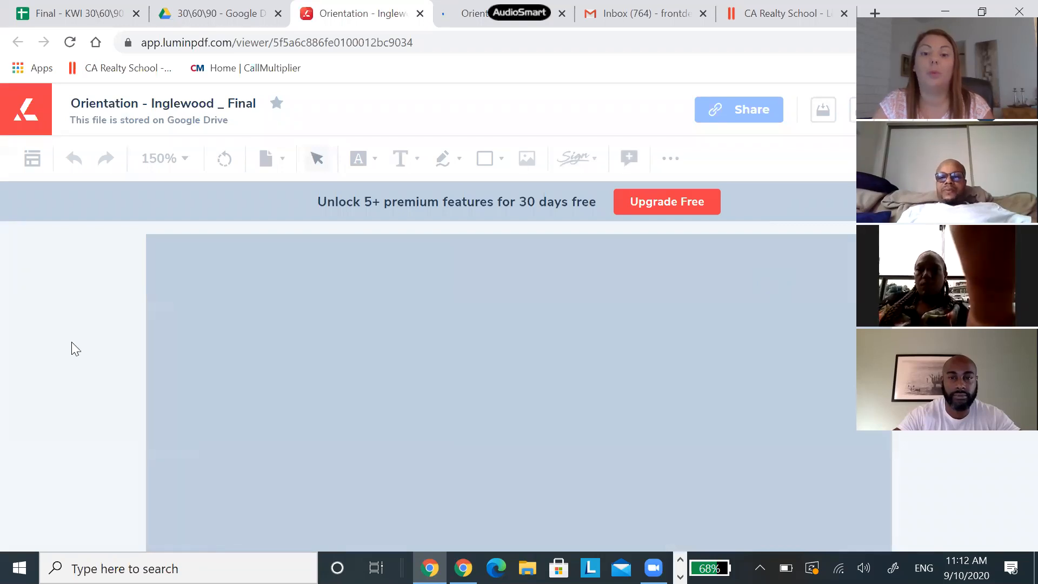
{"action": "mouse_move", "coordinate": [93, 345]}
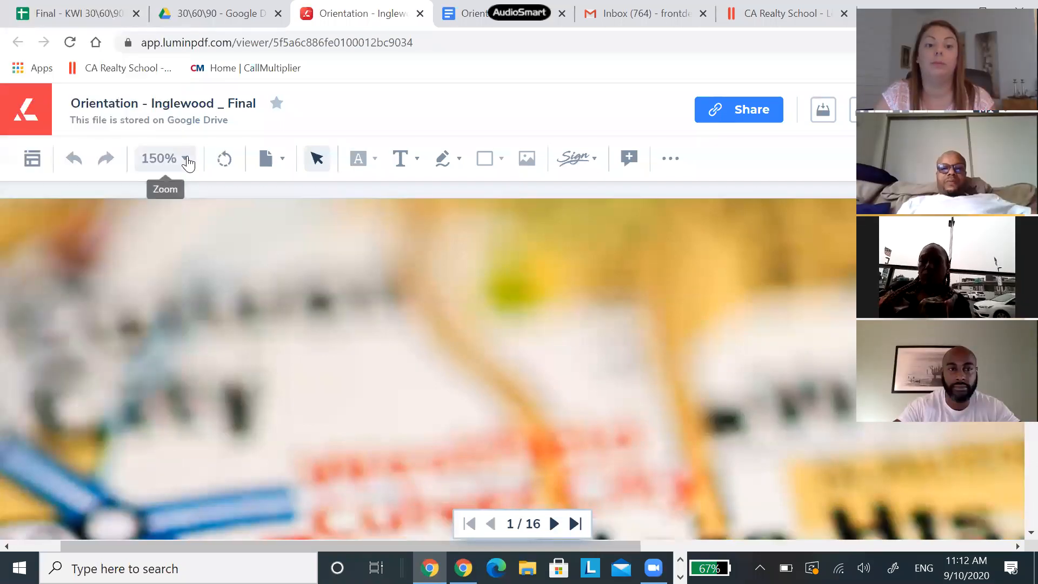
- Set zoom to 100% and navigate to page 2, Important Office Information
{"action": "left_click", "coordinate": [186, 158]}
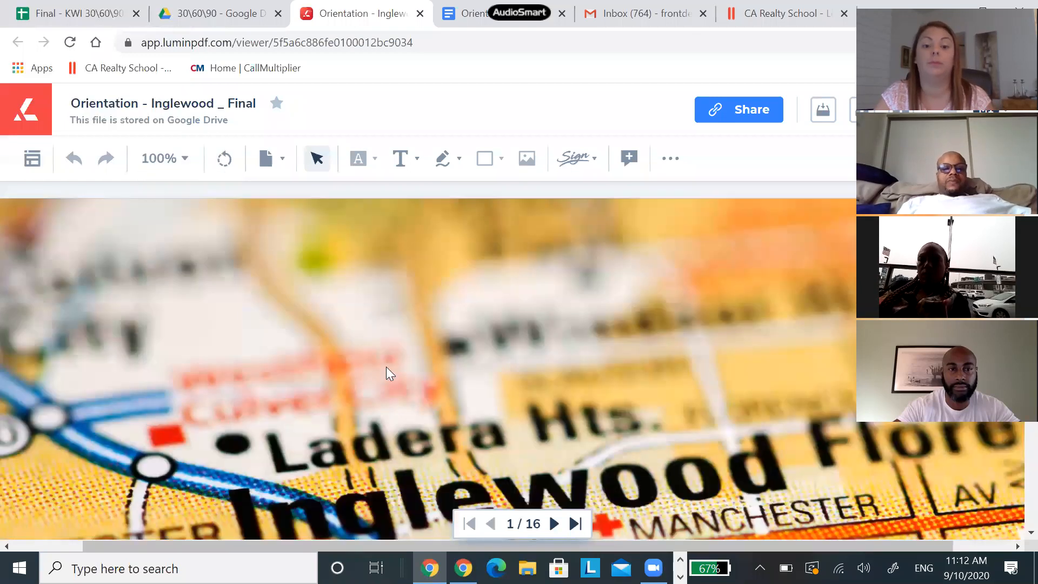
{"action": "left_click", "coordinate": [553, 523]}
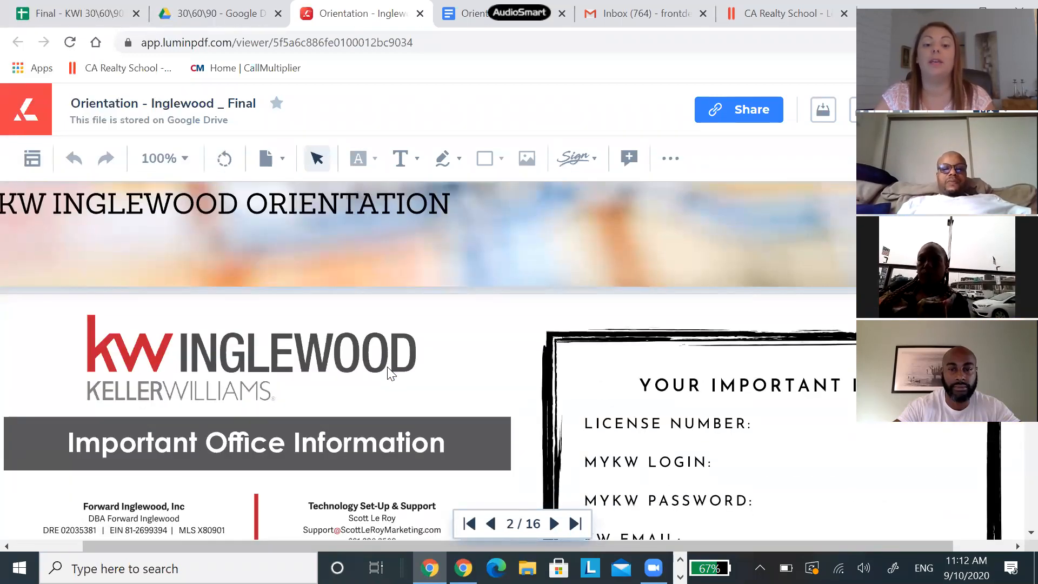
{"action": "left_click", "coordinate": [491, 523]}
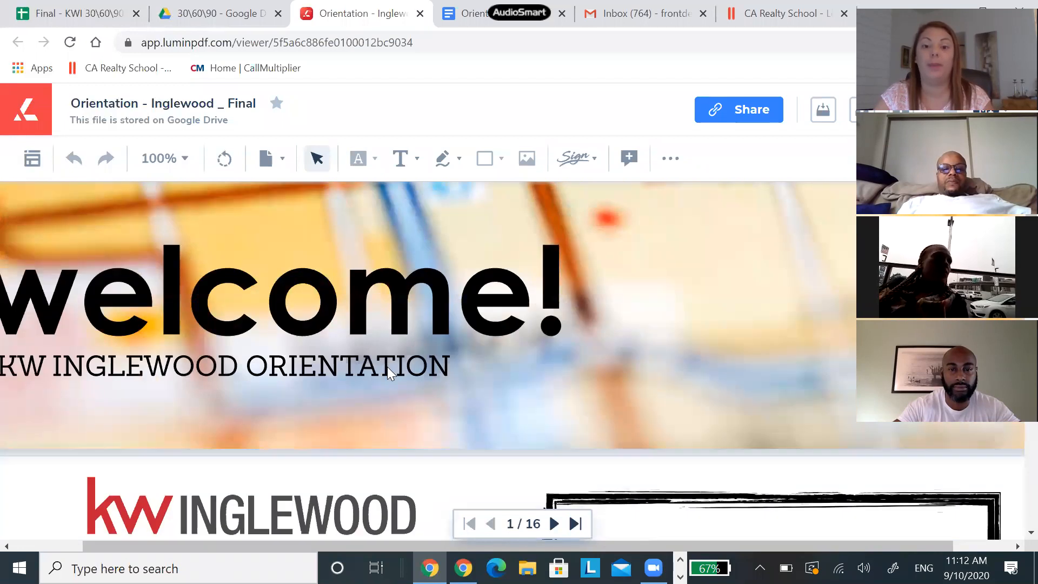
{"action": "left_click", "coordinate": [554, 523]}
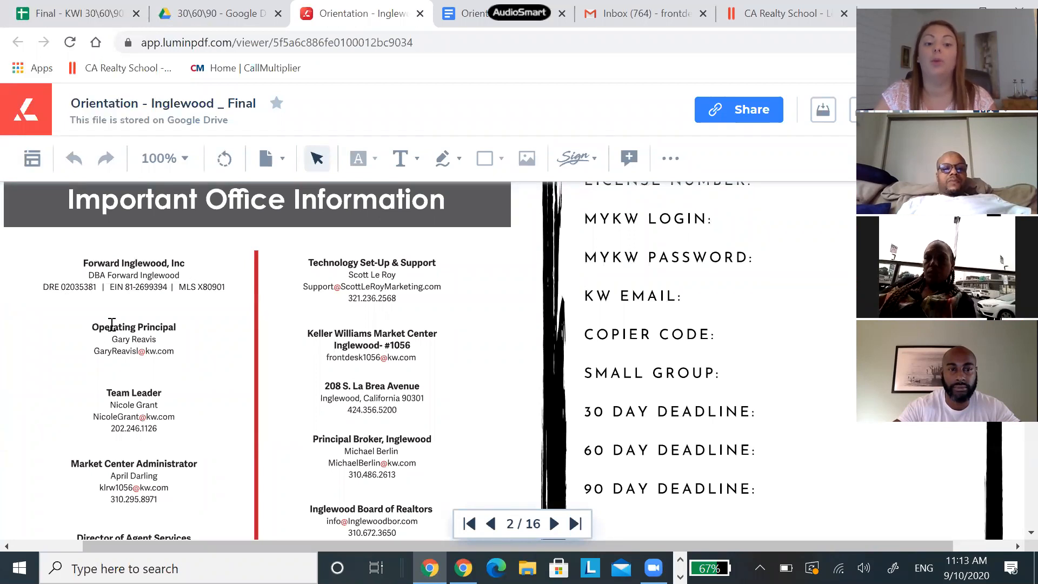
{"action": "mouse_move", "coordinate": [182, 337]}
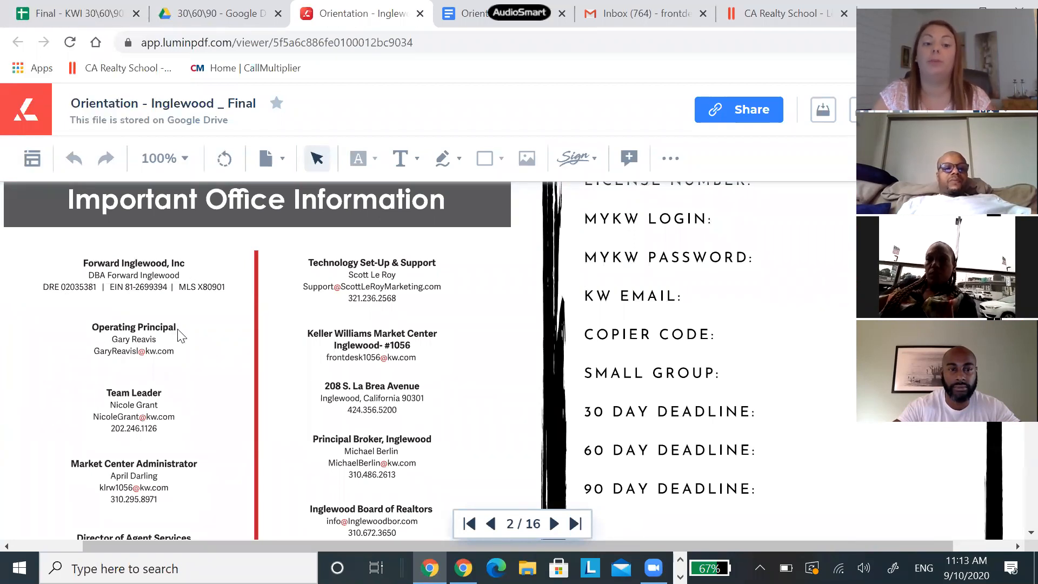
- Read down the office contacts page and advance to page 3, the Executive Leadership team
{"action": "scroll", "scroll_direction": "down", "scroll_amount": 3}
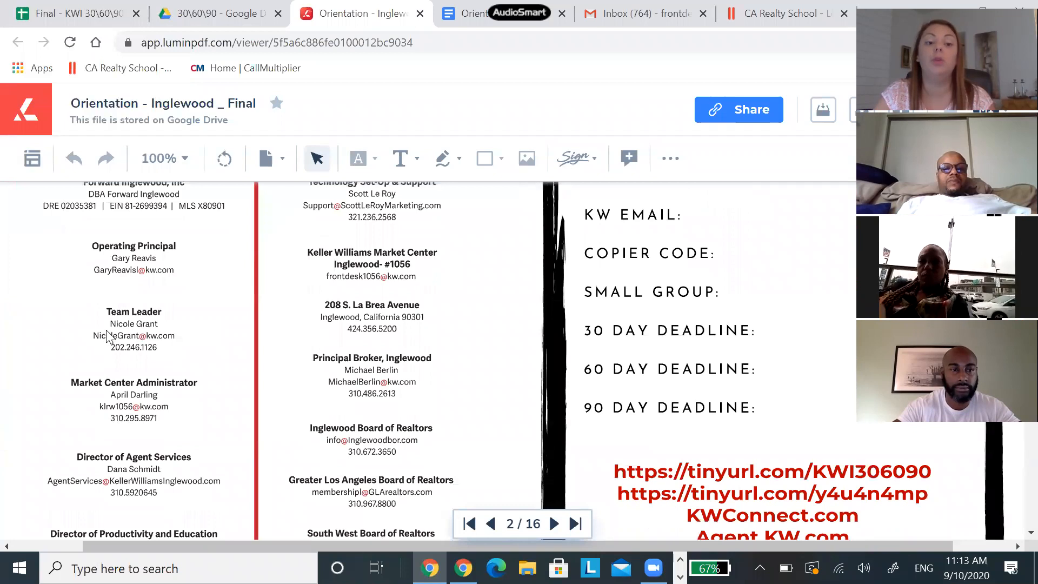
{"action": "mouse_move", "coordinate": [112, 411]}
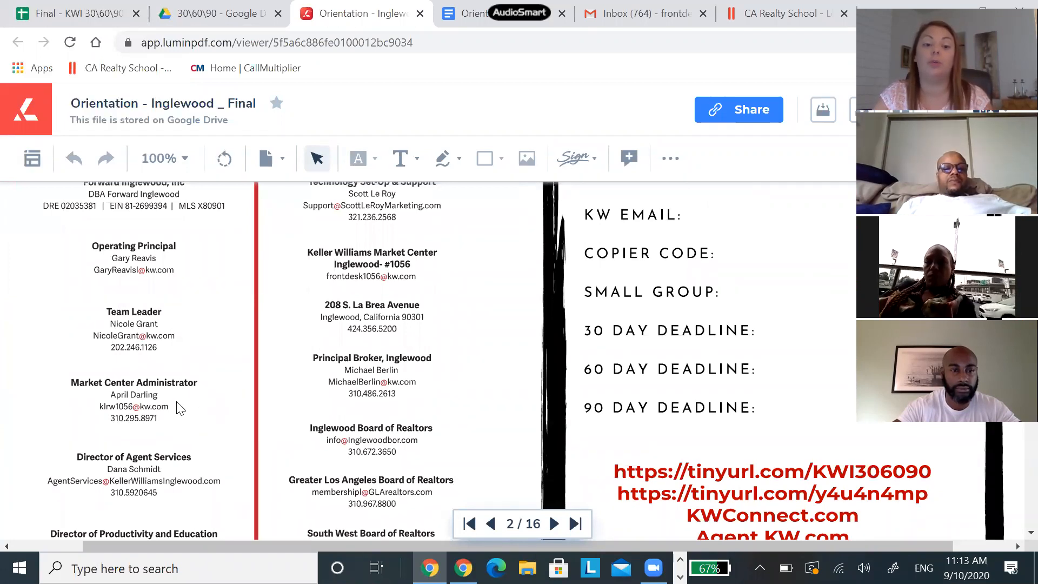
{"action": "scroll", "scroll_direction": "down", "scroll_amount": 3}
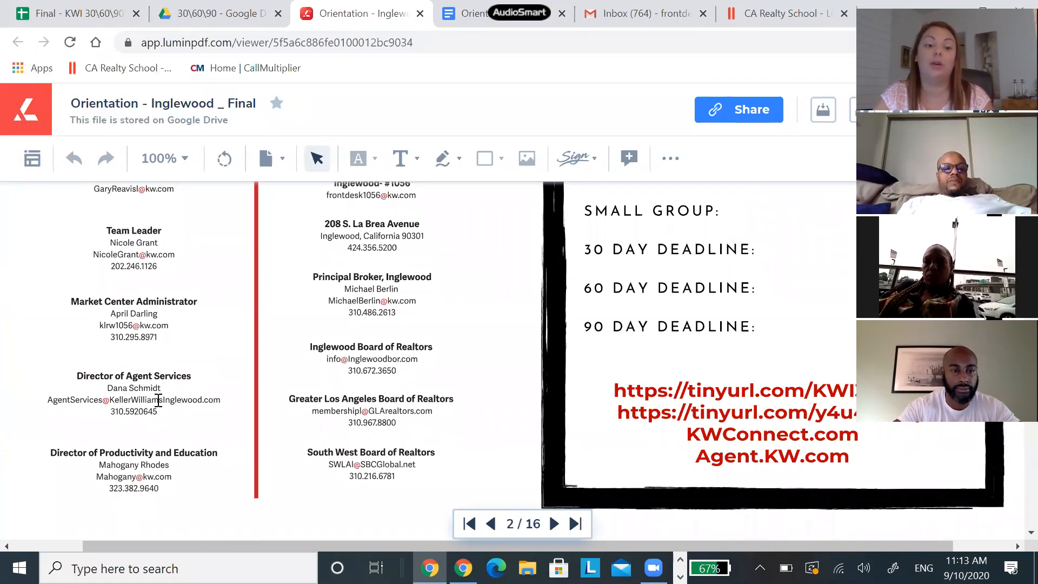
{"action": "mouse_move", "coordinate": [191, 456]}
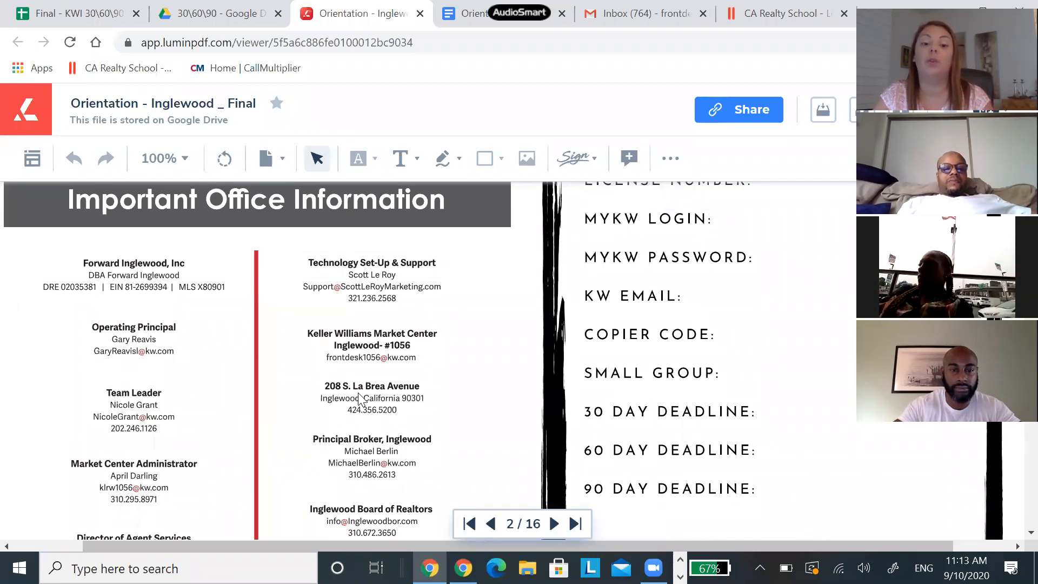
{"action": "mouse_move", "coordinate": [354, 409]}
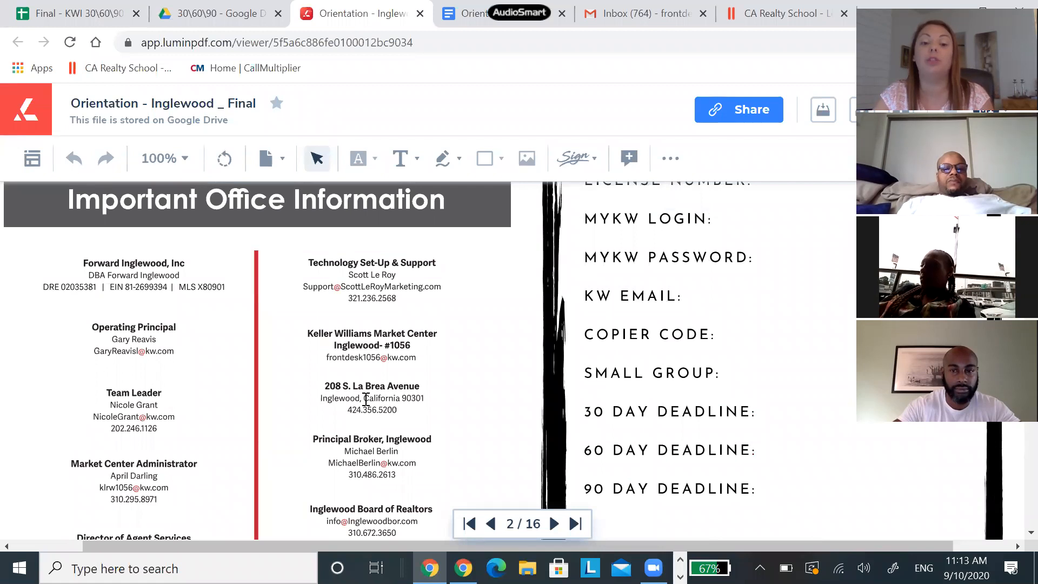
{"action": "scroll", "scroll_direction": "down", "scroll_amount": 3}
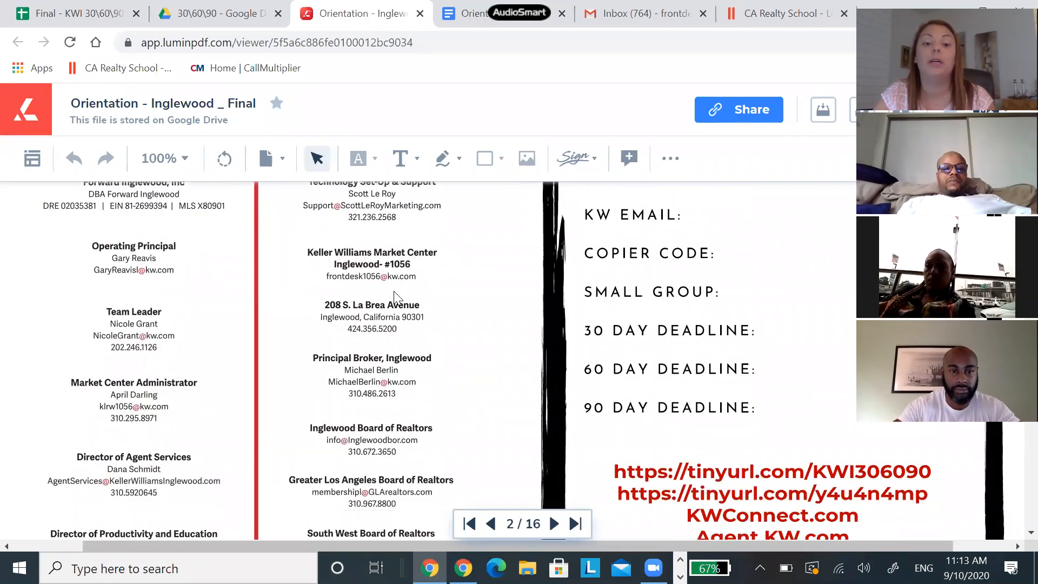
{"action": "scroll", "scroll_direction": "down", "scroll_amount": 3}
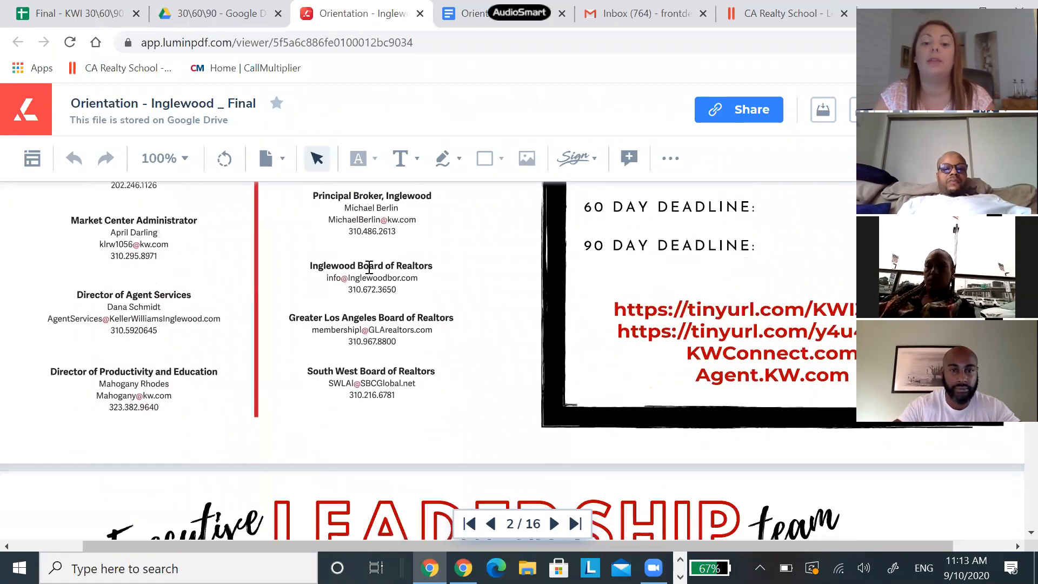
{"action": "mouse_move", "coordinate": [377, 265]}
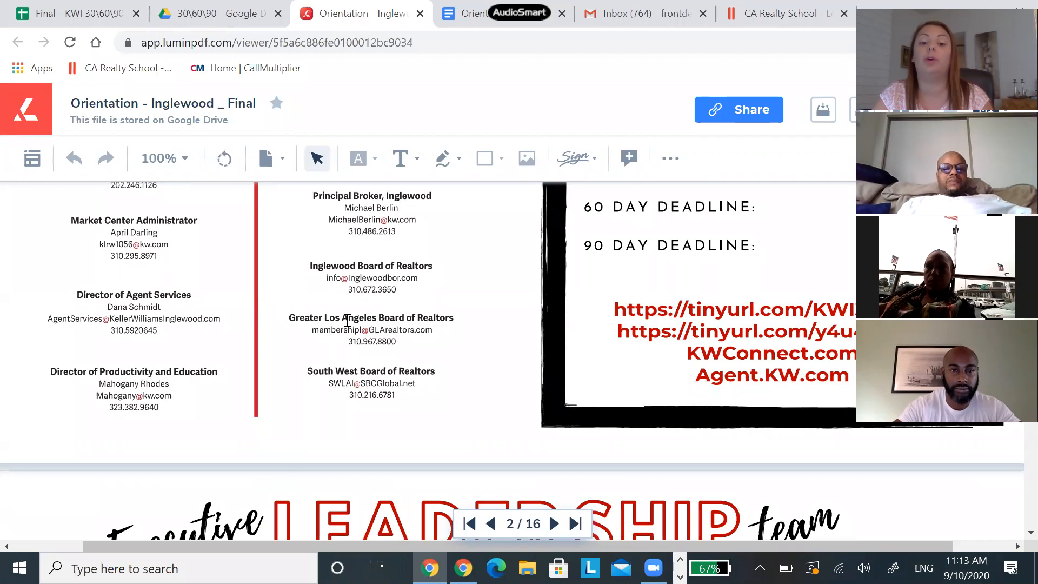
{"action": "scroll", "scroll_direction": "down", "scroll_amount": 3}
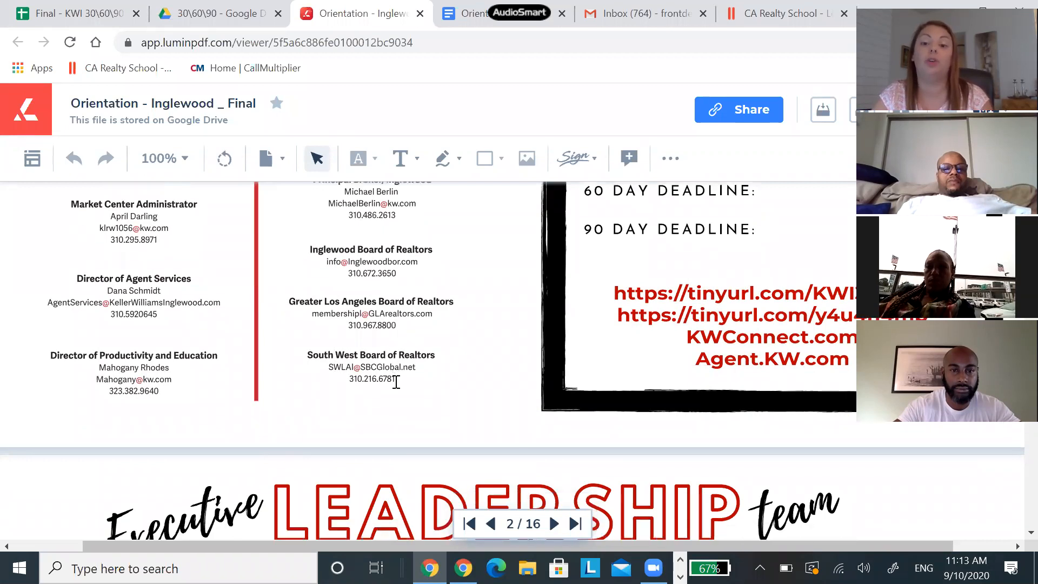
{"action": "left_click", "coordinate": [554, 523]}
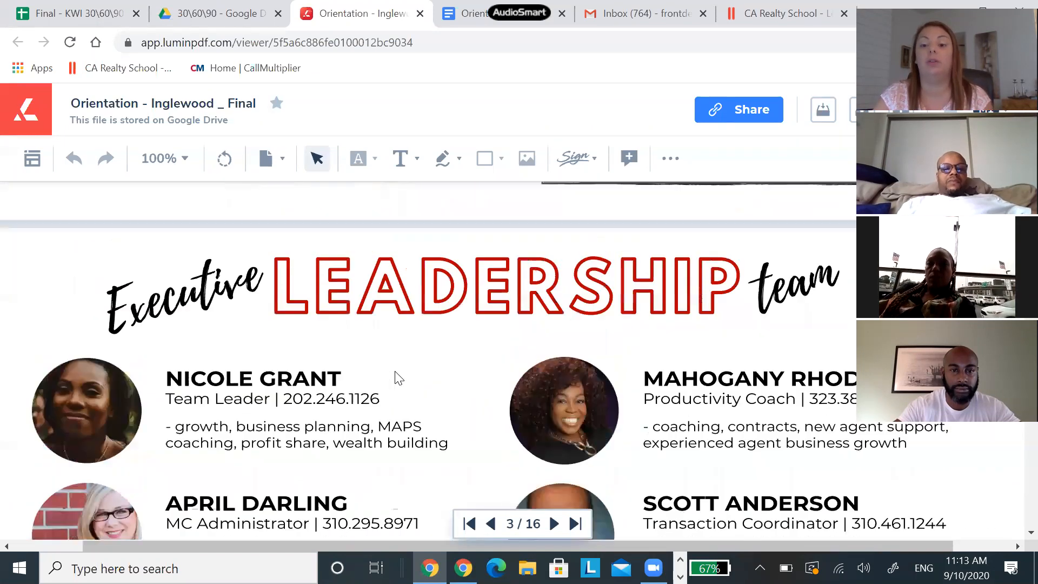
- Page from the leadership contacts through Value at KW Inglewood to page 5, headshots and marketing
{"action": "scroll", "scroll_direction": "down", "scroll_amount": 3}
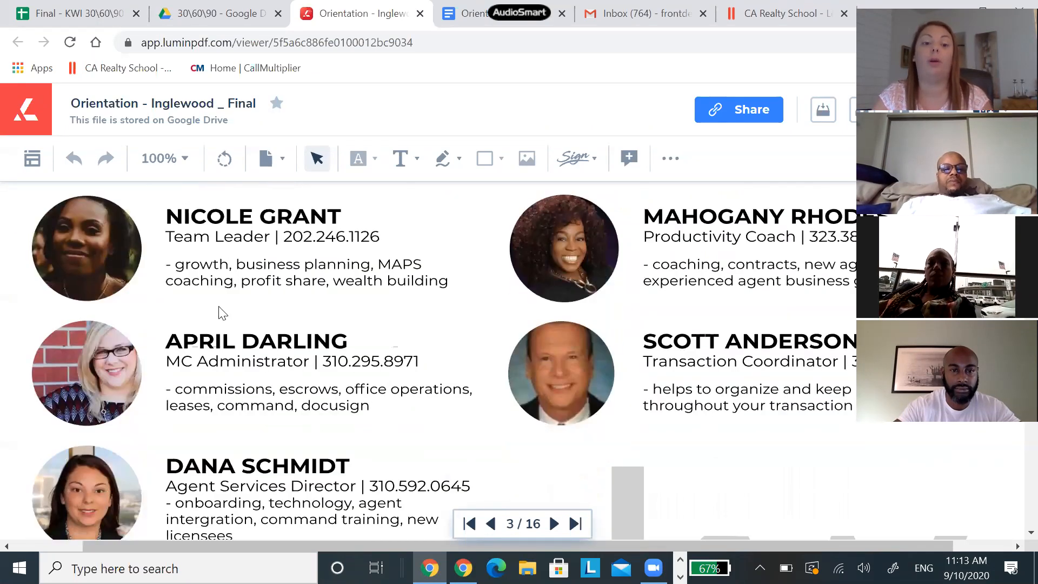
{"action": "scroll", "scroll_direction": "down", "scroll_amount": 3}
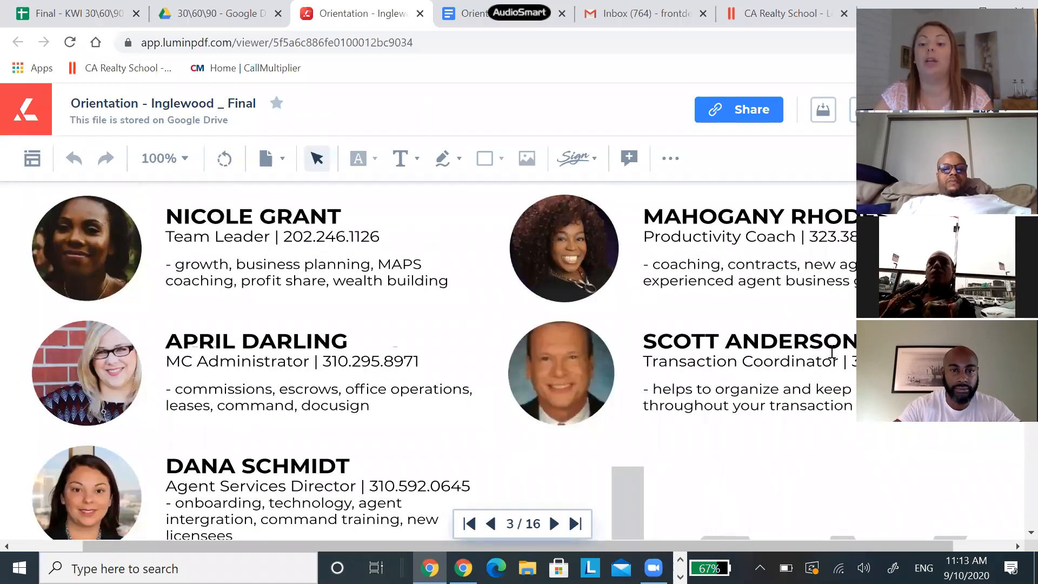
{"action": "mouse_move", "coordinate": [659, 388]}
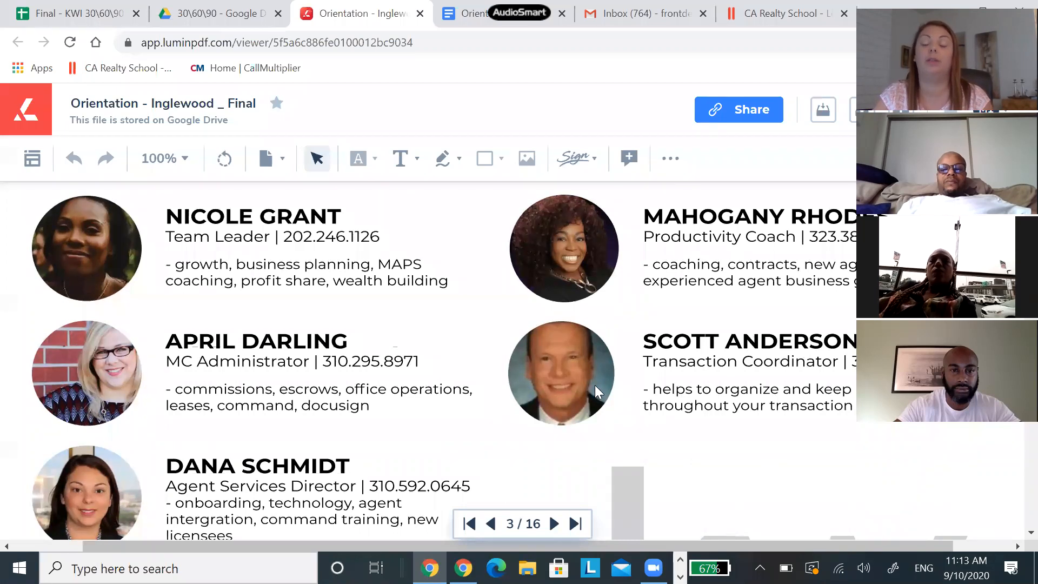
{"action": "left_click", "coordinate": [552, 523]}
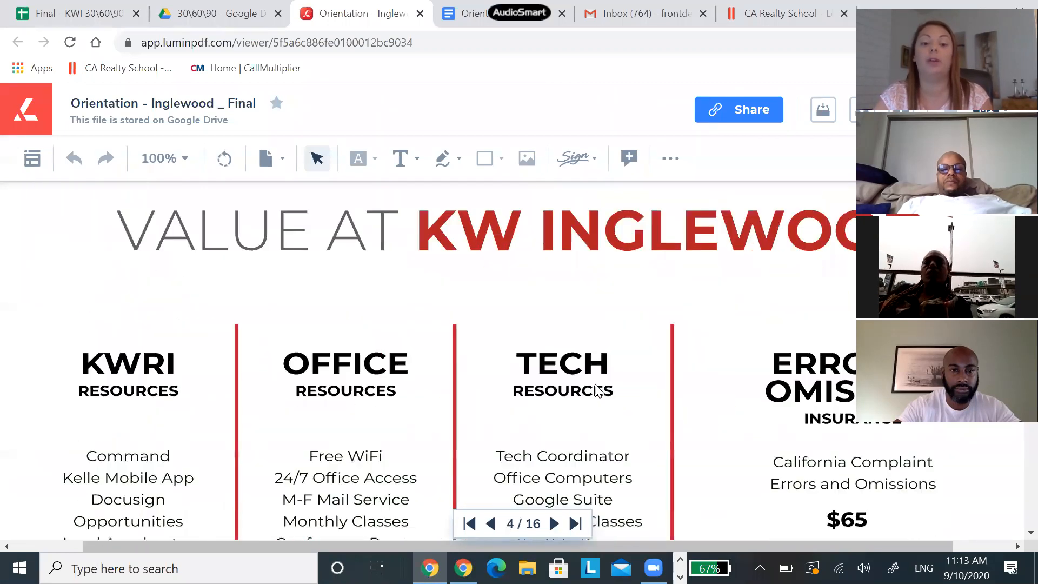
{"action": "scroll", "scroll_direction": "down", "scroll_amount": 3}
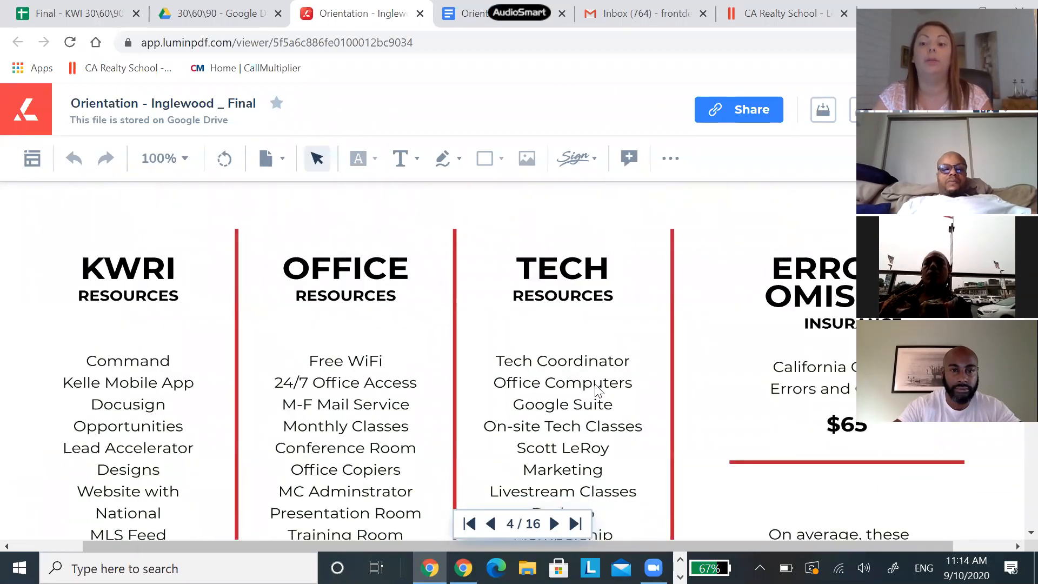
{"action": "left_click", "coordinate": [553, 523]}
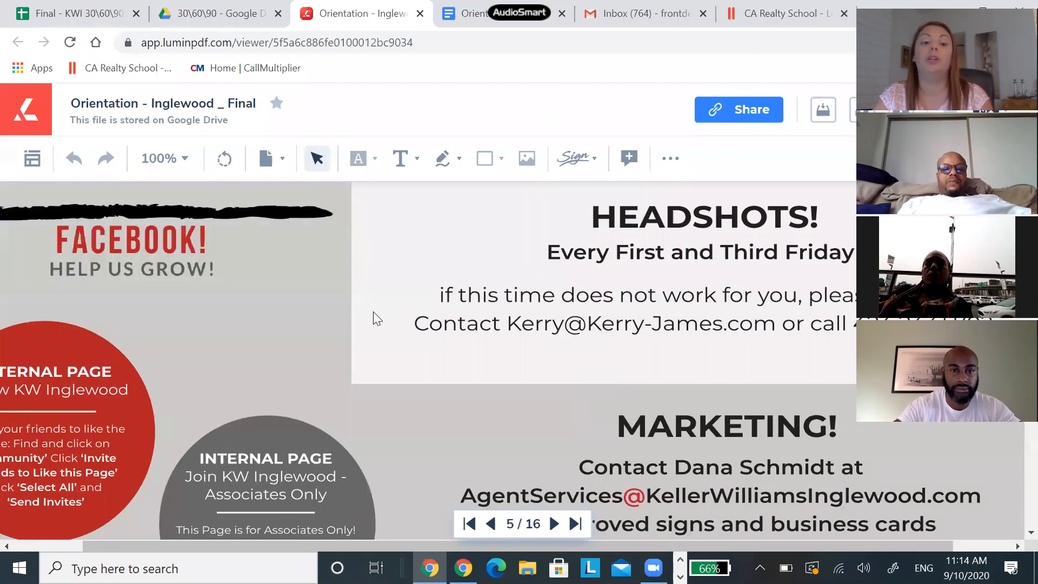
{"action": "mouse_move", "coordinate": [555, 318]}
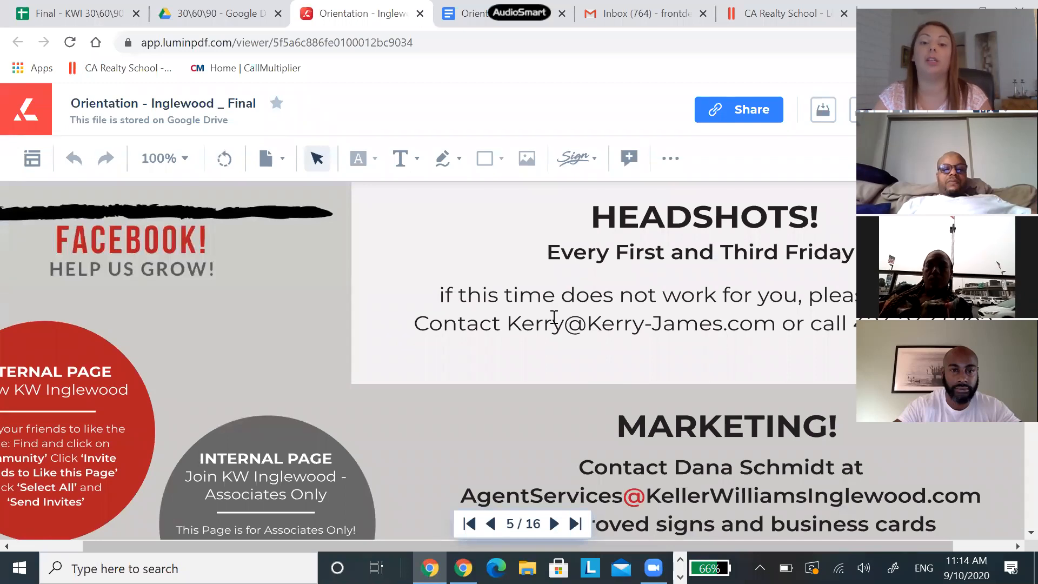
{"action": "mouse_move", "coordinate": [735, 322]}
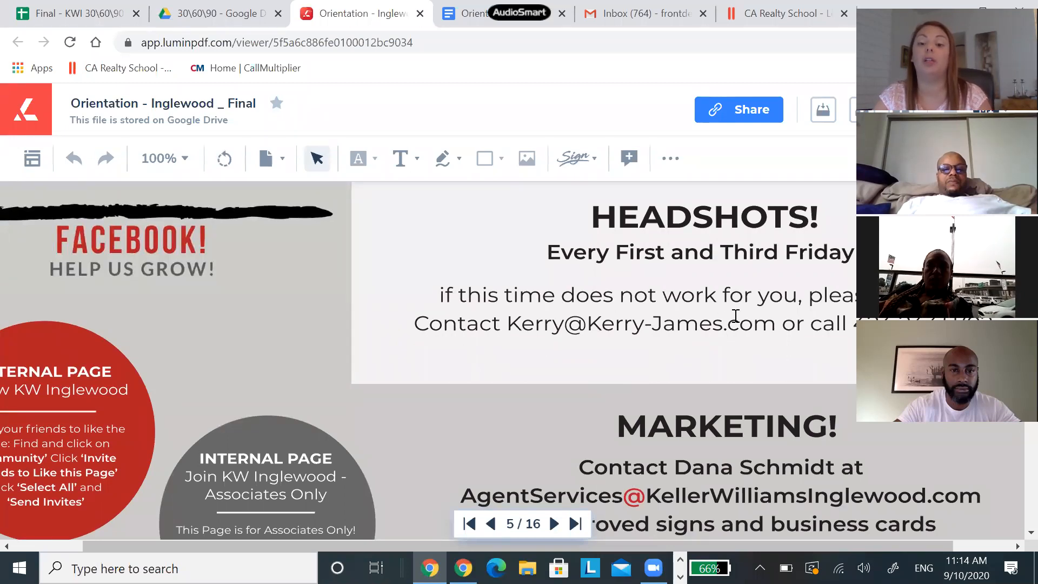
- Page forward through the orientation to the Keller Cloud setup email page
{"action": "scroll", "scroll_direction": "down", "scroll_amount": 3}
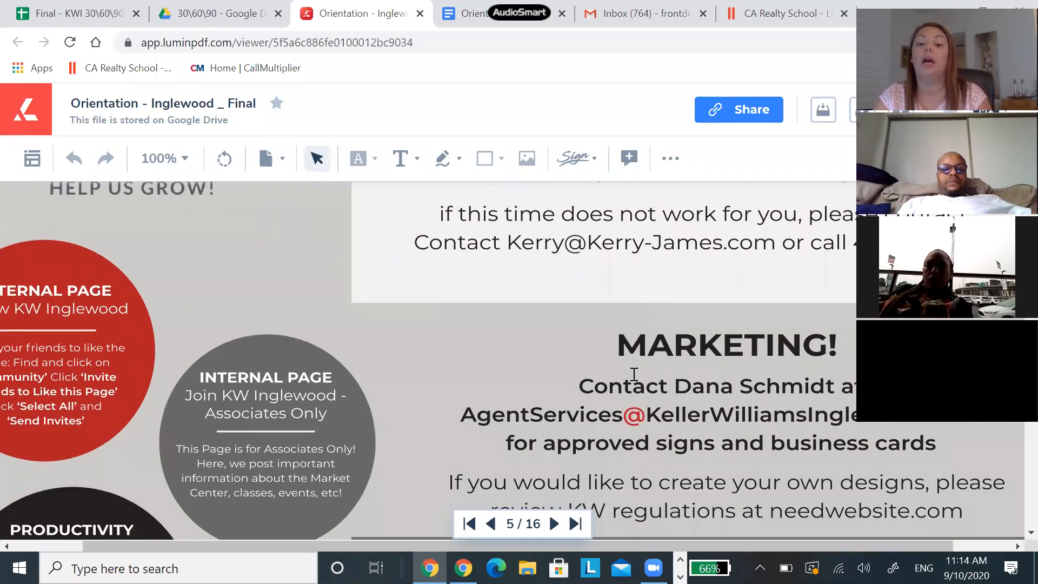
{"action": "scroll", "scroll_direction": "down", "scroll_amount": 3}
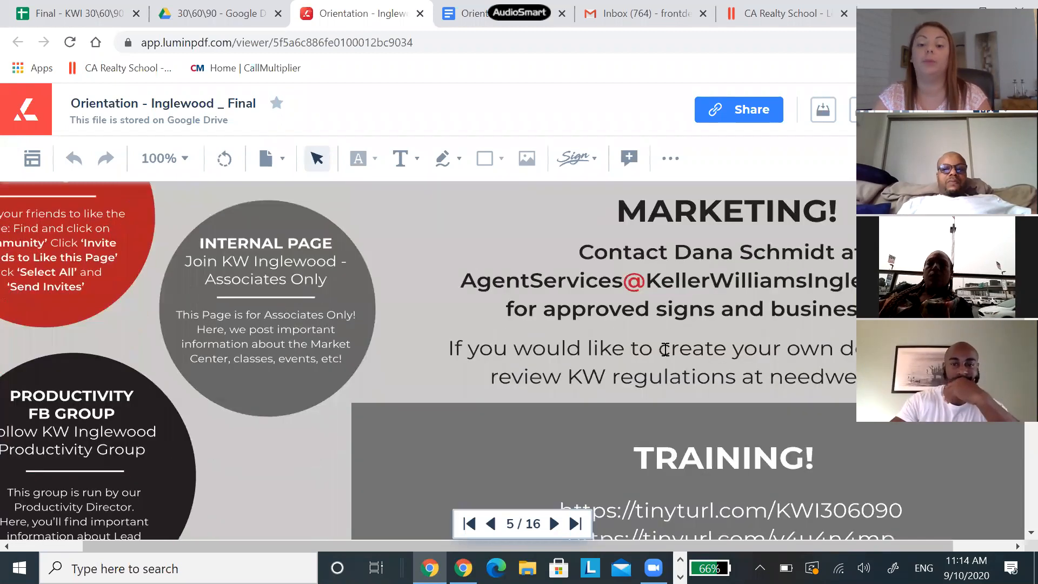
{"action": "scroll", "scroll_direction": "down", "scroll_amount": 3}
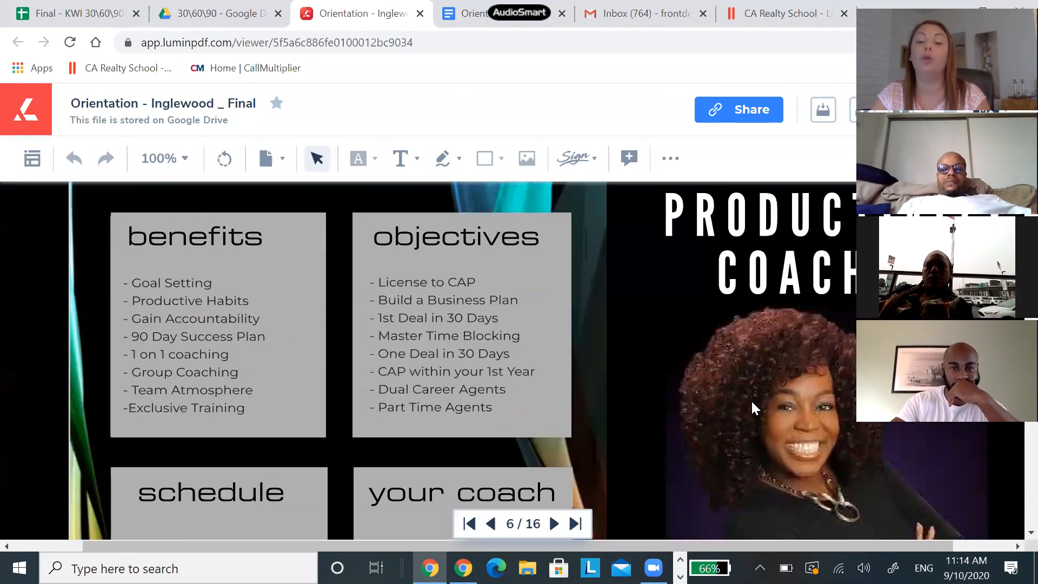
{"action": "left_click", "coordinate": [552, 523]}
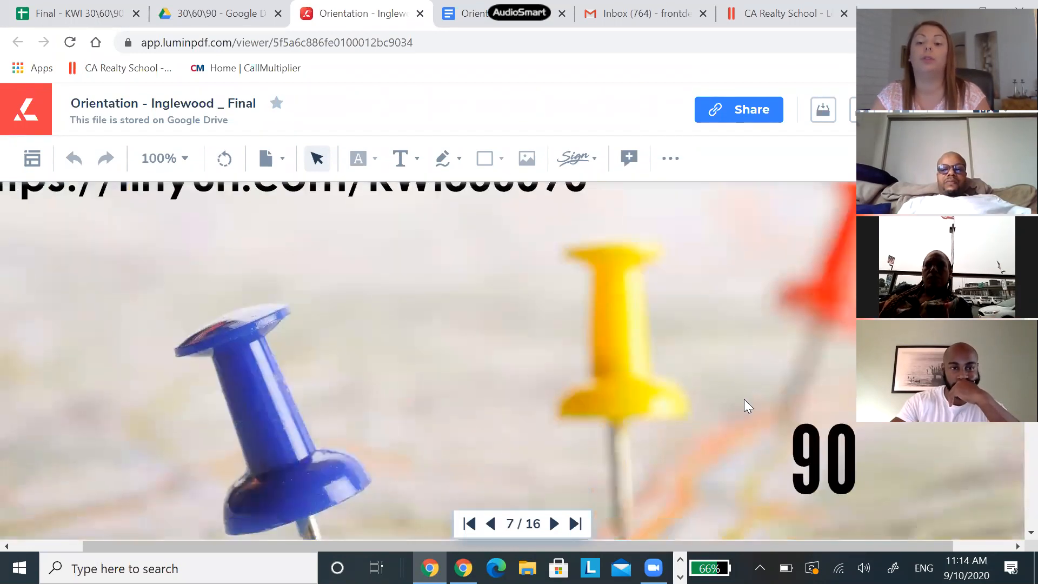
{"action": "left_click", "coordinate": [553, 523]}
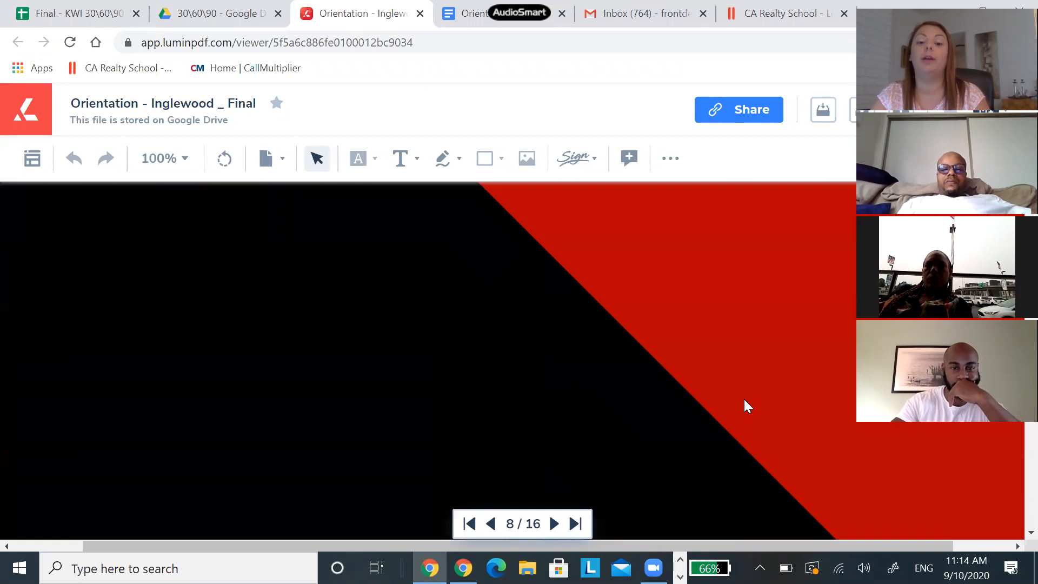
{"action": "left_click", "coordinate": [553, 523]}
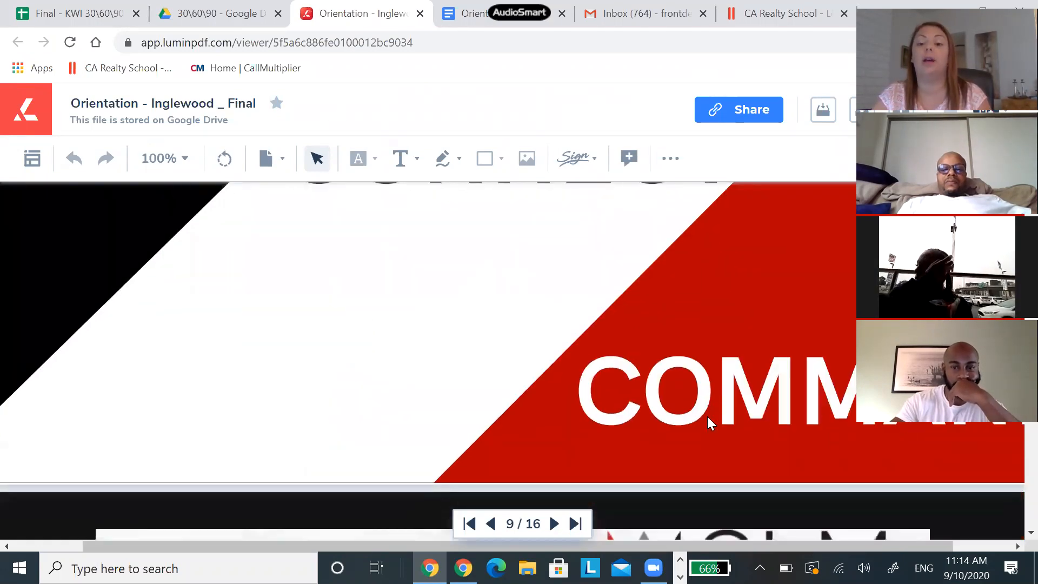
{"action": "left_click", "coordinate": [553, 523]}
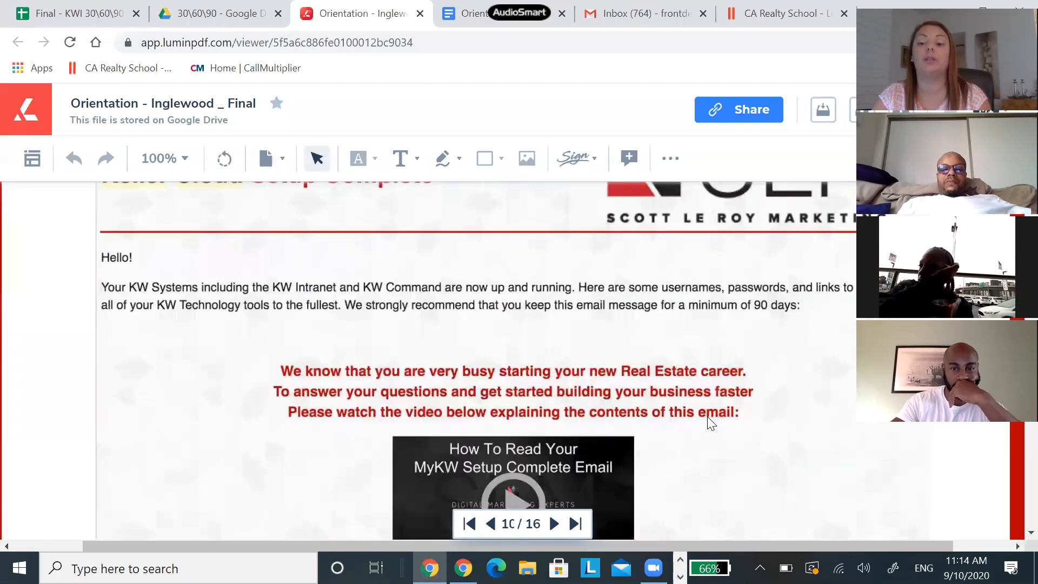
{"action": "scroll", "scroll_direction": "down", "scroll_amount": 3}
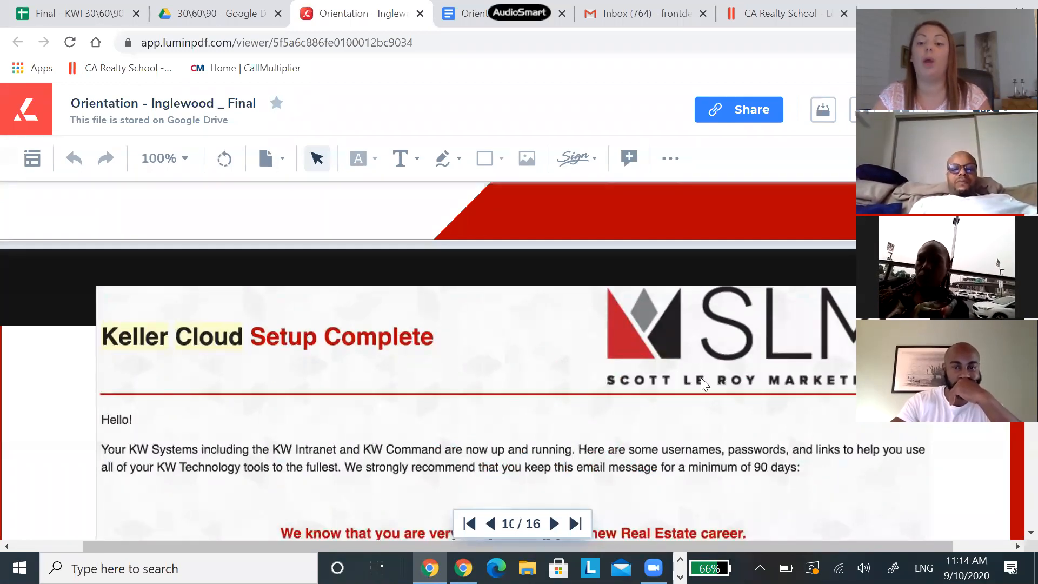
{"action": "mouse_move", "coordinate": [529, 368]}
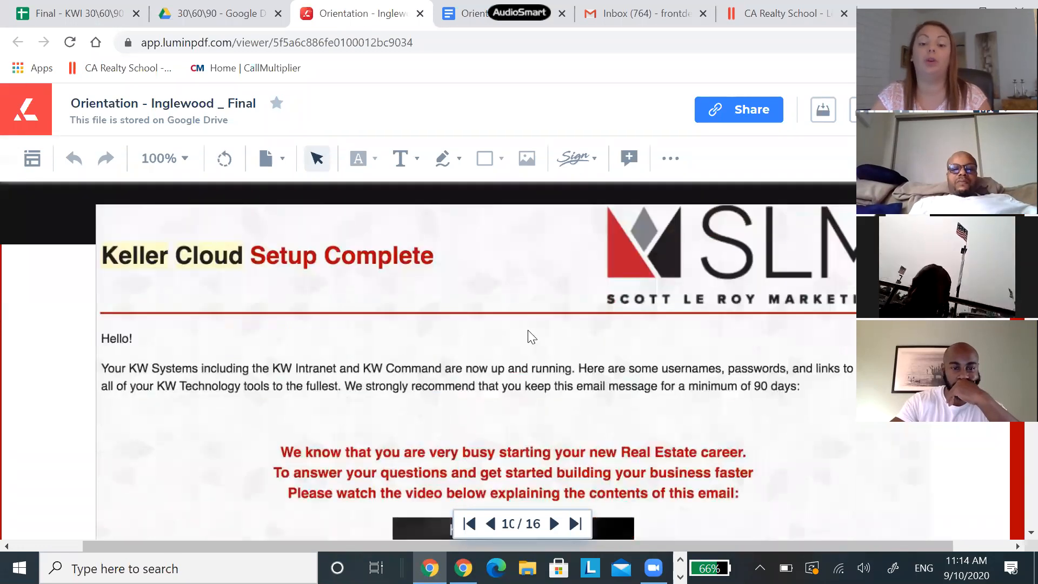
- Continue through the Intranet and Now Streaming pages to Tech-Enabled Agent, then return to the 30/60/90 tracker tab
{"action": "left_click", "coordinate": [553, 524]}
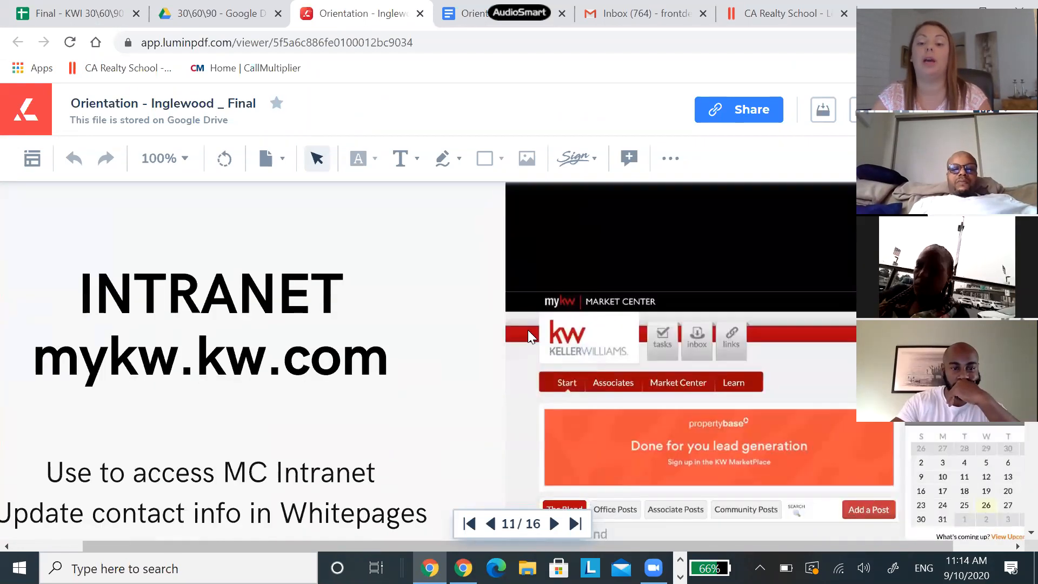
{"action": "scroll", "scroll_direction": "down", "scroll_amount": 3}
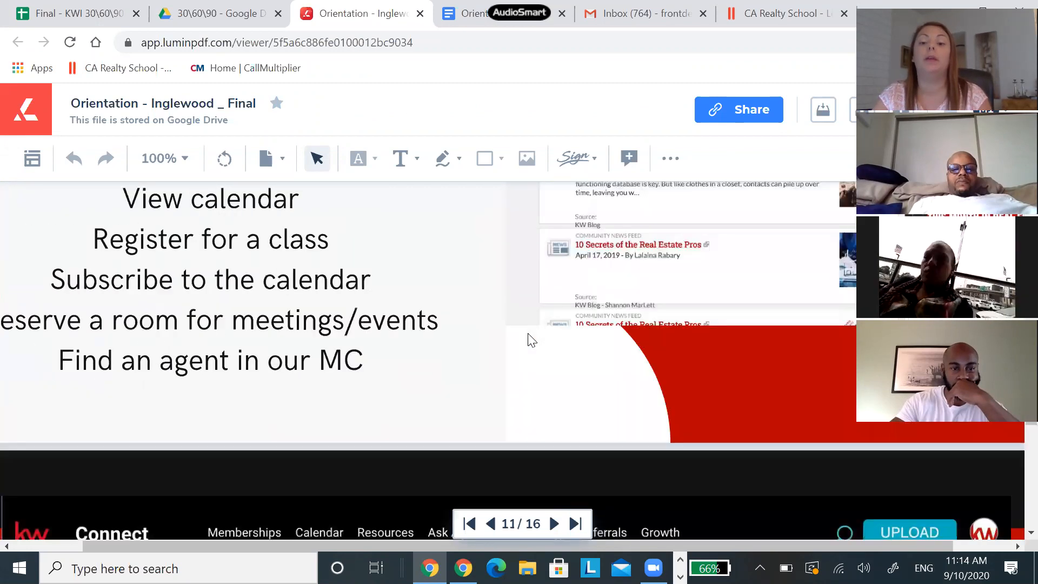
{"action": "left_click", "coordinate": [554, 523]}
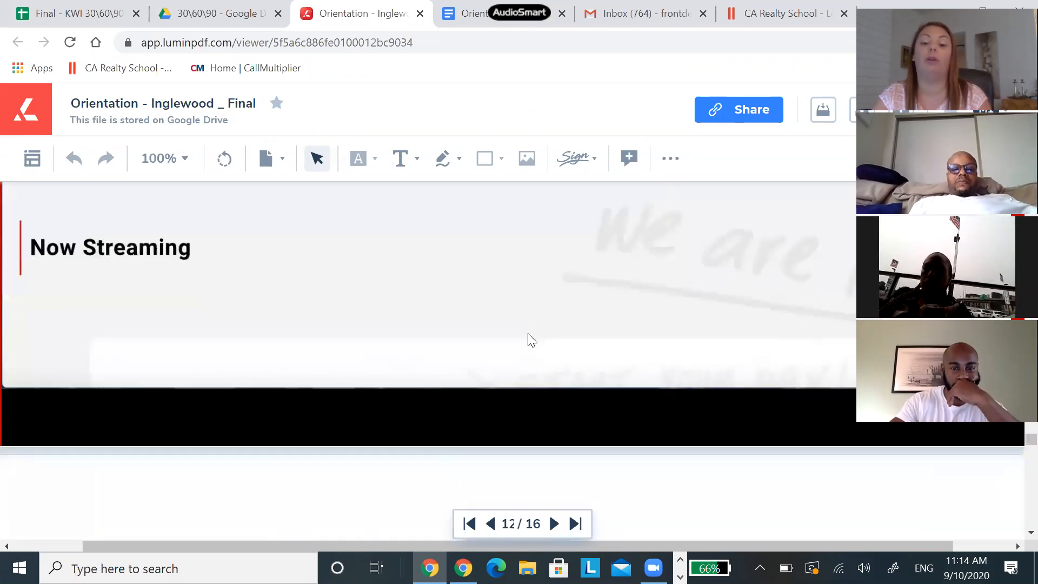
{"action": "left_click", "coordinate": [554, 523]}
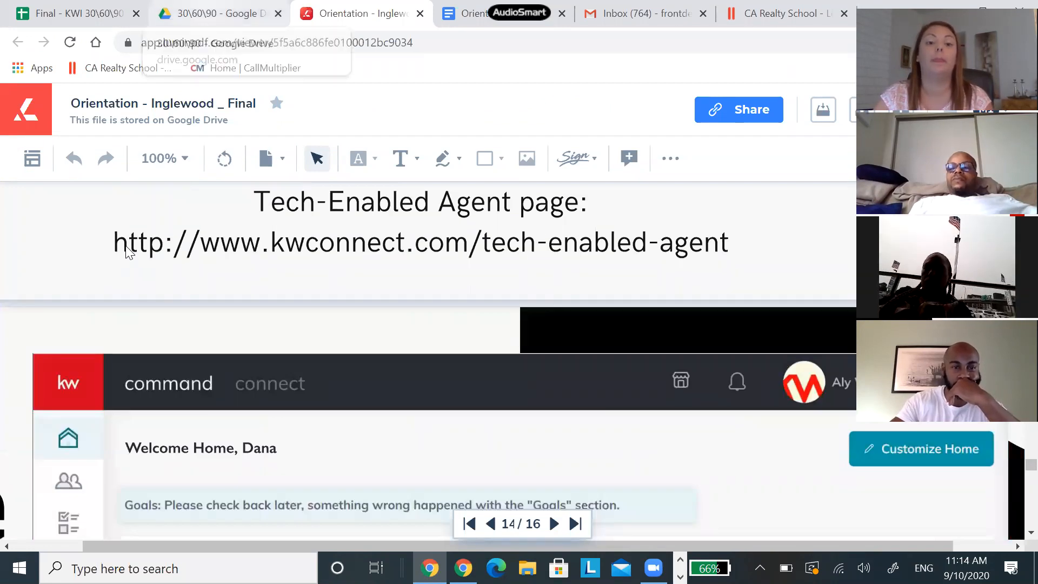
{"action": "left_click", "coordinate": [76, 13]}
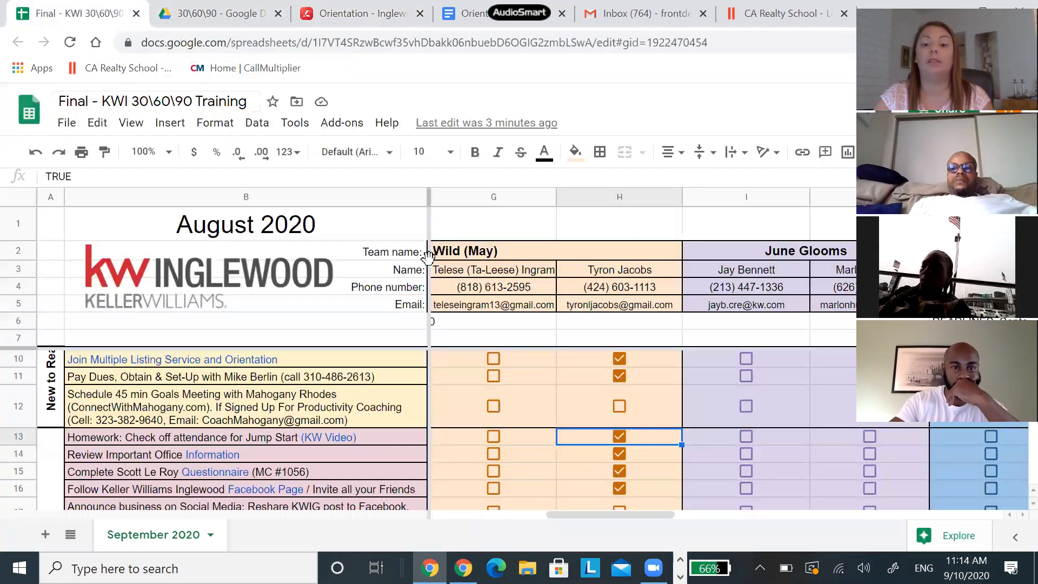
{"action": "mouse_move", "coordinate": [368, 382]}
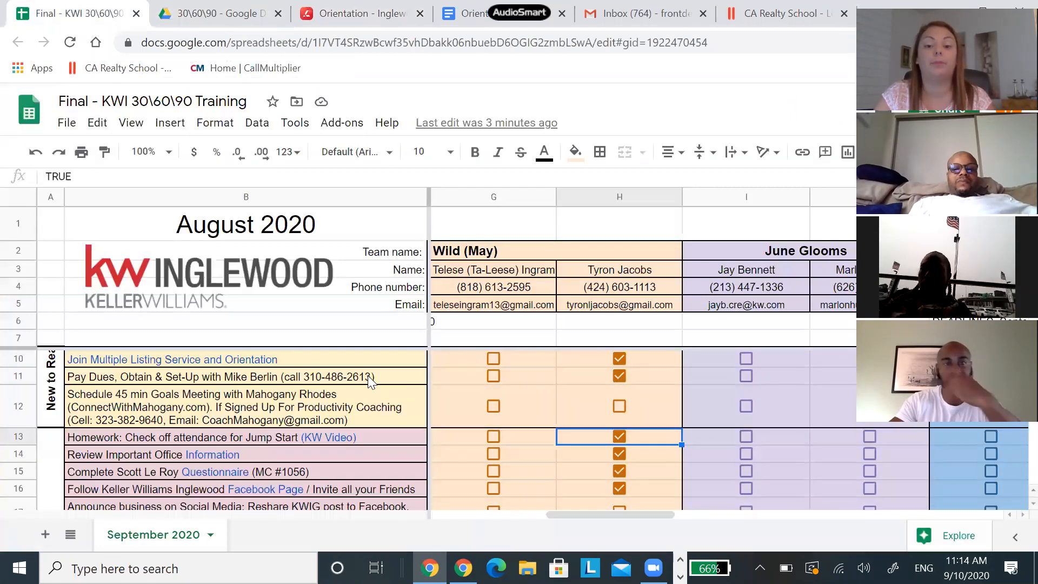
{"action": "mouse_move", "coordinate": [111, 487]}
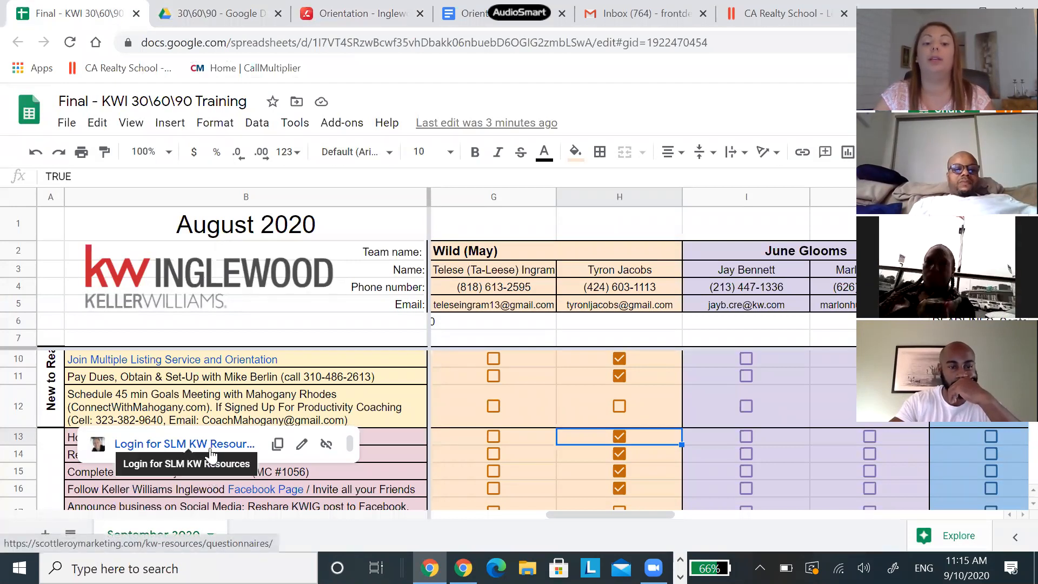
{"action": "left_click", "coordinate": [183, 443]}
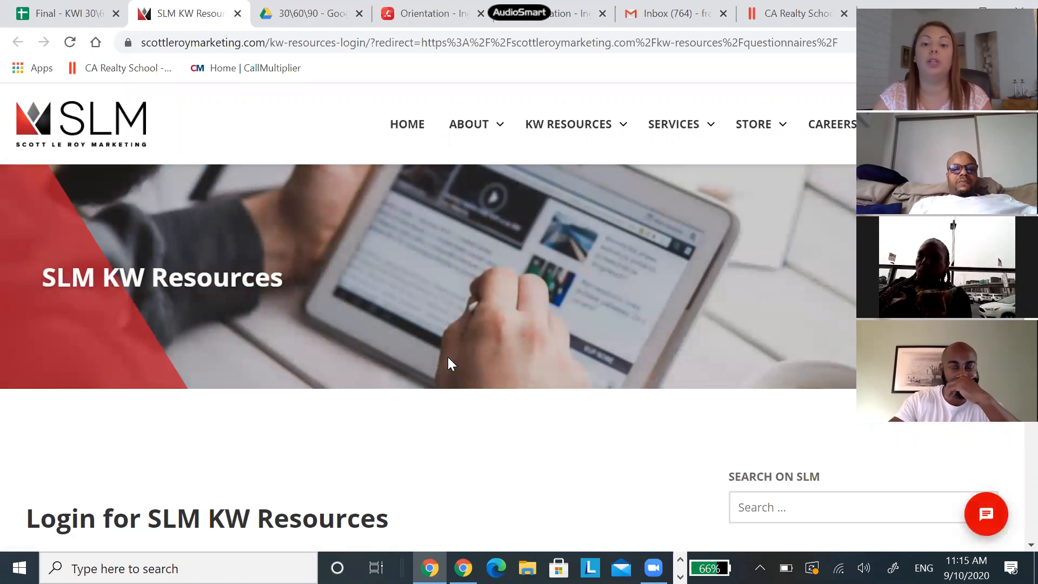
{"action": "mouse_move", "coordinate": [432, 307]}
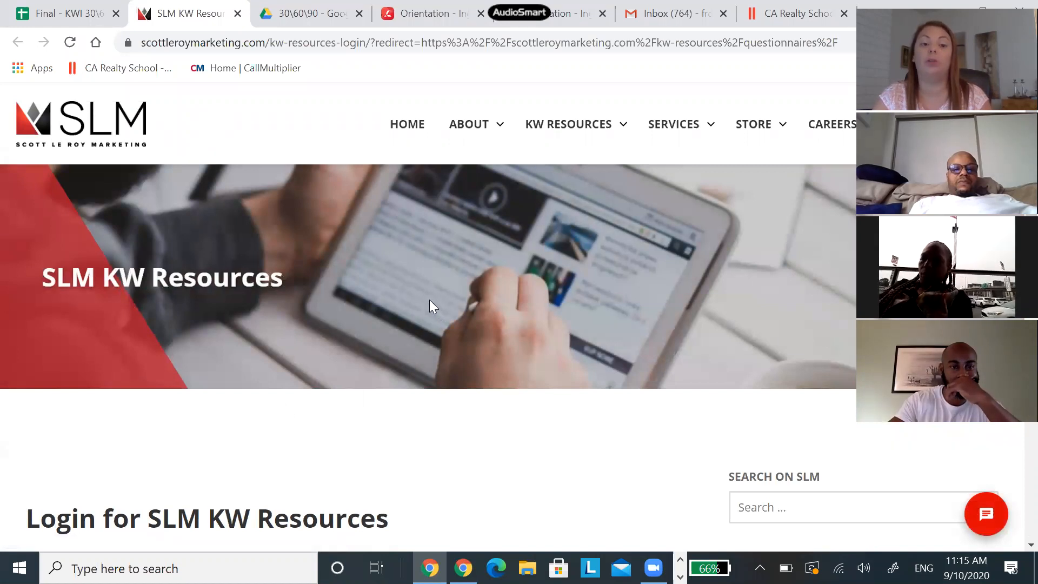
- Log in to SLM KW Resources with market center number 1056
{"action": "scroll", "scroll_direction": "down", "scroll_amount": 3}
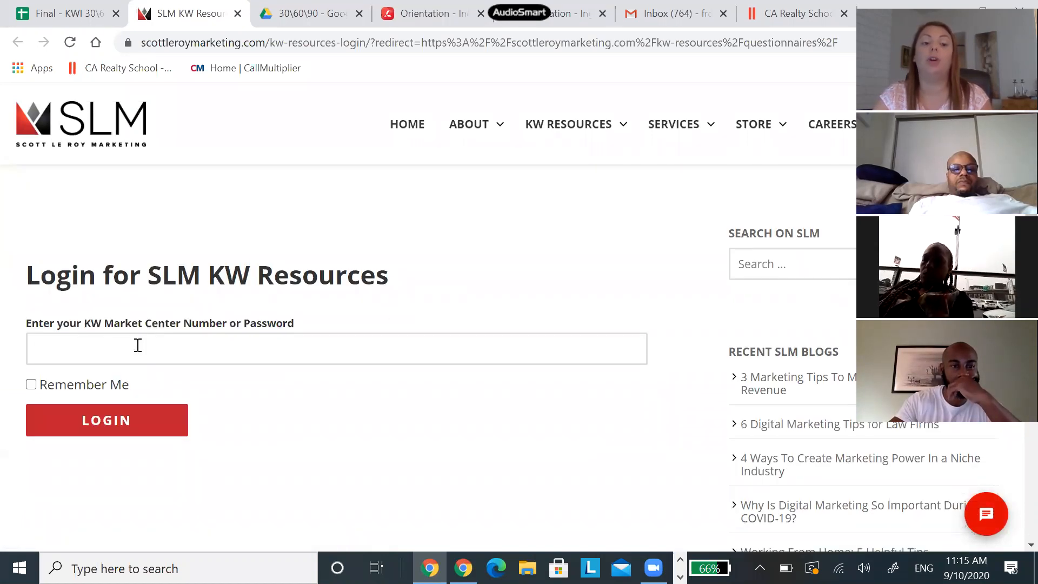
{"action": "type", "text": "1056"}
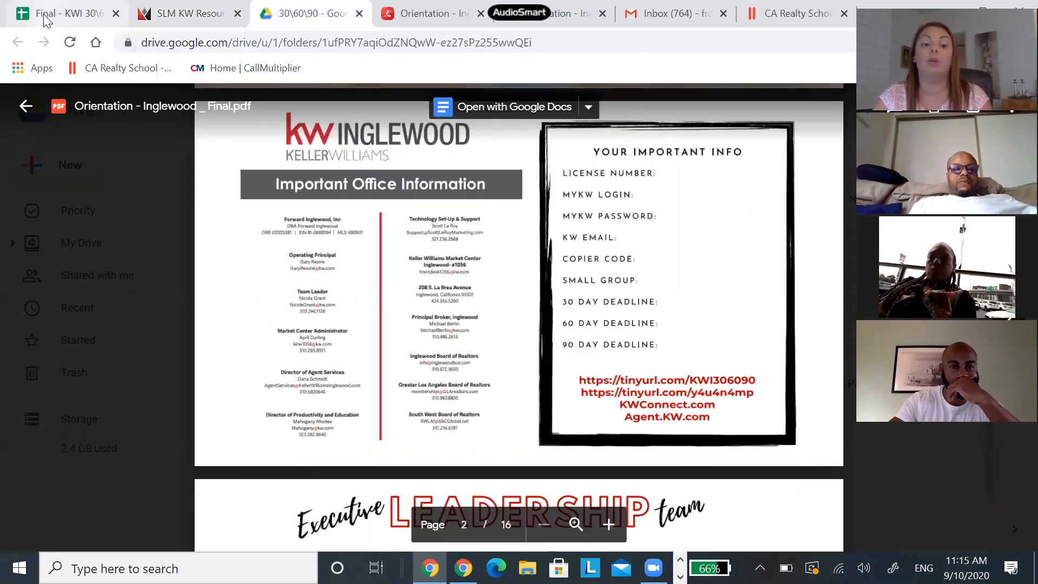
{"action": "left_click", "coordinate": [65, 14]}
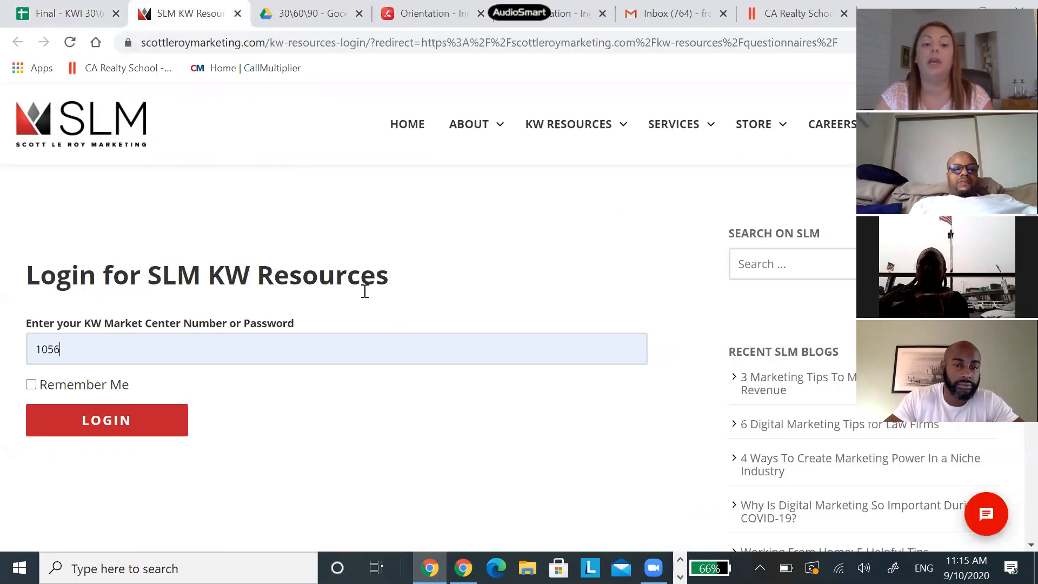
{"action": "left_click", "coordinate": [106, 420]}
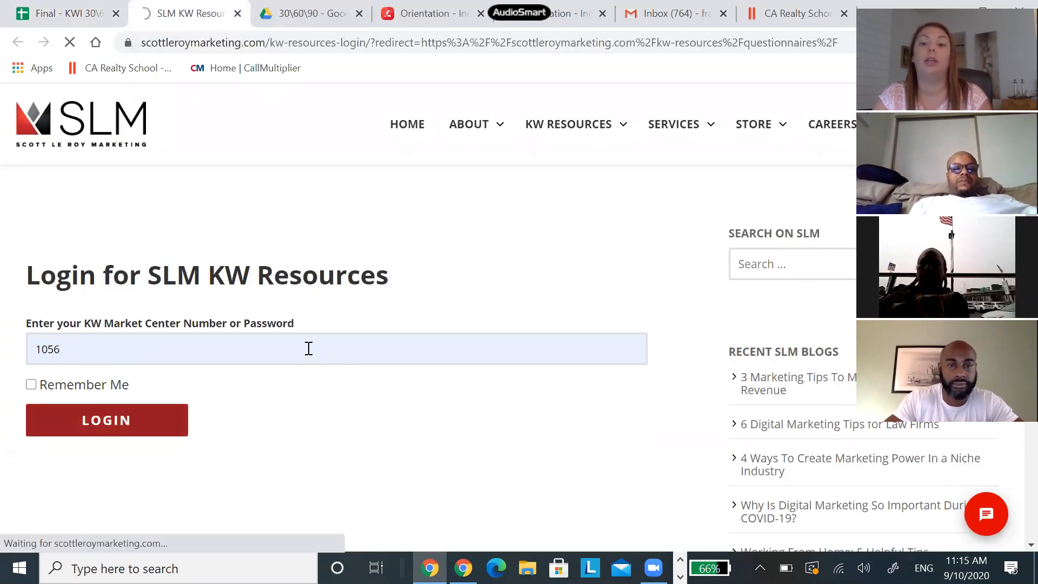
{"action": "left_click", "coordinate": [107, 419]}
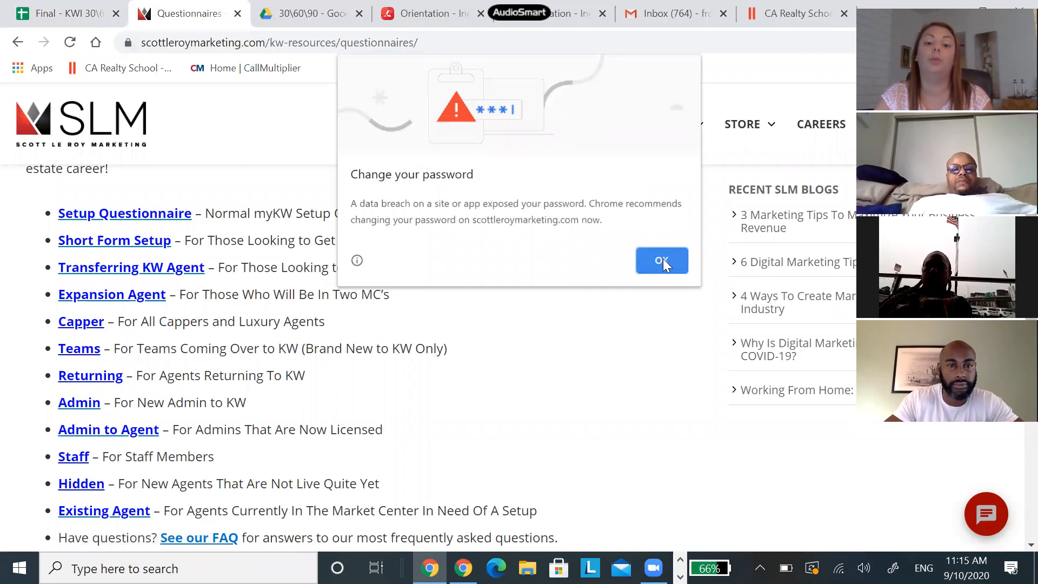
- Dismiss the password breach warning and scroll into the myKW Setup Questionnaire form
{"action": "left_click", "coordinate": [662, 261]}
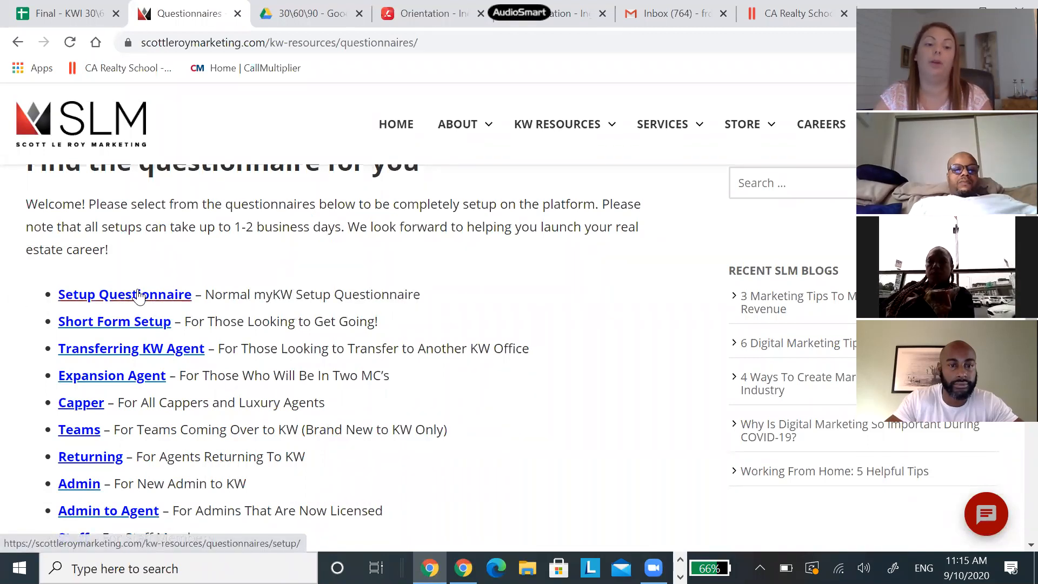
{"action": "left_click", "coordinate": [124, 294]}
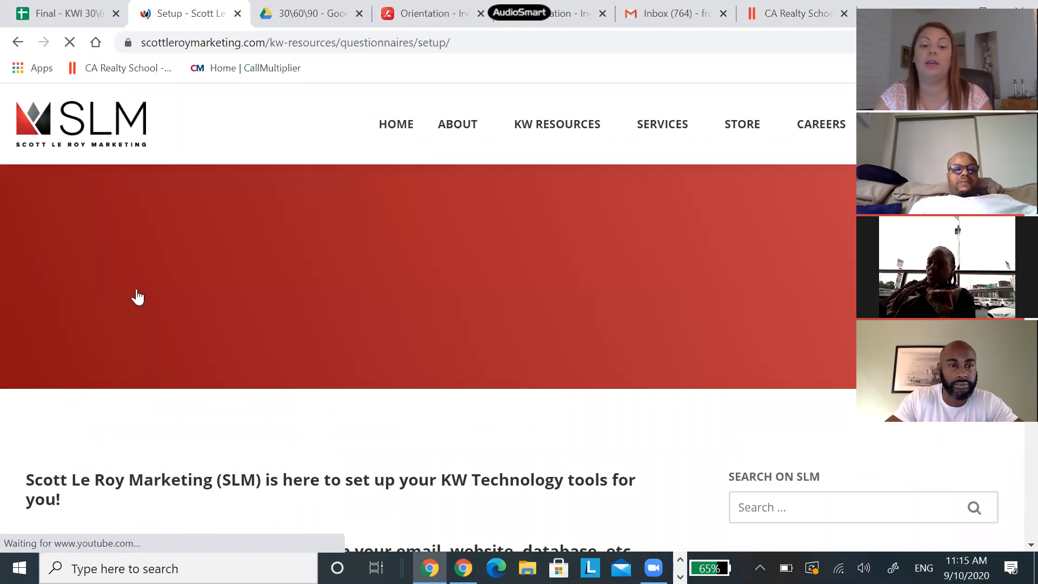
{"action": "scroll", "scroll_direction": "down", "scroll_amount": 3}
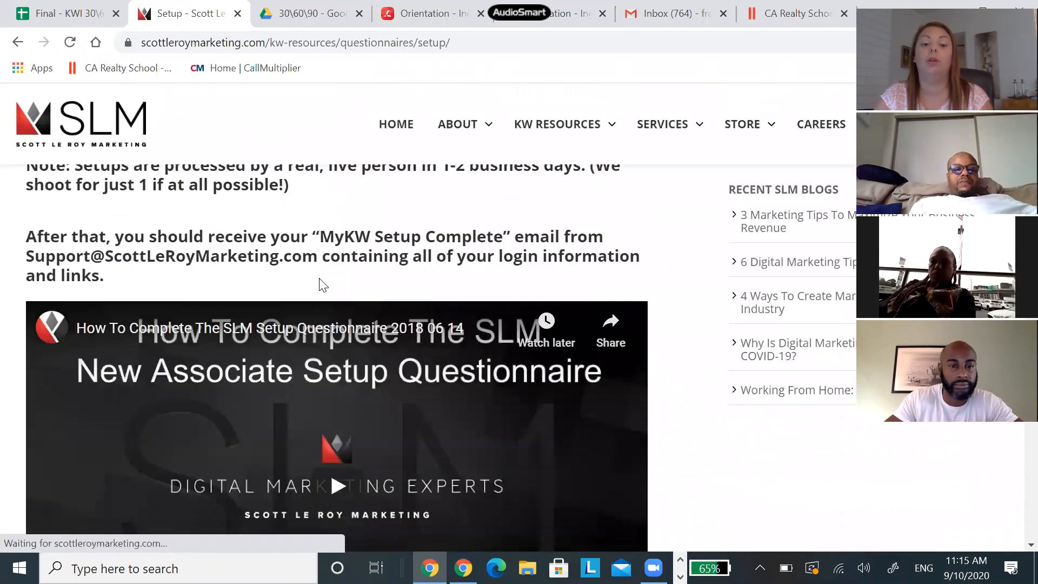
{"action": "scroll", "scroll_direction": "down", "scroll_amount": 3}
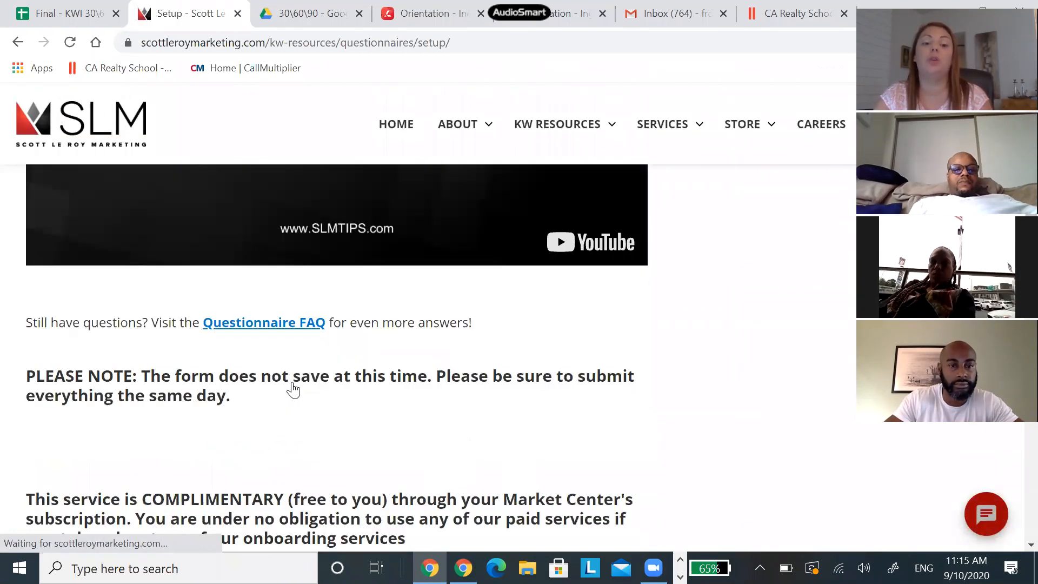
{"action": "scroll", "scroll_direction": "down", "scroll_amount": 3}
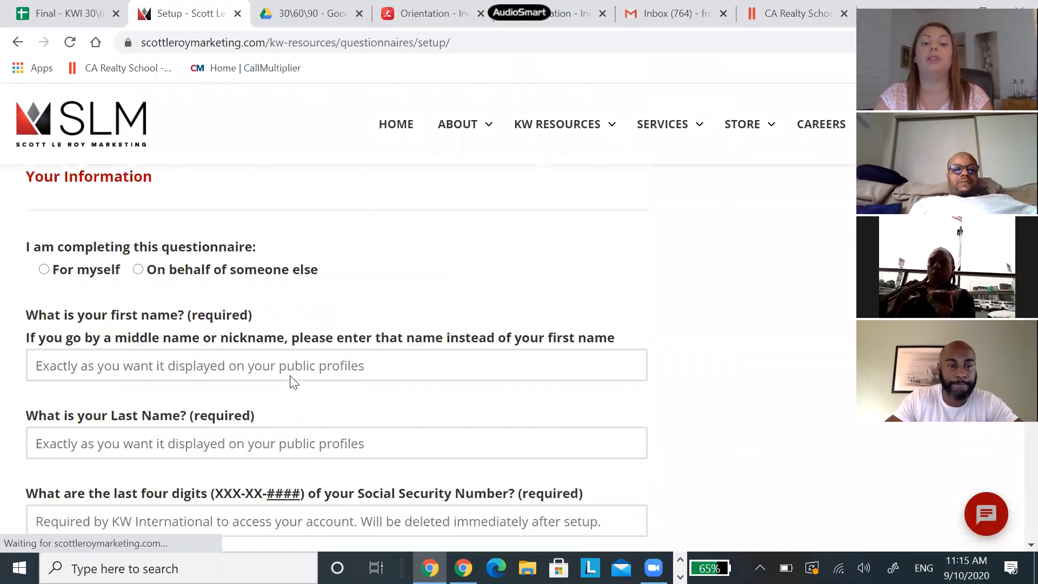
{"action": "scroll", "scroll_direction": "down", "scroll_amount": 3}
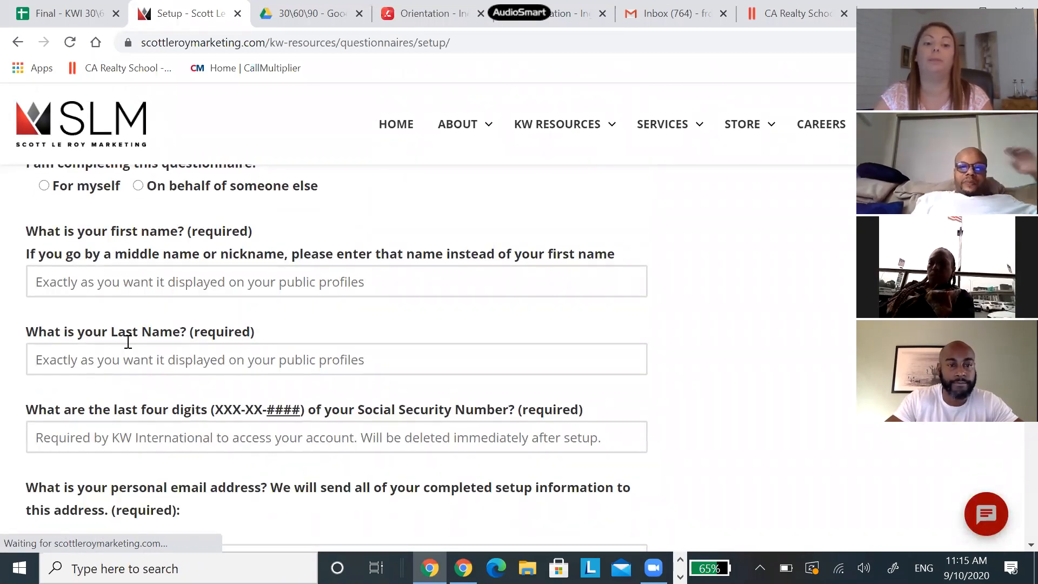
{"action": "scroll", "scroll_direction": "down", "scroll_amount": 3}
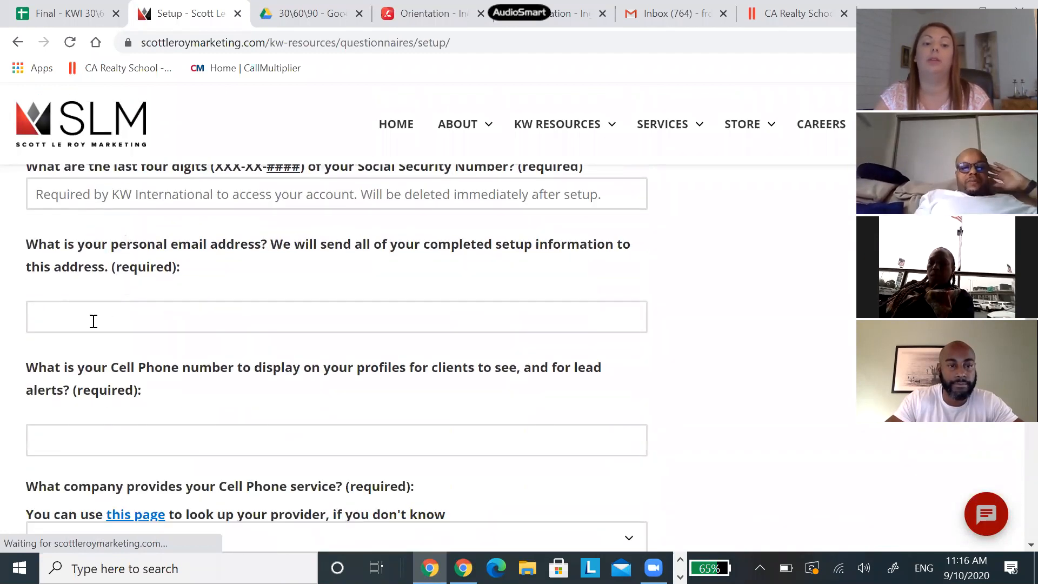
- Review the questionnaire's remaining required fields, then return to the 30/60/90 tracker spreadsheet
{"action": "scroll", "scroll_direction": "down", "scroll_amount": 3}
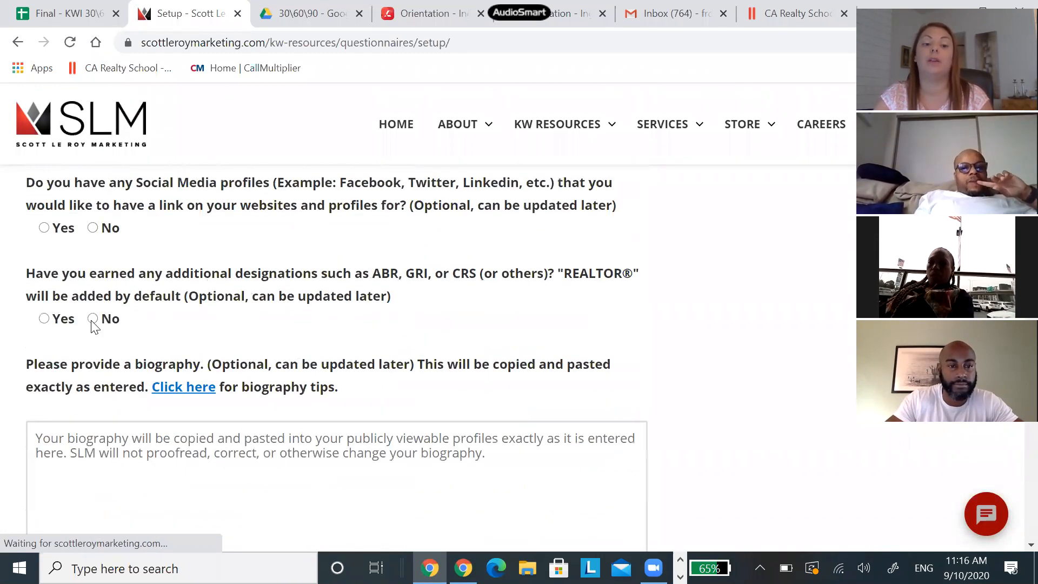
{"action": "scroll", "scroll_direction": "down", "scroll_amount": 3}
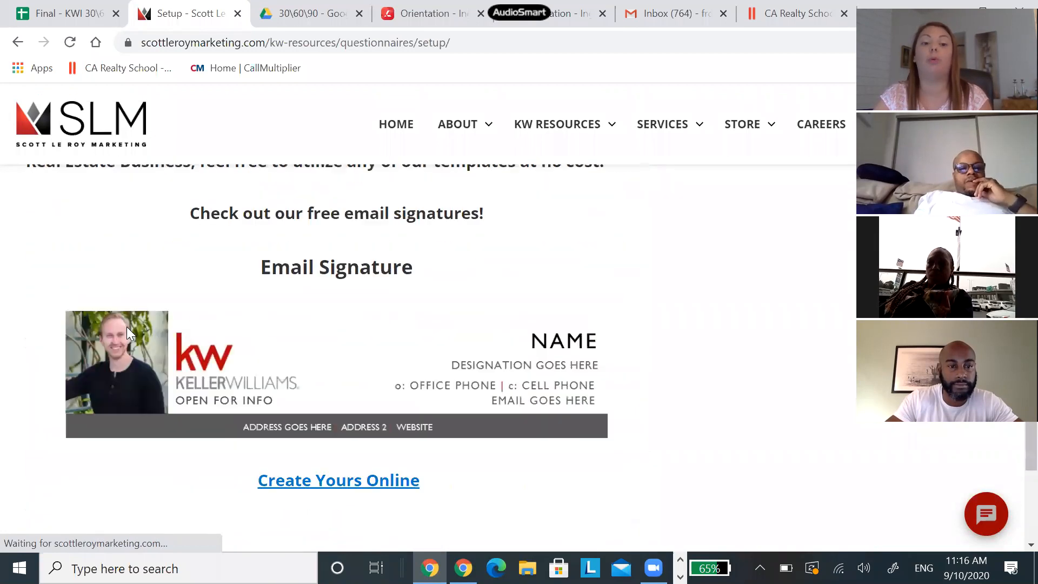
{"action": "scroll", "scroll_direction": "down", "scroll_amount": 3}
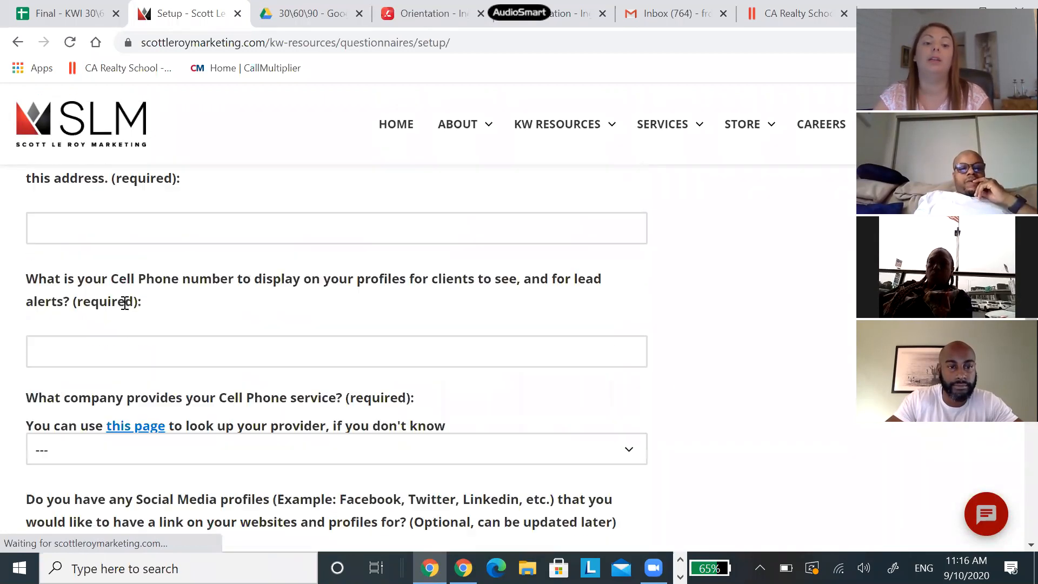
{"action": "scroll", "scroll_direction": "up", "scroll_amount": 3}
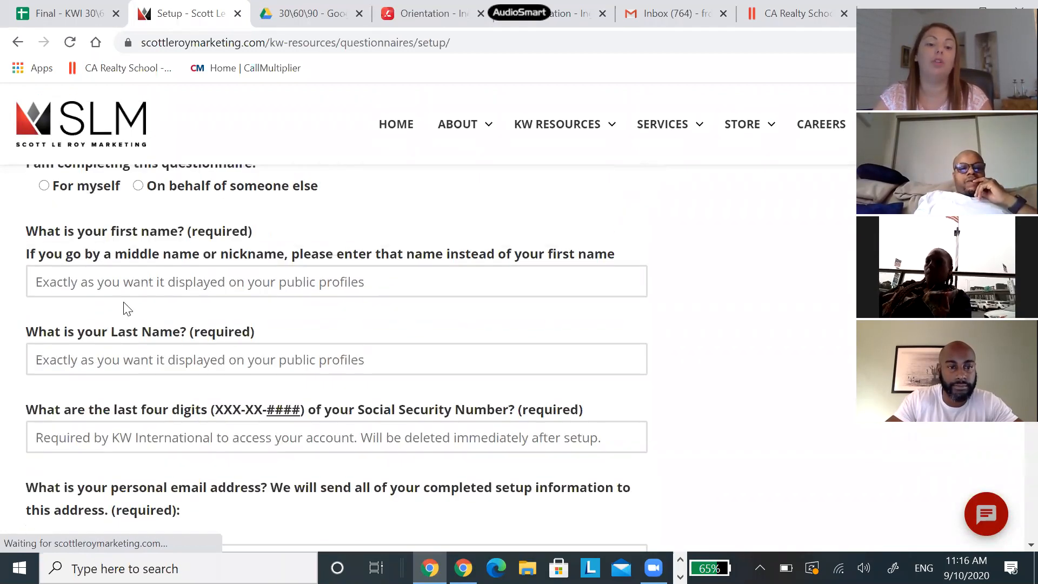
{"action": "scroll", "scroll_direction": "up", "scroll_amount": 3}
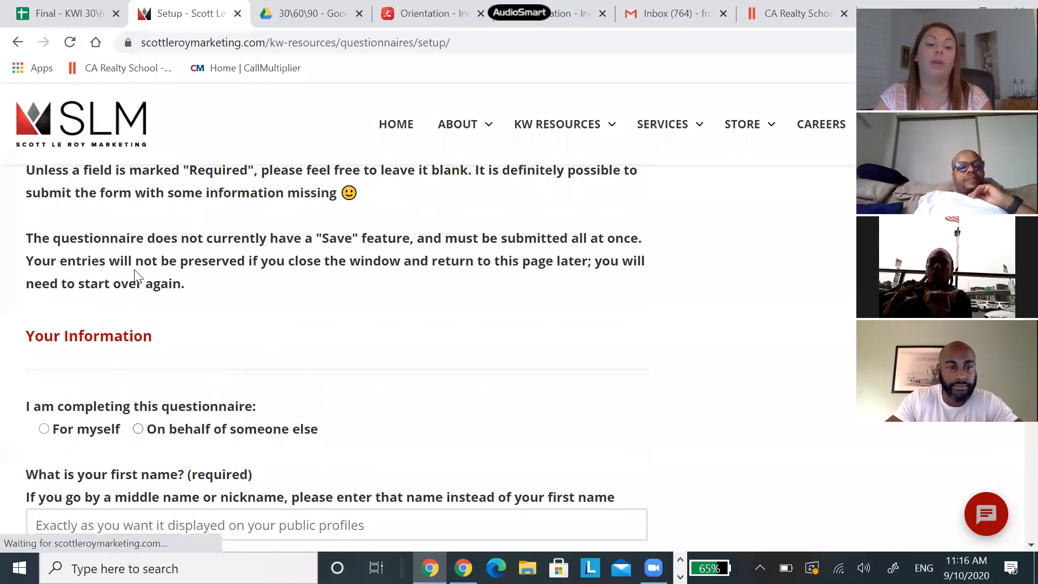
{"action": "scroll", "scroll_direction": "down", "scroll_amount": 3}
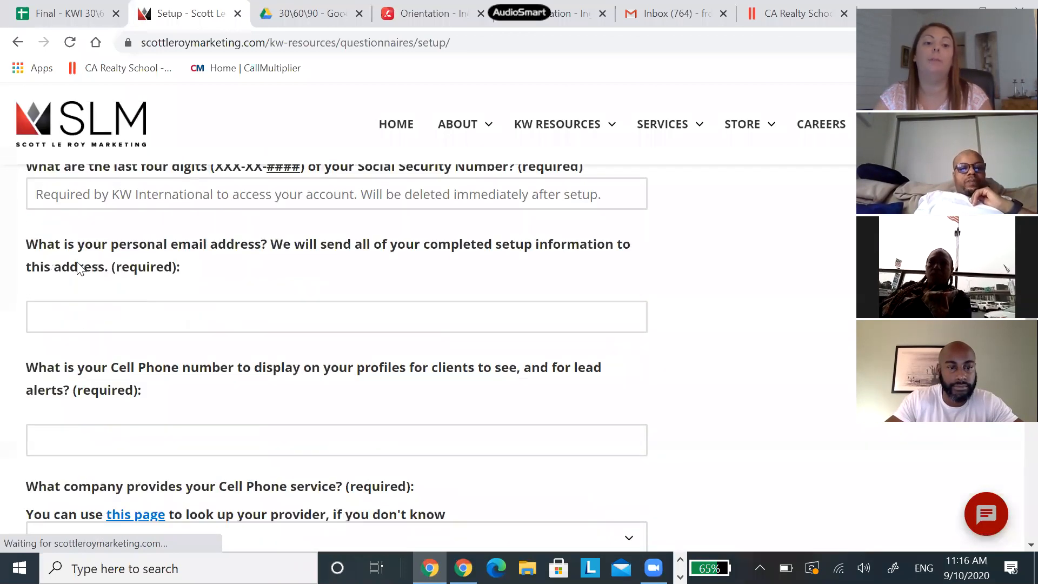
{"action": "mouse_move", "coordinate": [77, 14]}
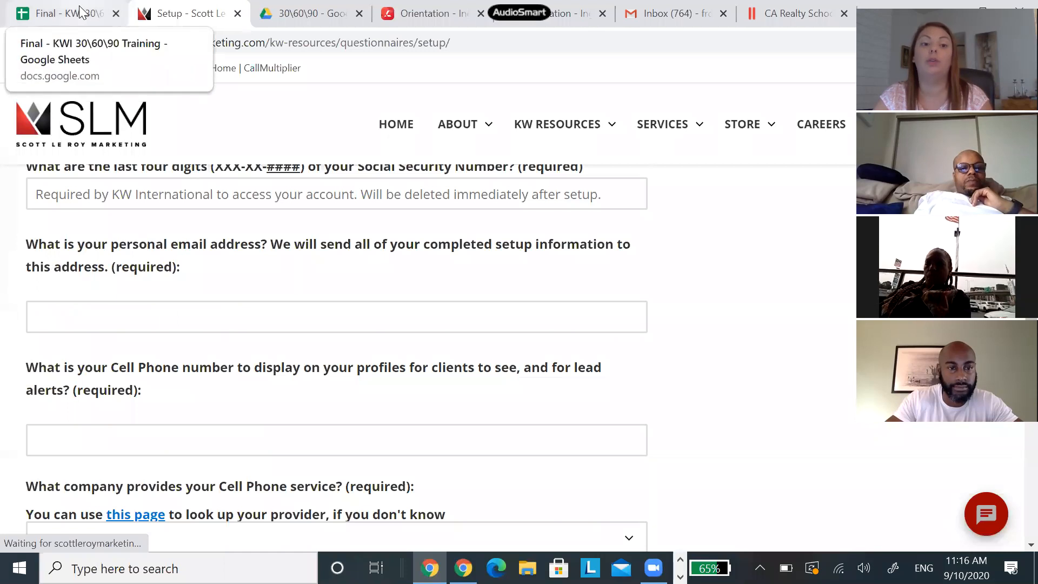
{"action": "left_click", "coordinate": [65, 14]}
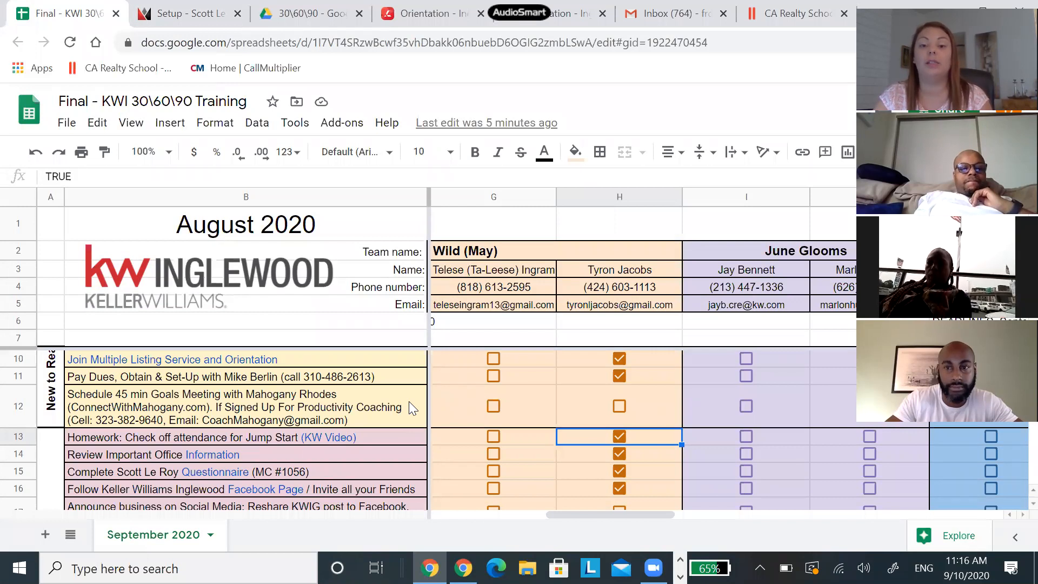
{"action": "mouse_move", "coordinate": [694, 475]}
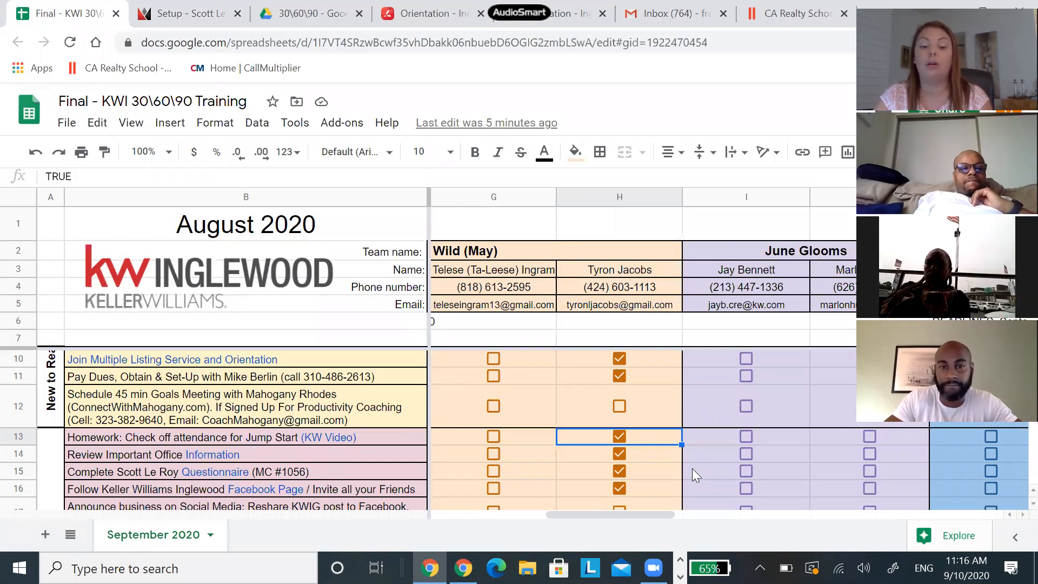
{"action": "mouse_move", "coordinate": [422, 415]}
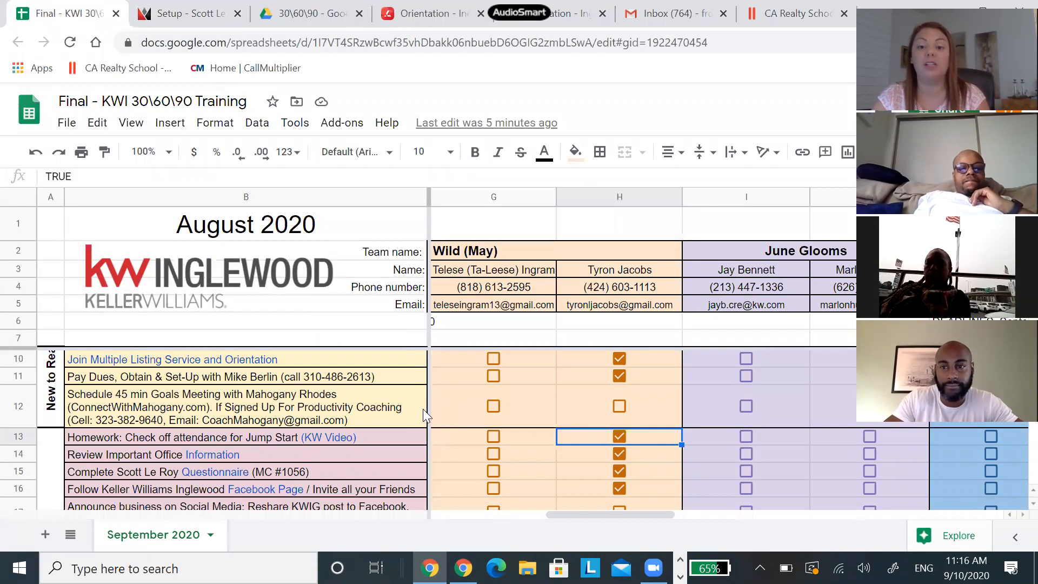
{"action": "mouse_move", "coordinate": [437, 417]}
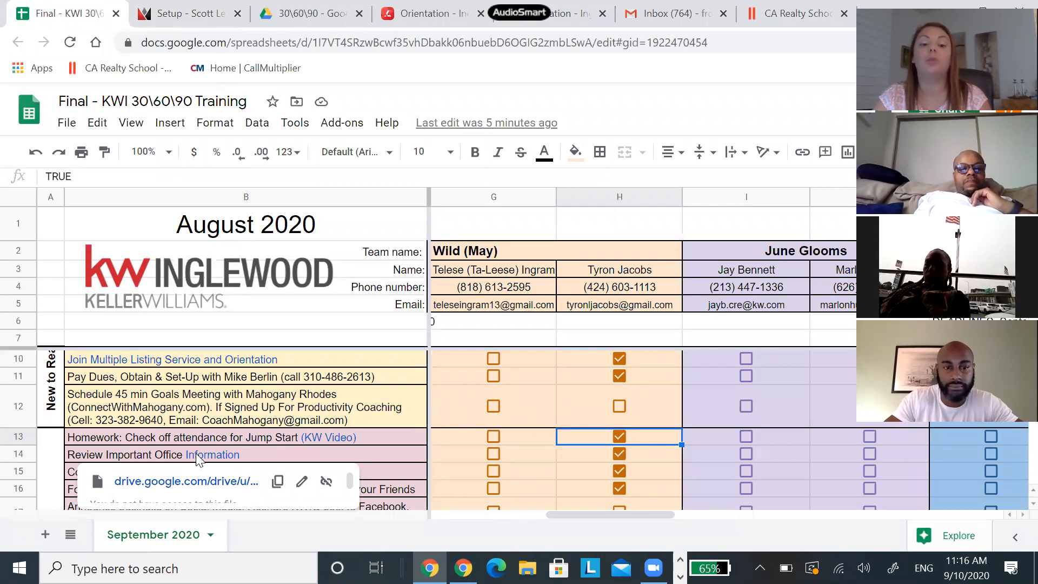
{"action": "mouse_move", "coordinate": [467, 454]}
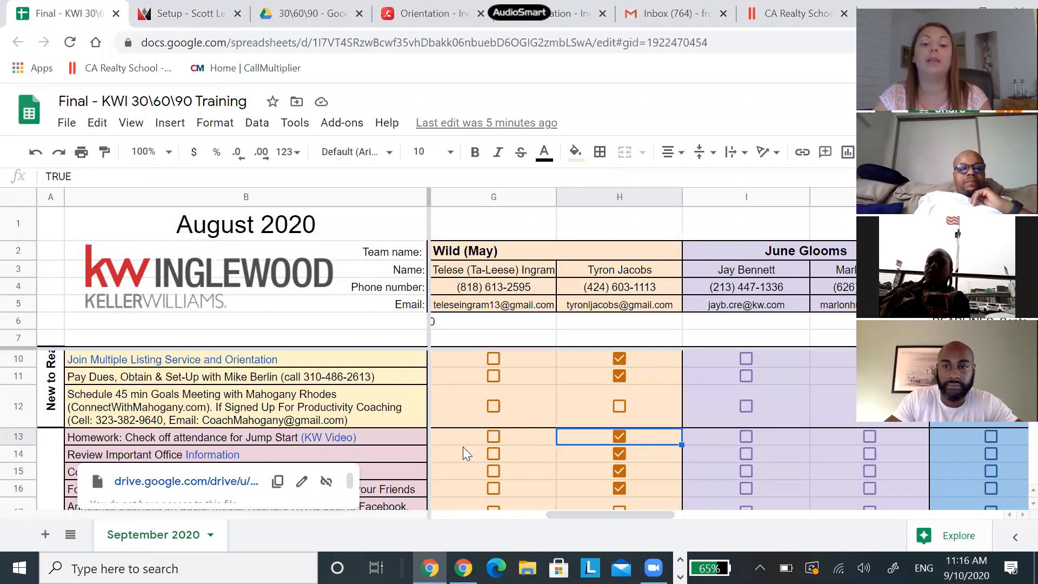
- Review the tracker's onboarding task rows down to the 30-day classes, then switch to the SLM Setup page
{"action": "scroll", "scroll_direction": "down", "scroll_amount": 3}
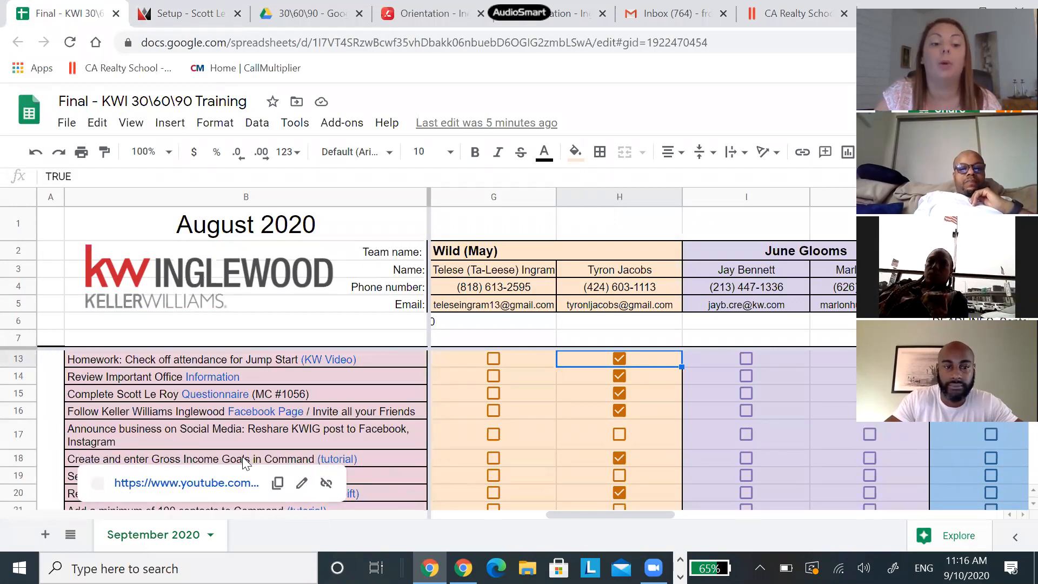
{"action": "scroll", "scroll_direction": "down", "scroll_amount": 3}
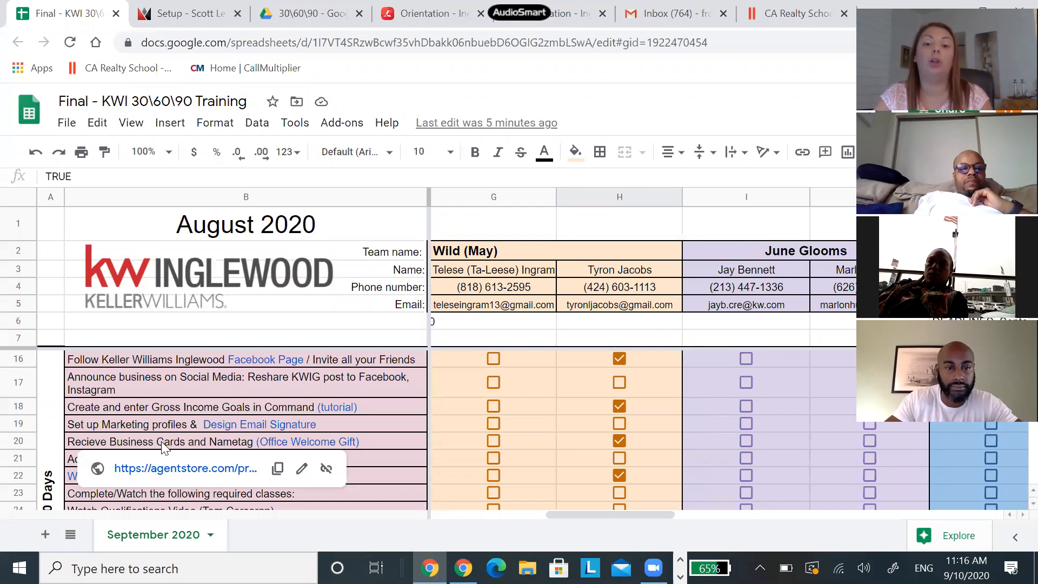
{"action": "mouse_move", "coordinate": [250, 449]}
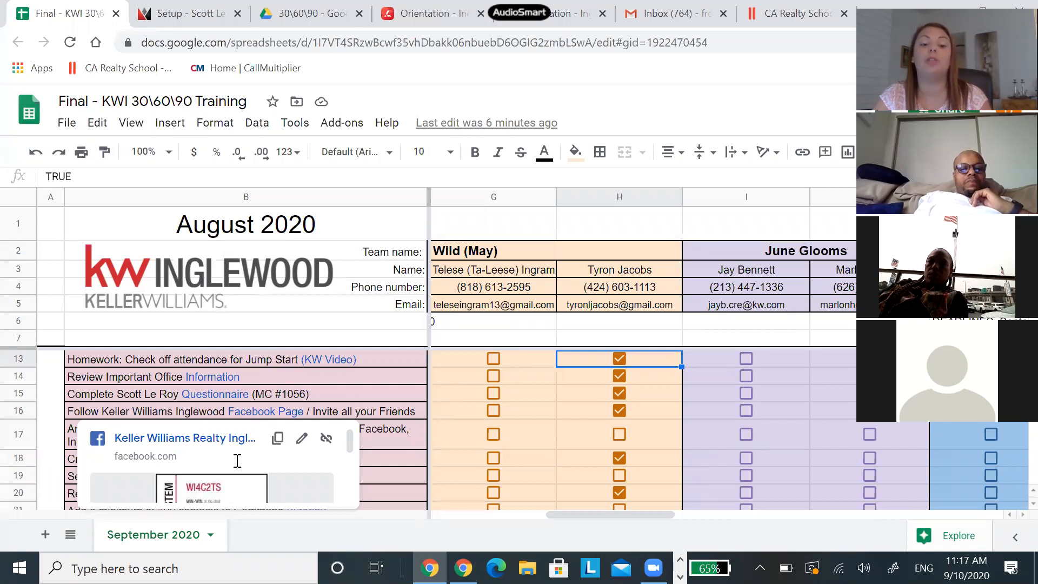
{"action": "mouse_move", "coordinate": [233, 450]}
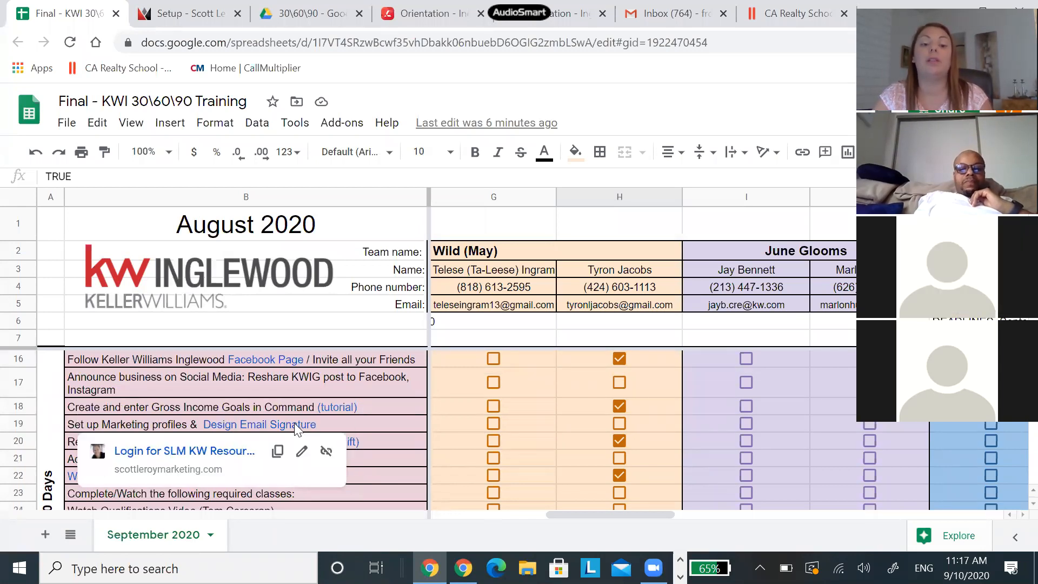
{"action": "mouse_move", "coordinate": [212, 453]}
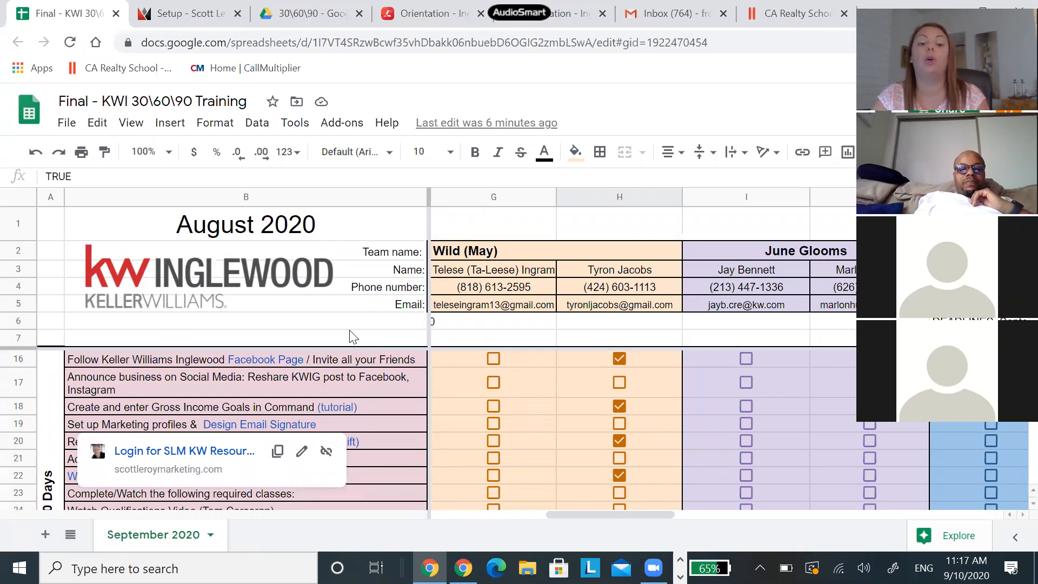
{"action": "mouse_move", "coordinate": [132, 478]}
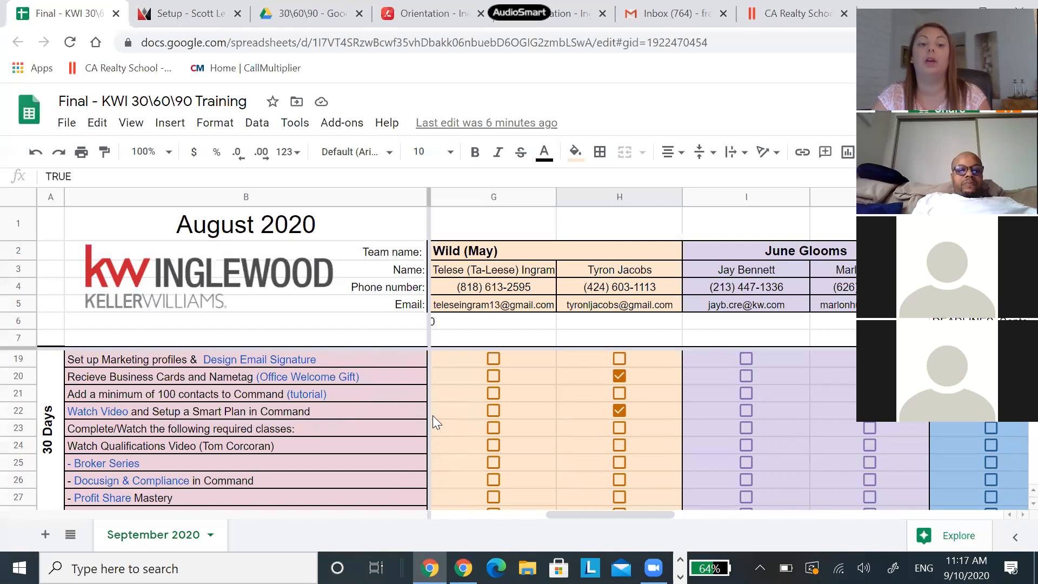
{"action": "left_click", "coordinate": [192, 13]}
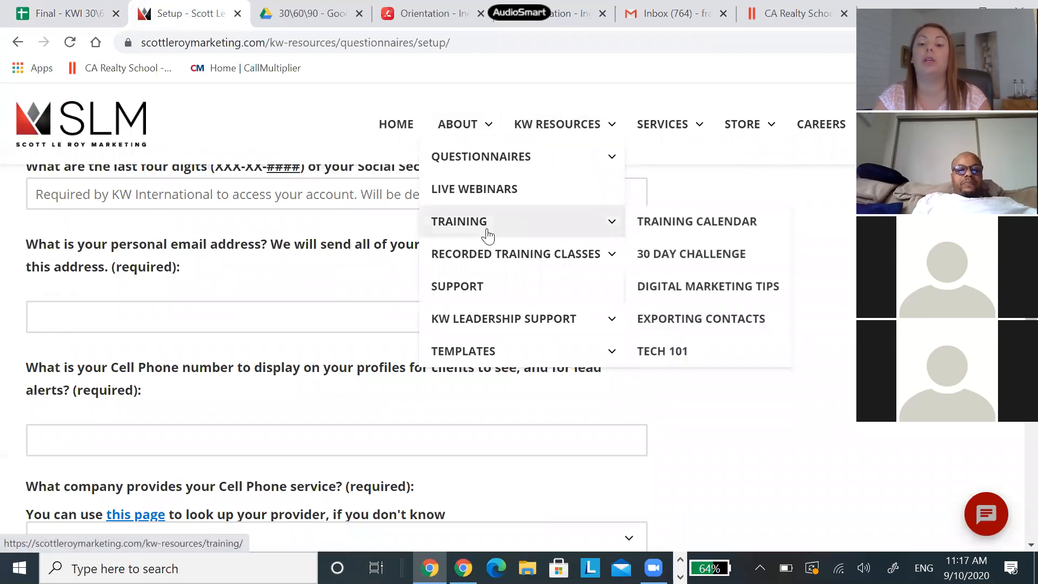
{"action": "mouse_move", "coordinate": [722, 326]}
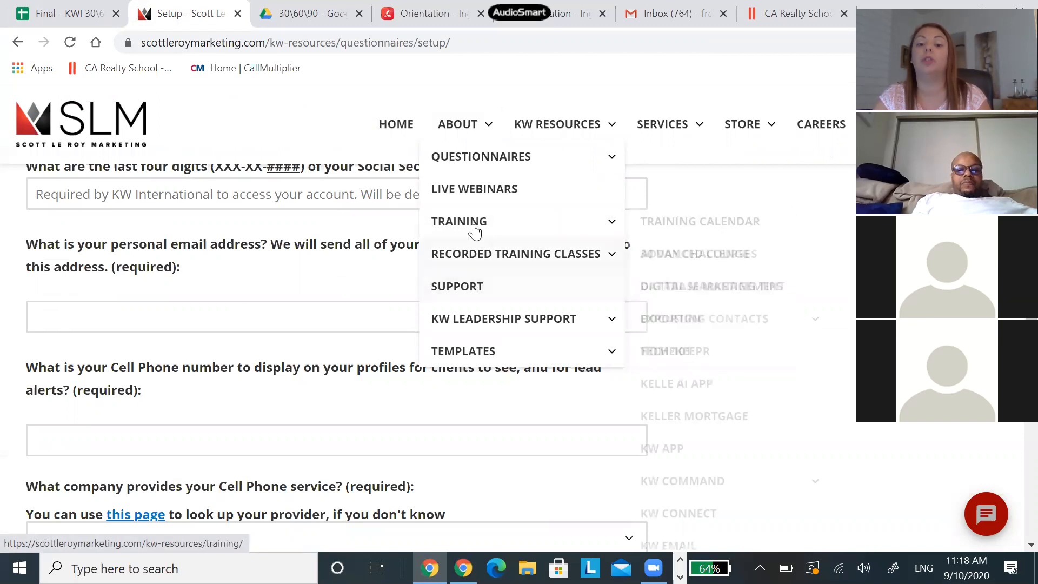
- Browse the KW technology training page's Command courses, then return to the tracker spreadsheet
{"action": "left_click", "coordinate": [456, 285]}
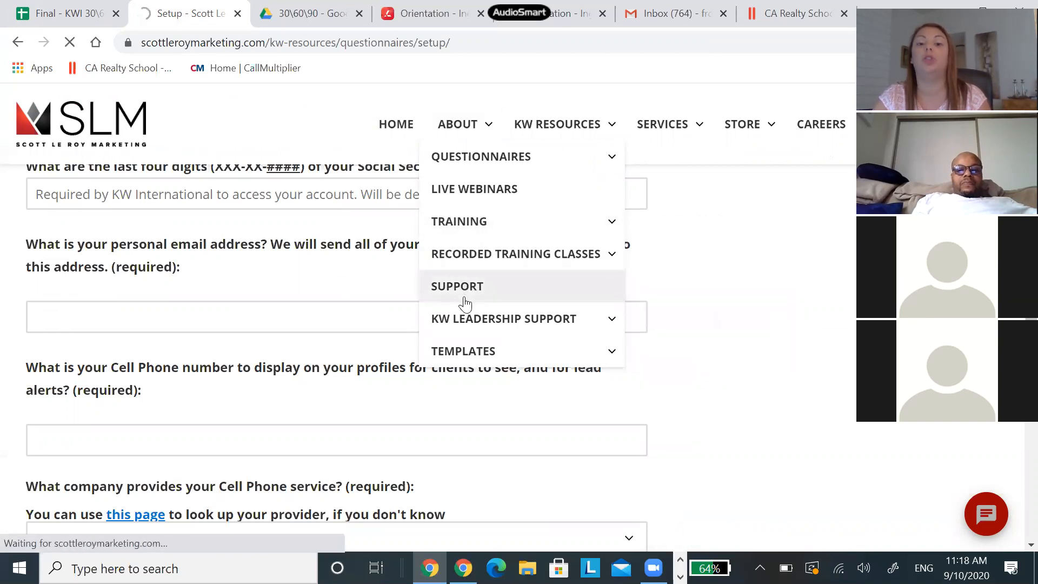
{"action": "left_click", "coordinate": [458, 220]}
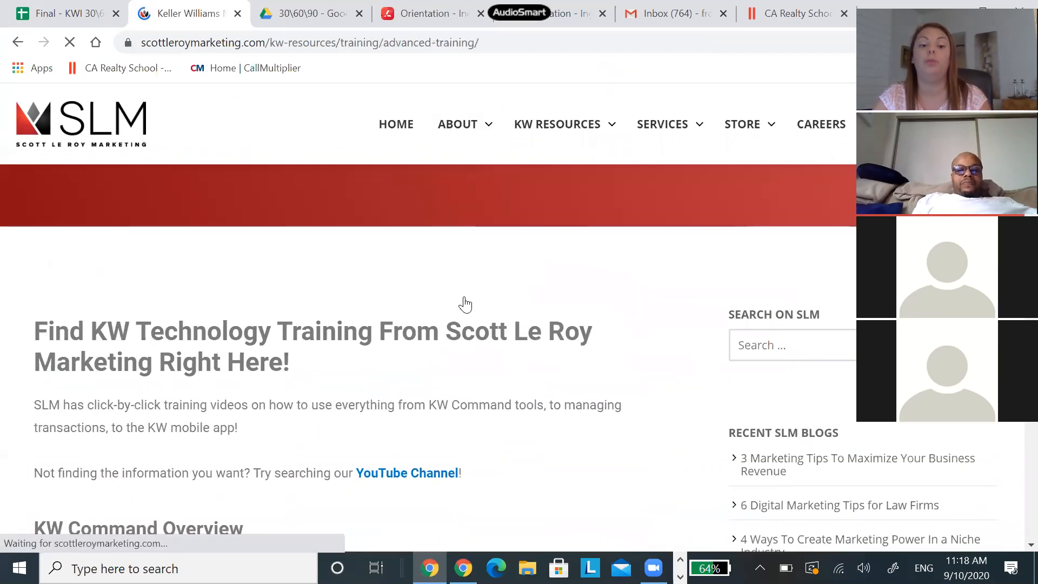
{"action": "scroll", "scroll_direction": "down", "scroll_amount": 3}
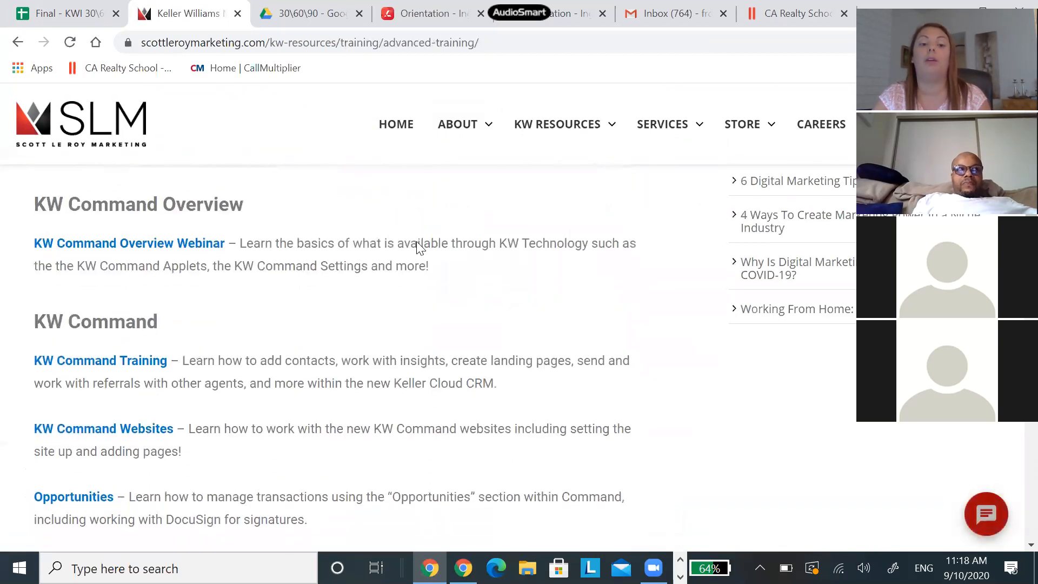
{"action": "scroll", "scroll_direction": "down", "scroll_amount": 3}
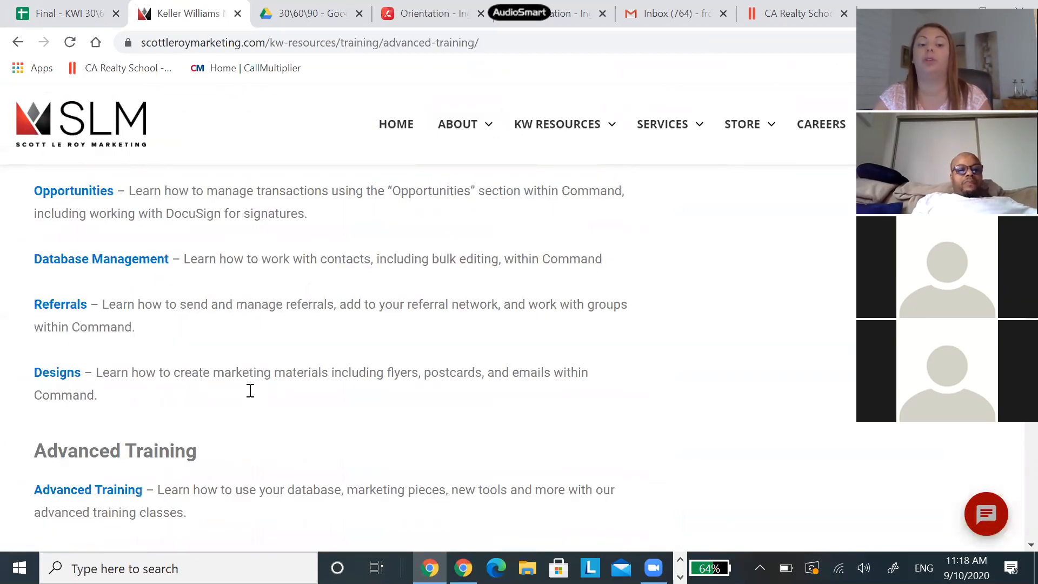
{"action": "left_click", "coordinate": [65, 14]}
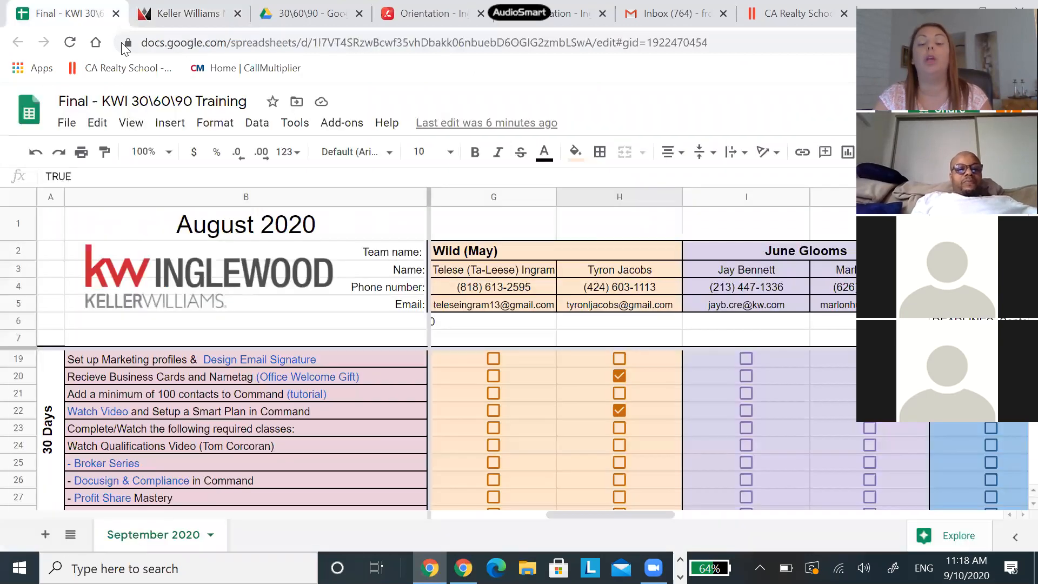
{"action": "mouse_move", "coordinate": [465, 387]}
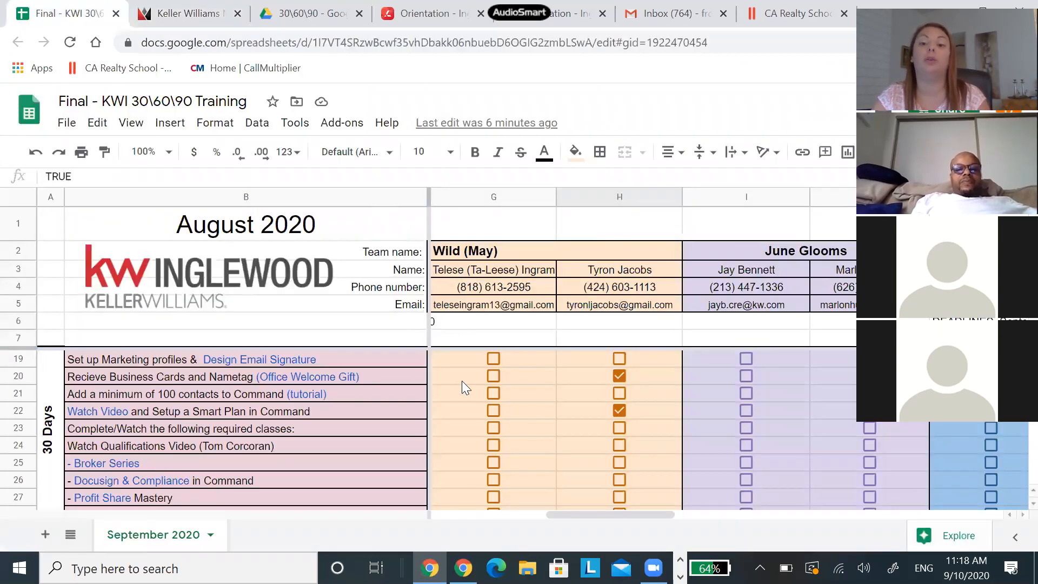
{"action": "mouse_move", "coordinate": [201, 458]}
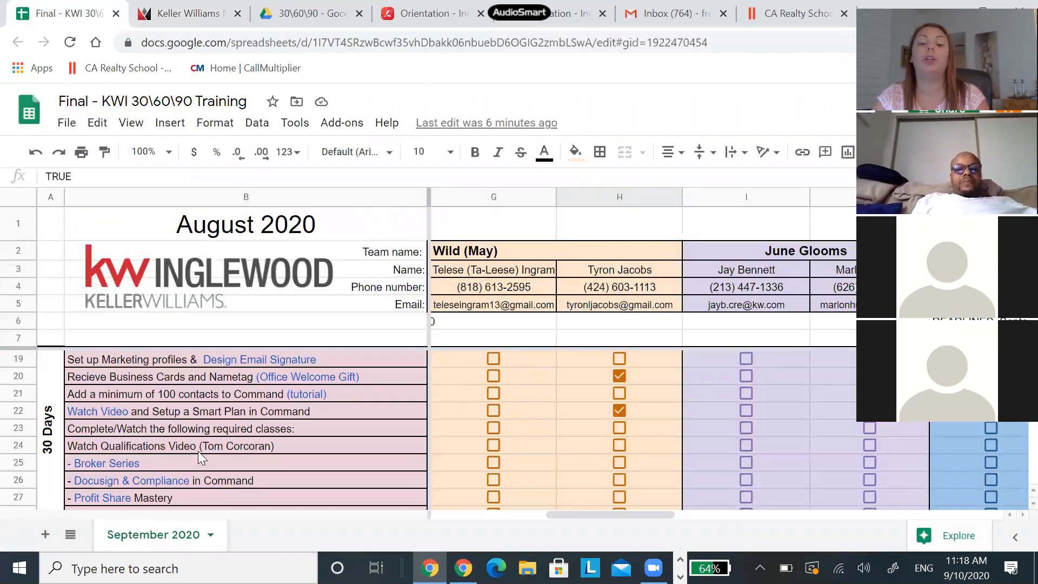
{"action": "mouse_move", "coordinate": [114, 478]}
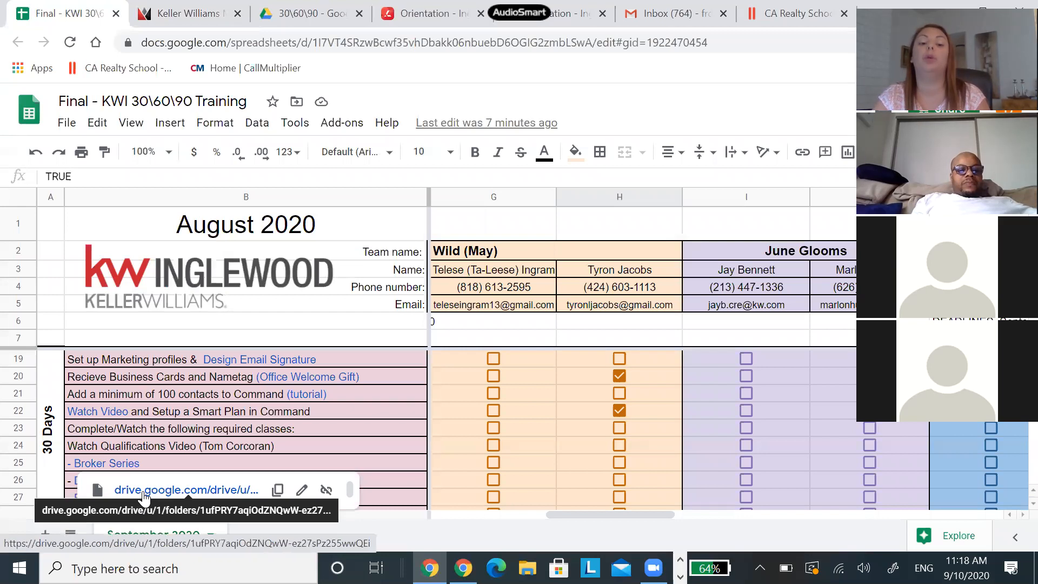
- Open the Broker Series training files in Google Drive from the row 25 link
{"action": "left_click", "coordinate": [184, 490]}
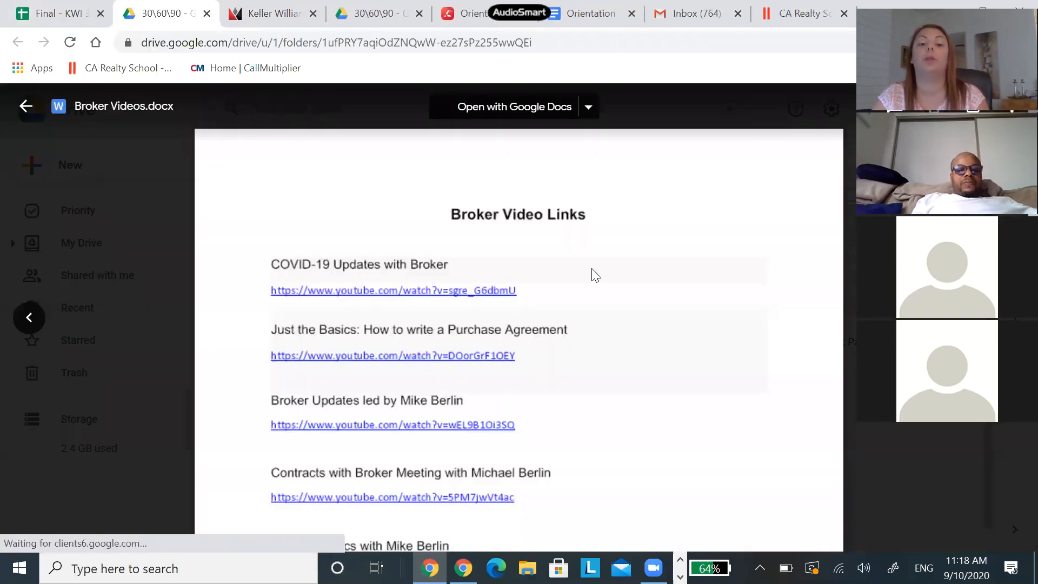
- Scroll through the Broker Videos.docx video links, then close the preview back to the tracker
{"action": "scroll", "scroll_direction": "down", "scroll_amount": 3}
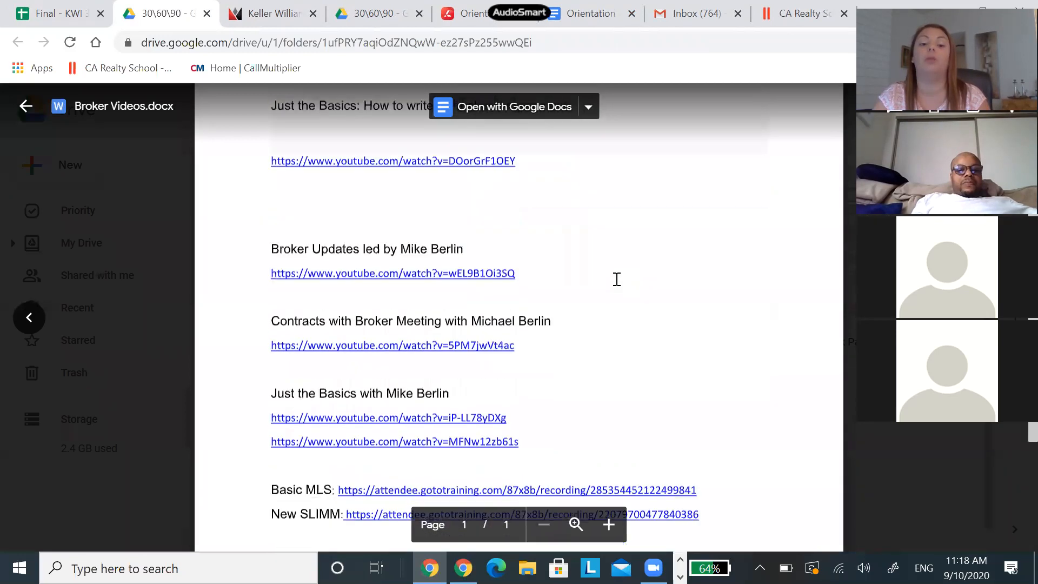
{"action": "scroll", "scroll_direction": "down", "scroll_amount": 3}
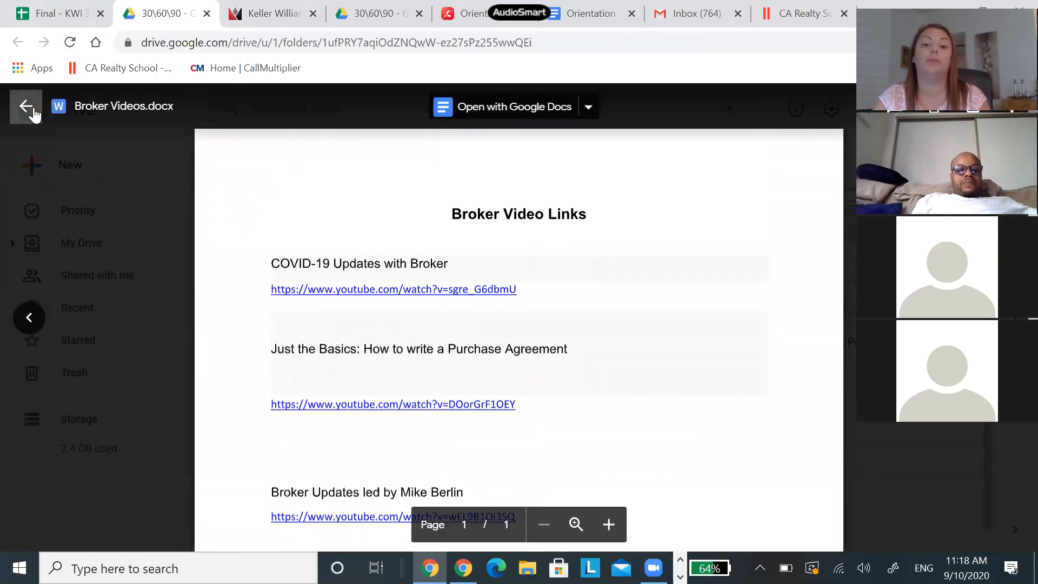
{"action": "left_click", "coordinate": [54, 12]}
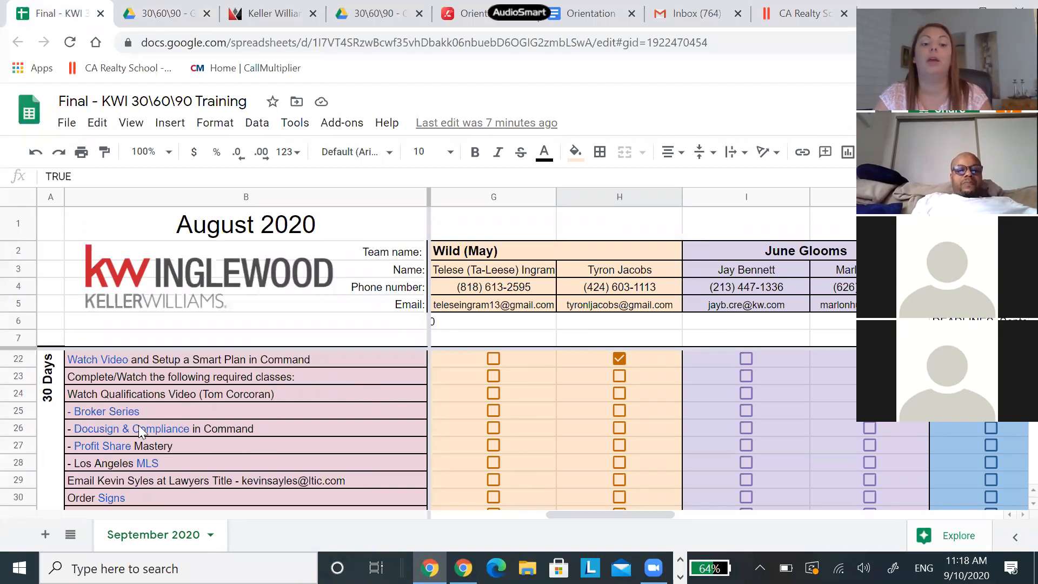
{"action": "mouse_move", "coordinate": [142, 428]}
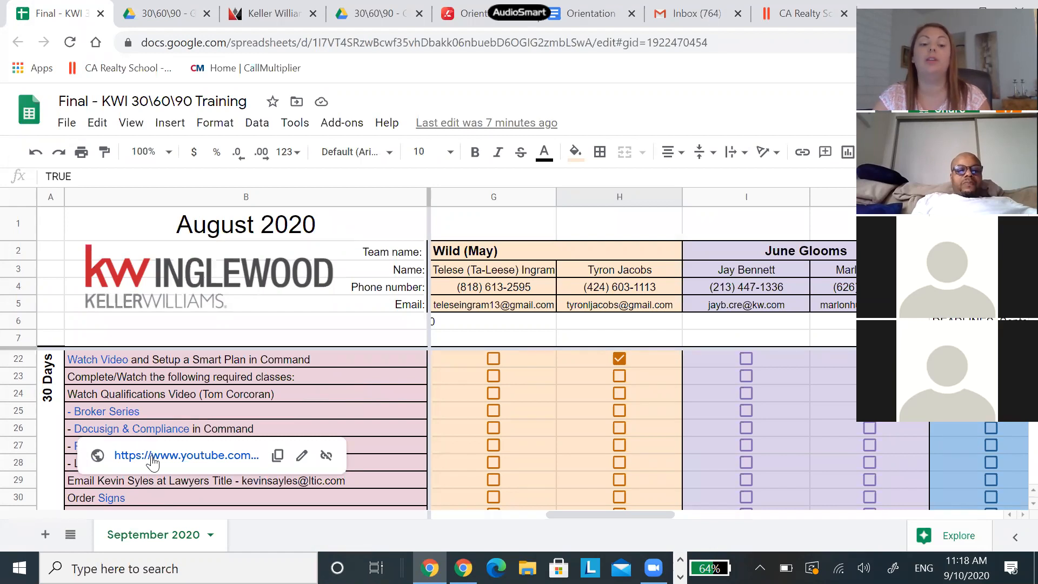
- Scroll to row 35 and open the SCHEDULE: 30-day Pit Stop Calendly booking page
{"action": "scroll", "scroll_direction": "down", "scroll_amount": 3}
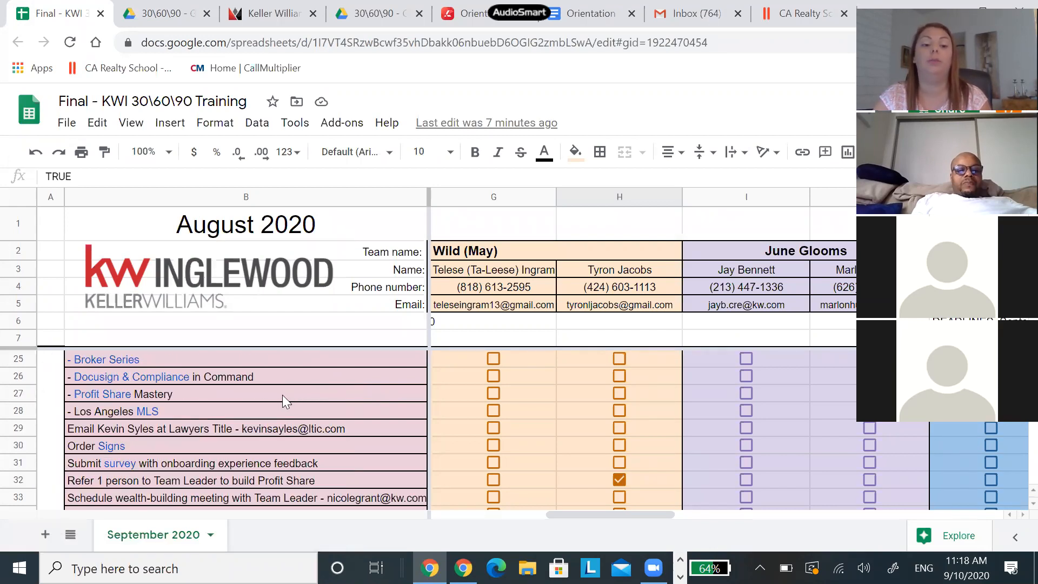
{"action": "mouse_move", "coordinate": [92, 393]}
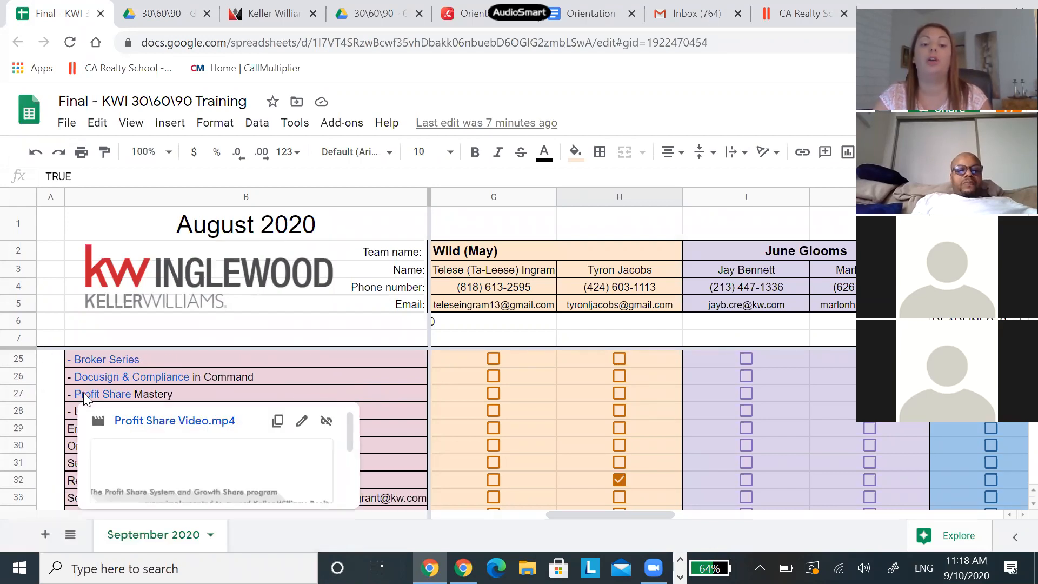
{"action": "mouse_move", "coordinate": [318, 402]}
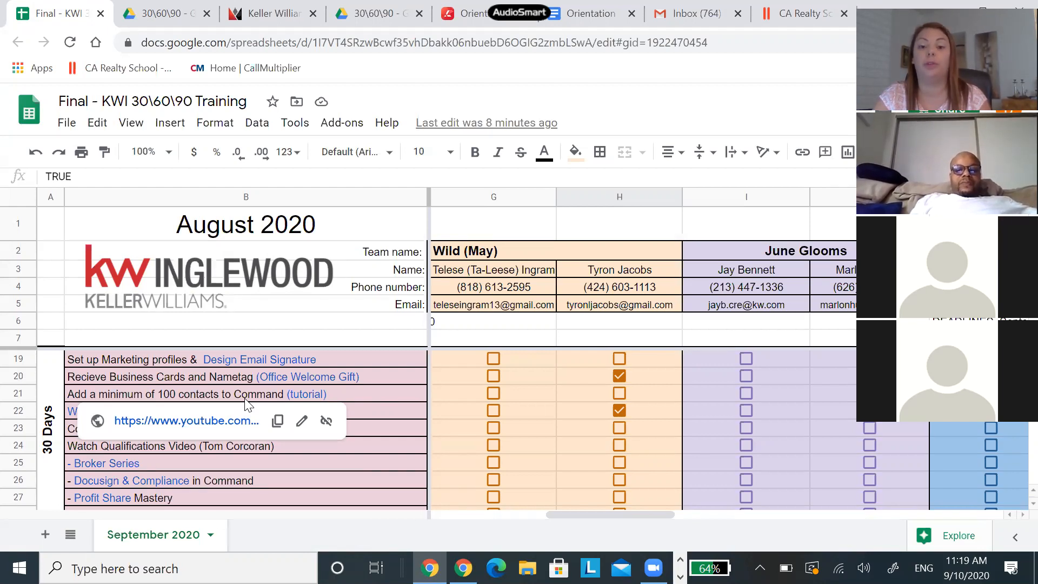
{"action": "mouse_move", "coordinate": [305, 399]}
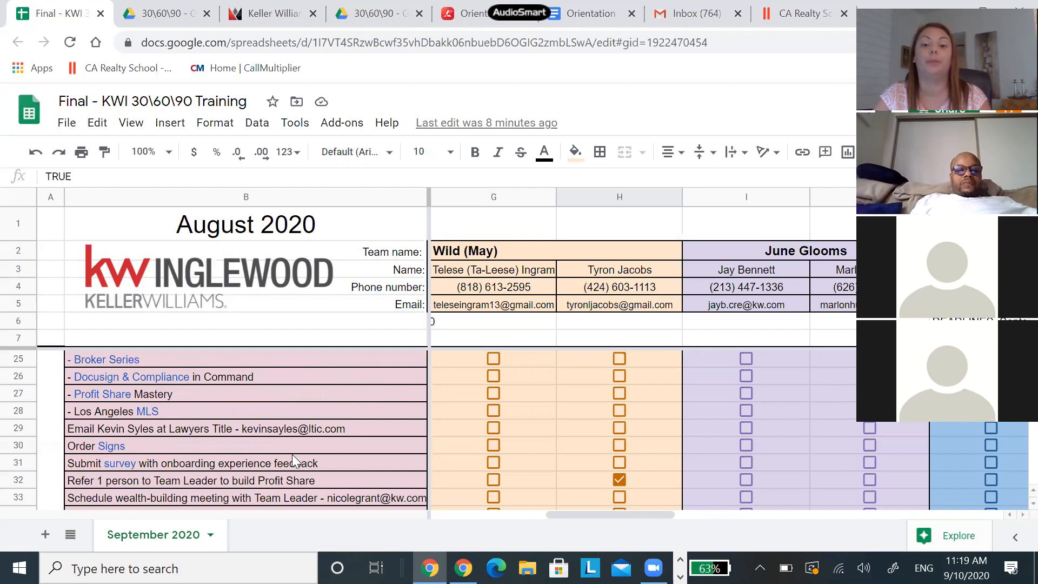
{"action": "scroll", "scroll_direction": "down", "scroll_amount": 3}
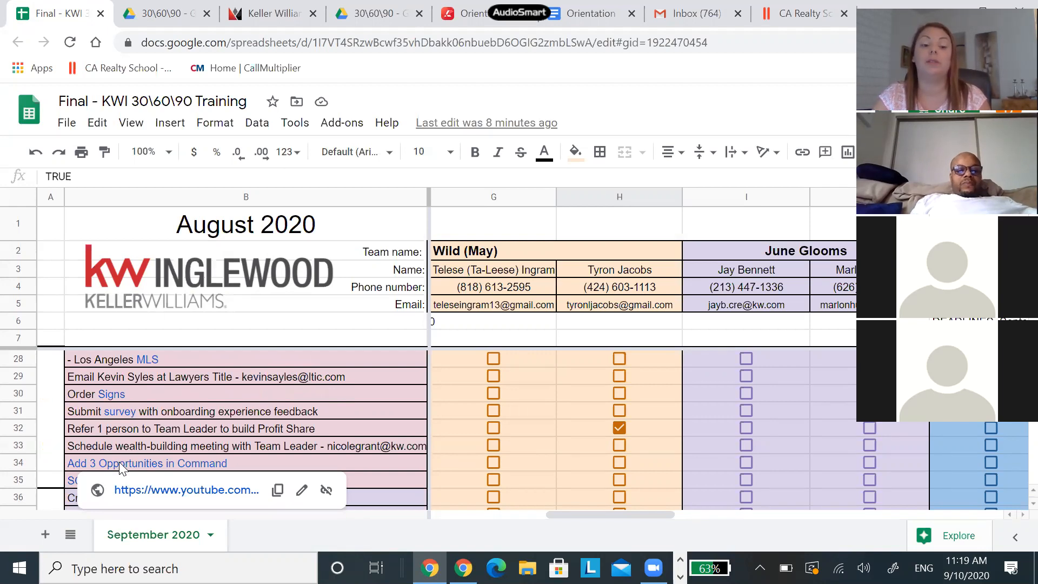
{"action": "scroll", "scroll_direction": "down", "scroll_amount": 3}
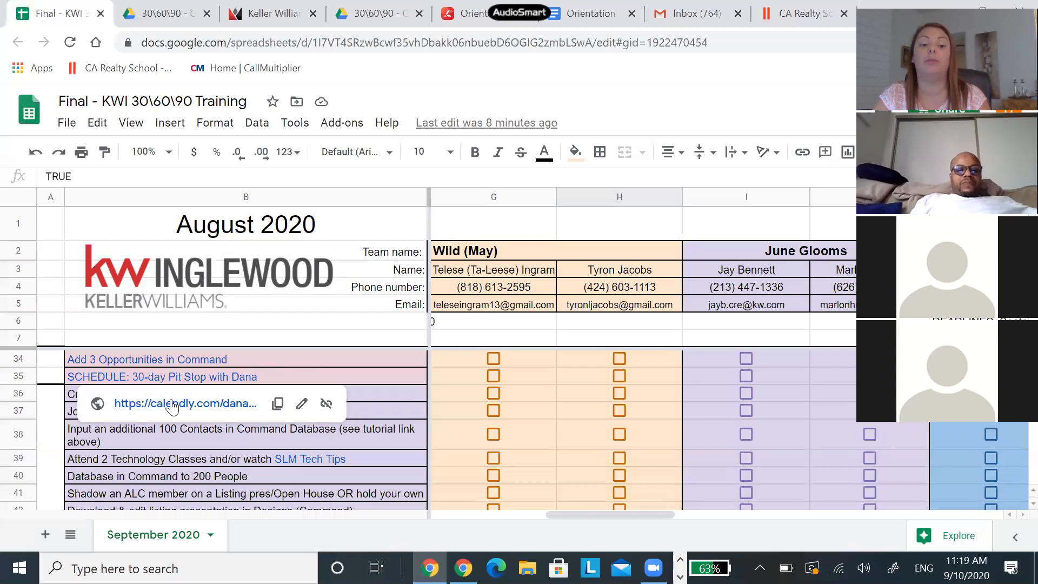
{"action": "left_click", "coordinate": [186, 403]}
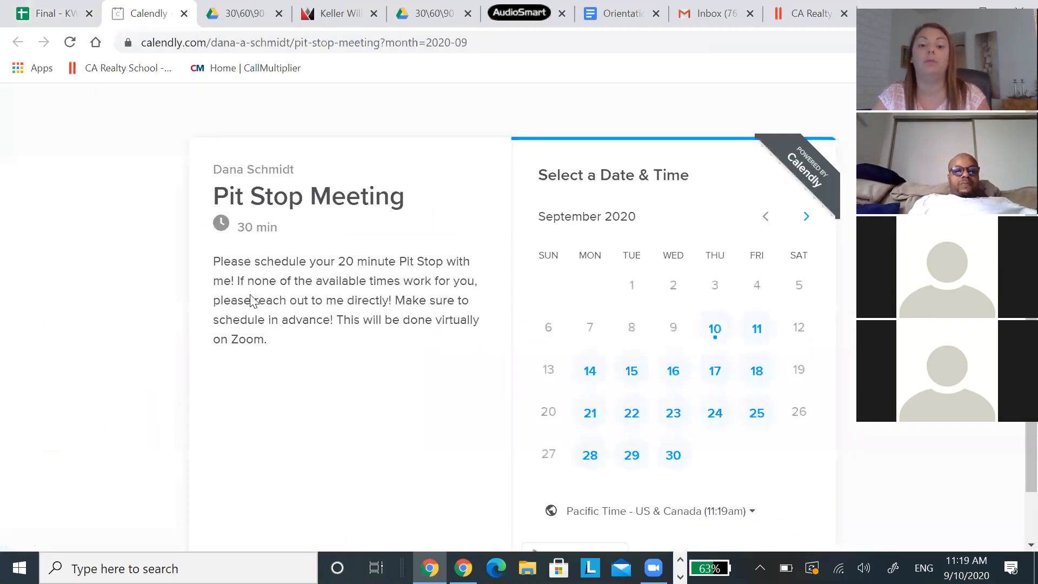
{"action": "mouse_move", "coordinate": [449, 228]}
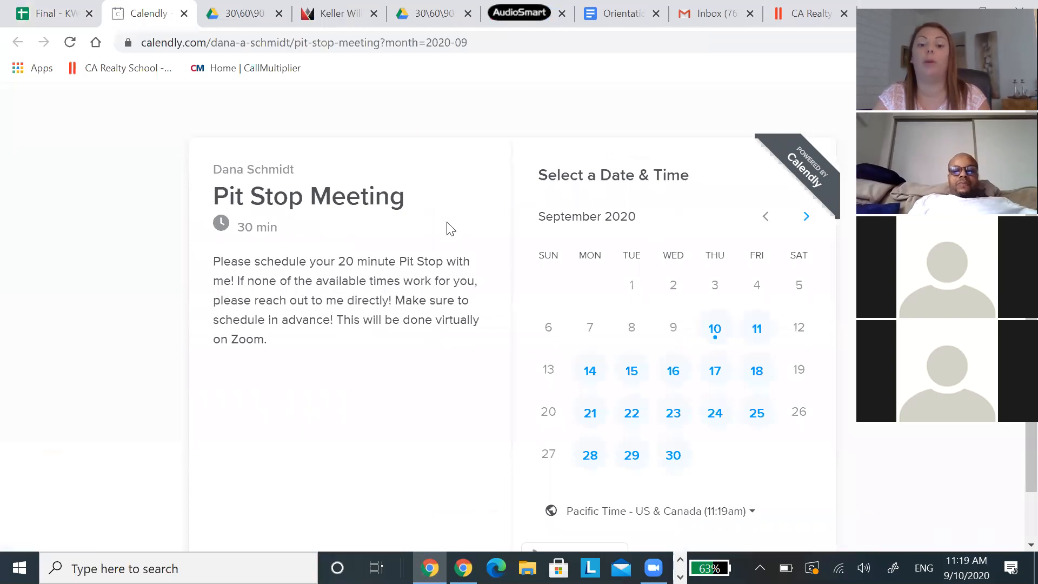
{"action": "mouse_move", "coordinate": [601, 331]}
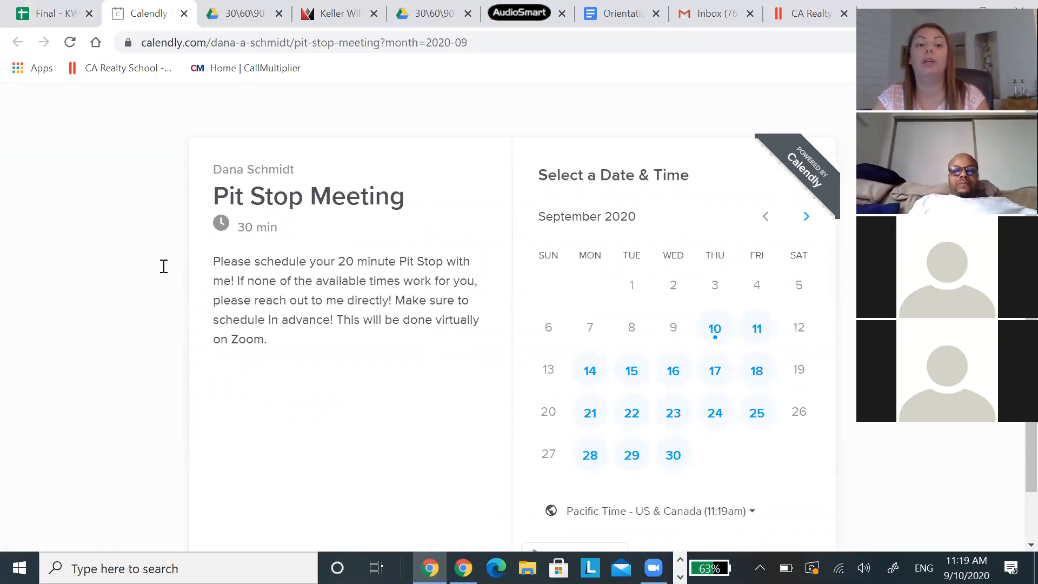
{"action": "mouse_move", "coordinate": [65, 16]}
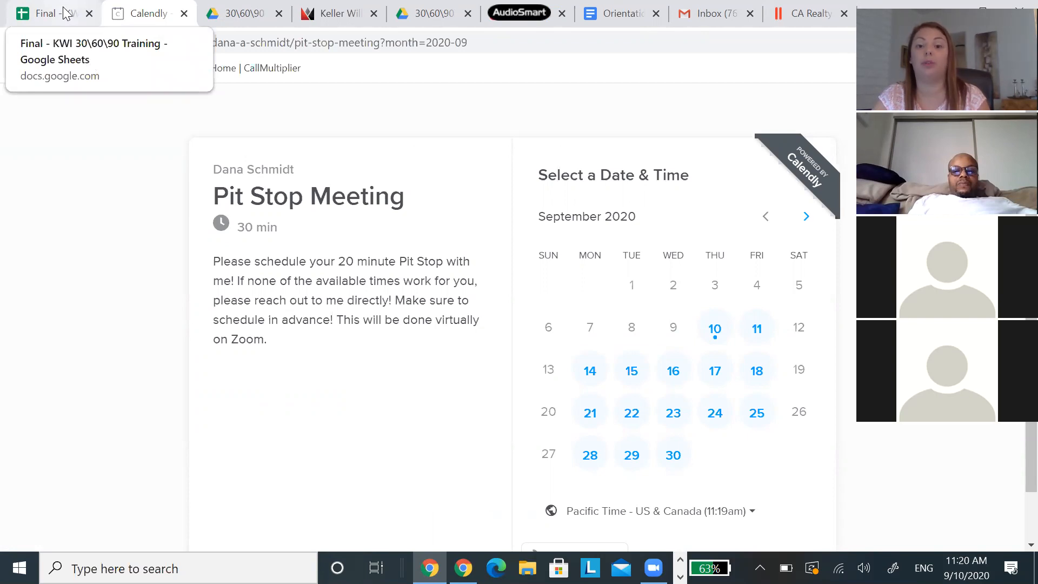
- Leave the Calendly Pit Stop Meeting September 2020 calendar and return to the tracker spreadsheet
{"action": "left_click", "coordinate": [45, 14]}
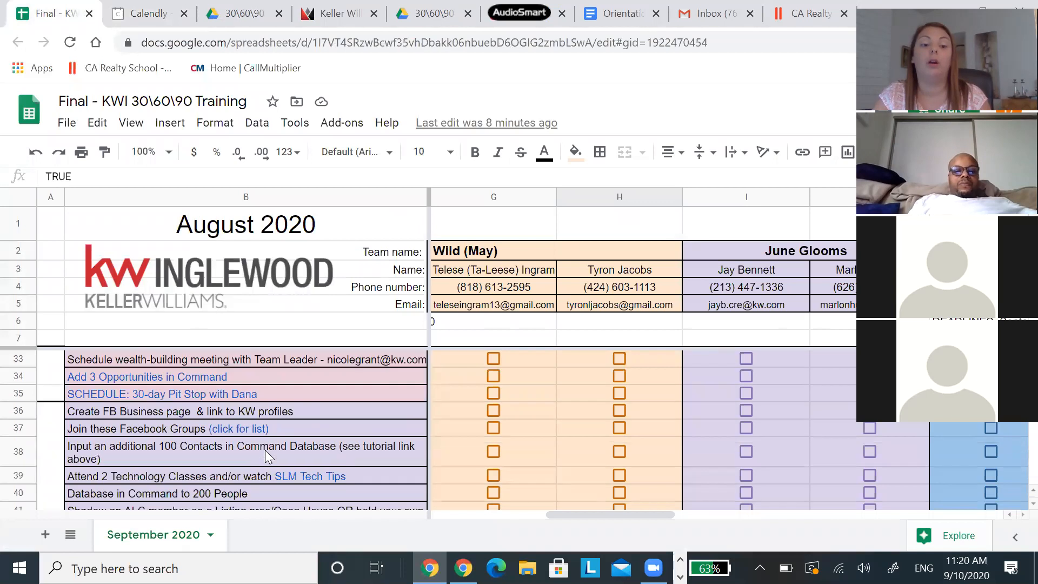
- Scroll to row 31 and open the onboarding feedback survey on SurveyMonkey
{"action": "scroll", "scroll_direction": "down", "scroll_amount": 3}
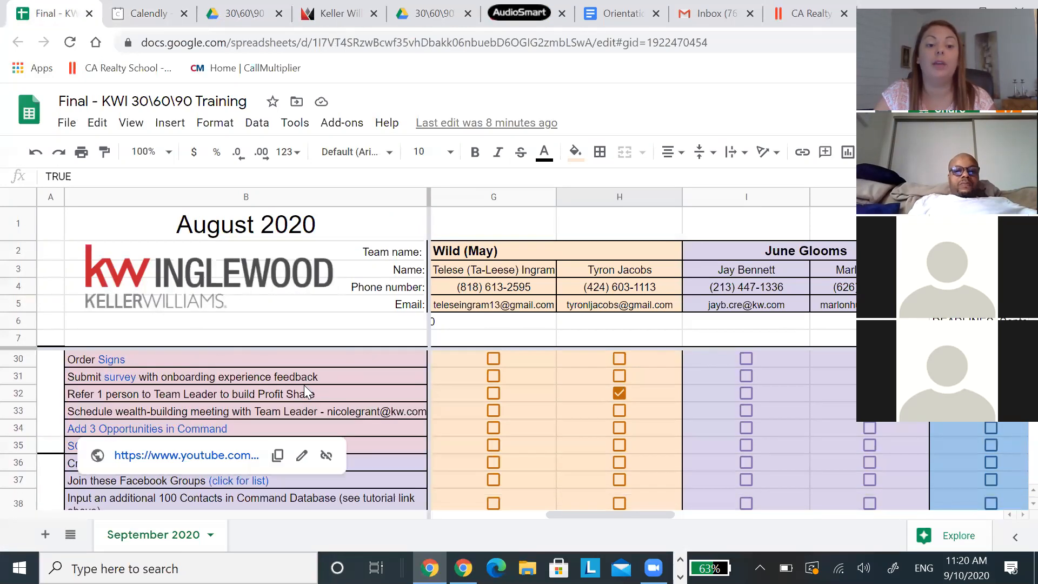
{"action": "mouse_move", "coordinate": [114, 383]}
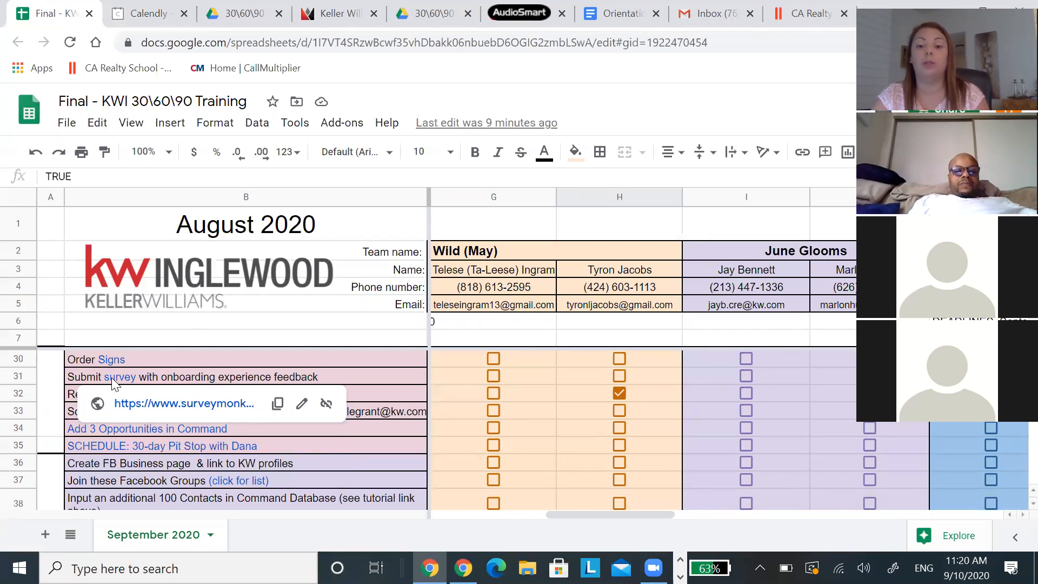
{"action": "mouse_move", "coordinate": [142, 420]}
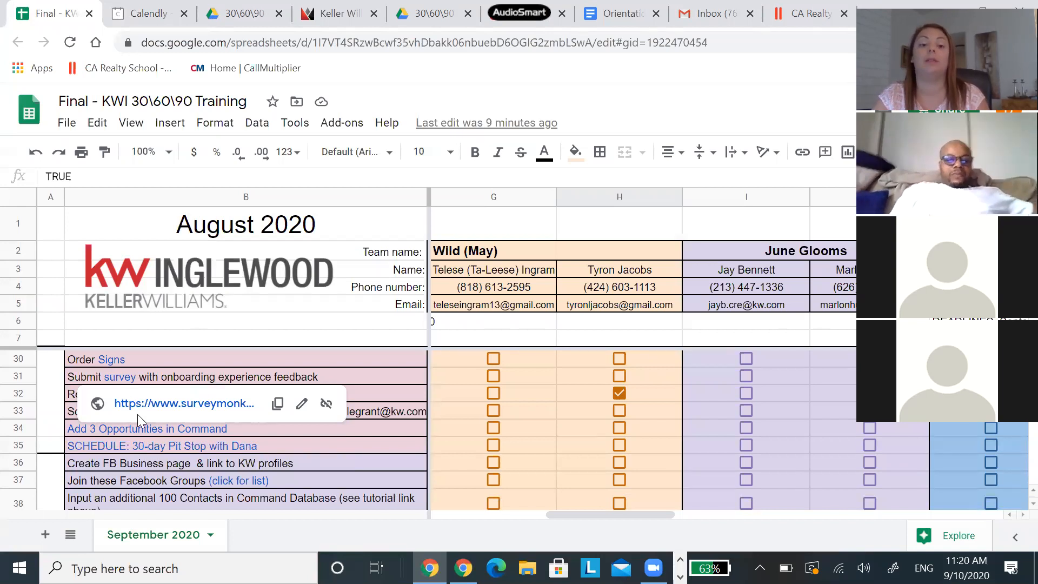
{"action": "left_click", "coordinate": [184, 403]}
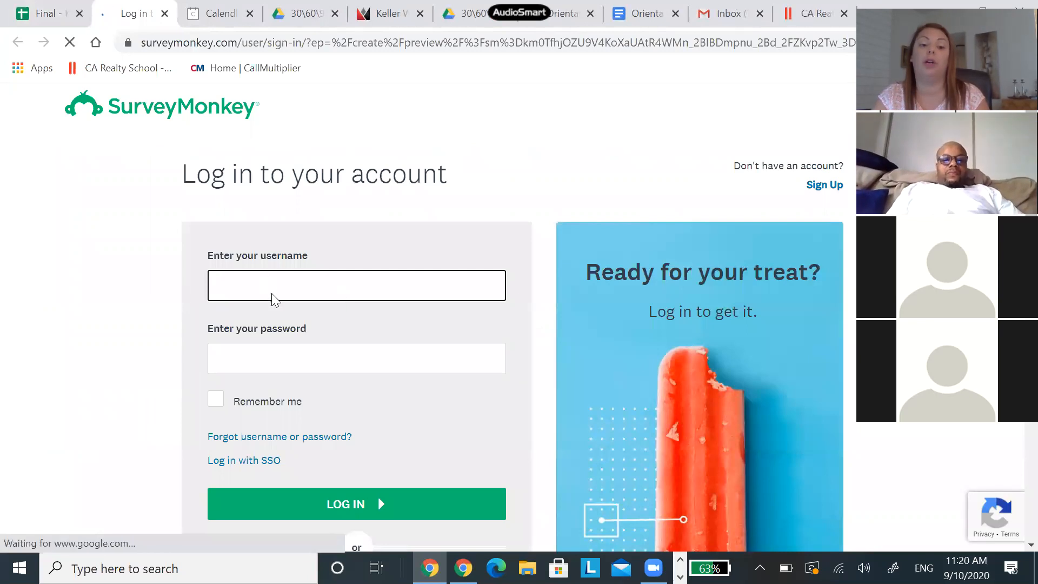
- Look over SurveyMonkey's sign-in options, then return to the 30/60/90 tracker spreadsheet
{"action": "scroll", "scroll_direction": "down", "scroll_amount": 3}
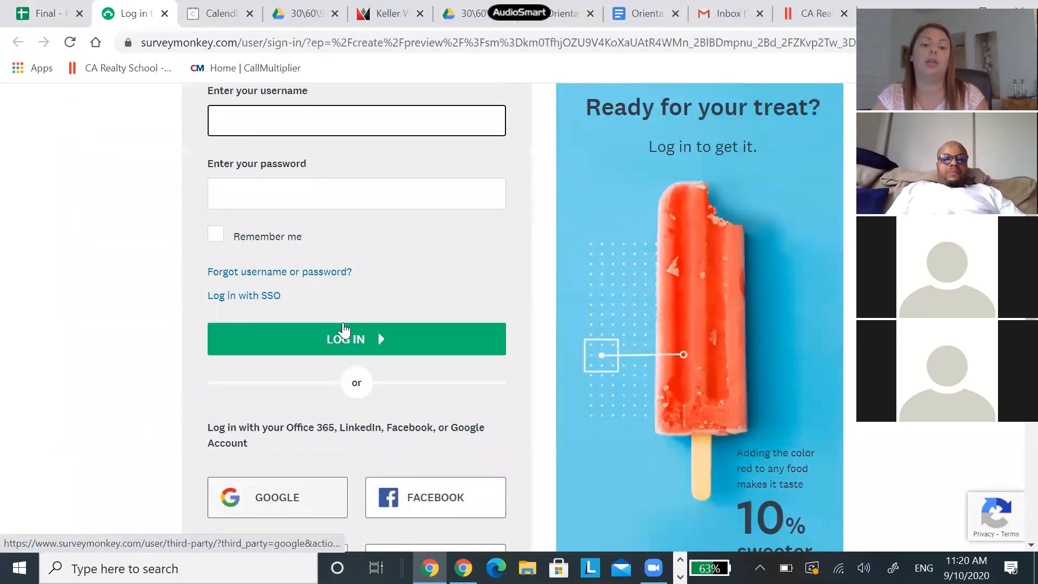
{"action": "scroll", "scroll_direction": "down", "scroll_amount": 3}
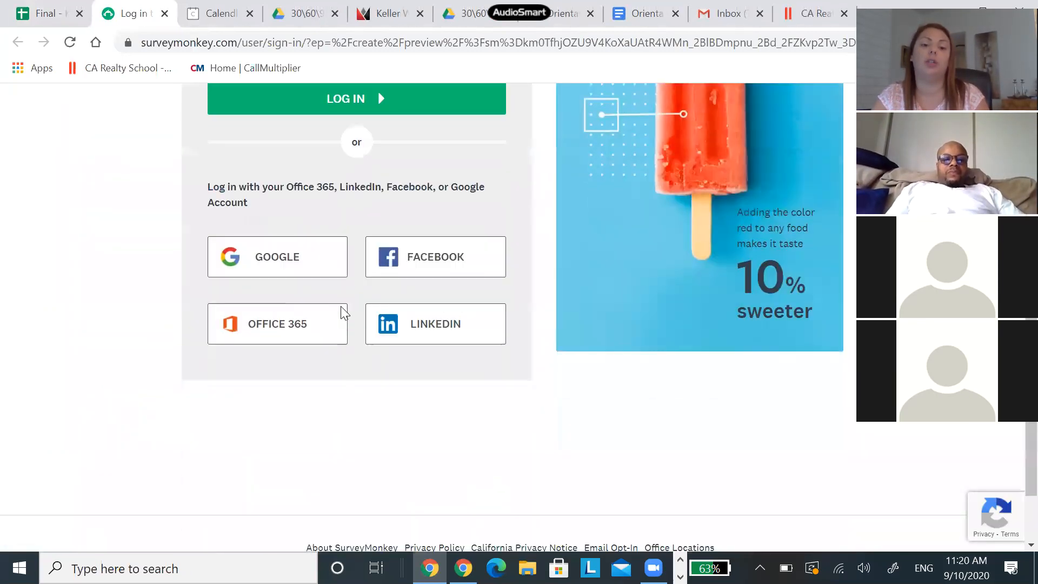
{"action": "scroll", "scroll_direction": "up", "scroll_amount": 3}
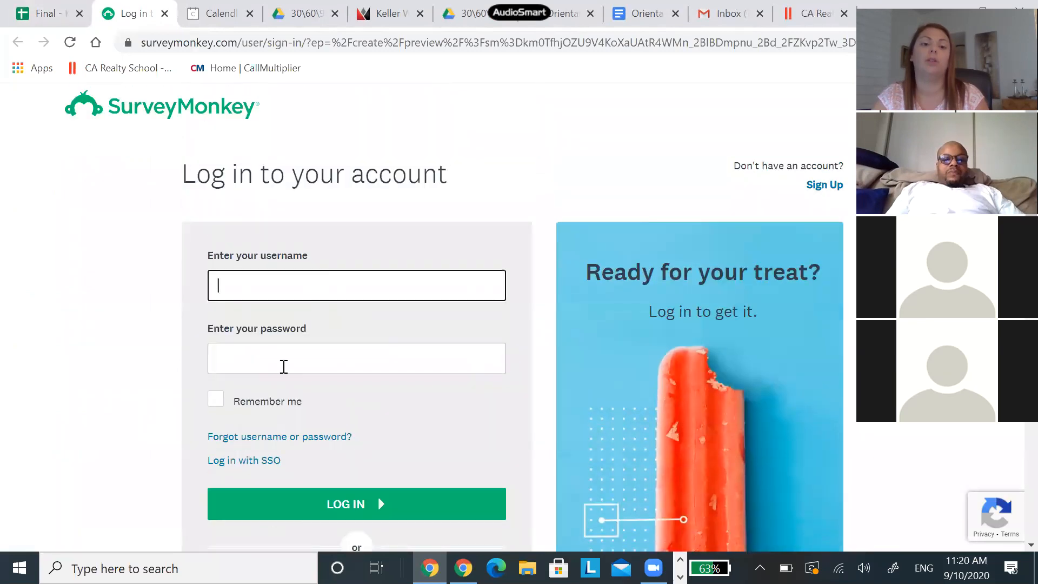
{"action": "mouse_move", "coordinate": [49, 19]}
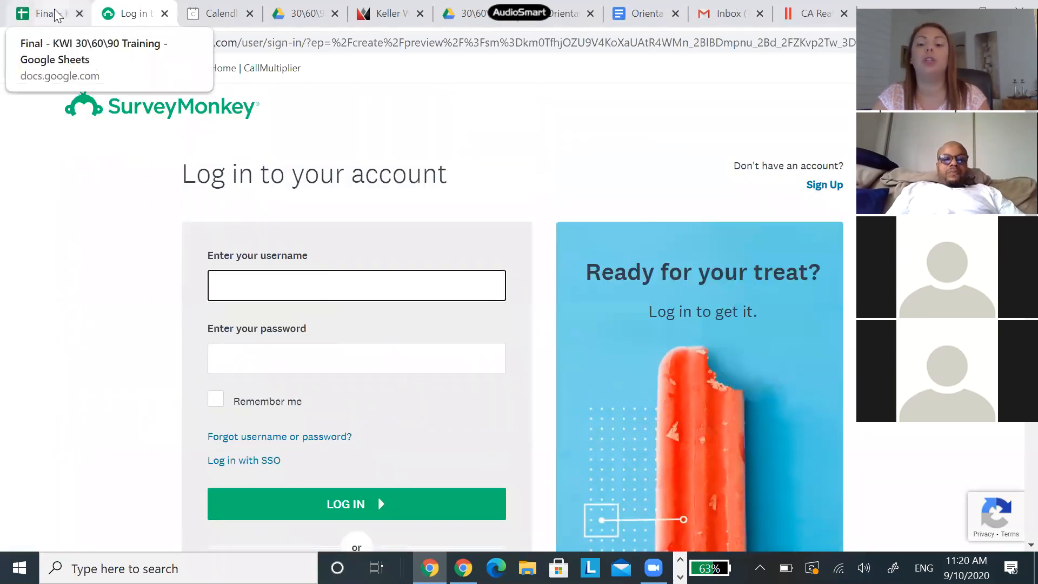
{"action": "left_click", "coordinate": [46, 14]}
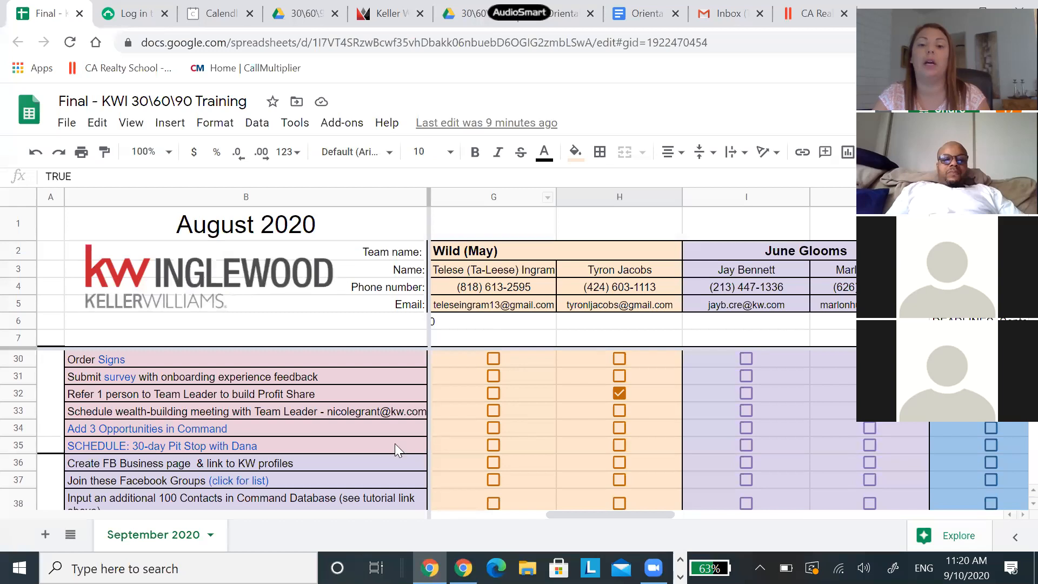
{"action": "scroll", "scroll_direction": "down", "scroll_amount": 3}
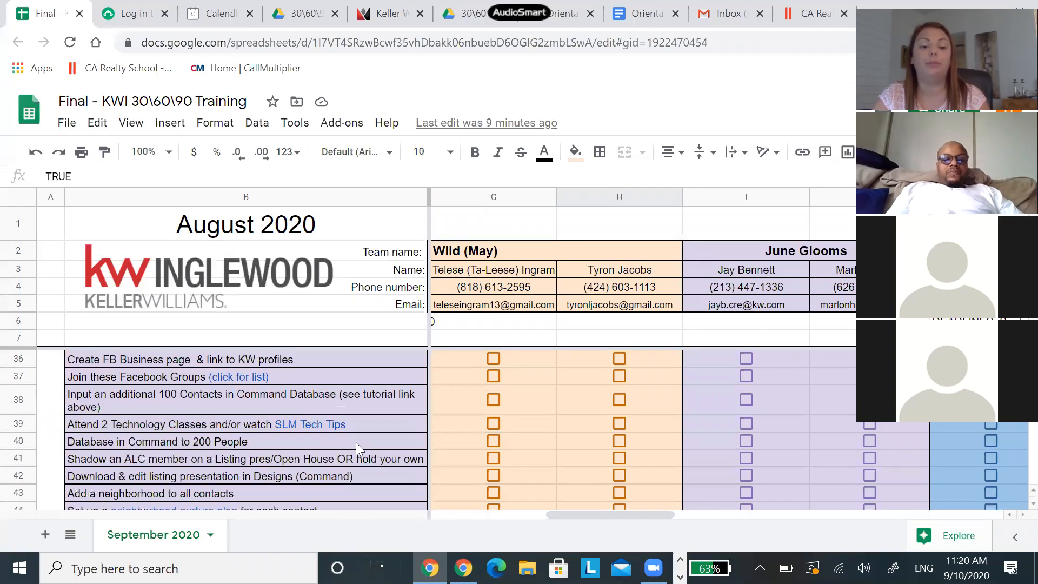
{"action": "scroll", "scroll_direction": "down", "scroll_amount": 3}
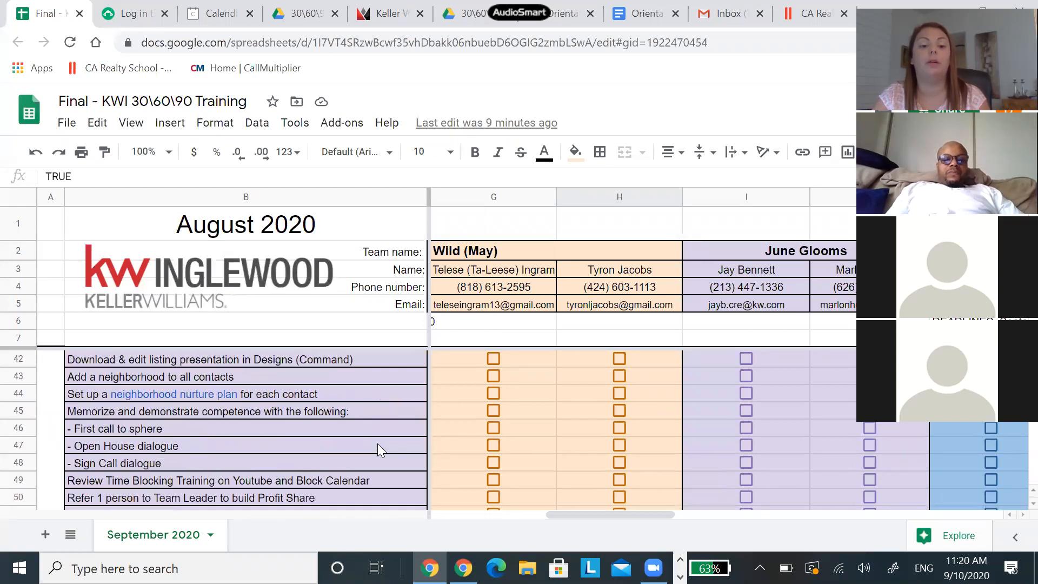
{"action": "scroll", "scroll_direction": "down", "scroll_amount": 3}
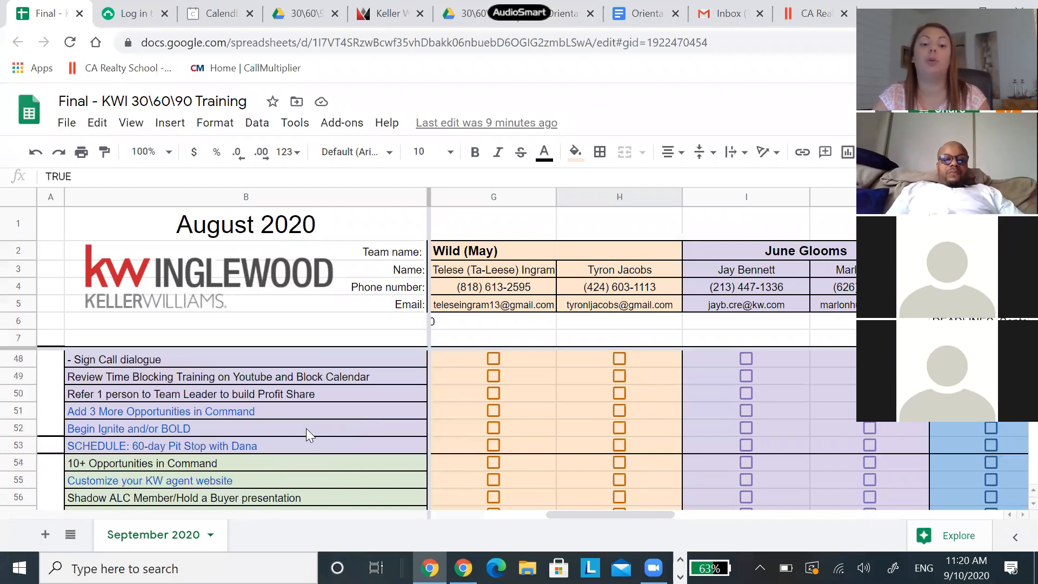
{"action": "left_click", "coordinate": [127, 428]}
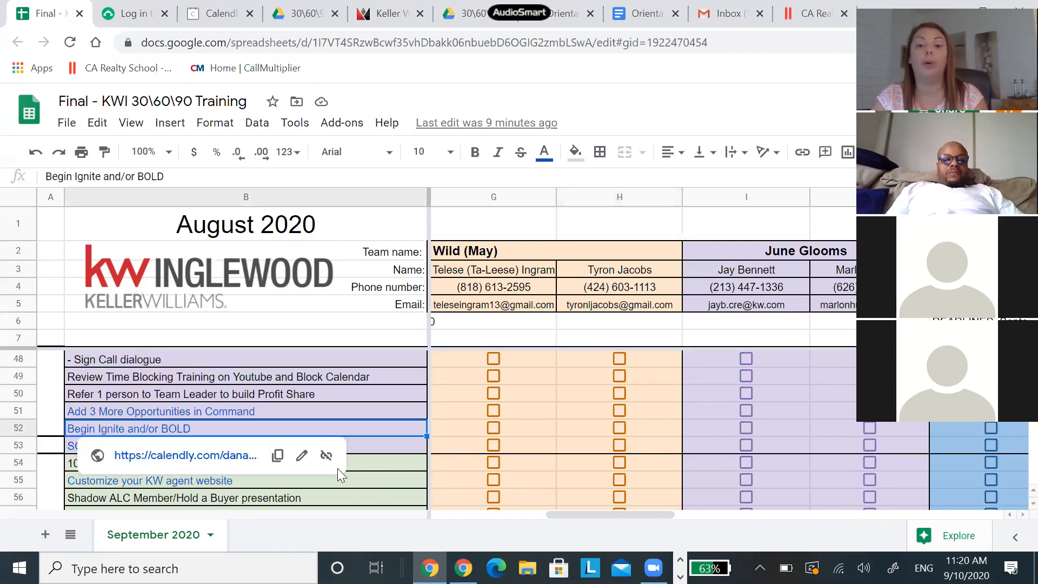
{"action": "mouse_move", "coordinate": [425, 391]}
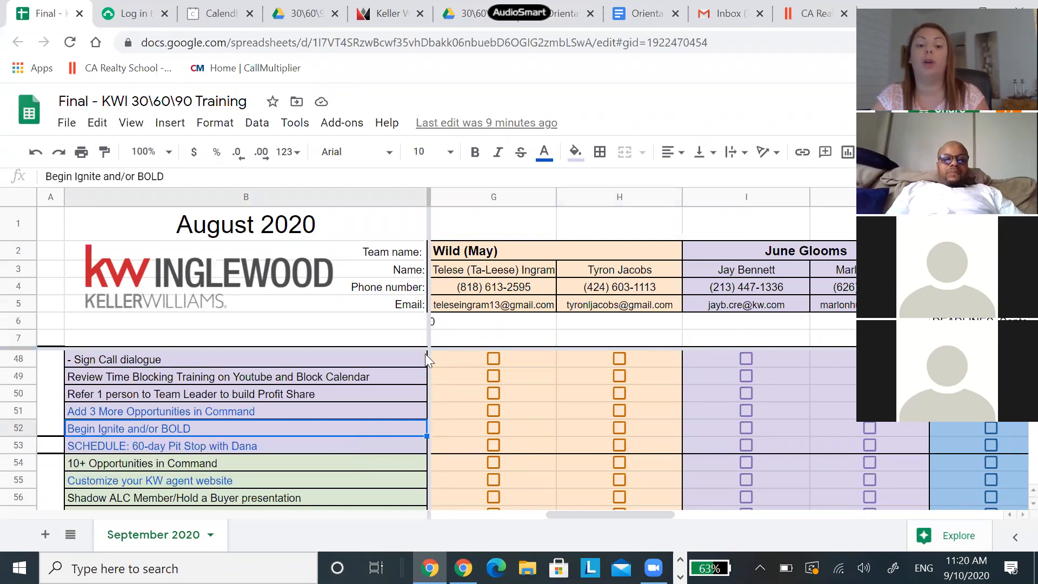
{"action": "left_click", "coordinate": [128, 428]}
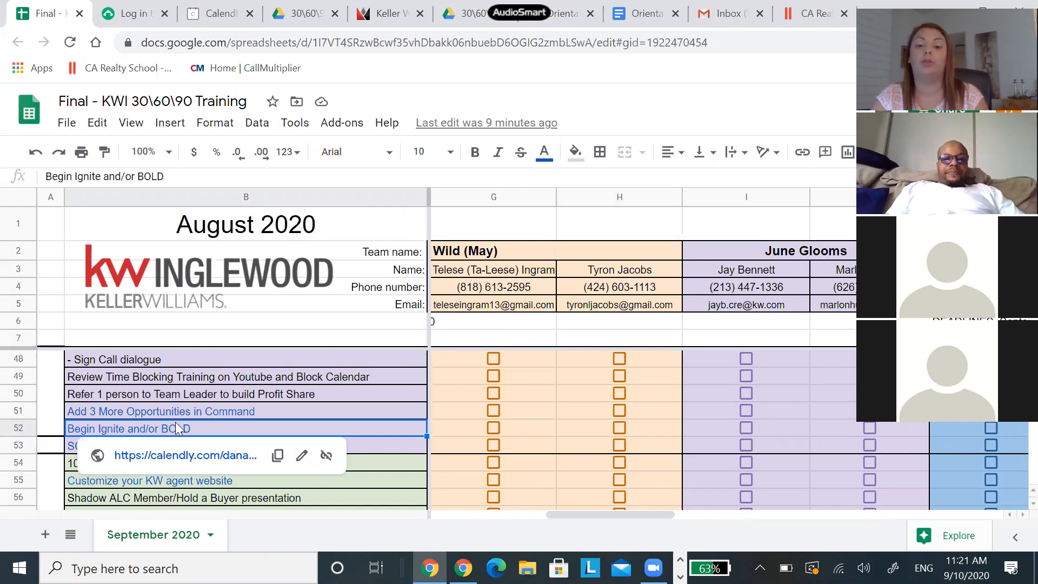
{"action": "mouse_move", "coordinate": [171, 413]}
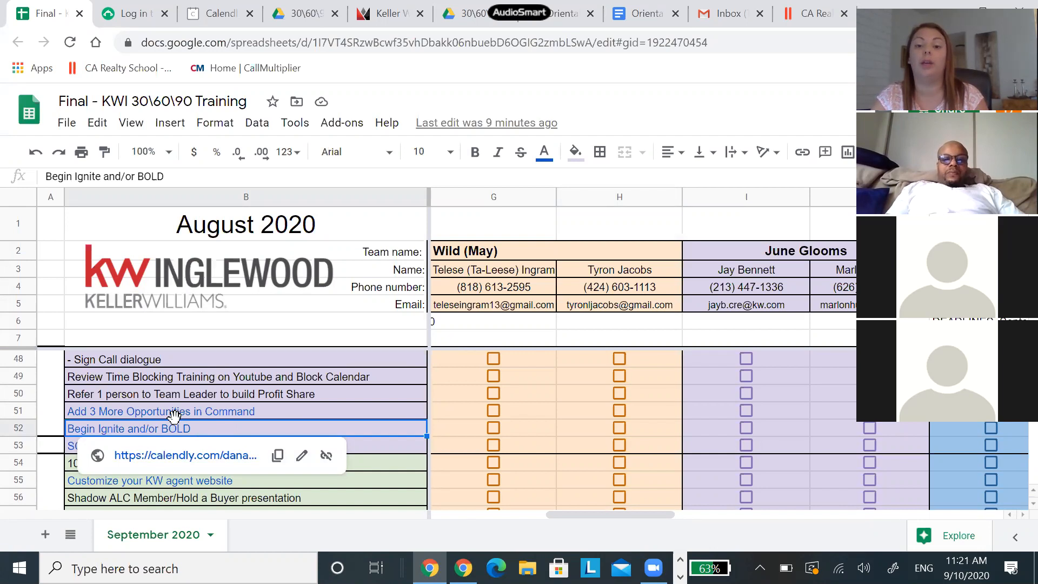
{"action": "mouse_move", "coordinate": [183, 464]}
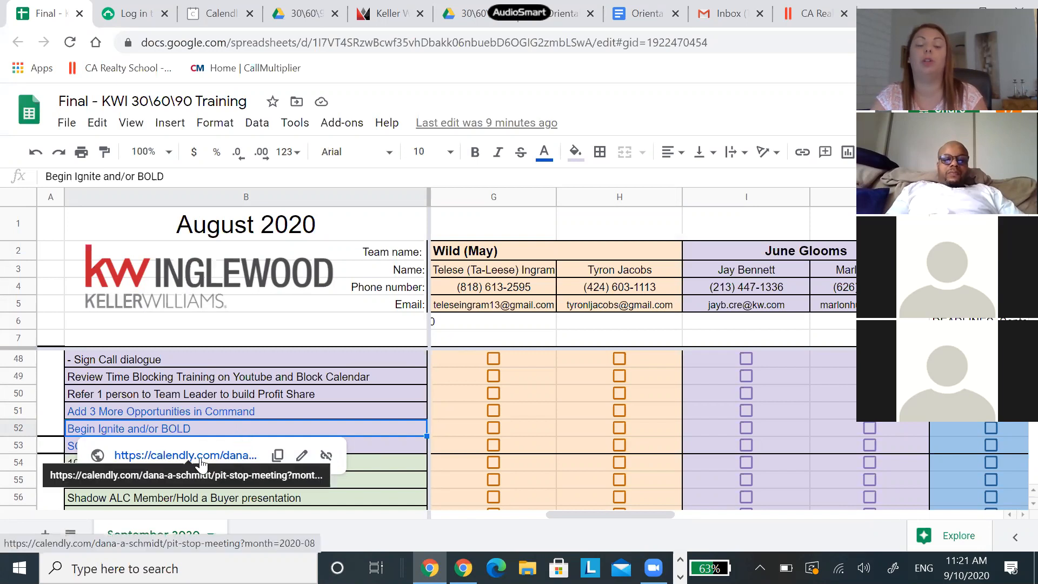
{"action": "left_click", "coordinate": [186, 456]}
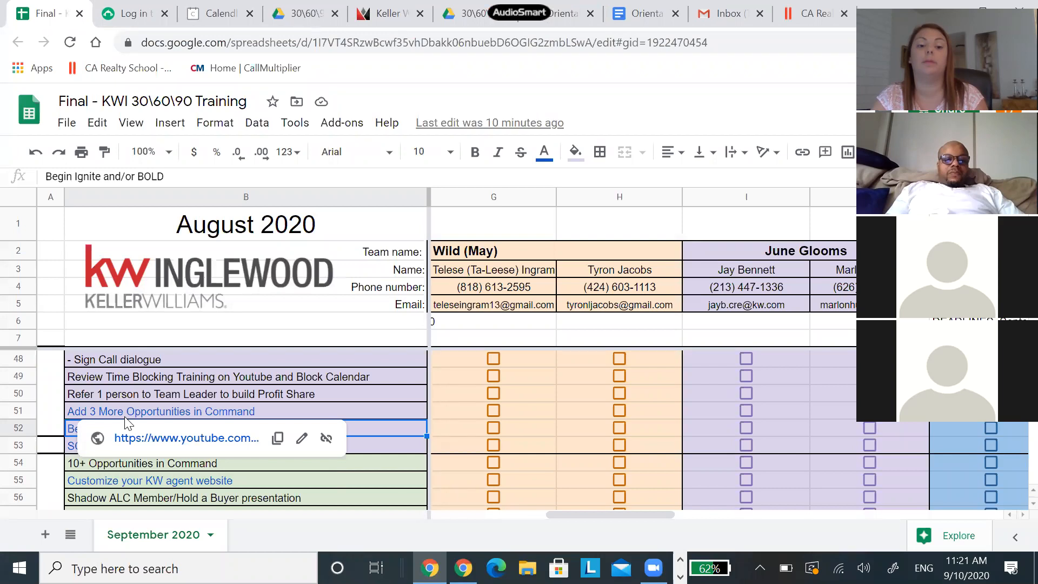
{"action": "mouse_move", "coordinate": [397, 433]}
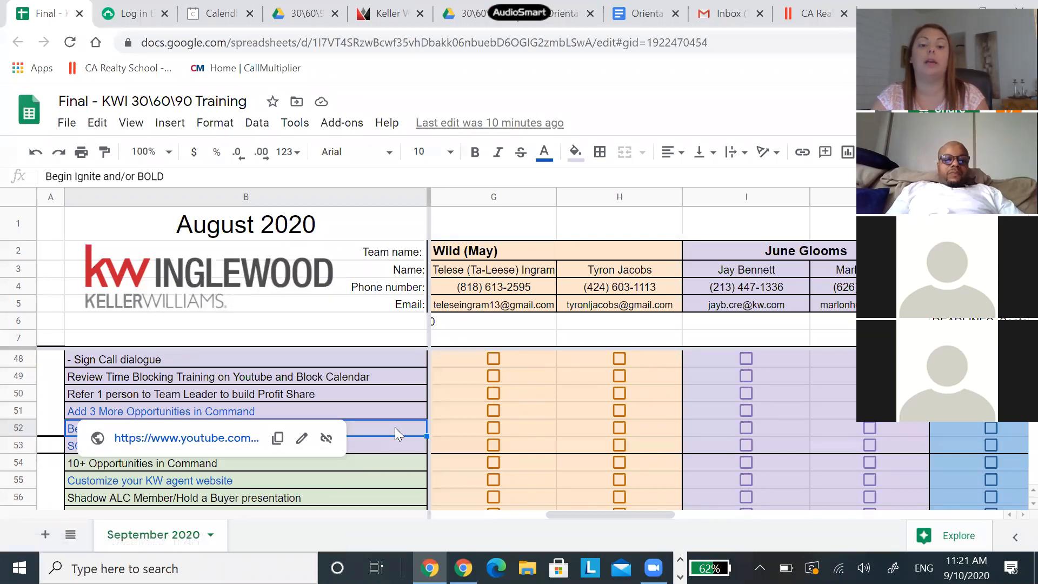
{"action": "scroll", "scroll_direction": "down", "scroll_amount": 3}
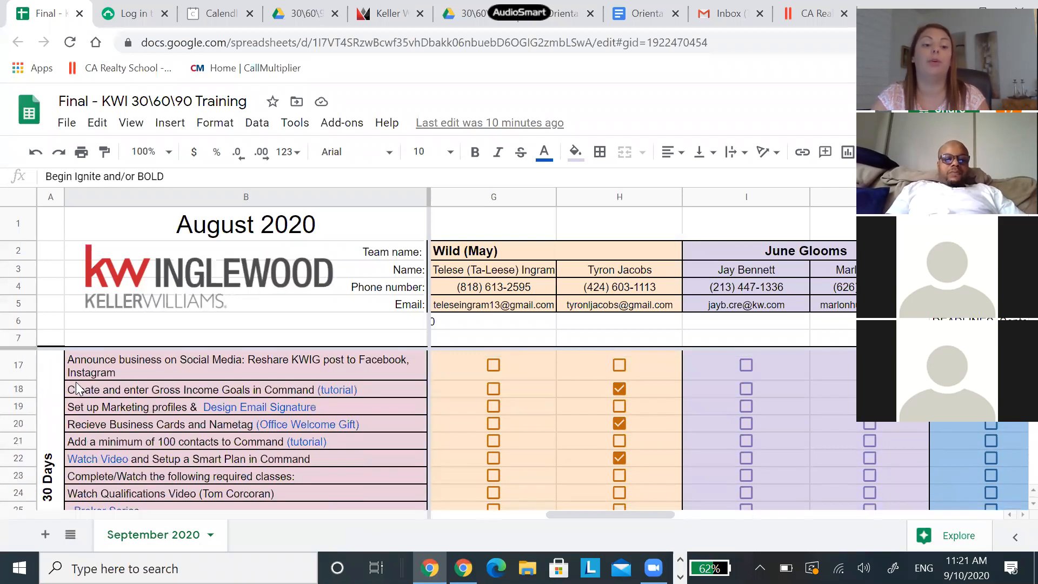
{"action": "scroll", "scroll_direction": "down", "scroll_amount": 3}
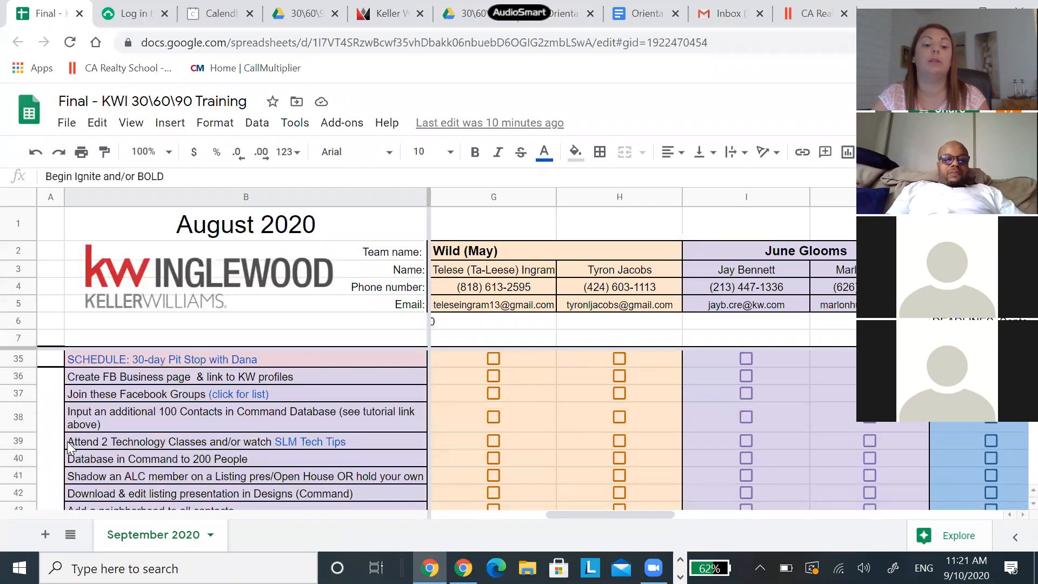
{"action": "scroll", "scroll_direction": "down", "scroll_amount": 3}
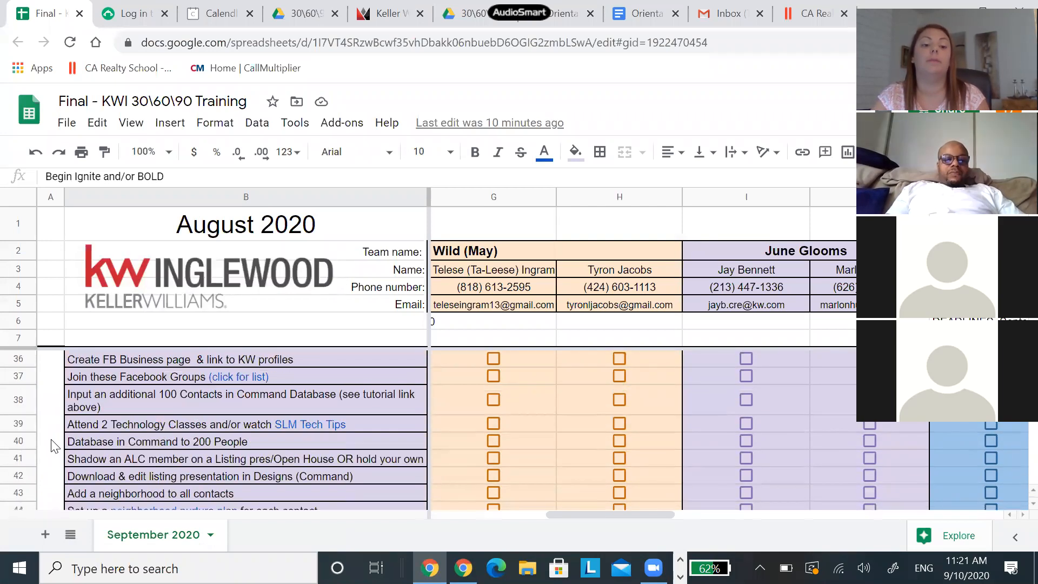
{"action": "scroll", "scroll_direction": "down", "scroll_amount": 3}
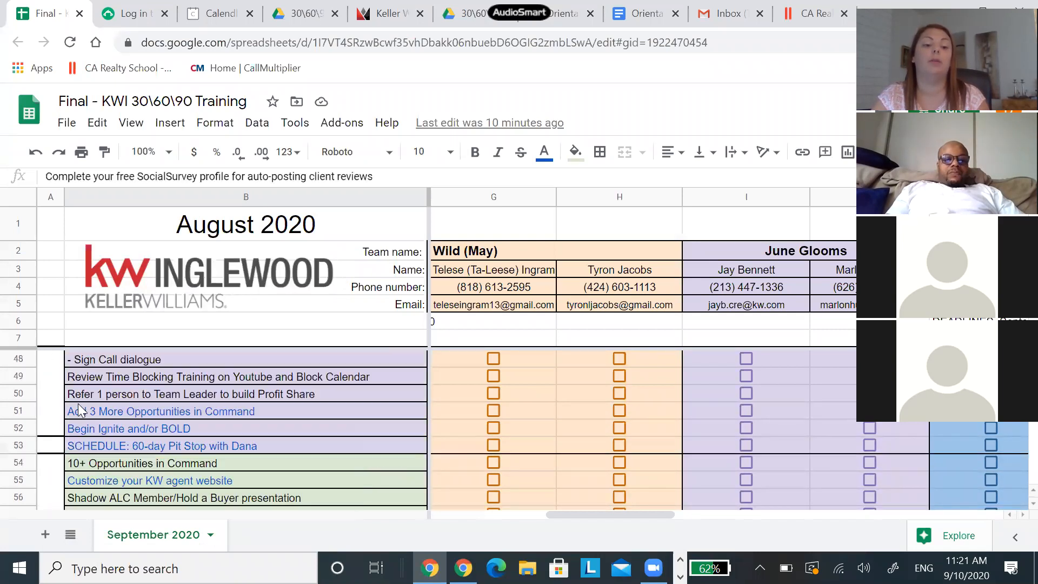
{"action": "scroll", "scroll_direction": "down", "scroll_amount": 3}
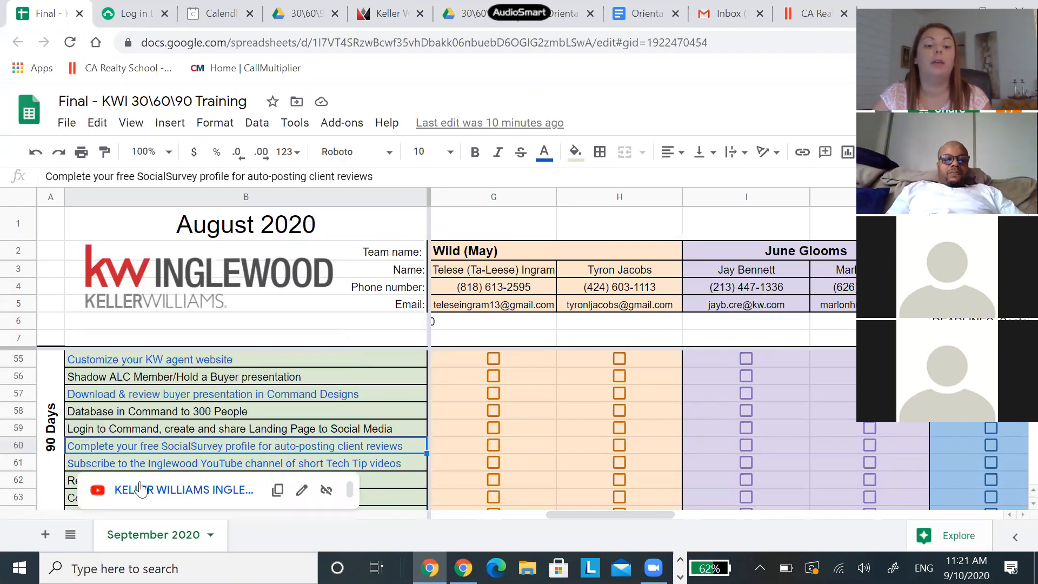
{"action": "mouse_move", "coordinate": [142, 489]}
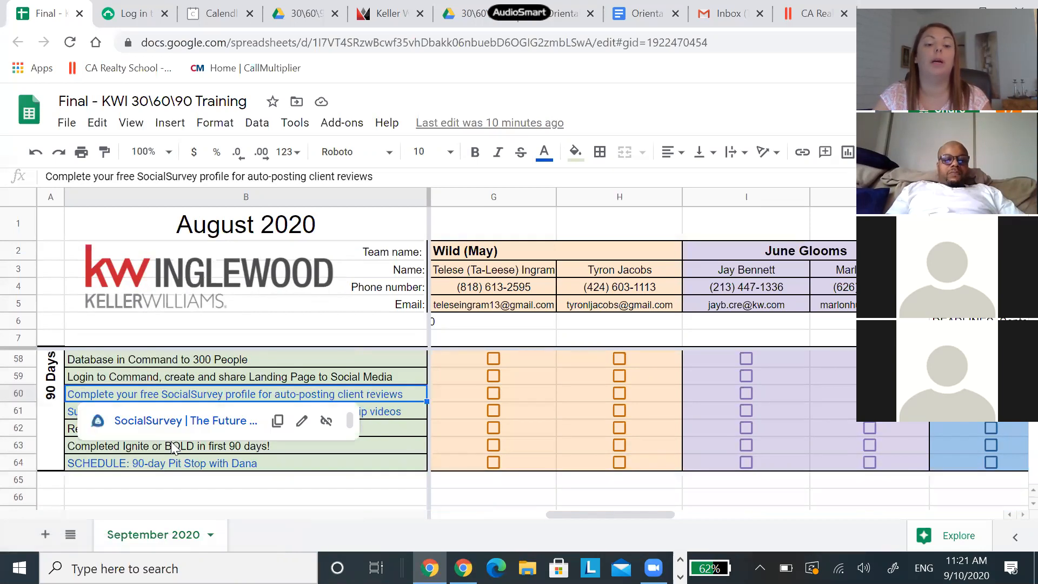
{"action": "mouse_move", "coordinate": [293, 454]}
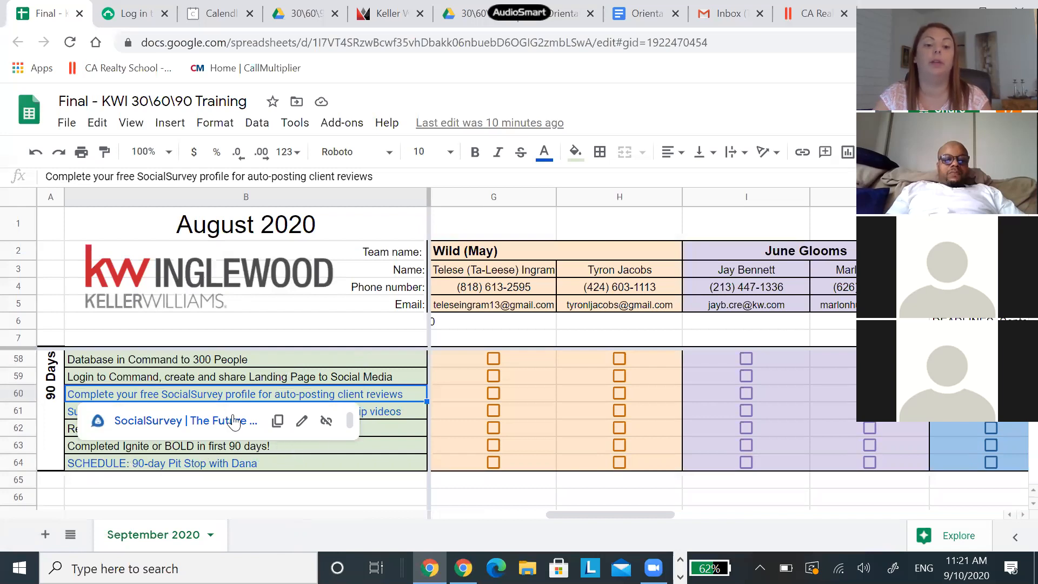
{"action": "mouse_move", "coordinate": [372, 425]}
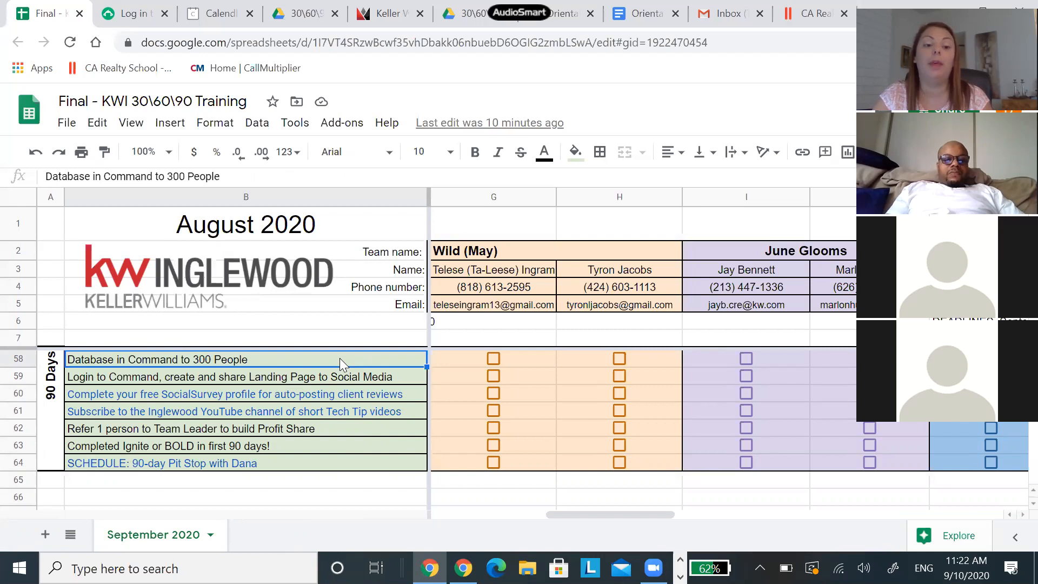
{"action": "mouse_move", "coordinate": [364, 404]}
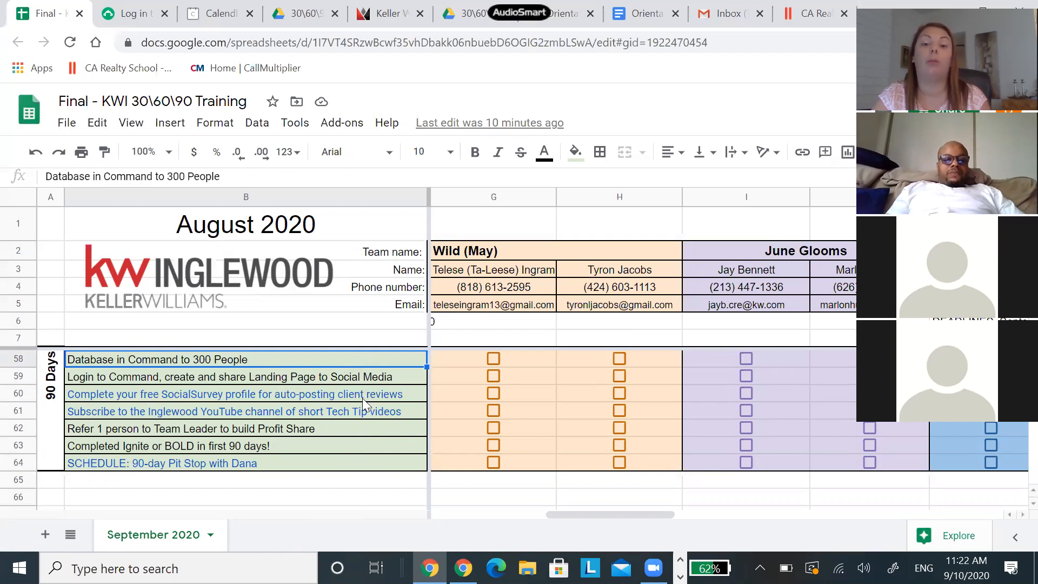
{"action": "mouse_move", "coordinate": [365, 405]}
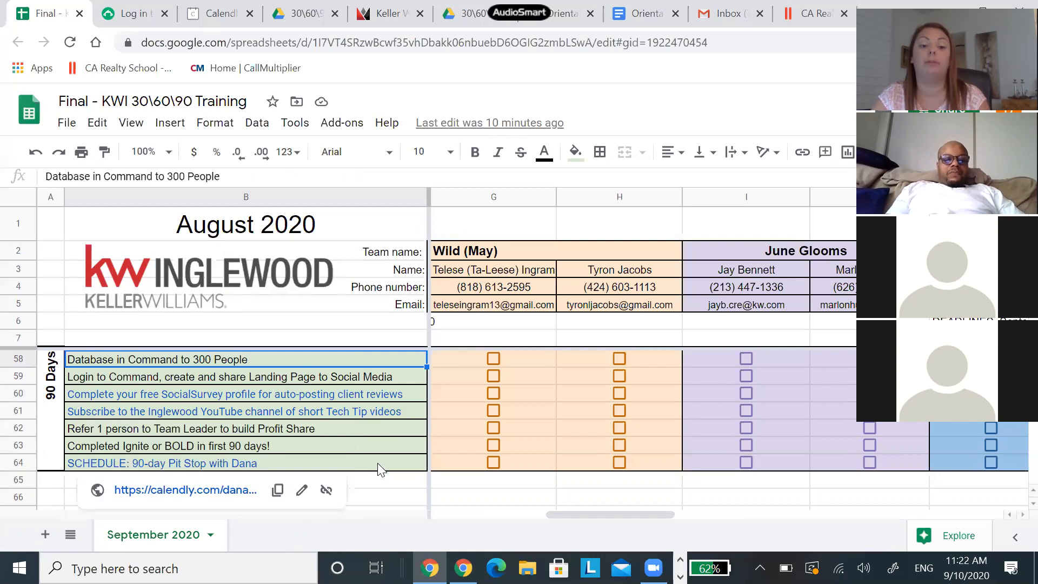
{"action": "mouse_move", "coordinate": [245, 452]}
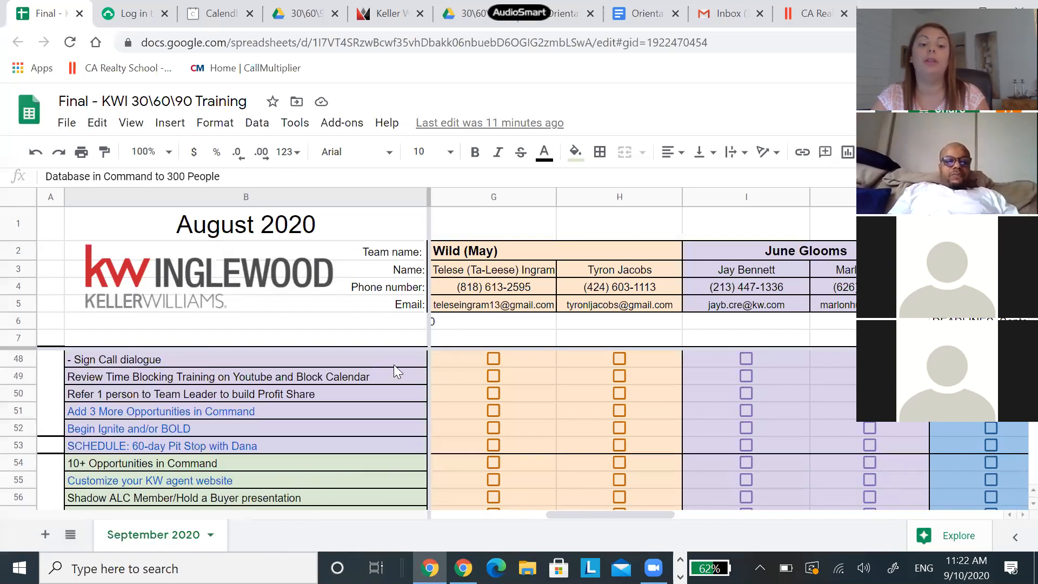
{"action": "scroll", "scroll_direction": "down", "scroll_amount": 3}
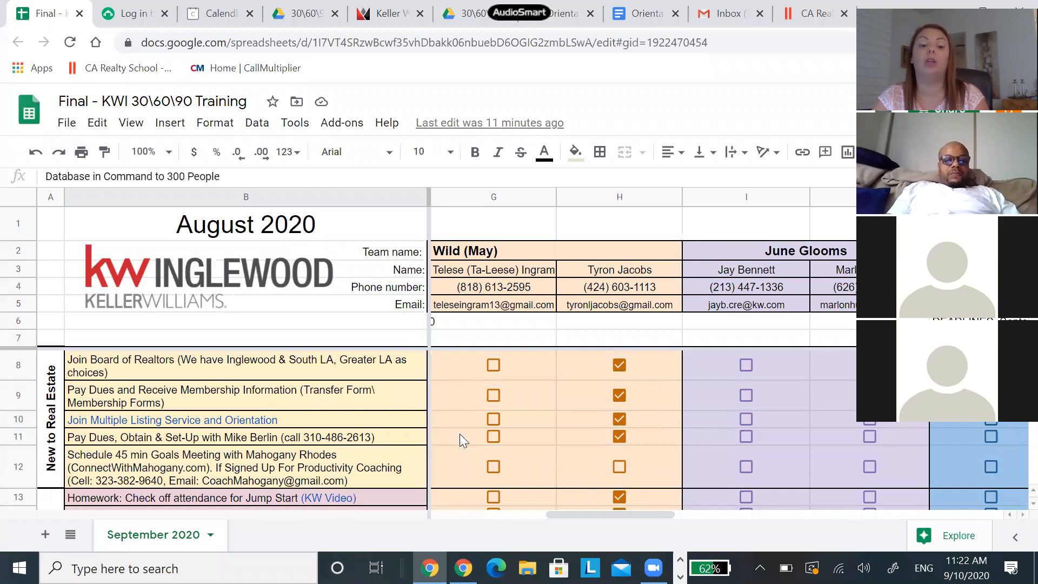
{"action": "scroll", "scroll_direction": "down", "scroll_amount": 3}
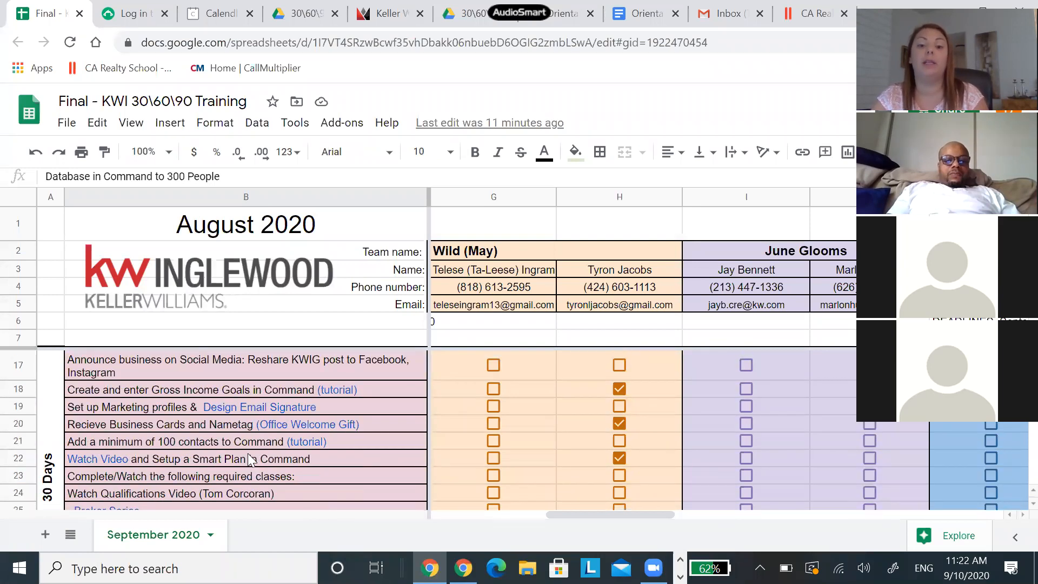
{"action": "scroll", "scroll_direction": "down", "scroll_amount": 3}
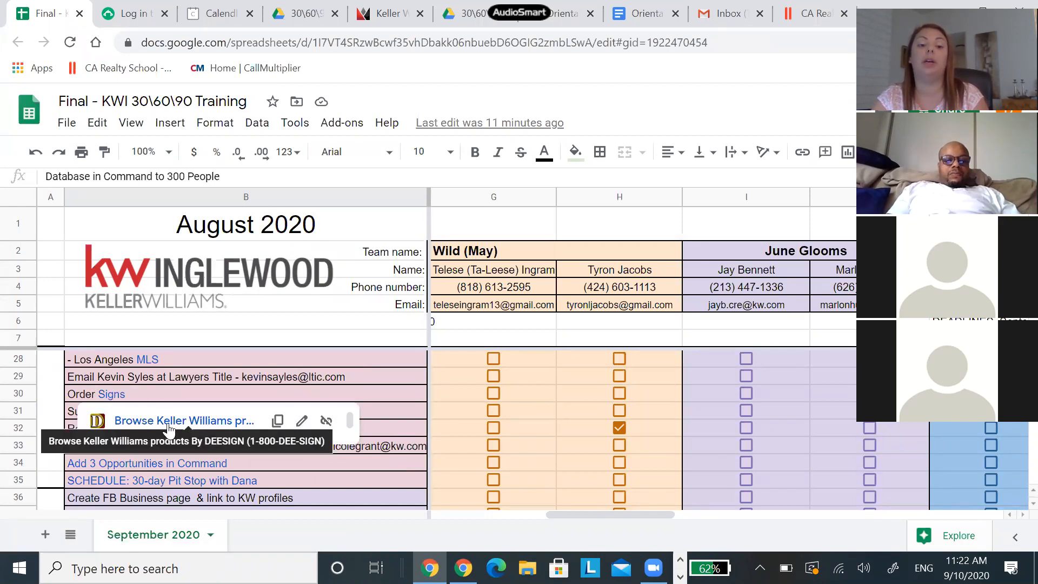
{"action": "scroll", "scroll_direction": "down", "scroll_amount": 3}
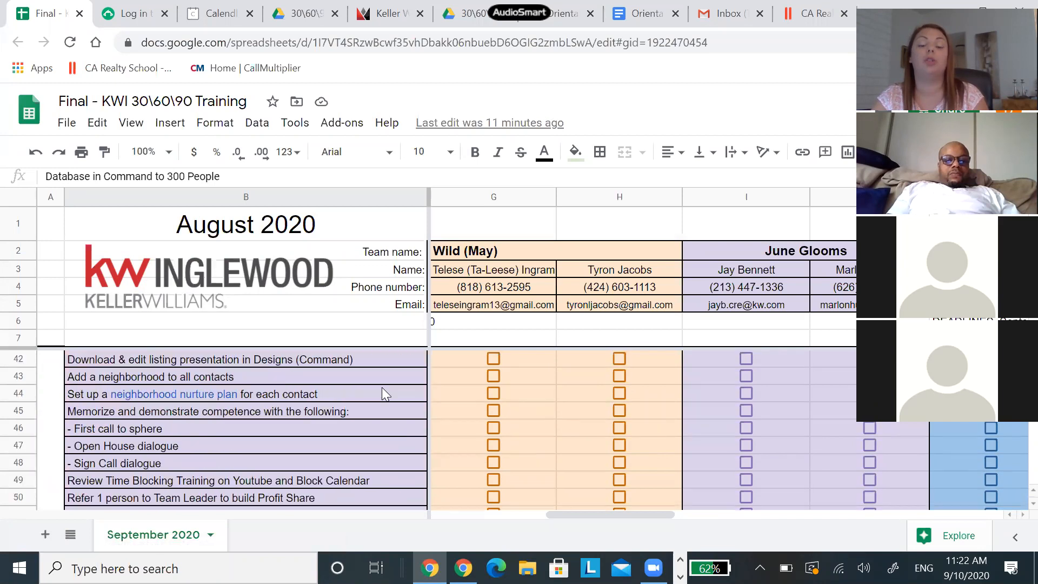
{"action": "scroll", "scroll_direction": "down", "scroll_amount": 3}
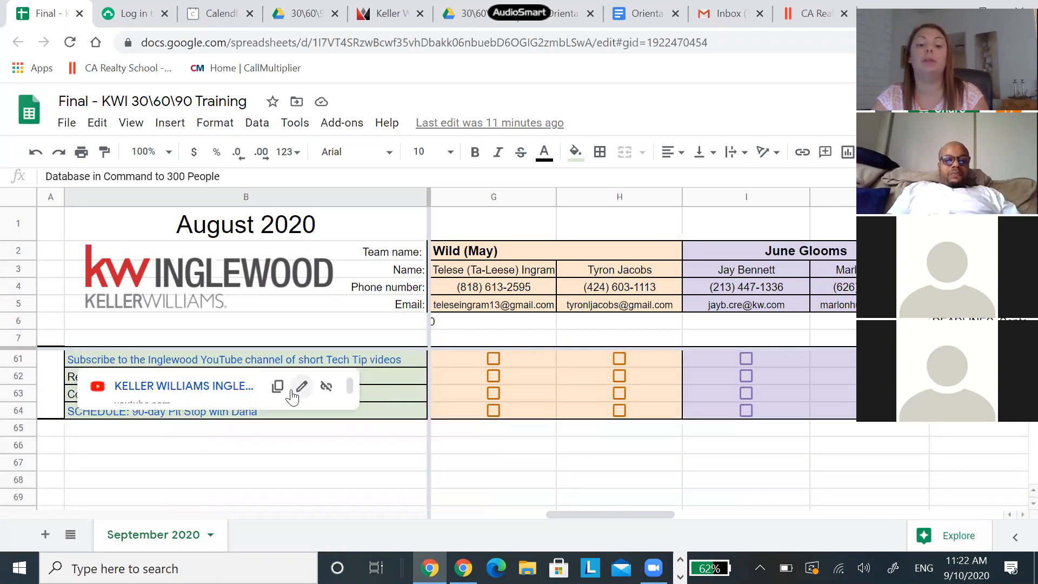
{"action": "mouse_move", "coordinate": [409, 489]}
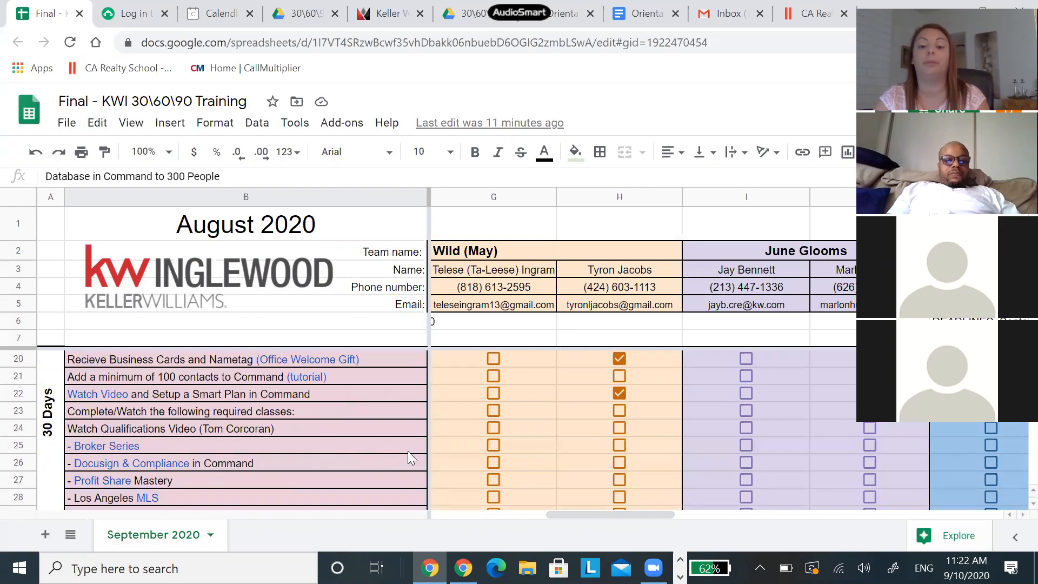
{"action": "scroll", "scroll_direction": "up", "scroll_amount": 3}
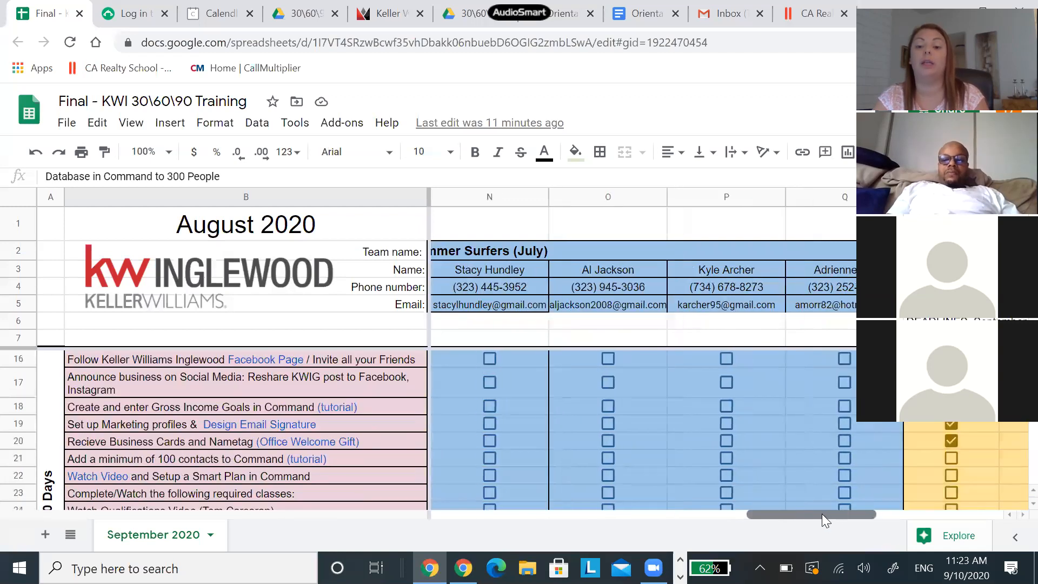
{"action": "scroll", "scroll_direction": "right", "scroll_amount": 3}
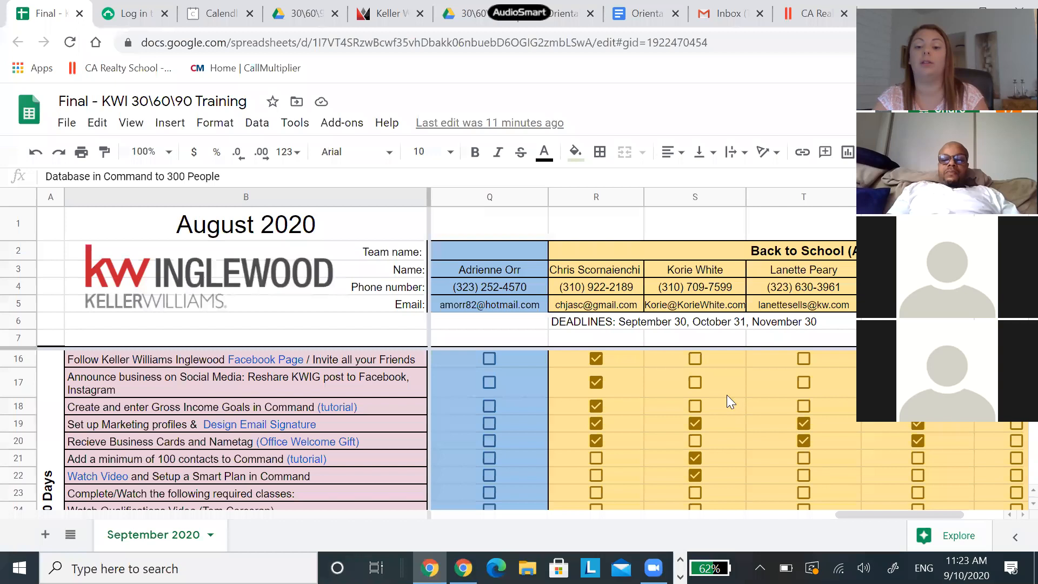
{"action": "scroll", "scroll_direction": "down", "scroll_amount": 3}
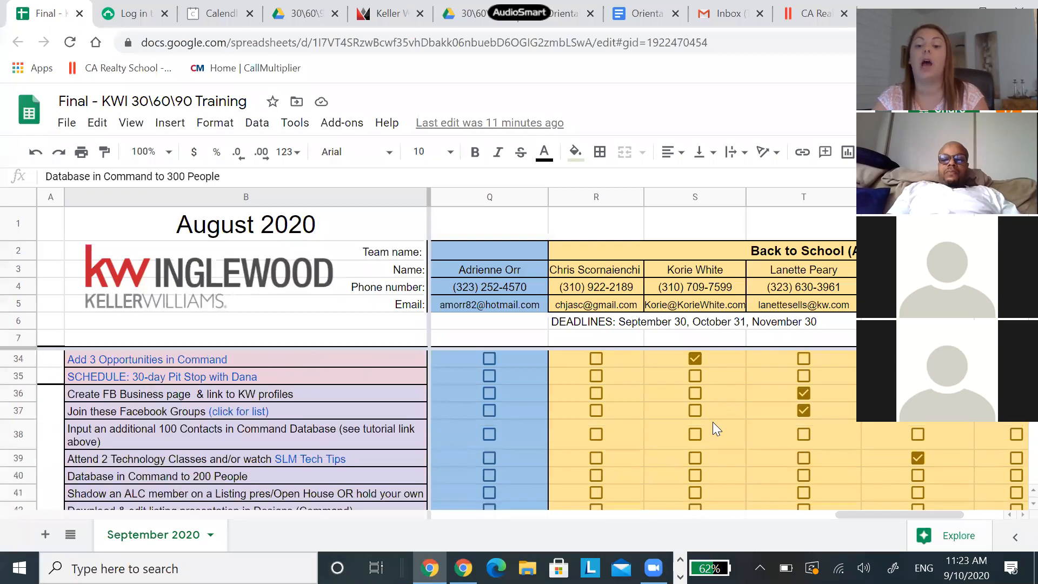
{"action": "scroll", "scroll_direction": "down", "scroll_amount": 3}
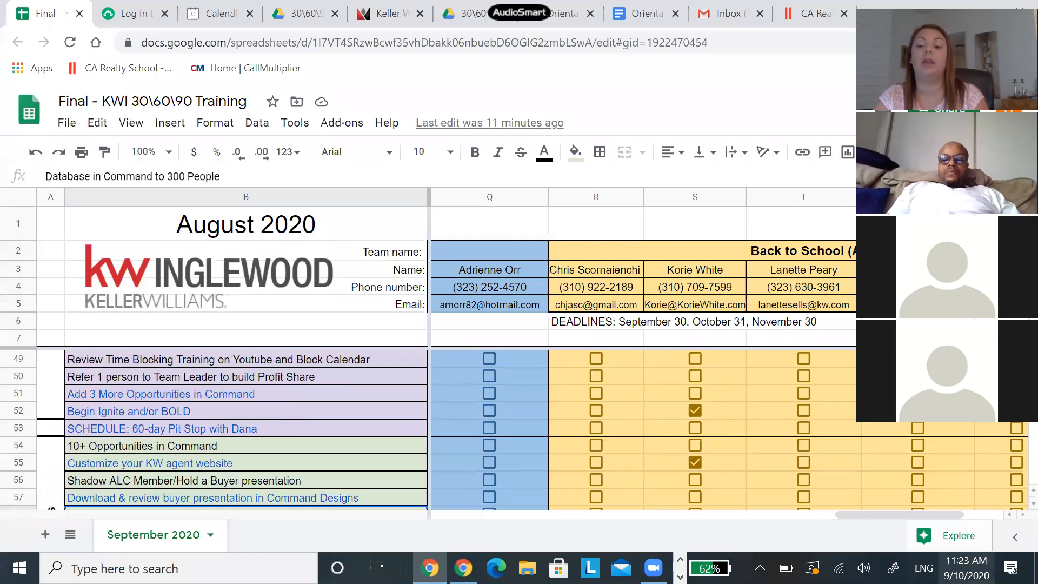
{"action": "scroll", "scroll_direction": "down", "scroll_amount": 3}
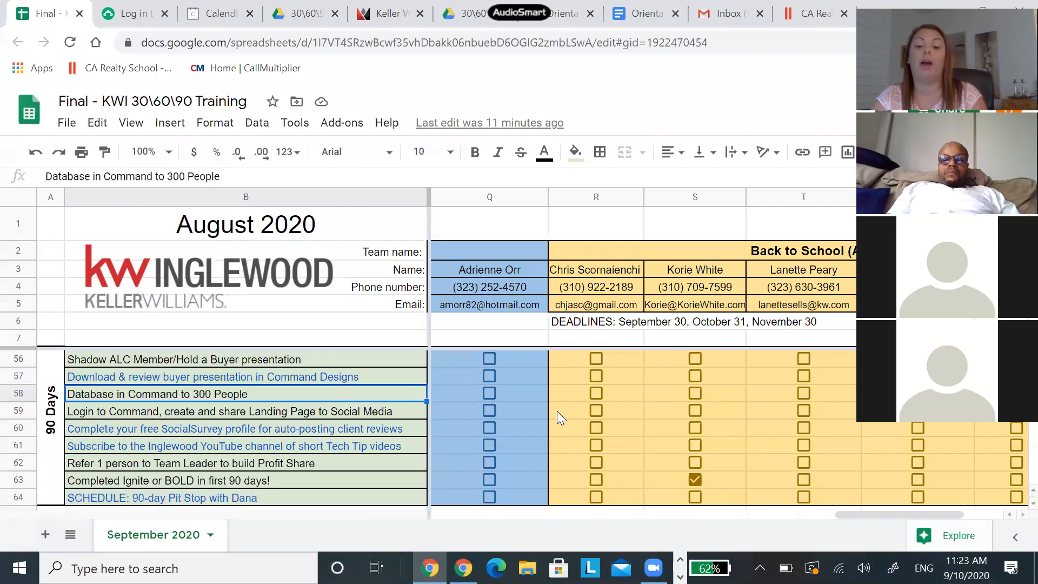
{"action": "scroll", "scroll_direction": "up", "scroll_amount": 3}
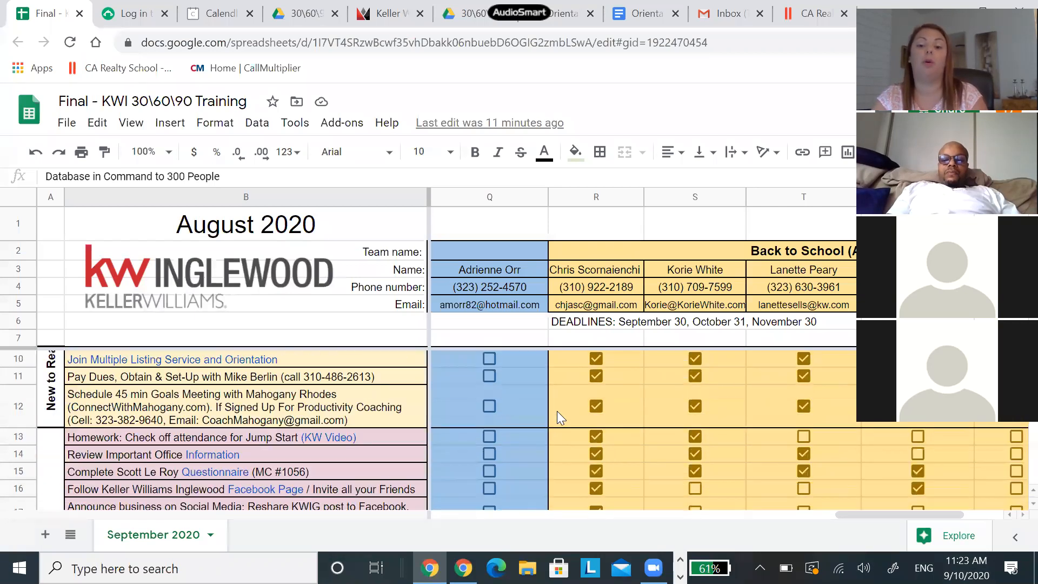
{"action": "scroll", "scroll_direction": "down", "scroll_amount": 3}
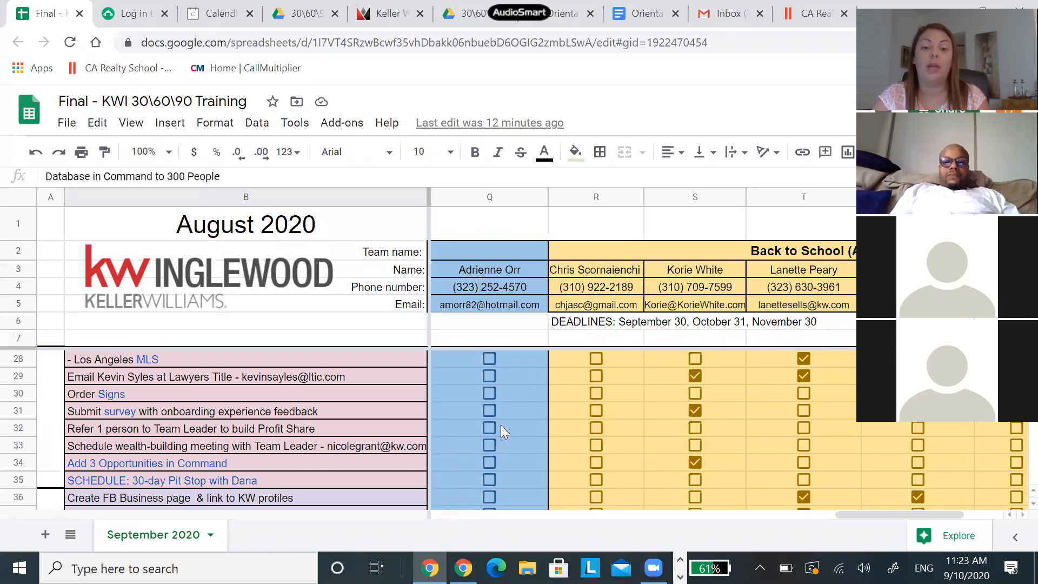
{"action": "mouse_move", "coordinate": [519, 412]}
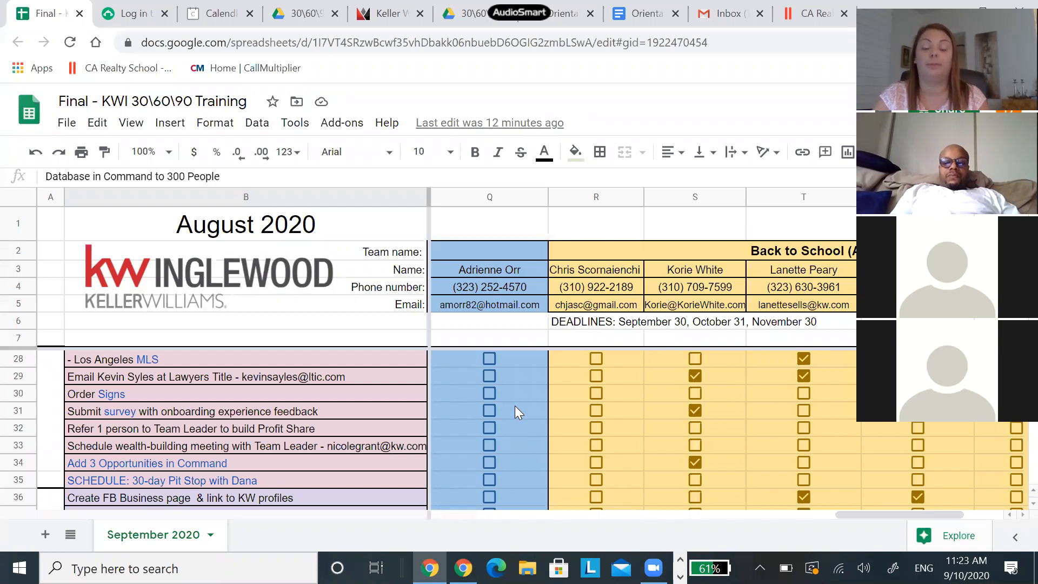
{"action": "mouse_move", "coordinate": [511, 549]}
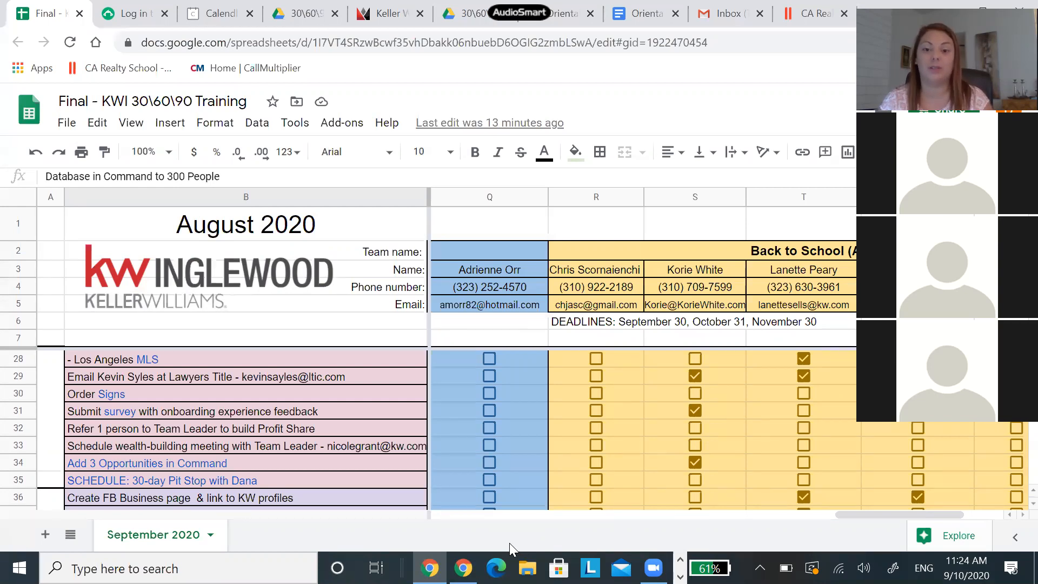
{"action": "mouse_move", "coordinate": [285, 311]}
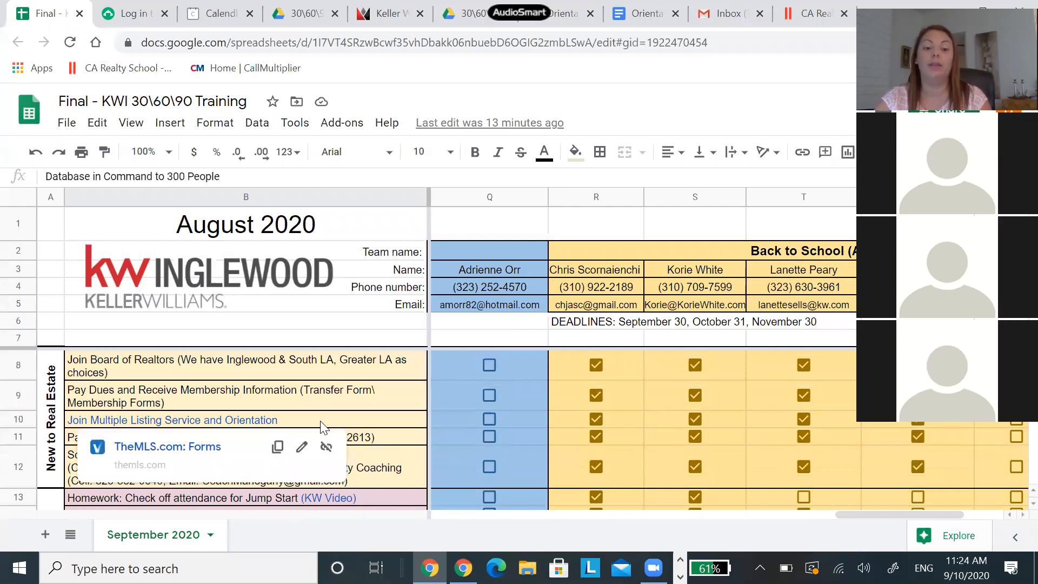
{"action": "scroll", "scroll_direction": "down", "scroll_amount": 3}
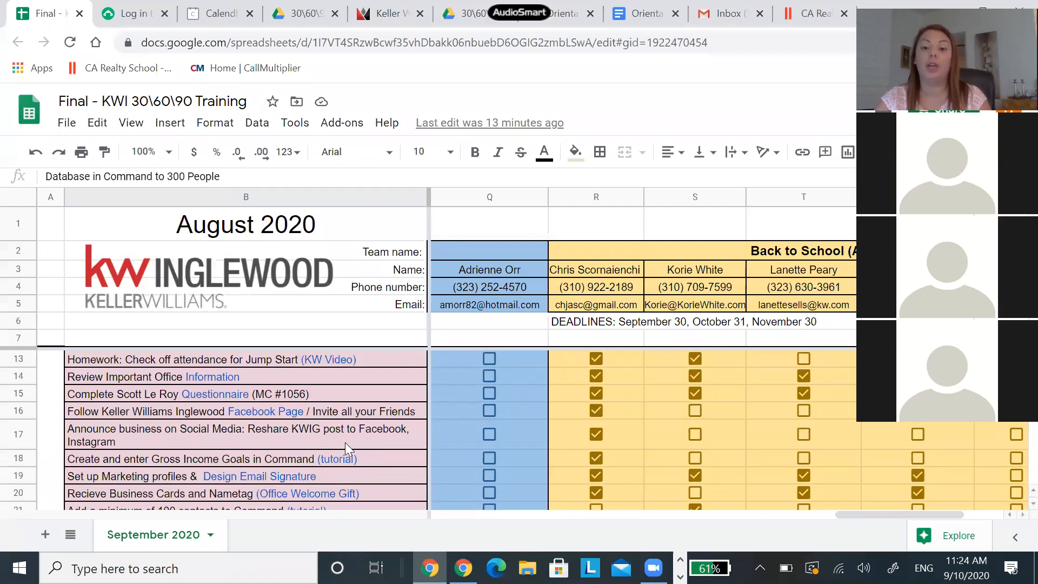
{"action": "mouse_move", "coordinate": [217, 379]}
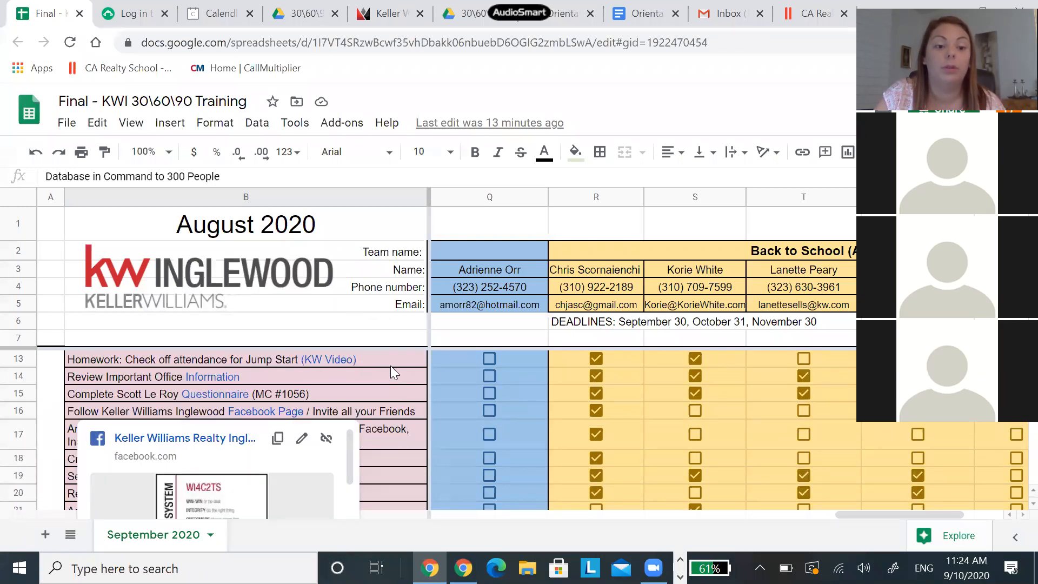
{"action": "scroll", "scroll_direction": "down", "scroll_amount": 3}
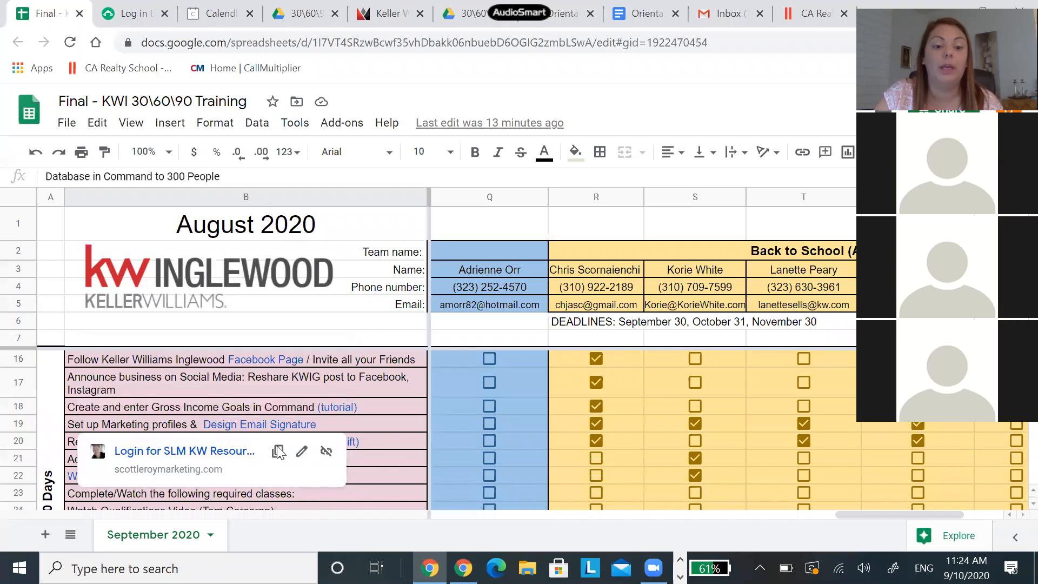
{"action": "scroll", "scroll_direction": "down", "scroll_amount": 3}
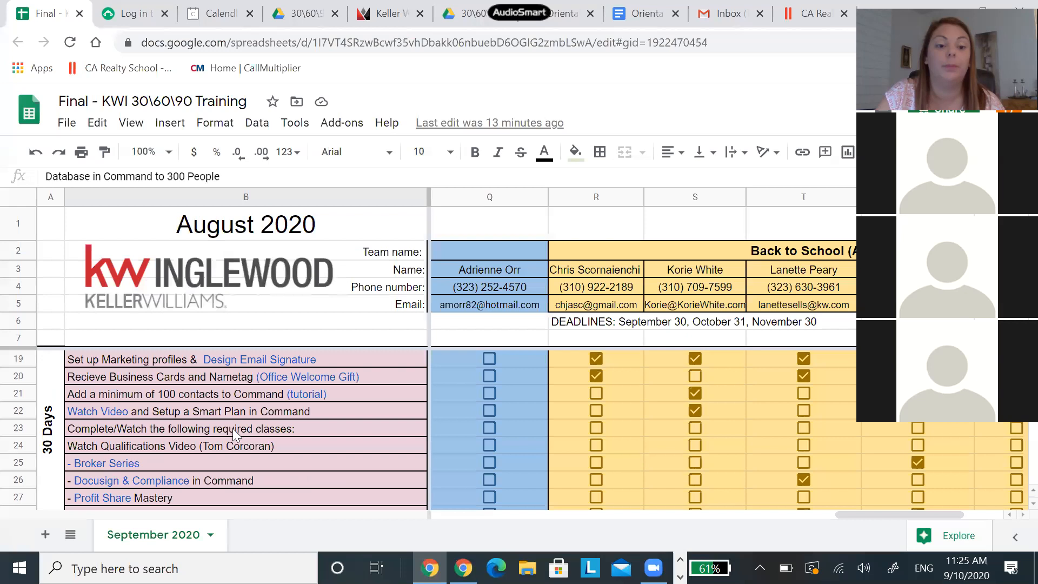
{"action": "mouse_move", "coordinate": [178, 393]}
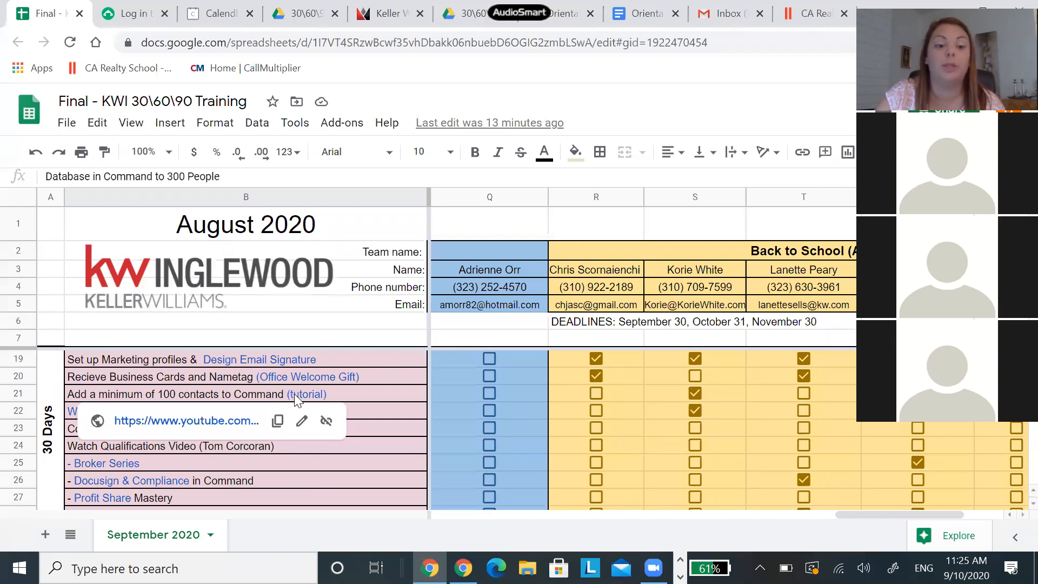
{"action": "mouse_move", "coordinate": [186, 430]}
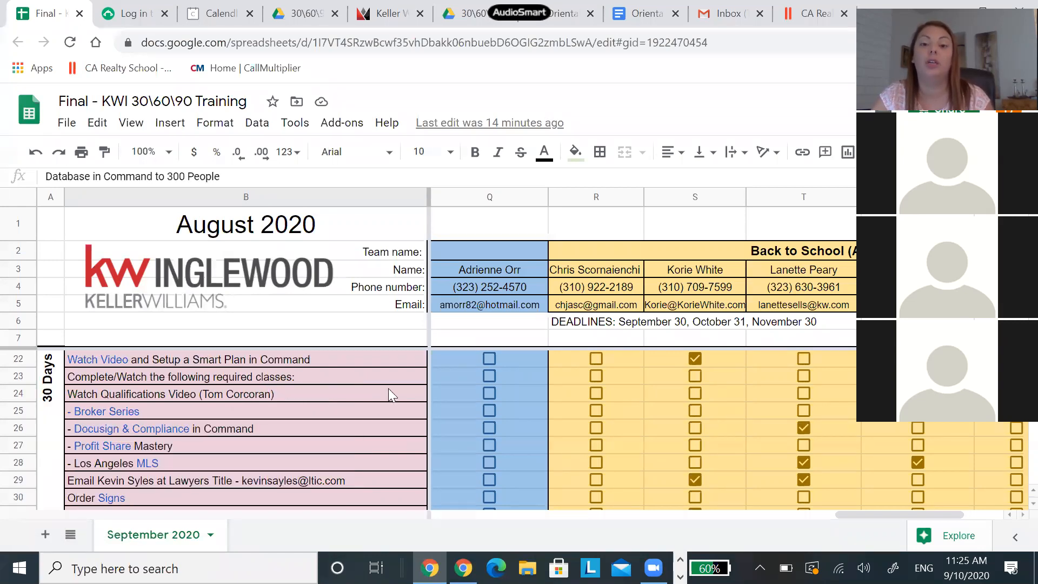
{"action": "scroll", "scroll_direction": "down", "scroll_amount": 3}
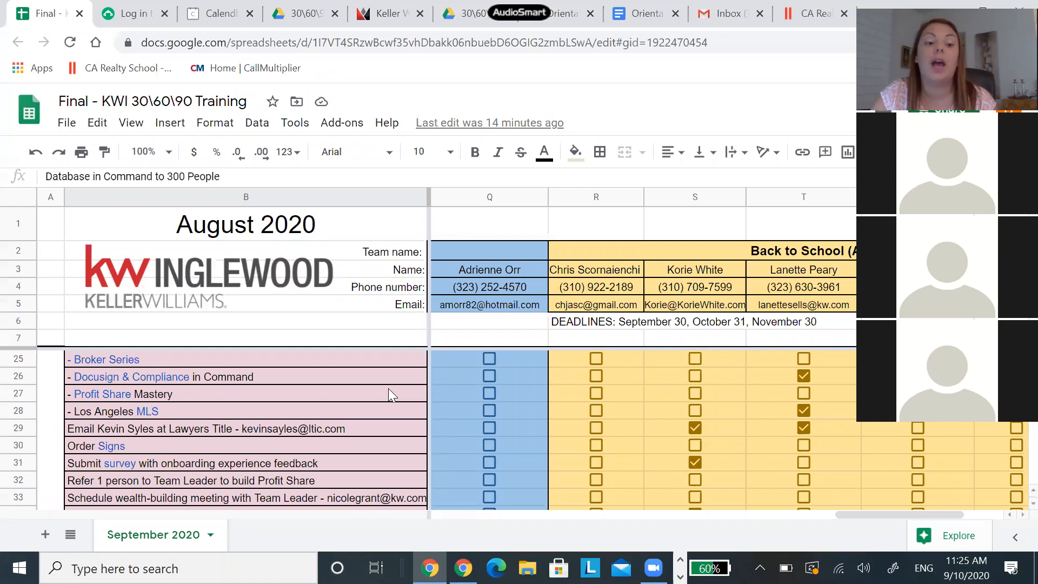
{"action": "scroll", "scroll_direction": "down", "scroll_amount": 3}
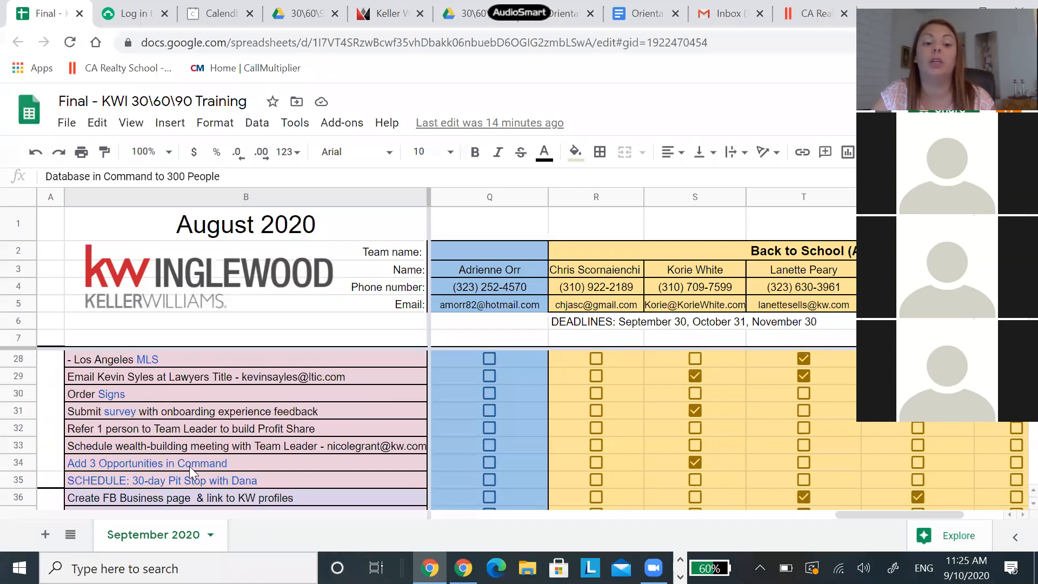
{"action": "mouse_move", "coordinate": [190, 480]}
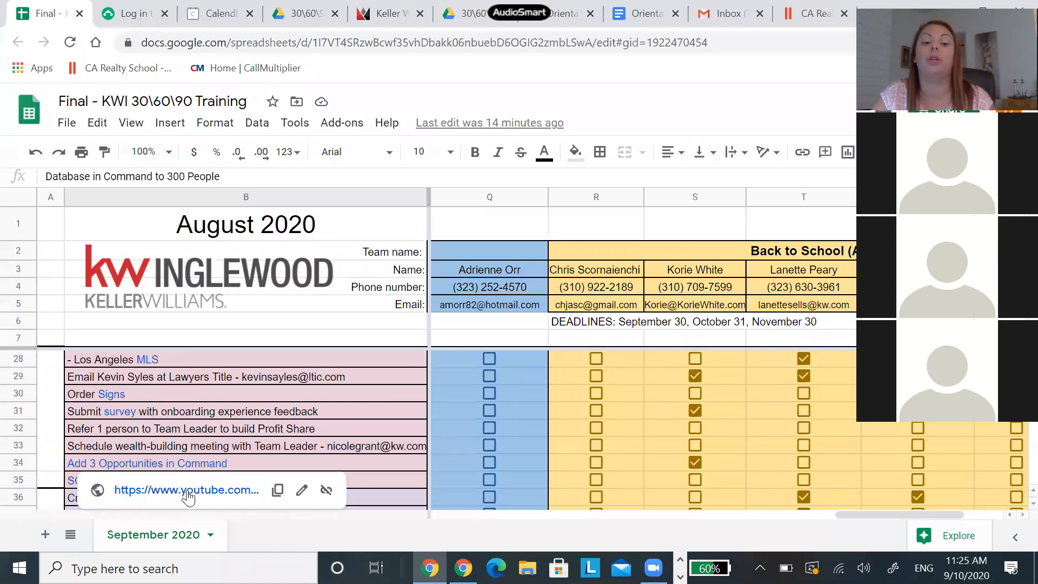
{"action": "mouse_move", "coordinate": [139, 467]}
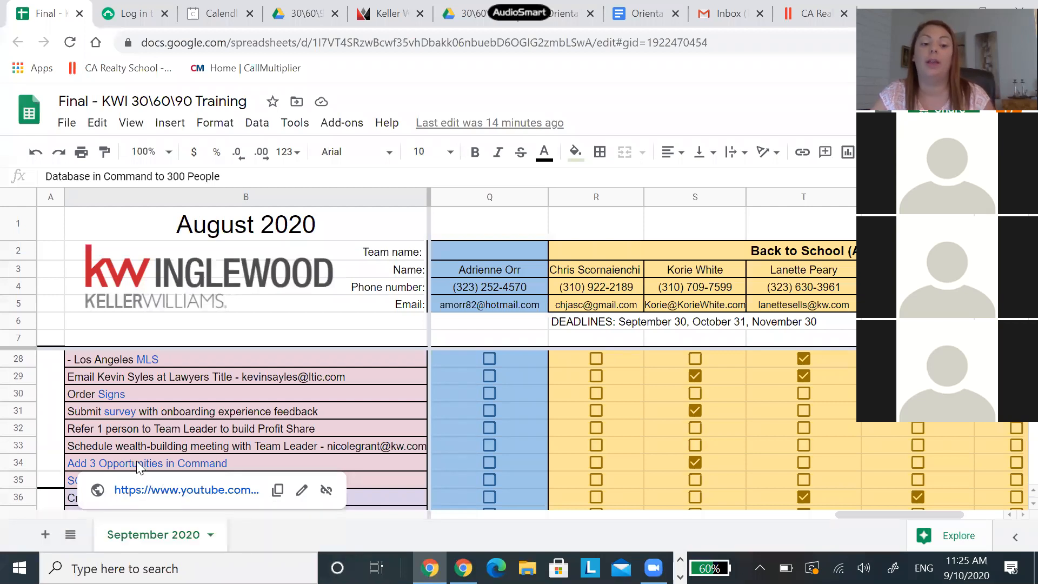
{"action": "mouse_move", "coordinate": [276, 462]}
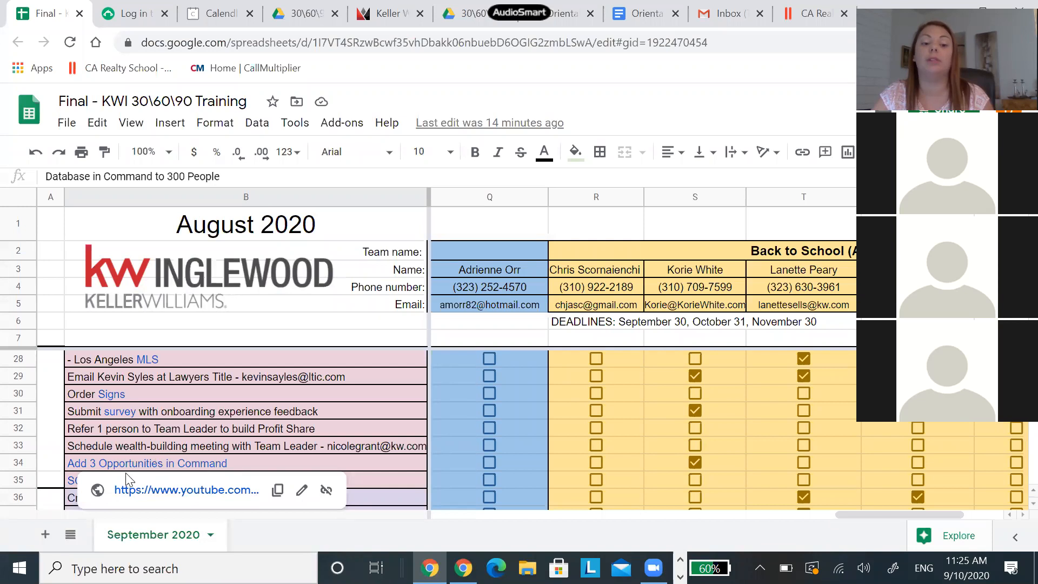
{"action": "mouse_move", "coordinate": [131, 497]}
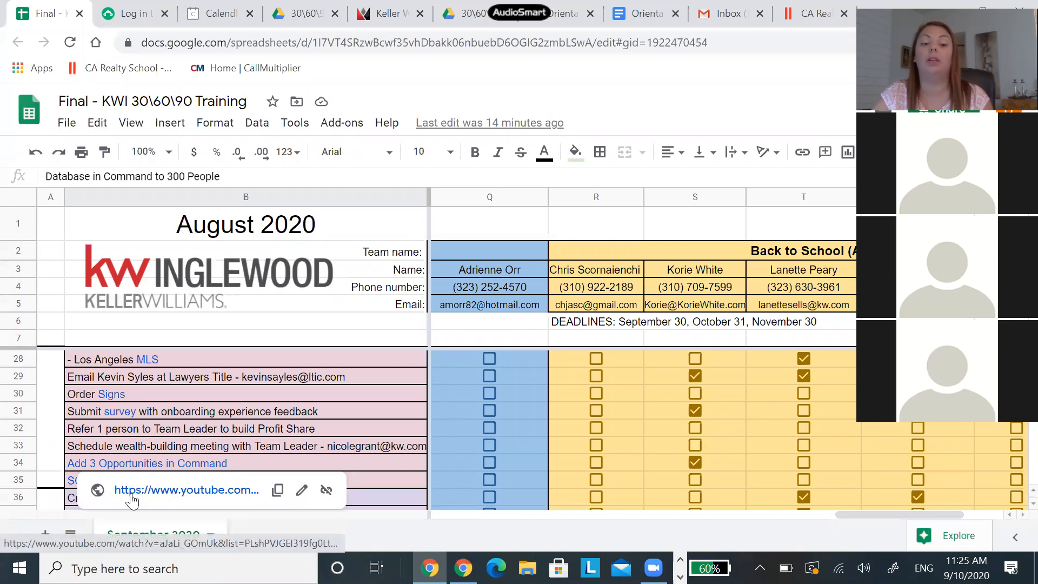
- Open the Opportunities with KW Command - 5/22 video, dismiss the YouTube TV promo, and pause it
{"action": "left_click", "coordinate": [186, 489]}
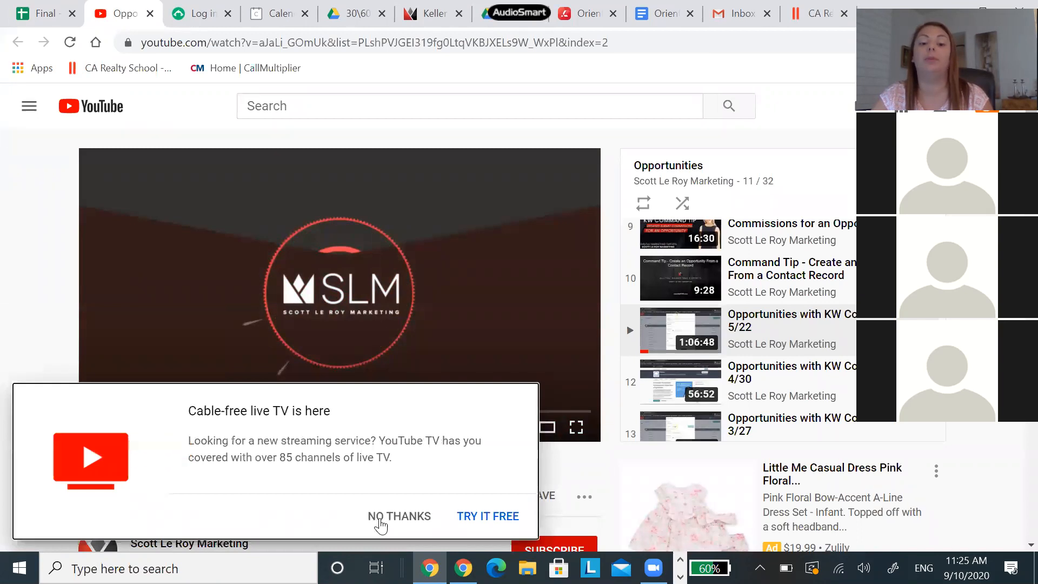
{"action": "left_click", "coordinate": [399, 515]}
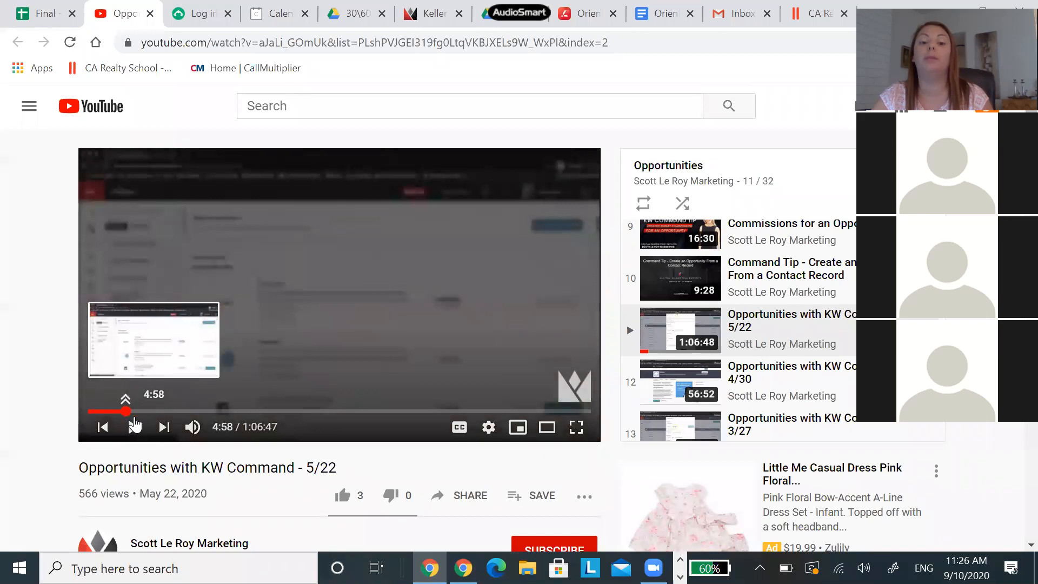
{"action": "left_click", "coordinate": [203, 411]}
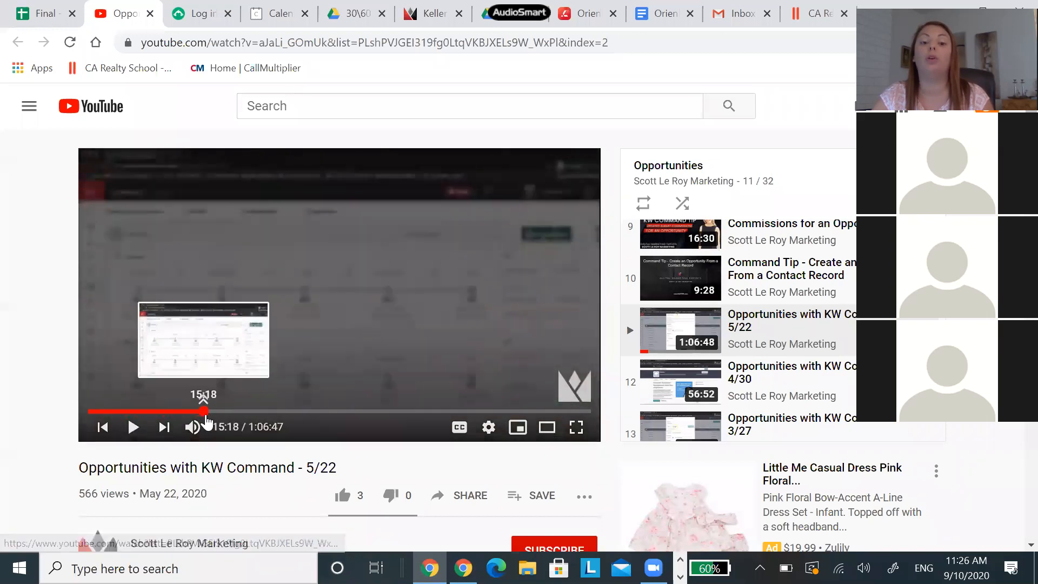
- Skim the video to about 15, 25 and 38 minutes in, then scroll down the page
{"action": "left_click_drag", "start_coordinate": [205, 411], "coordinate": [277, 411]}
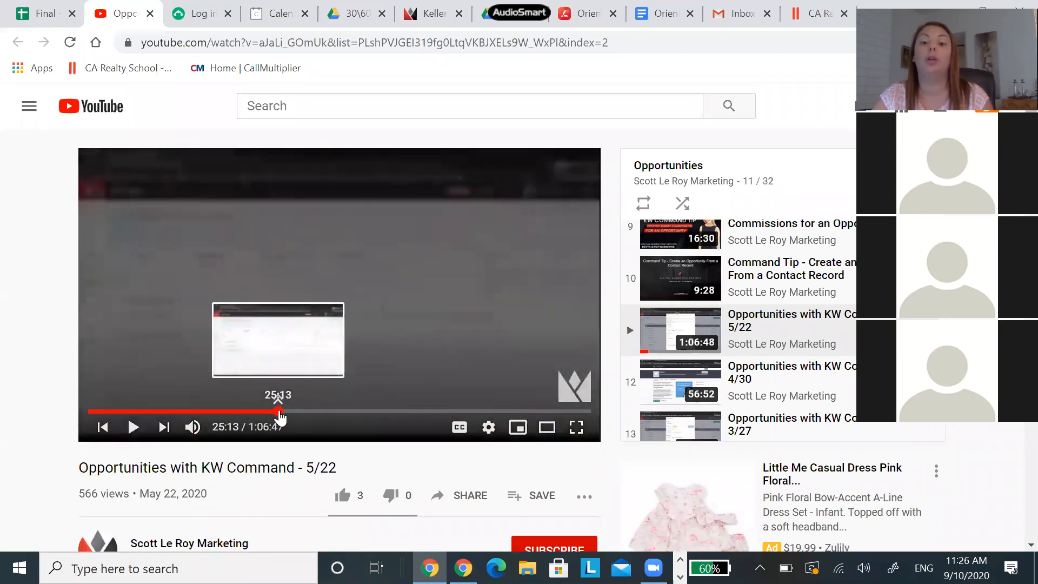
{"action": "left_click_drag", "start_coordinate": [278, 410], "coordinate": [377, 411]}
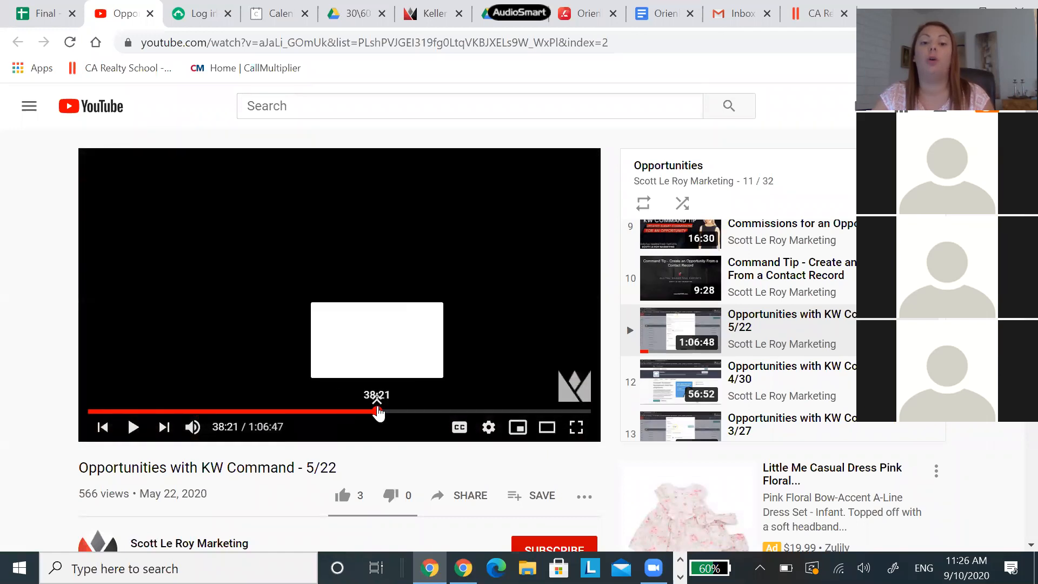
{"action": "left_click_drag", "start_coordinate": [378, 411], "coordinate": [370, 411]}
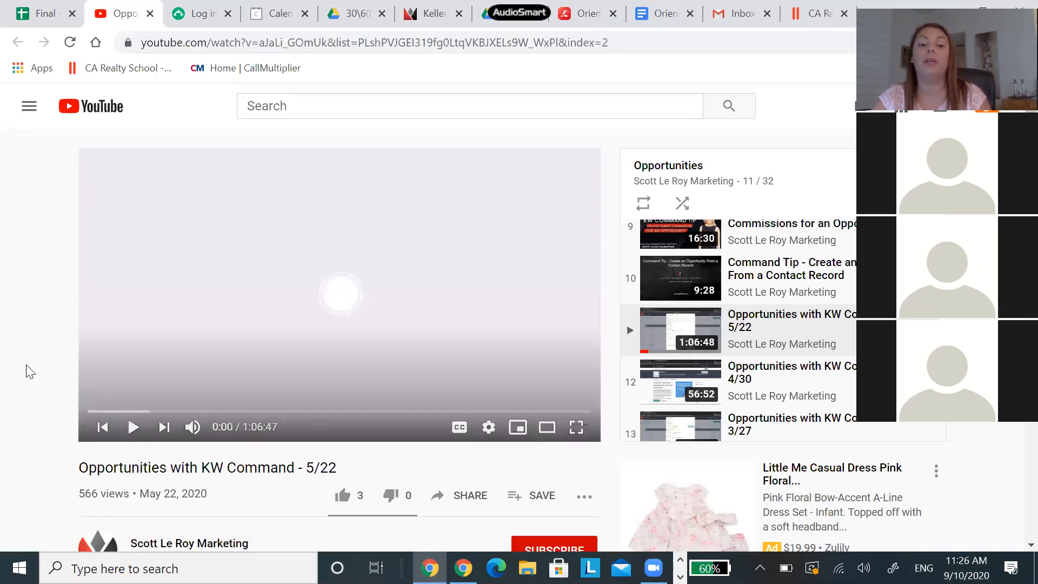
{"action": "scroll", "scroll_direction": "down", "scroll_amount": 3}
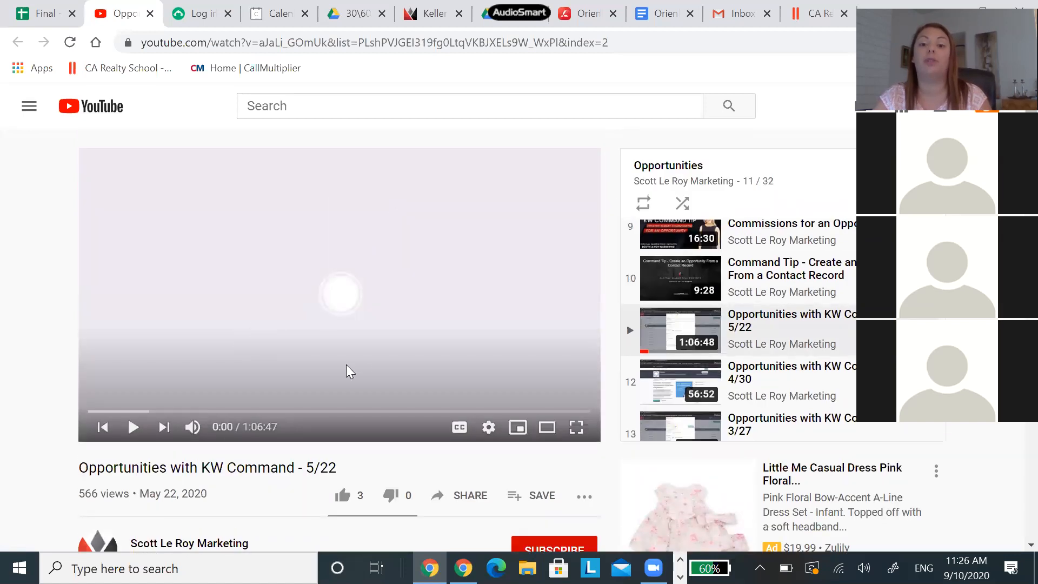
{"action": "scroll", "scroll_direction": "down", "scroll_amount": 3}
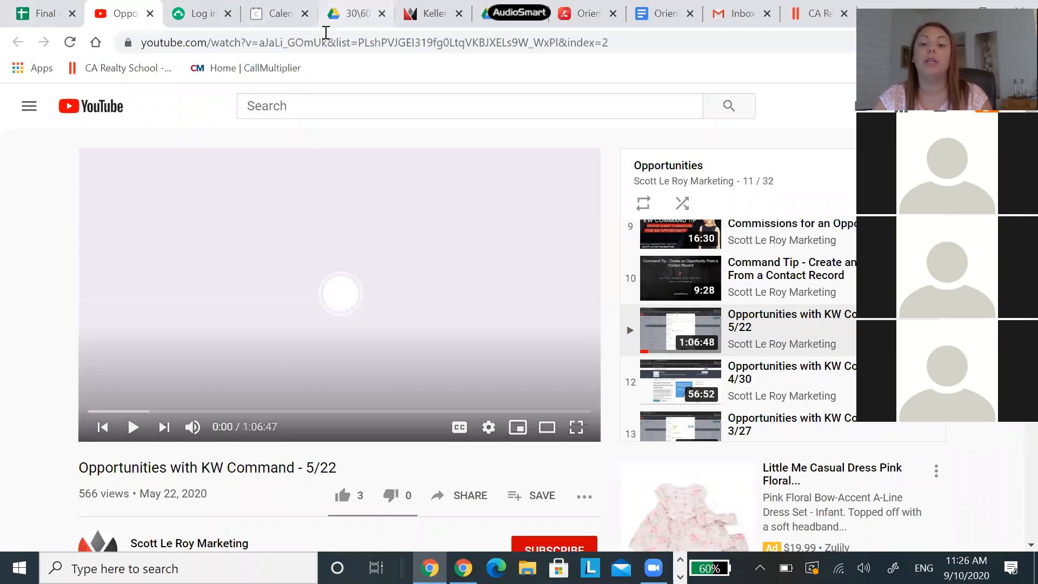
{"action": "mouse_move", "coordinate": [400, 380]}
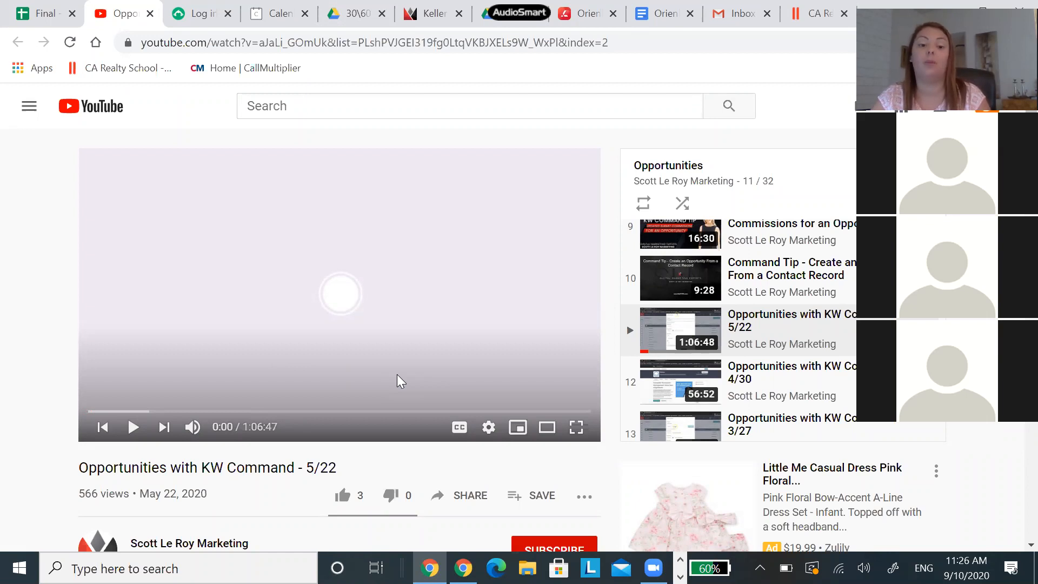
{"action": "mouse_move", "coordinate": [399, 396]}
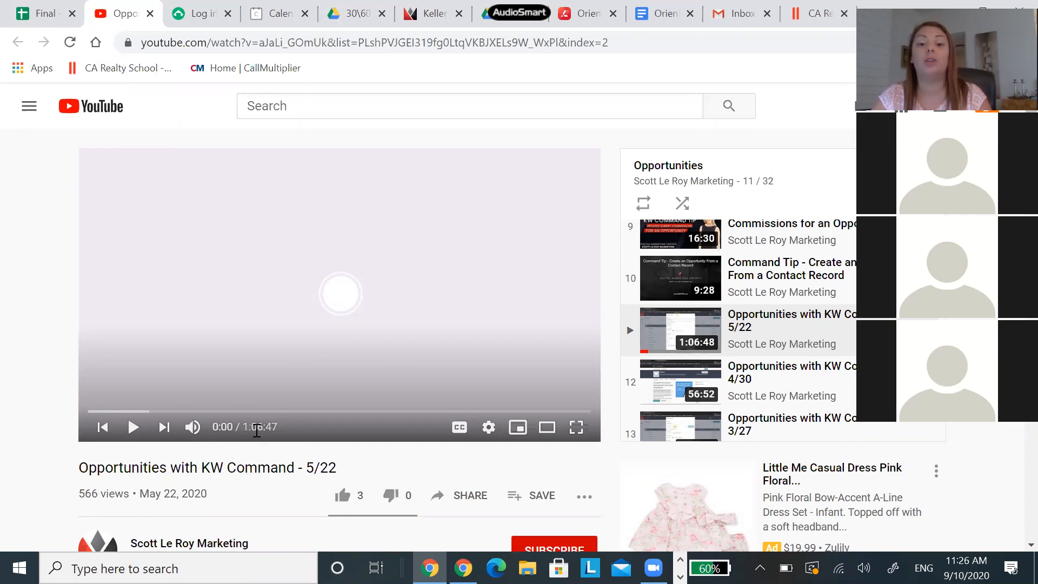
{"action": "mouse_move", "coordinate": [433, 407]}
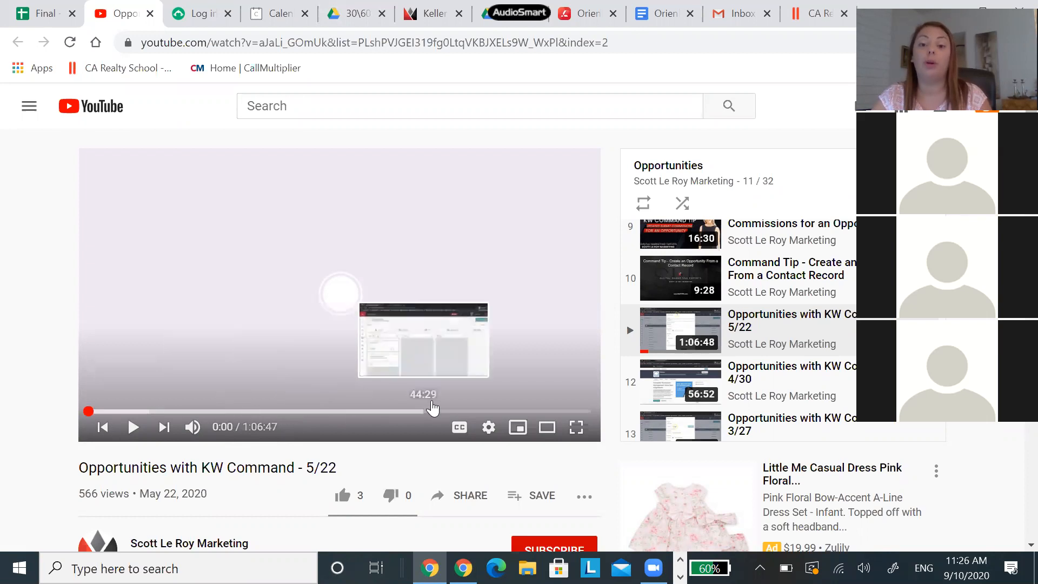
{"action": "mouse_move", "coordinate": [543, 415]}
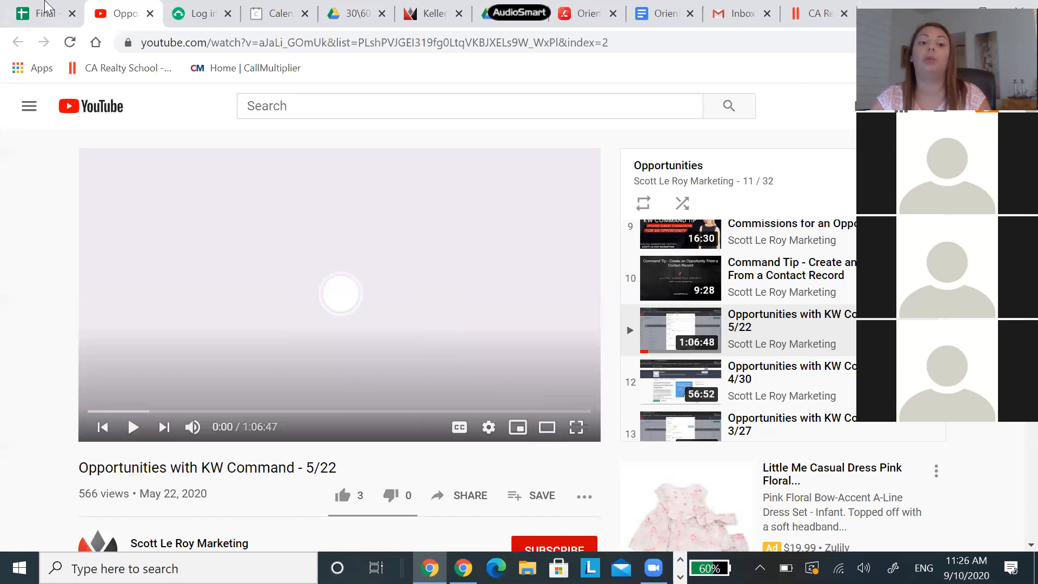
- Switch from the YouTube video back to the Final - KWI 30\60\90 Training tracker
{"action": "left_click", "coordinate": [41, 13]}
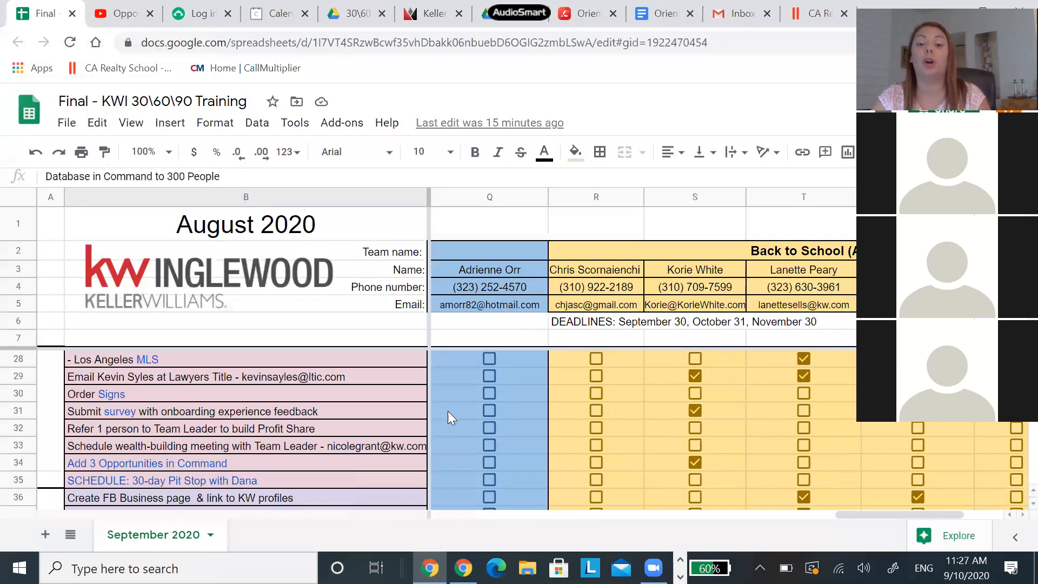
{"action": "mouse_move", "coordinate": [469, 443]}
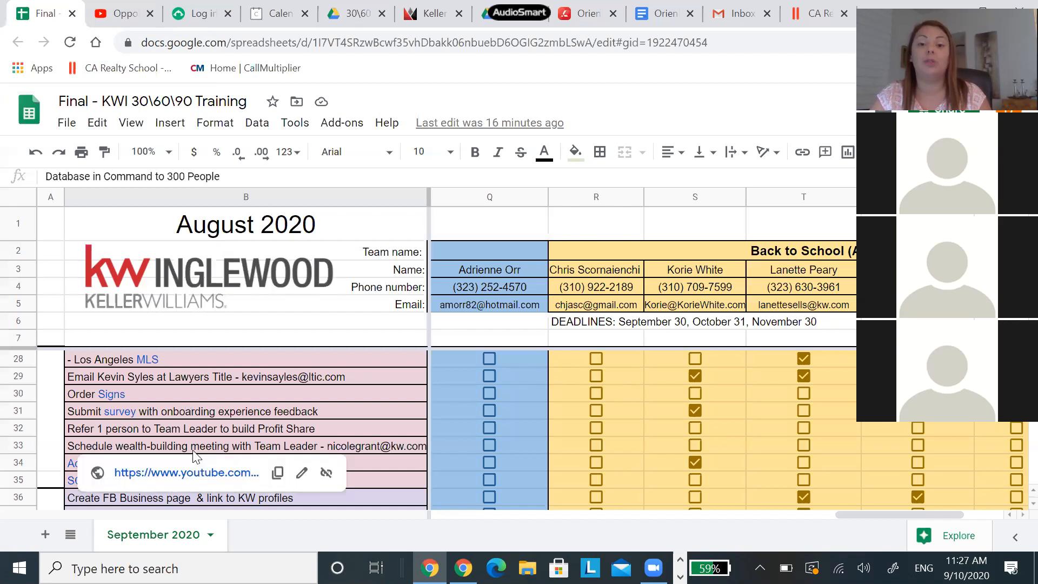
{"action": "mouse_move", "coordinate": [350, 430]}
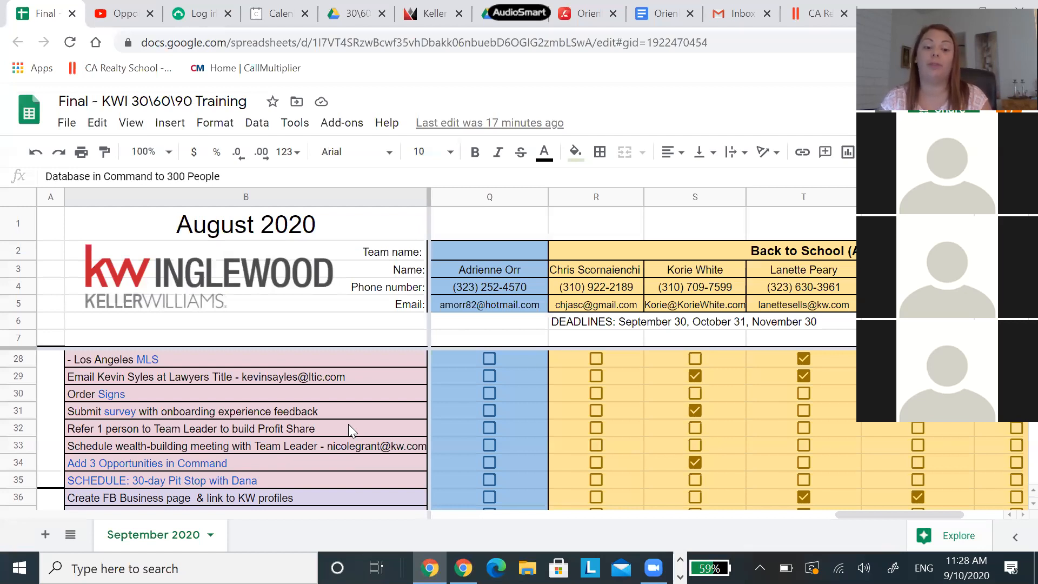
{"action": "mouse_move", "coordinate": [203, 481]}
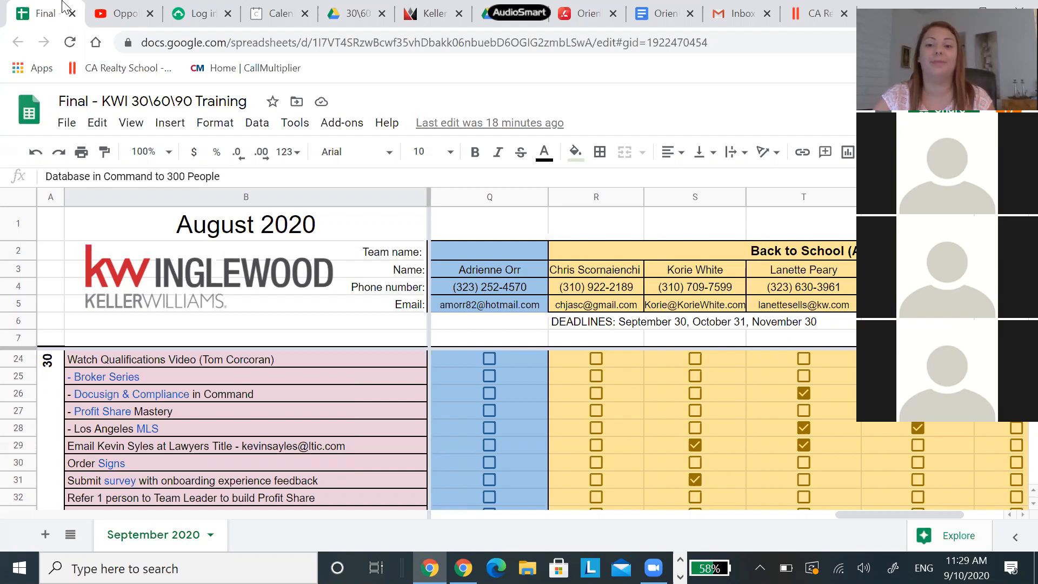
{"action": "mouse_move", "coordinate": [588, 80]}
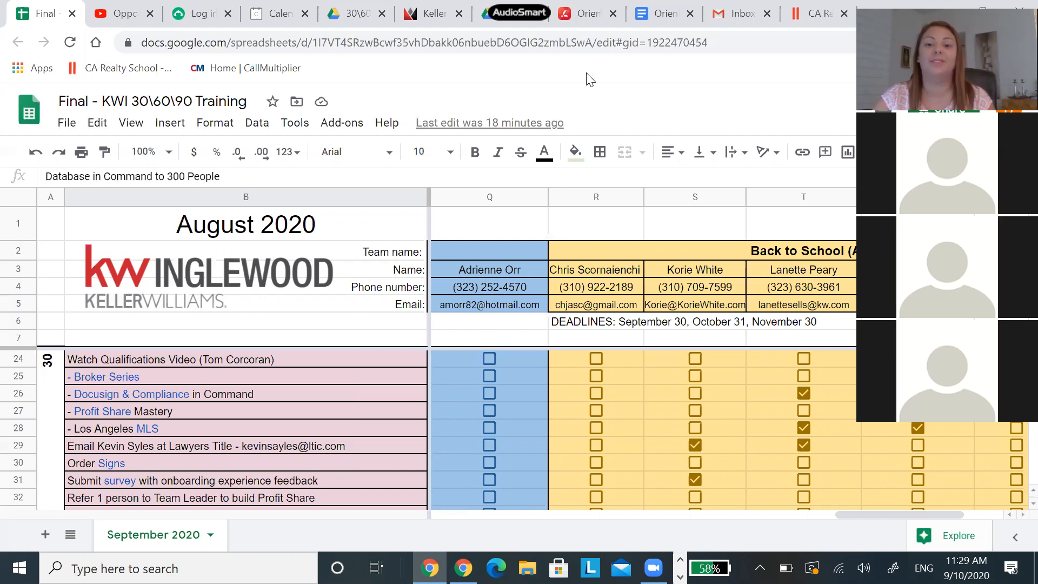